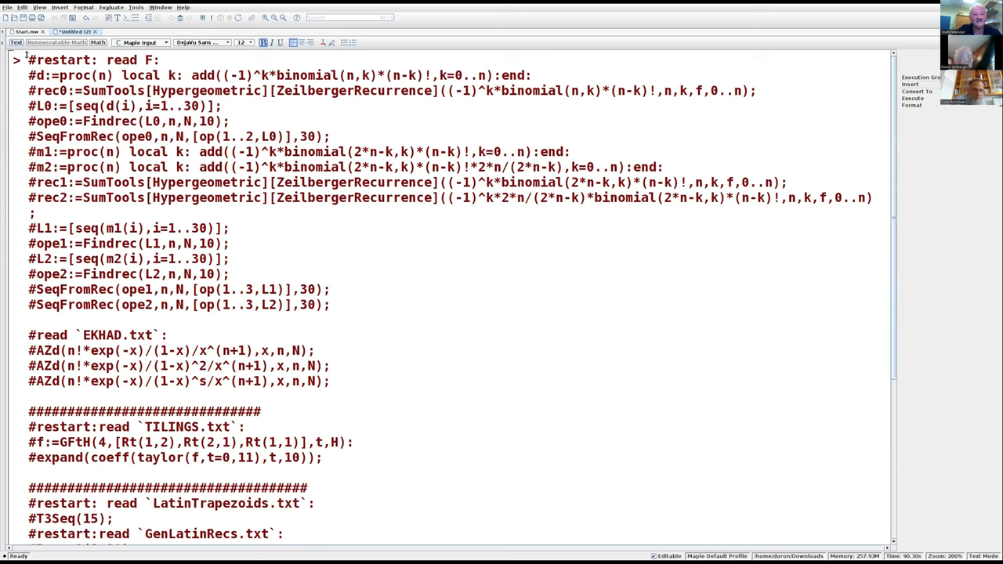
Write the comment heading '#THE NUMBER OF PERMUTATIONS SUCH THAT pi[i+1]-pi[i]<>1'
scroll(down, 3)
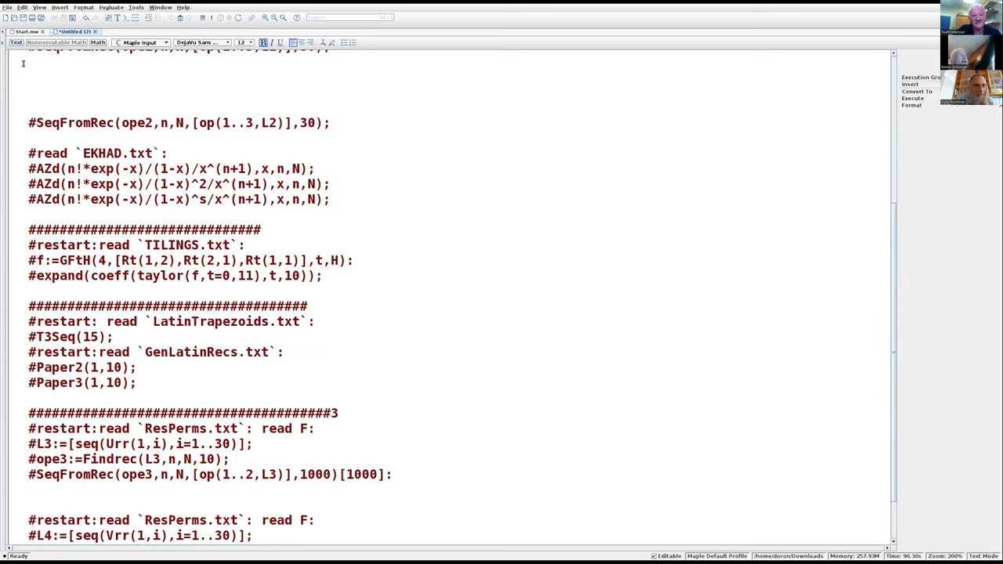
mouse_move(57, 75)
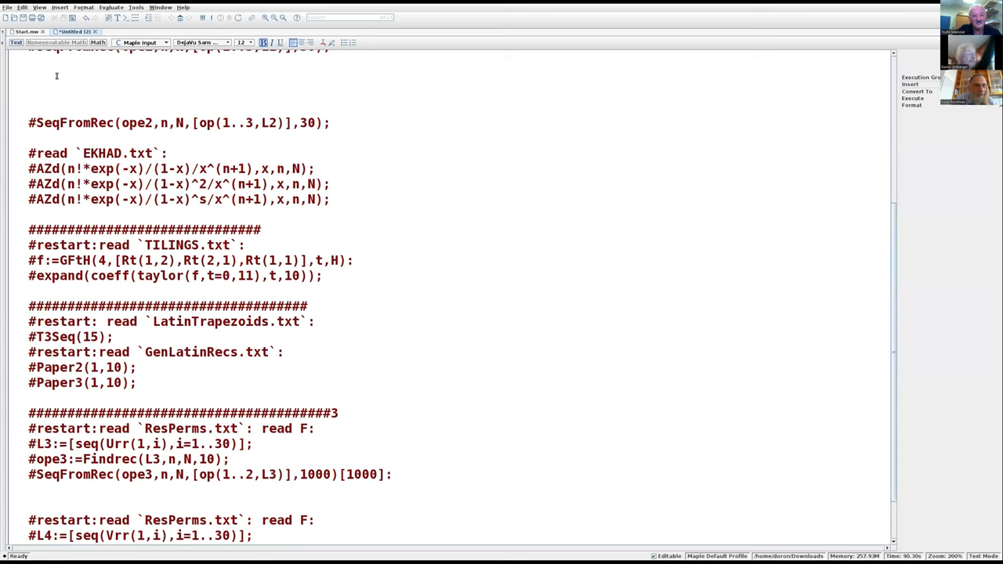
text(#THE)
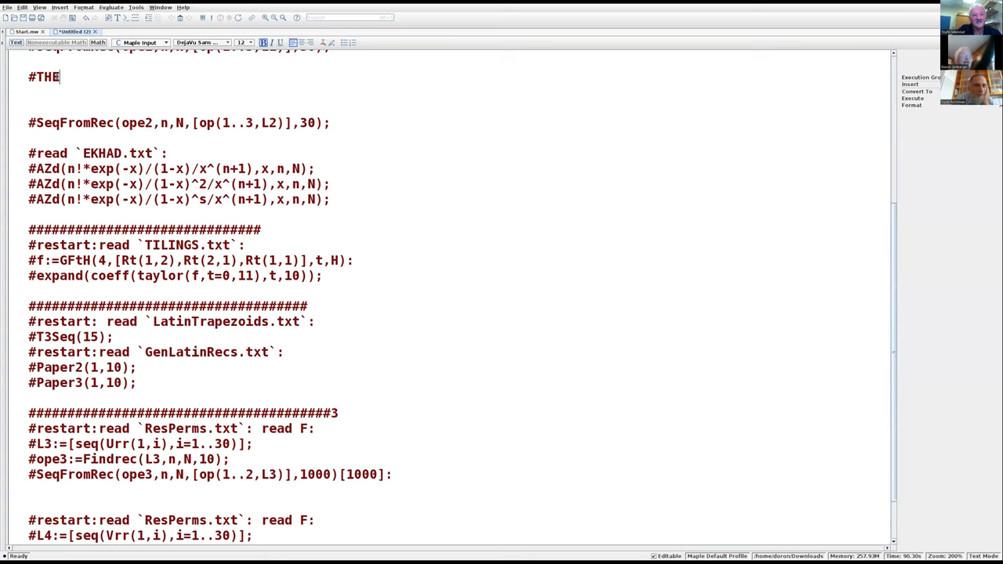
text(NUMBER OF)
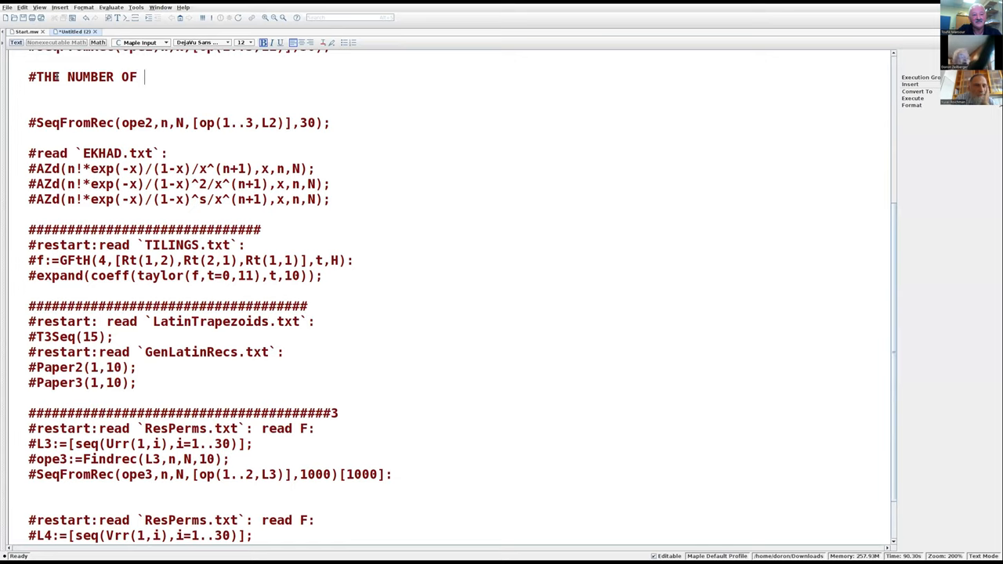
text(PERMUTATIO)
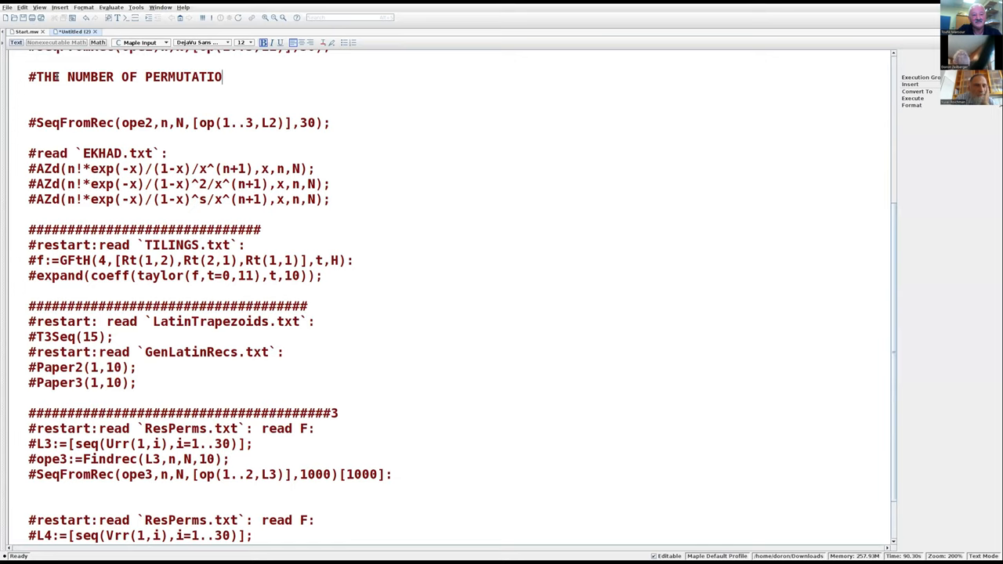
text(NS)
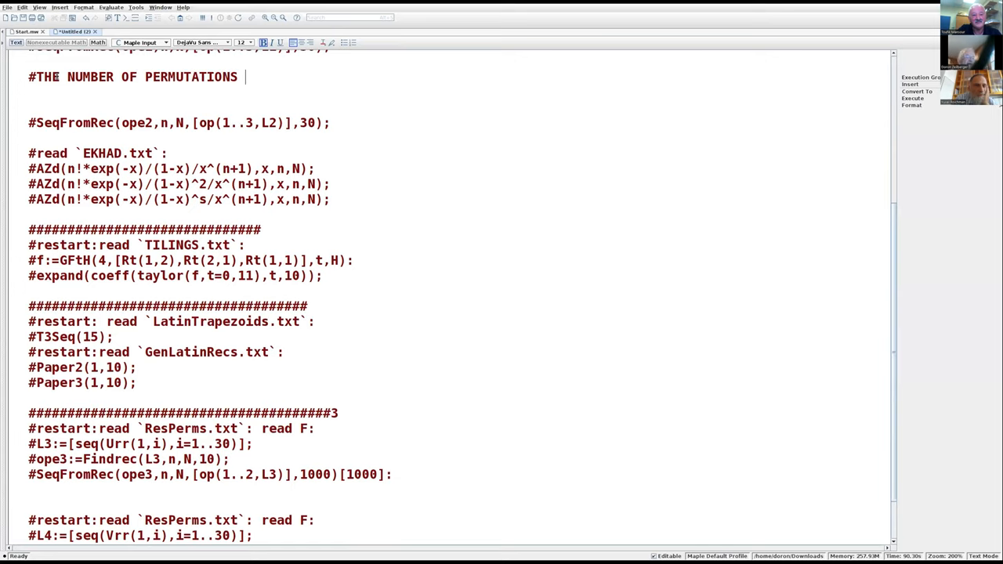
text(SUCH THAT)
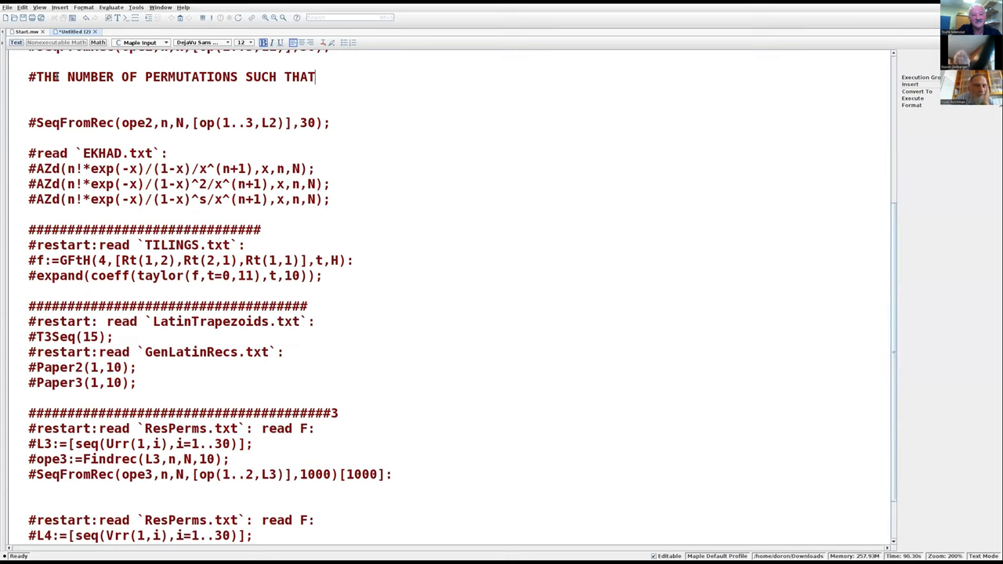
text(pi[i)
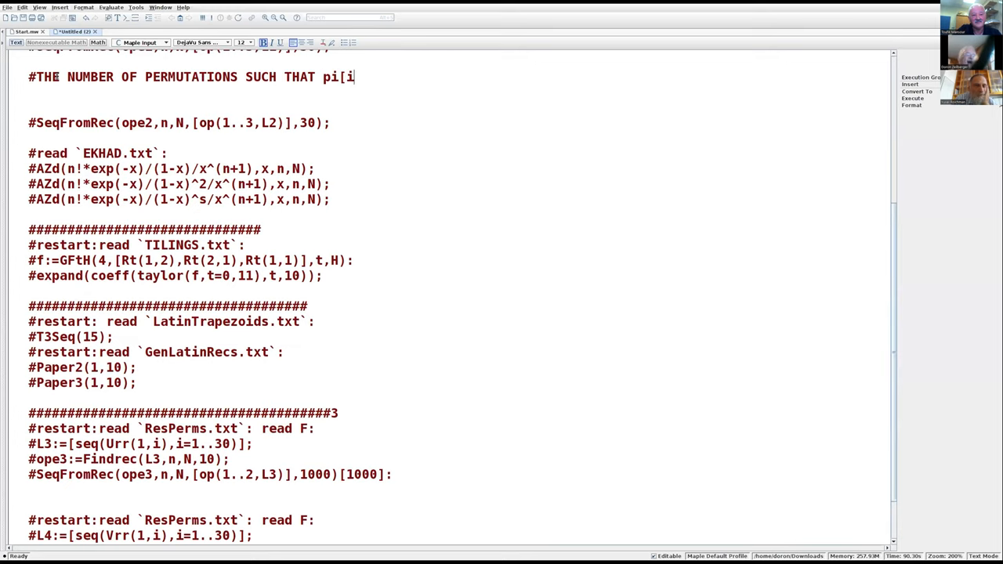
text(+1)
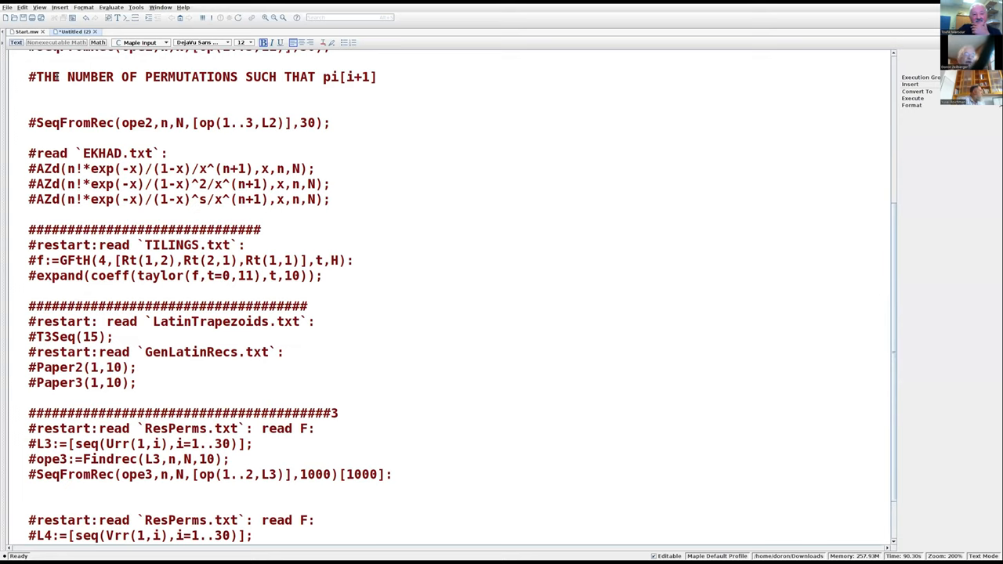
text(-pi[)
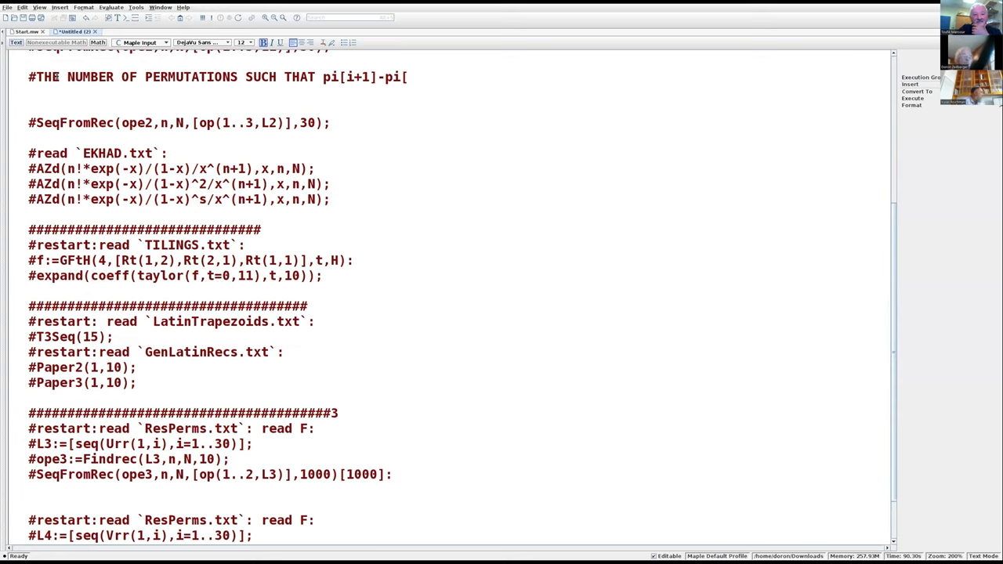
text(i[)
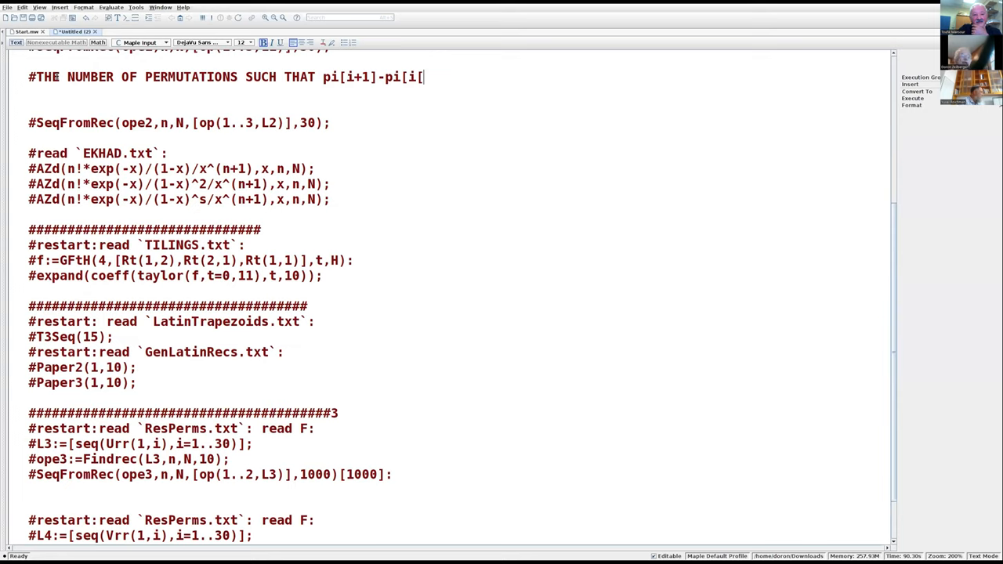
key(BackSpace)
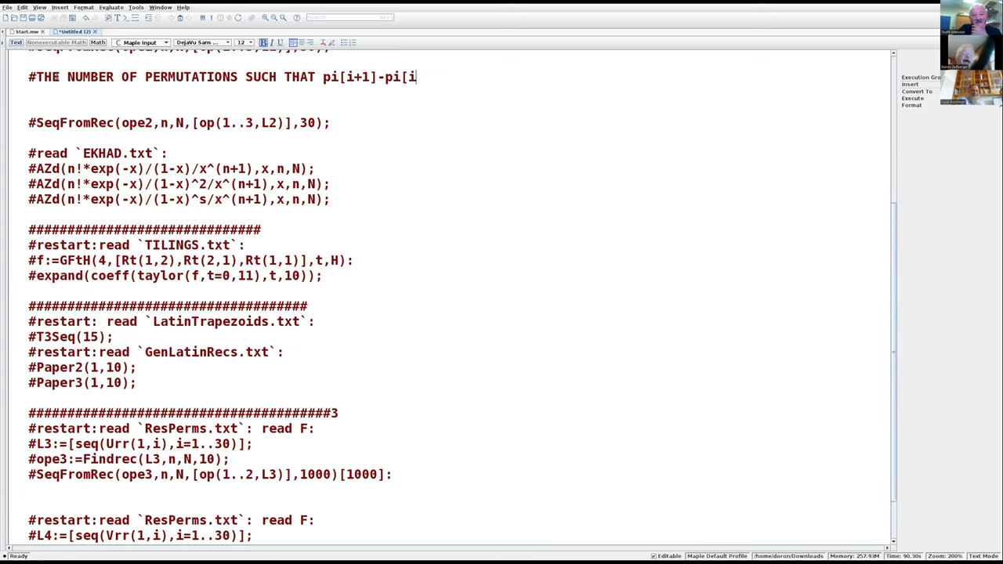
text(]<>1 ,)
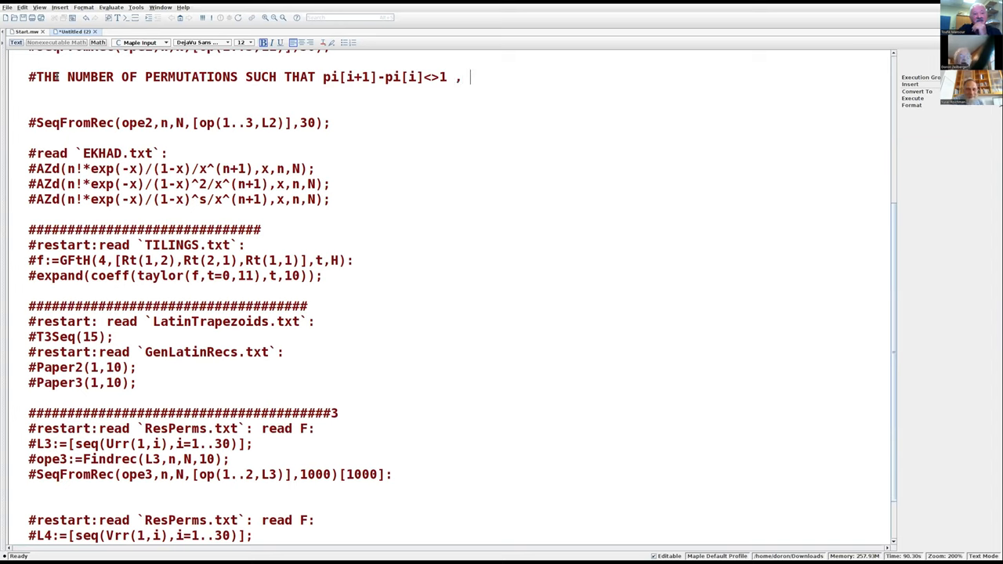
Append the excluded adjacent-pair set {12,23,34,45,...,(n-1)n} to the heading
text(12)
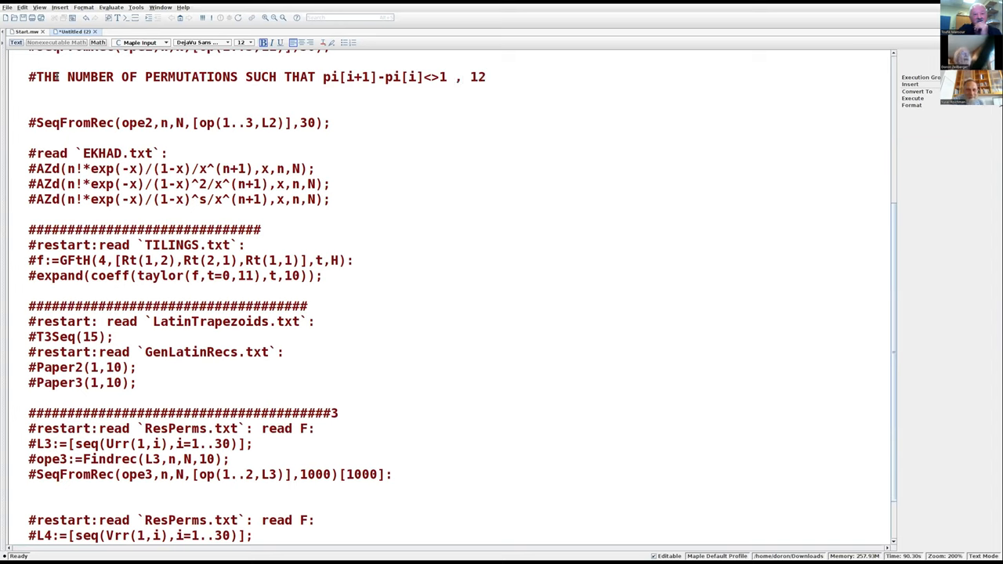
text({12,)
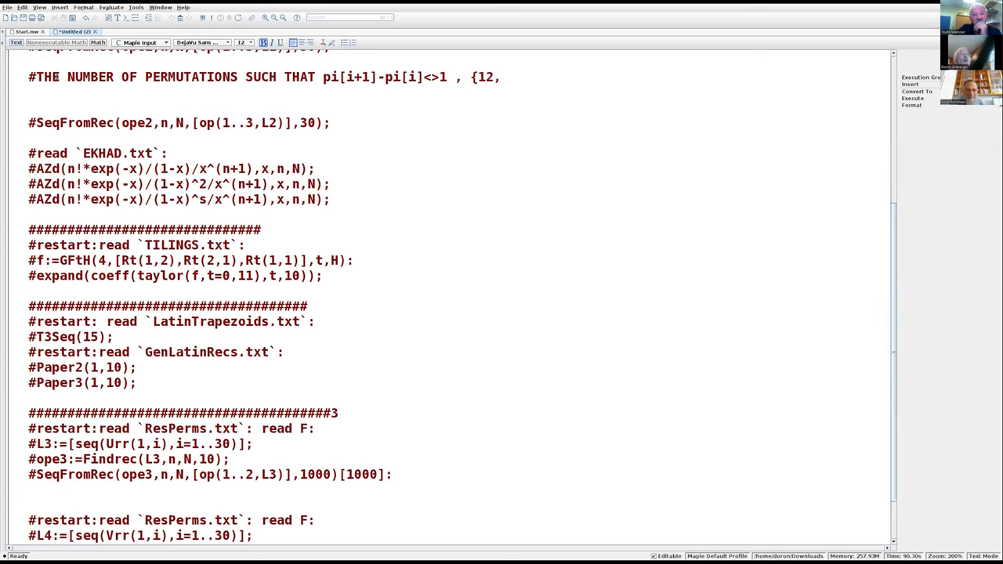
text(23,)
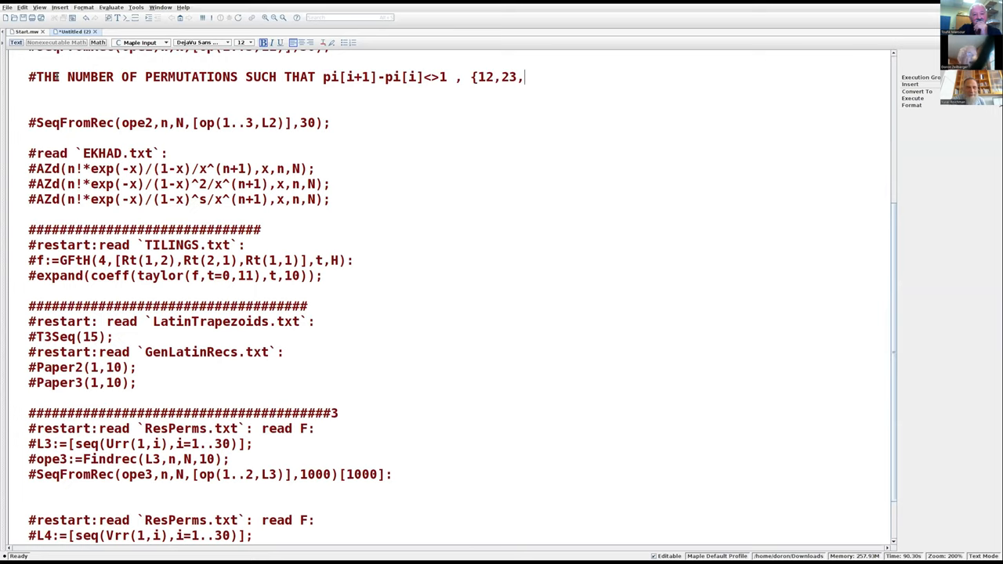
text(34,)
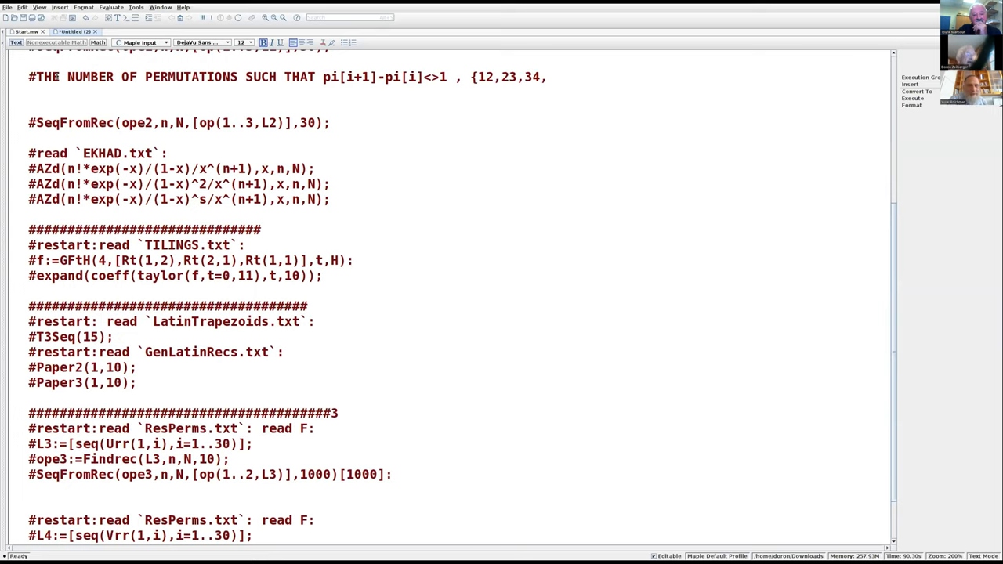
text(45,.)
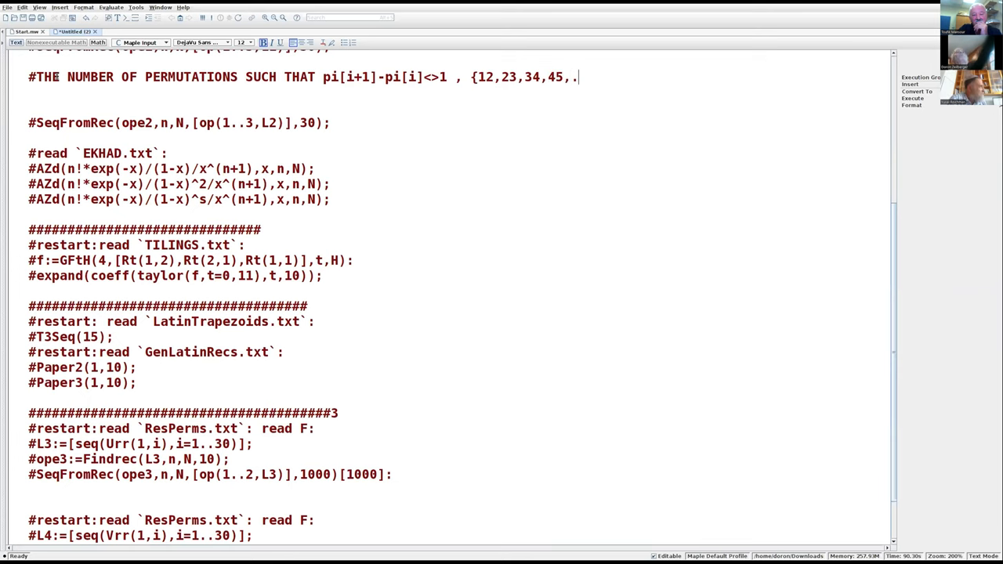
text(..,(n)
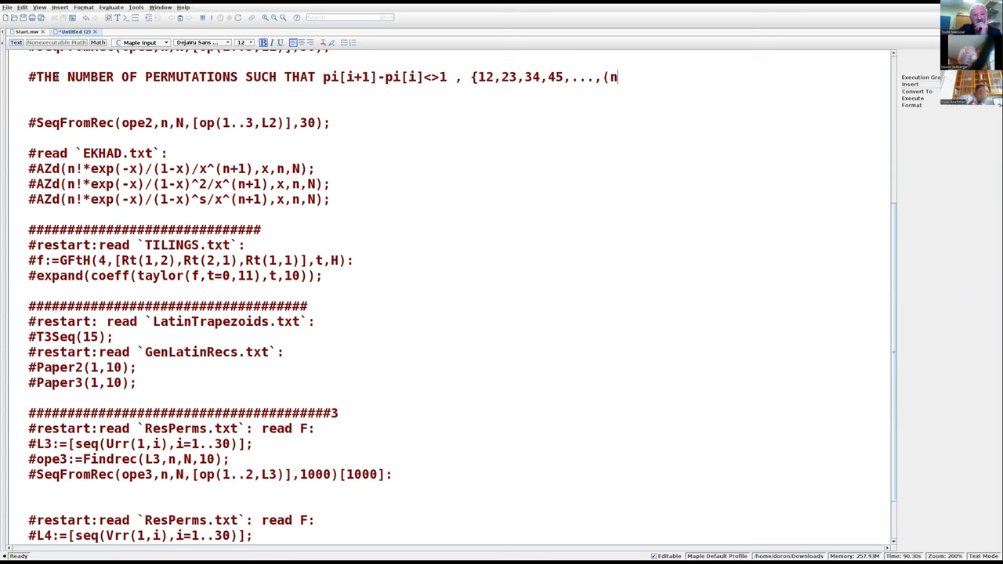
text(-1n)
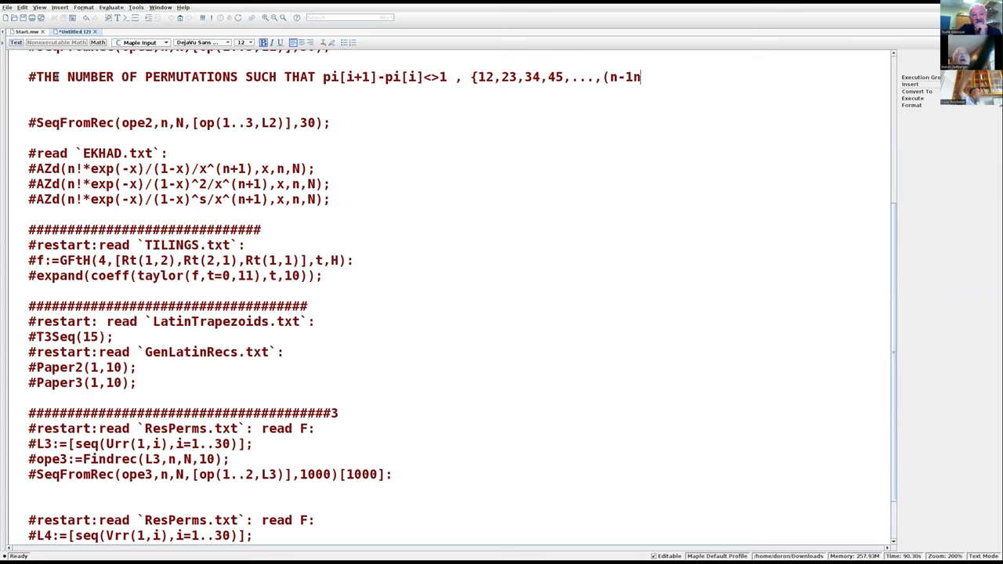
text())
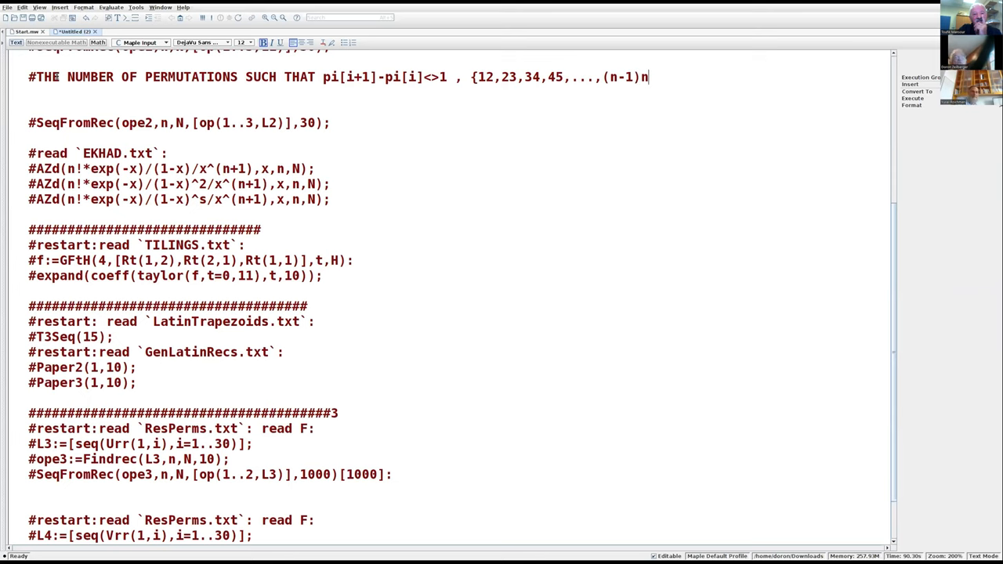
text(})
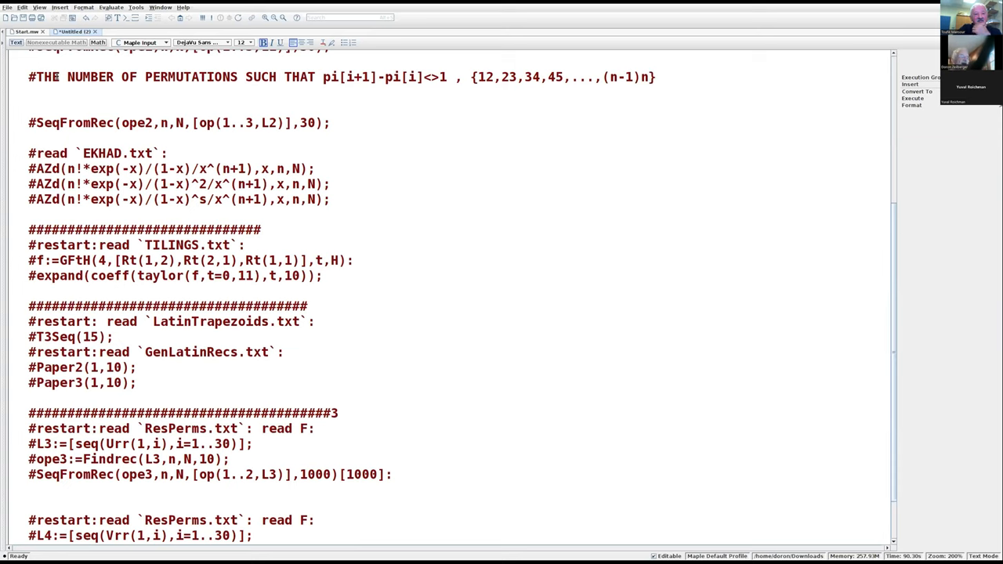
mouse_move(13, 285)
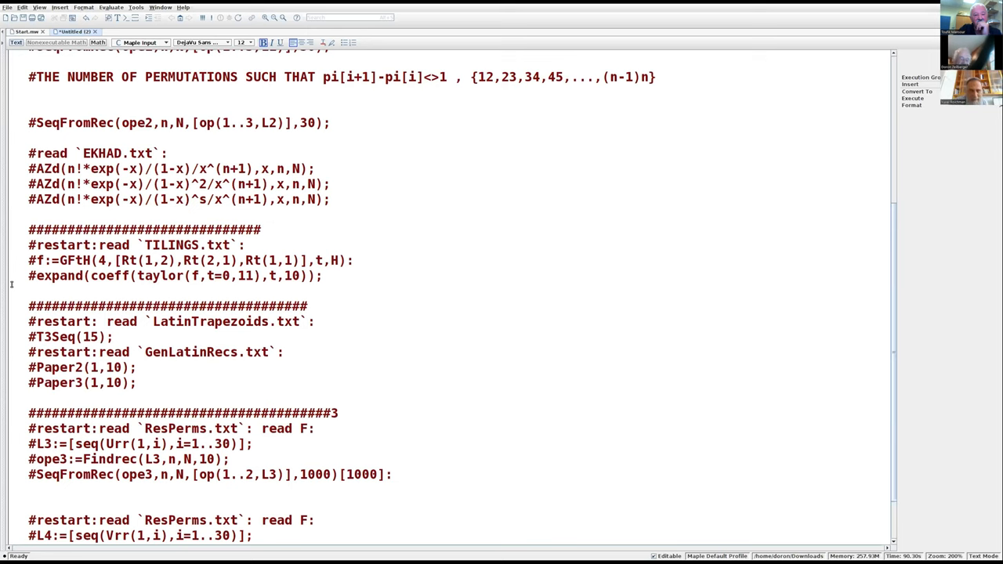
End the permutation heading with a colon and begin a new comment line below it
click(655, 77)
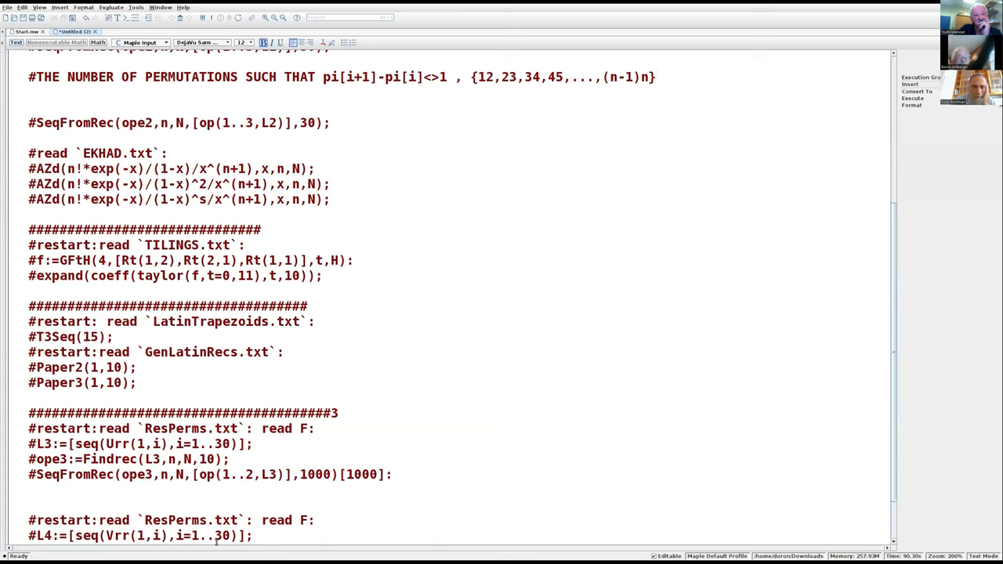
click(301, 491)
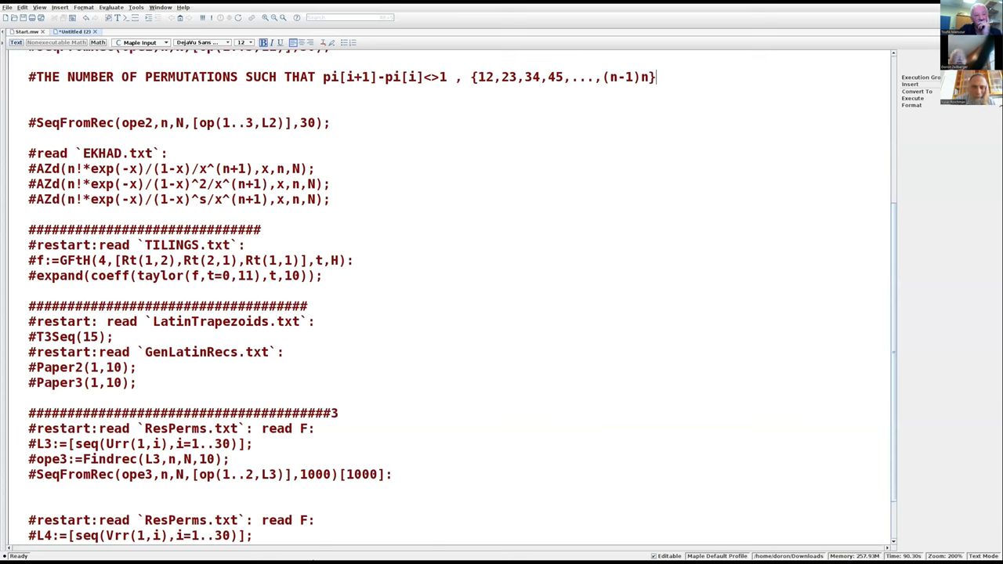
mouse_move(367, 539)
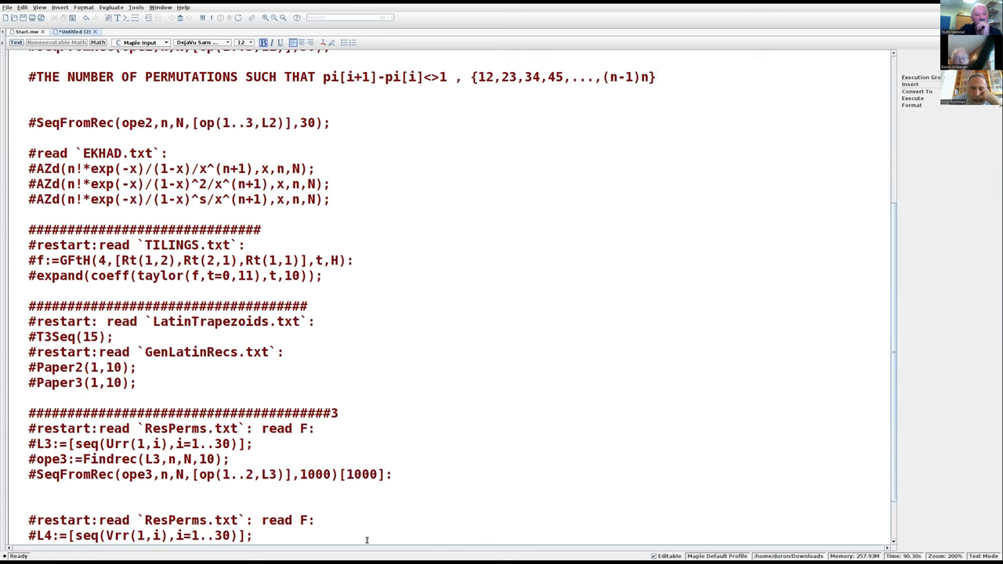
mouse_move(873, 496)
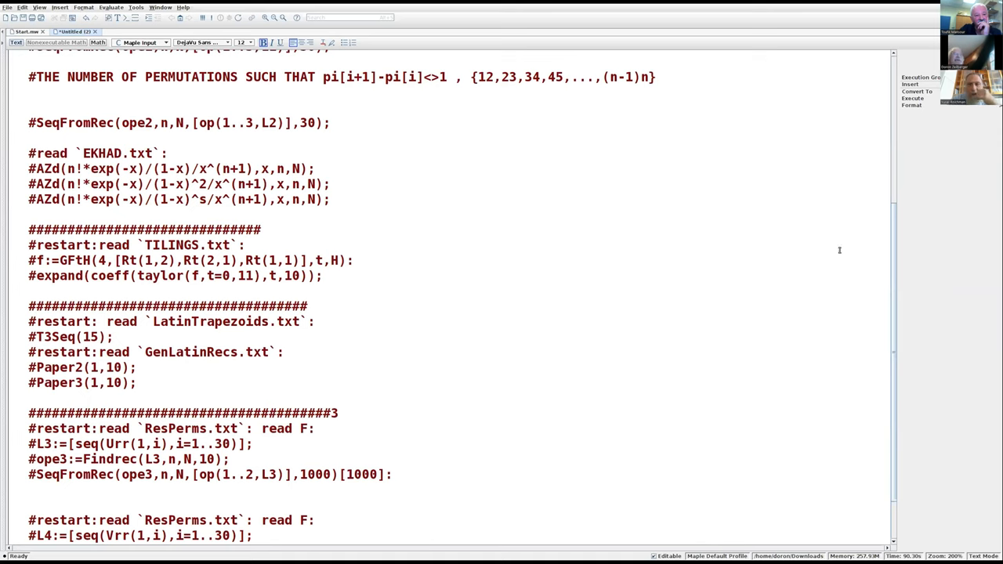
mouse_move(884, 134)
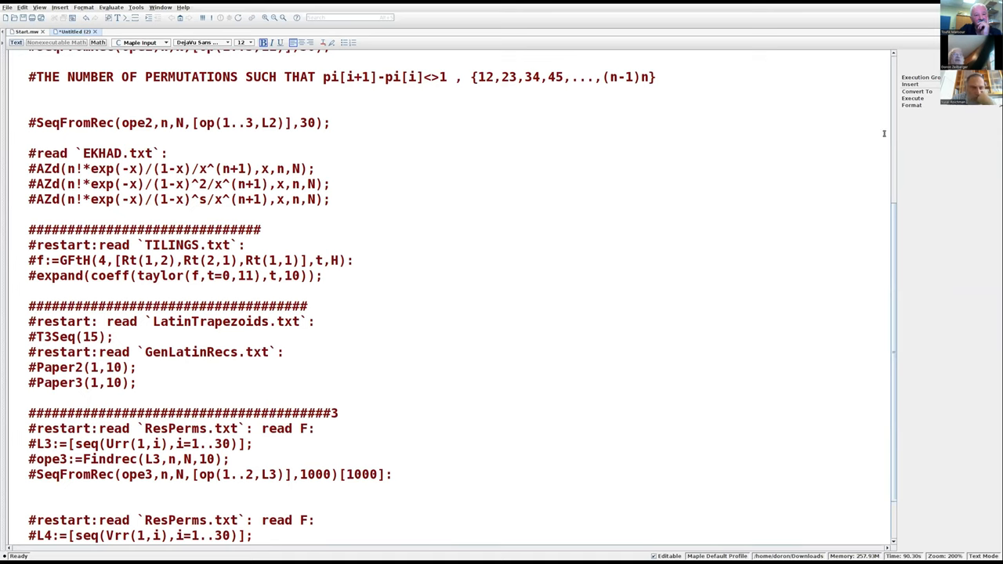
mouse_move(728, 88)
text(#)
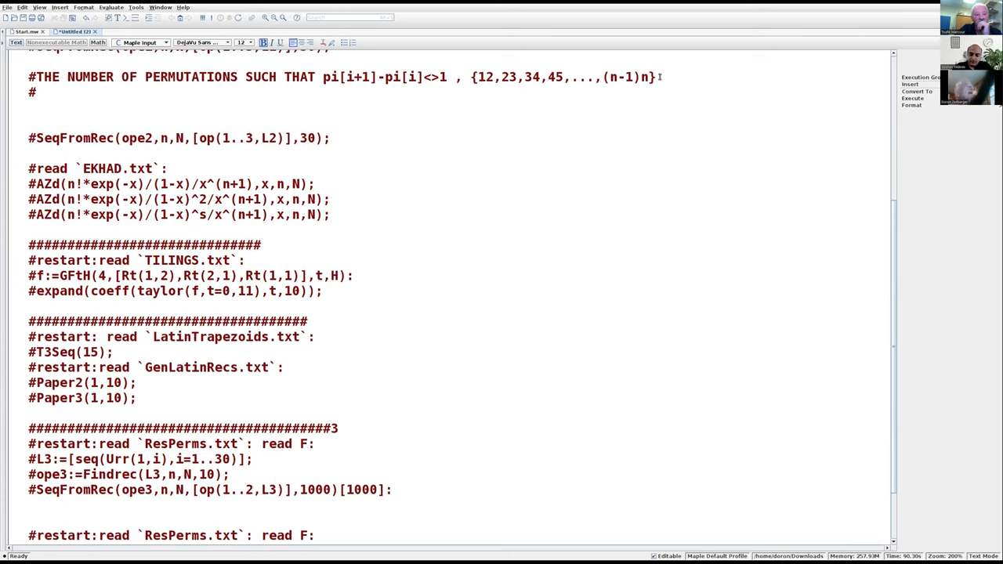
Write the commented recurrence a(n)=(n-1)*a(n-1)+(n-2)*a(n-2) under the heading
text(a()
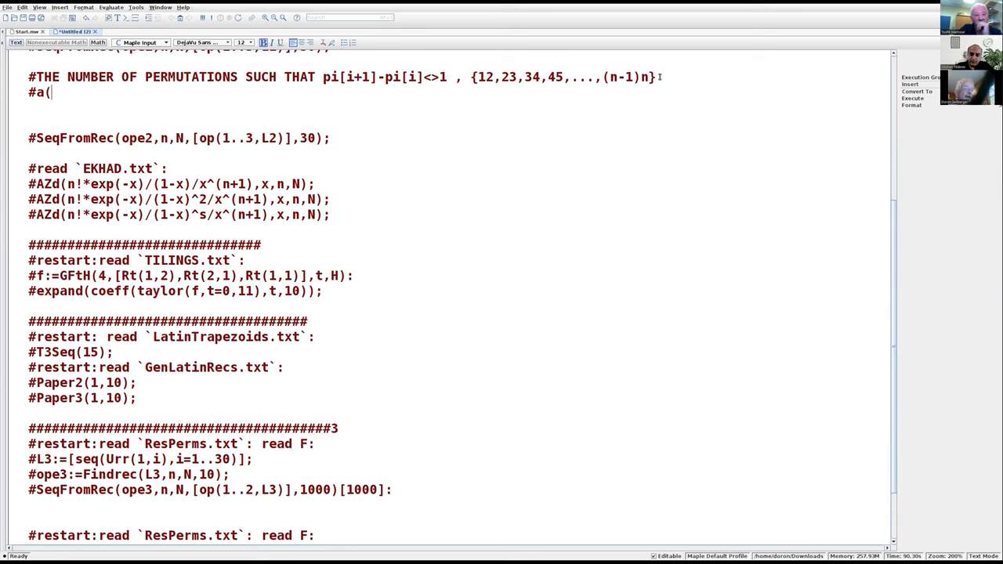
text(n)=)
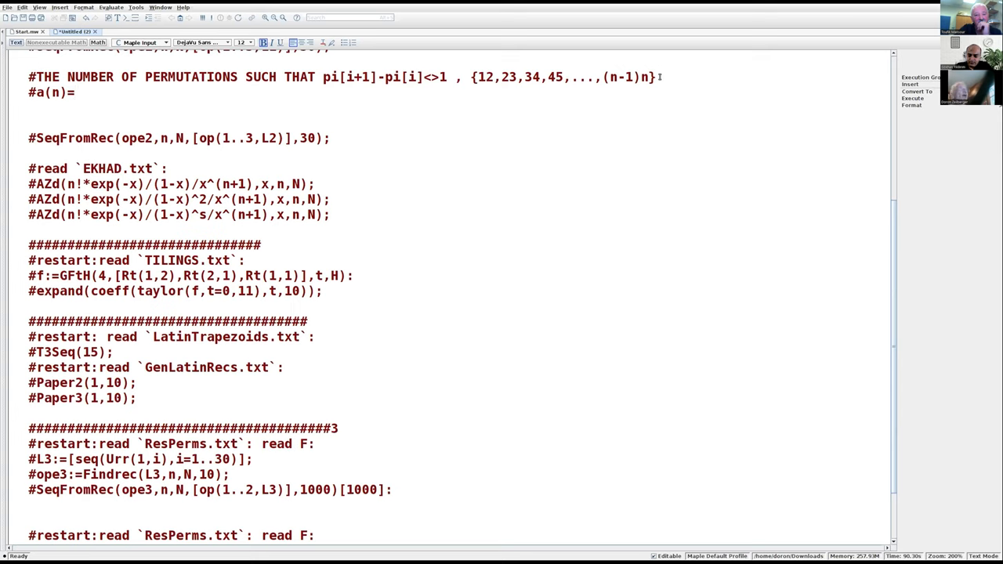
click(75, 92)
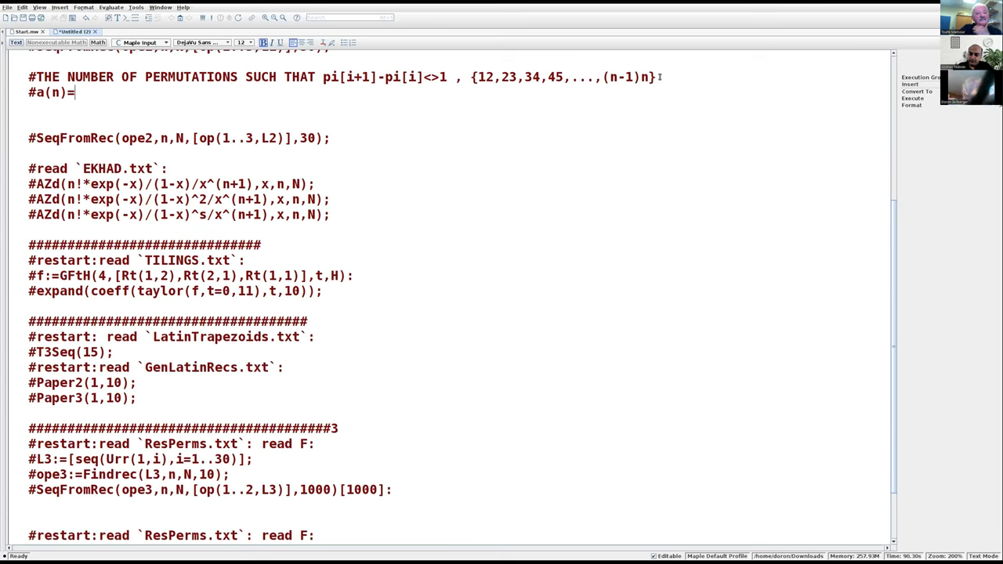
text((n-1)
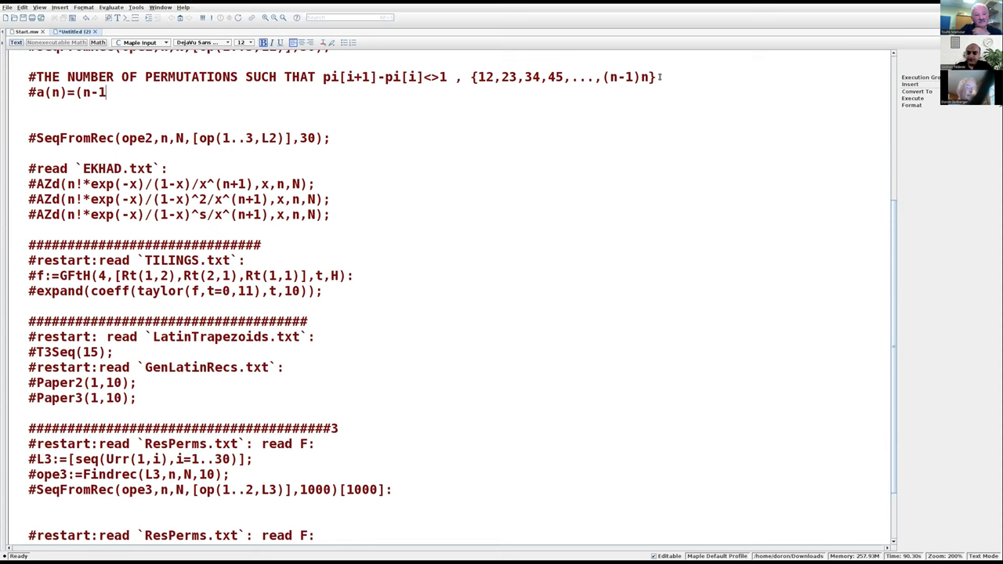
text(*)
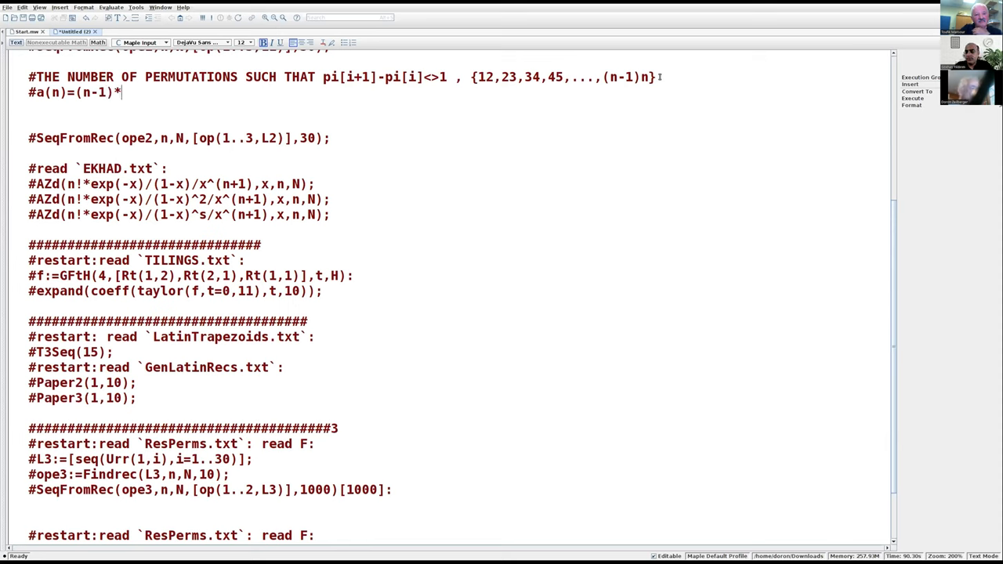
text(a(n-1)
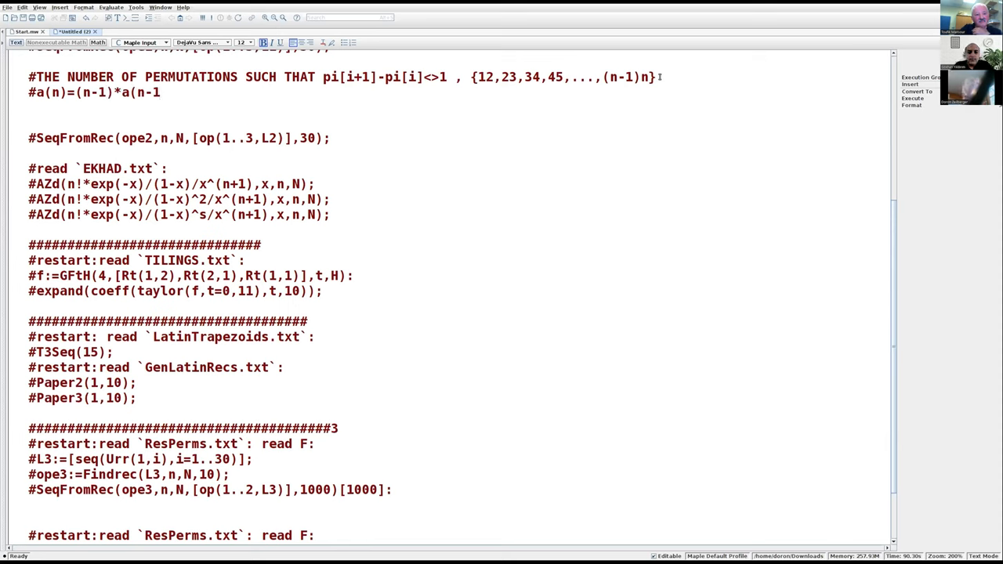
text(+(n)
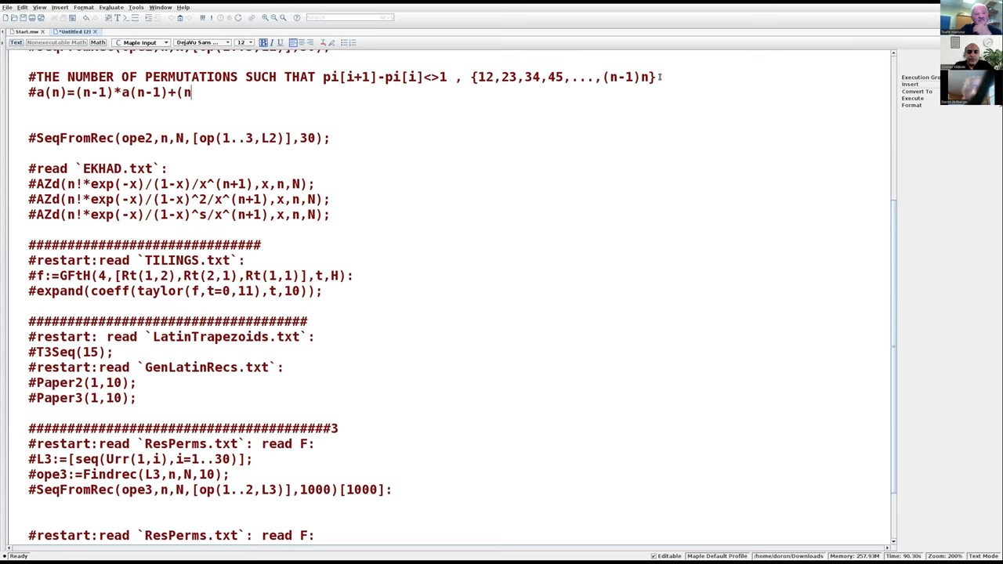
text(-2))
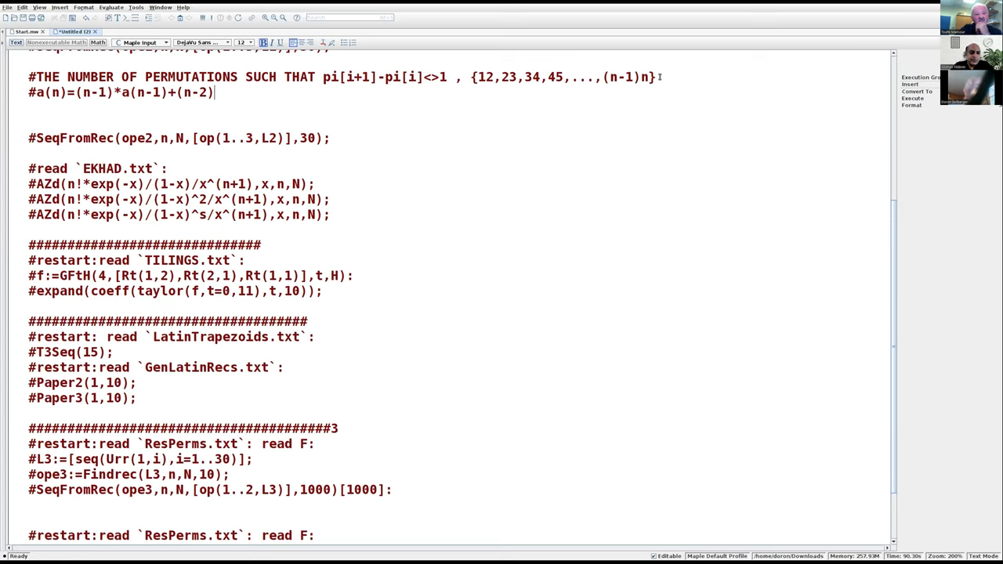
text(*a()
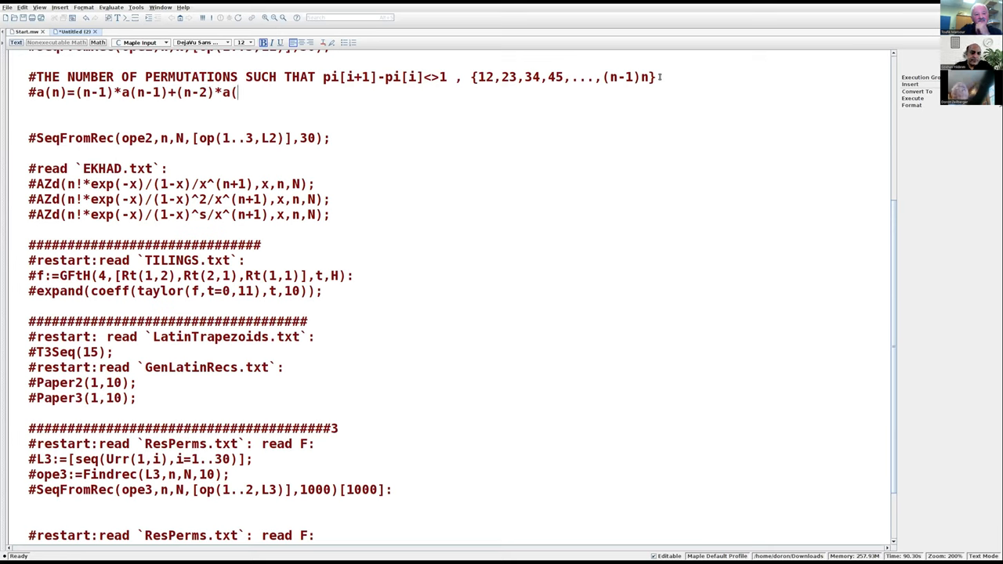
text(n-2))
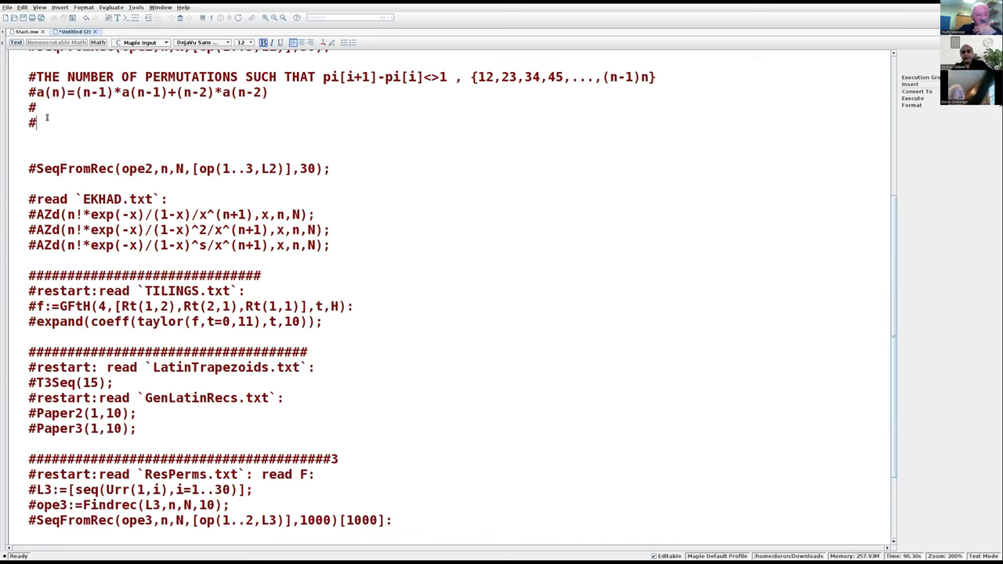
mouse_move(132, 102)
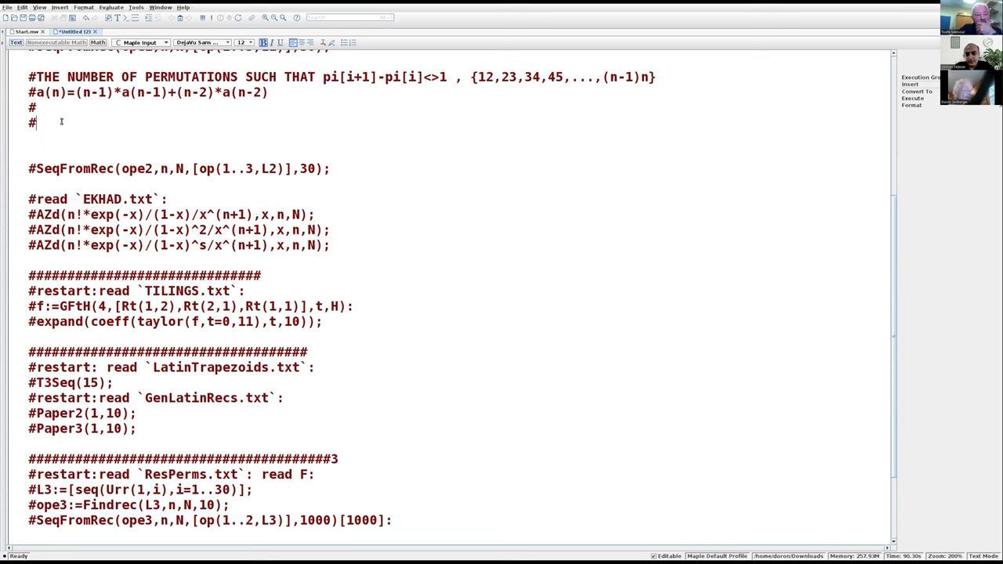
Write the commented recurrence s(n)=n*s(n-1) on the line below a(n)
text(a)
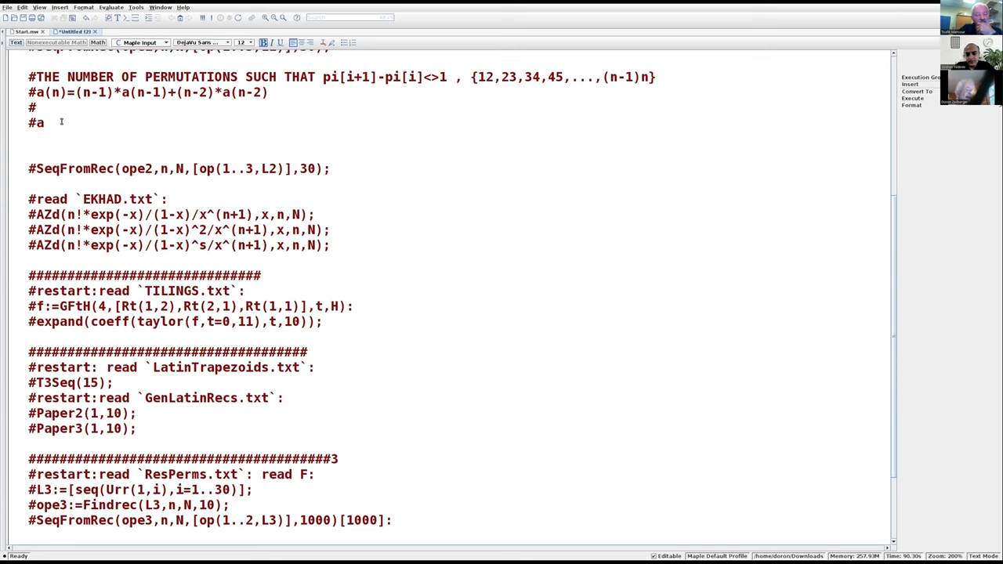
text(s)
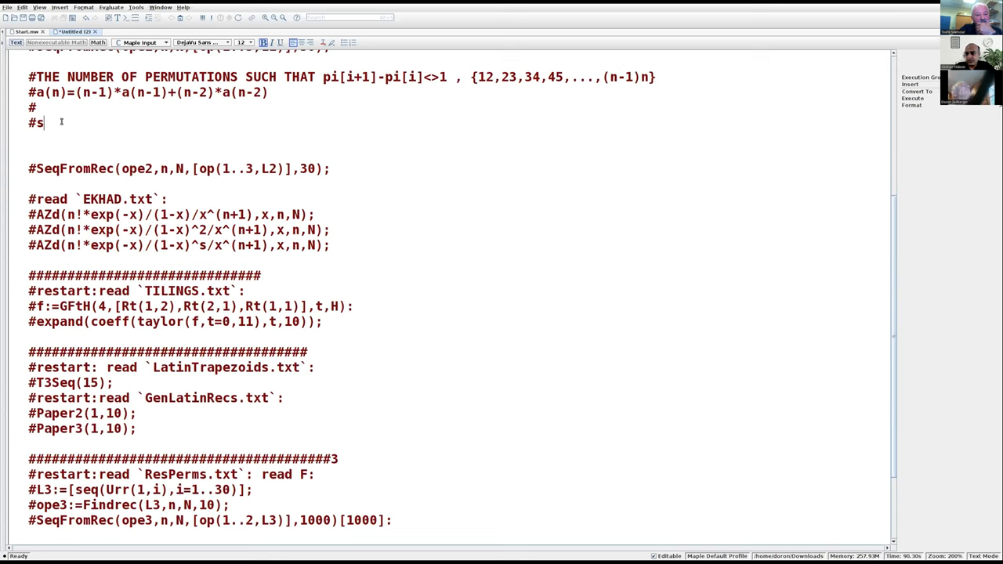
text((n)
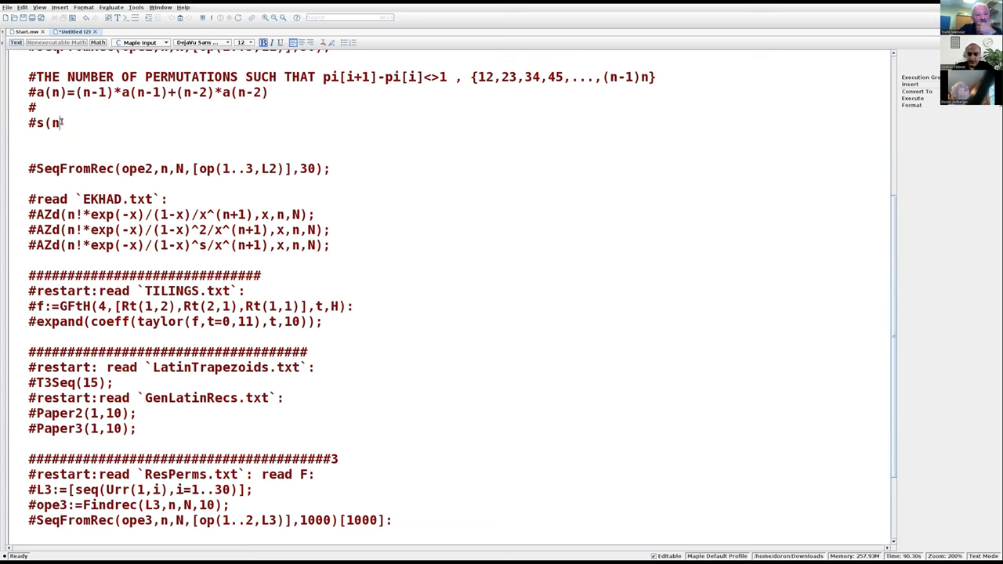
text()=n*)
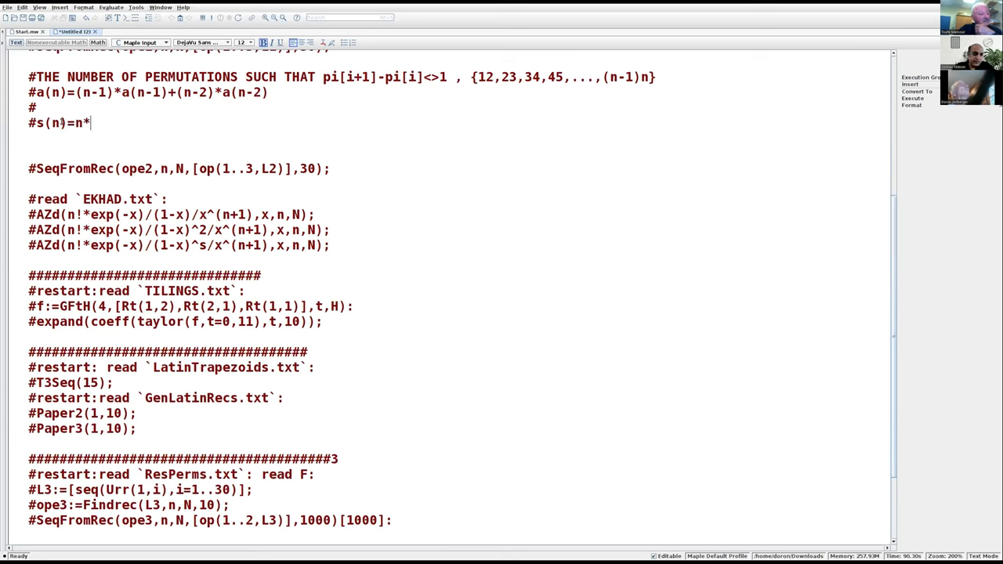
text(a(n)
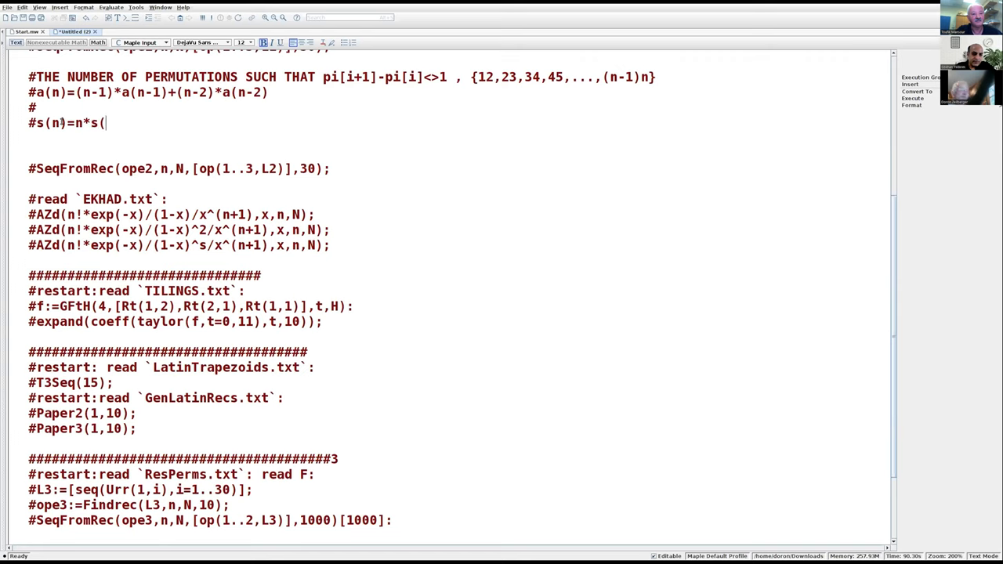
text(n-1))
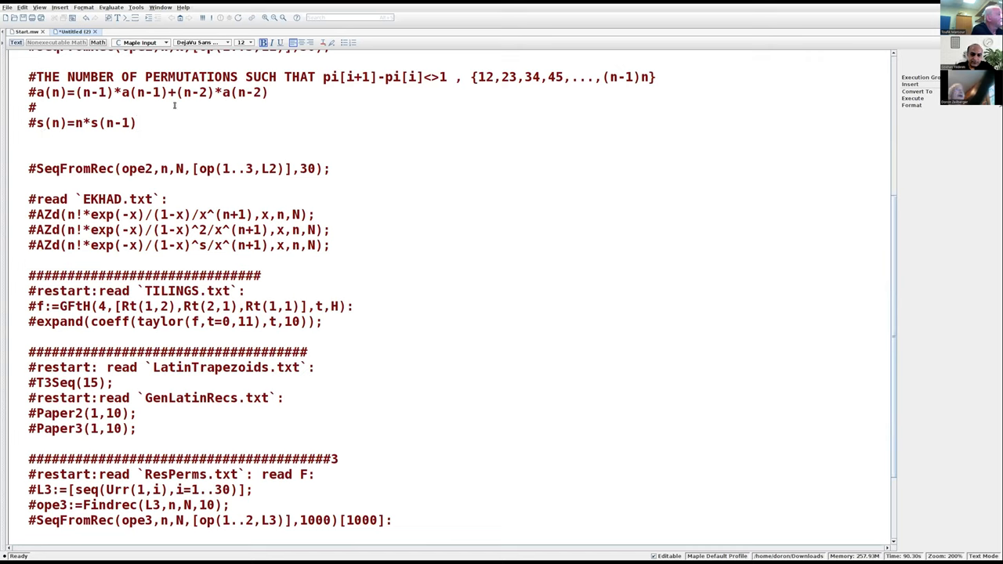
click(138, 122)
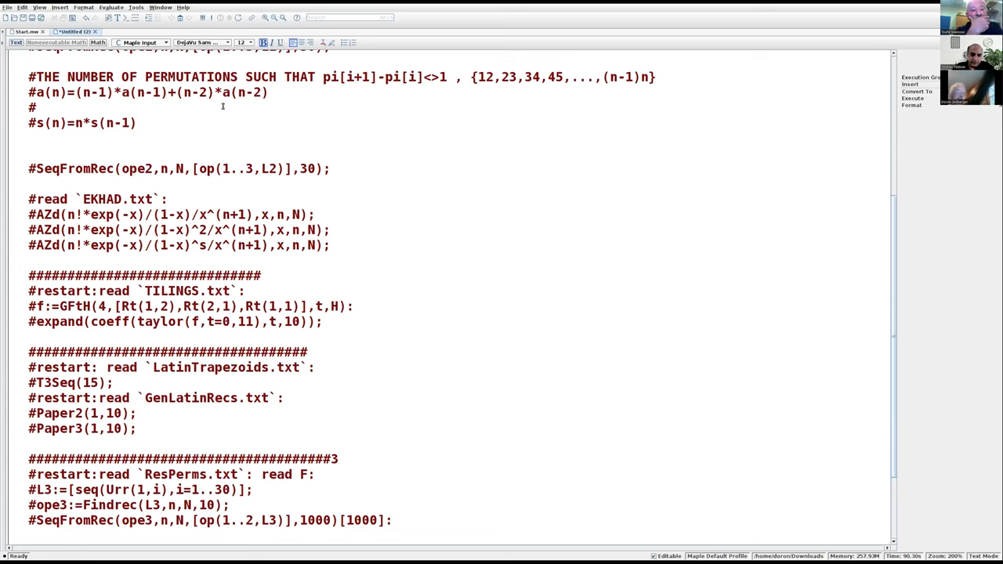
click(141, 122)
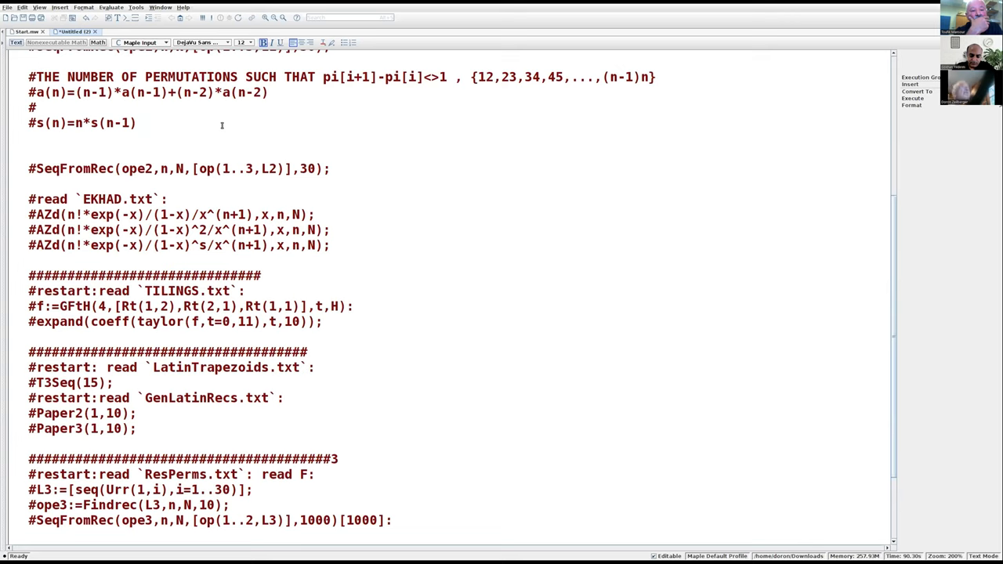
Continue the s(n) comment line with the note '.... i i+1'
text(i i)
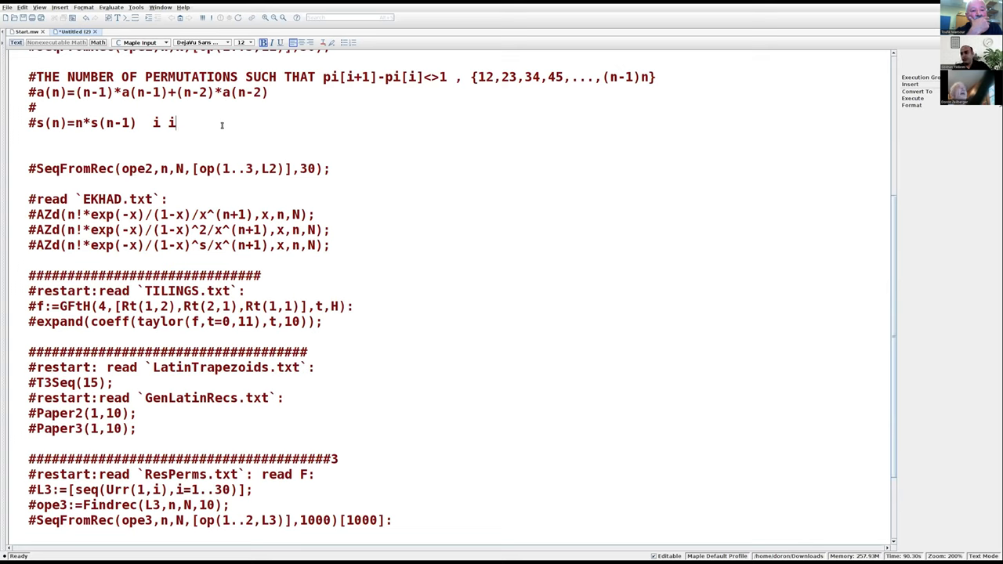
text(+1)
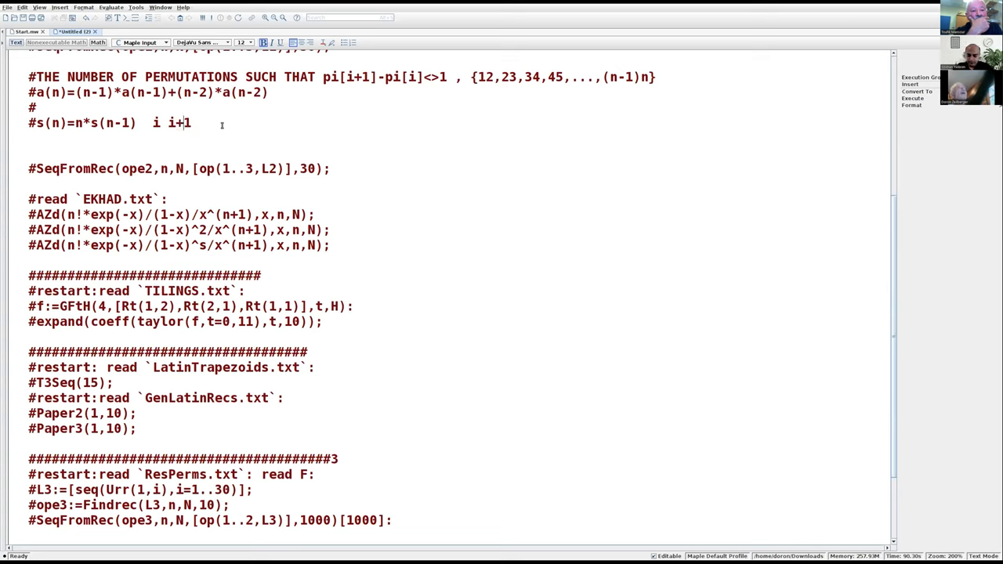
text(..)
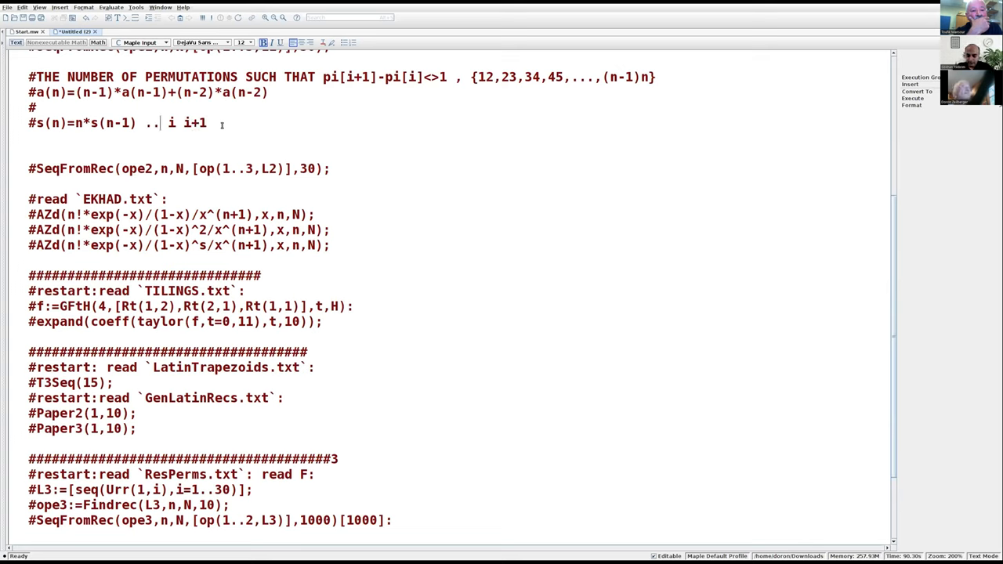
text(..)
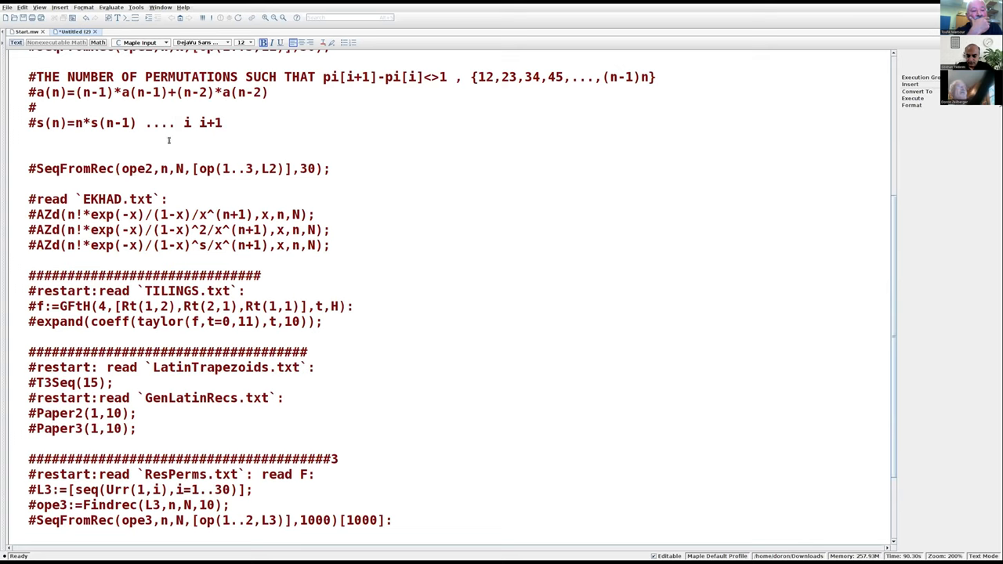
mouse_move(194, 122)
text(n )
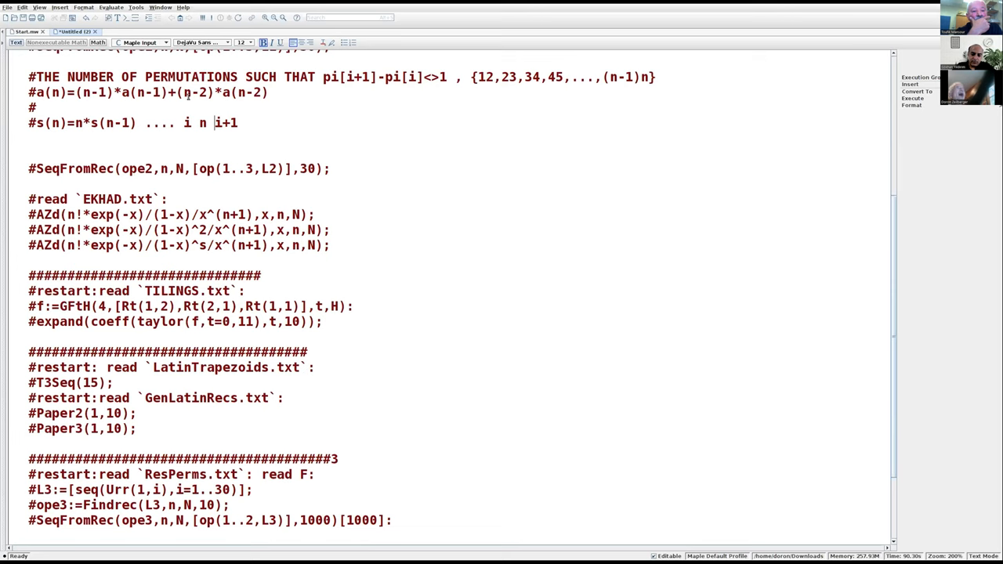
mouse_move(188, 96)
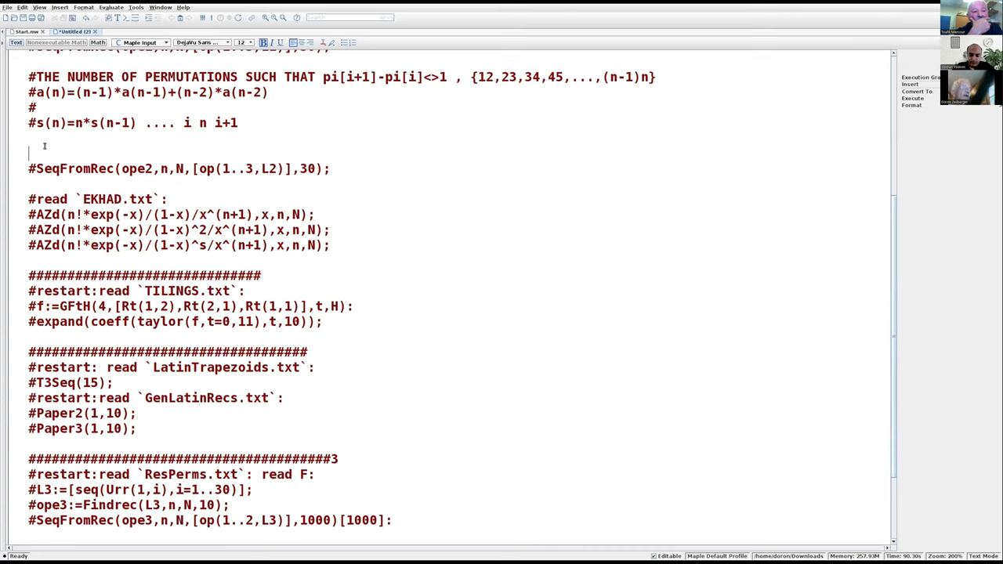
Add a comment for permutations with |pi[i+1]-pi[i]|<>1, extending the pair set with 21 and 32
text(#)
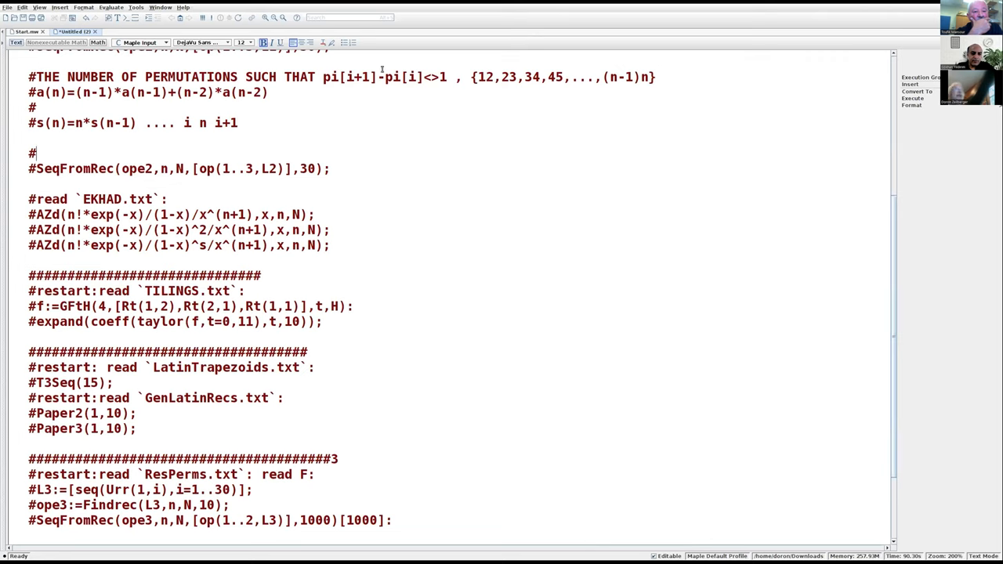
mouse_move(501, 93)
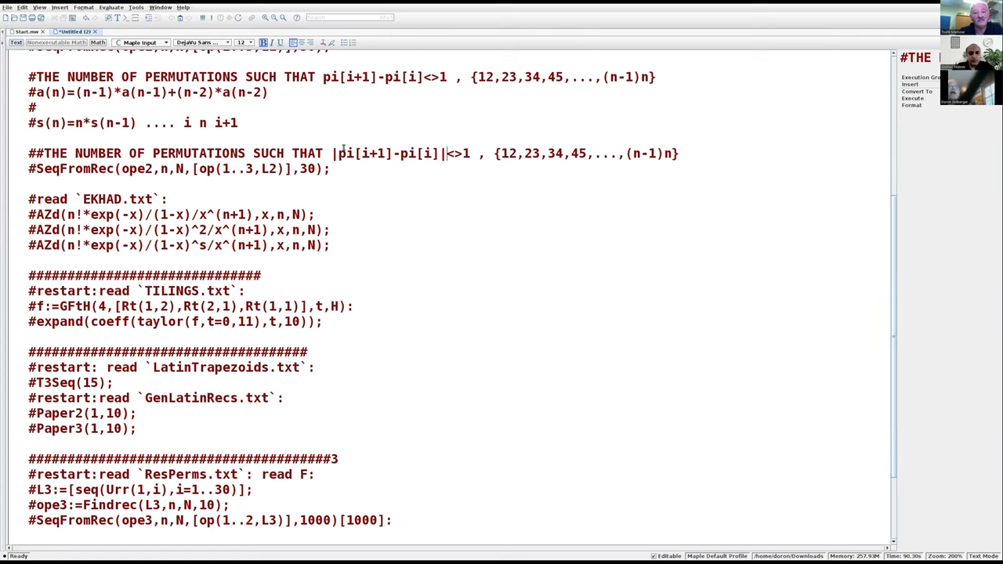
click(682, 154)
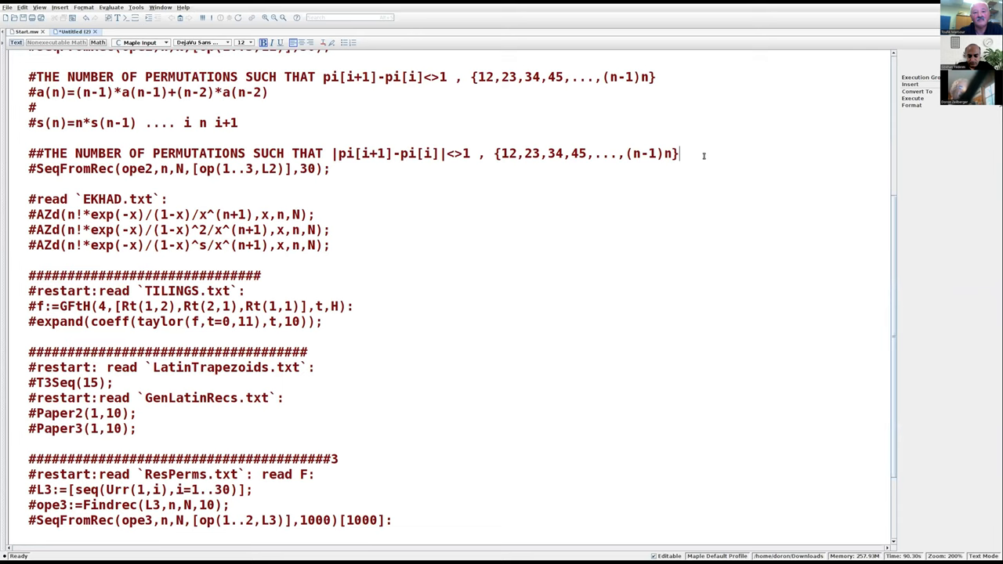
text(,{21)
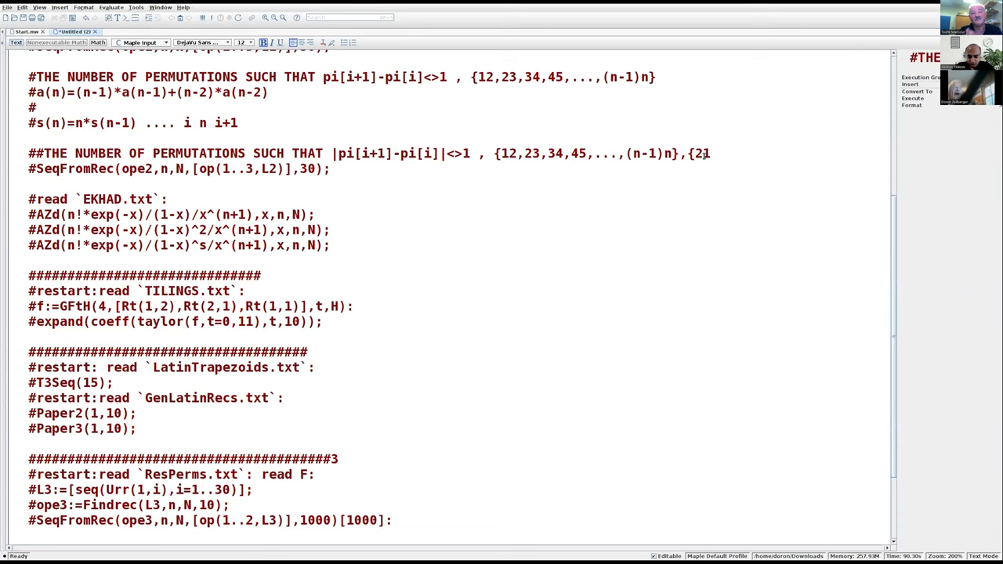
text(,32)
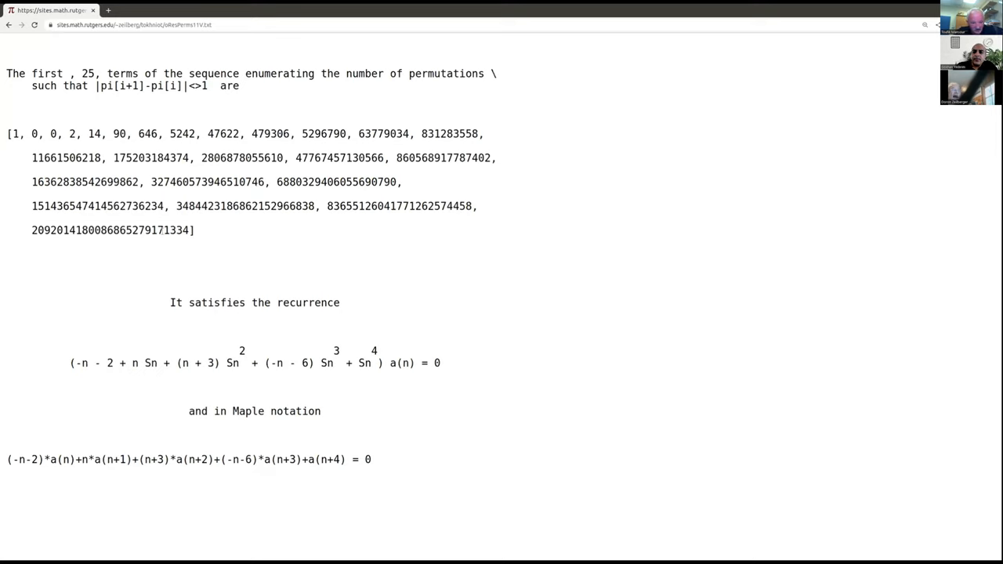
mouse_move(252, 282)
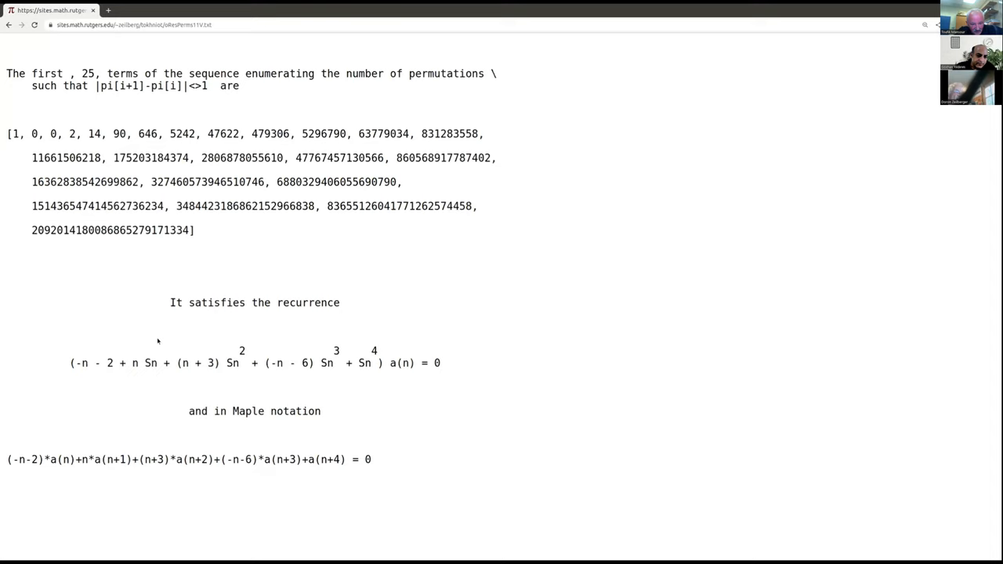
mouse_move(61, 376)
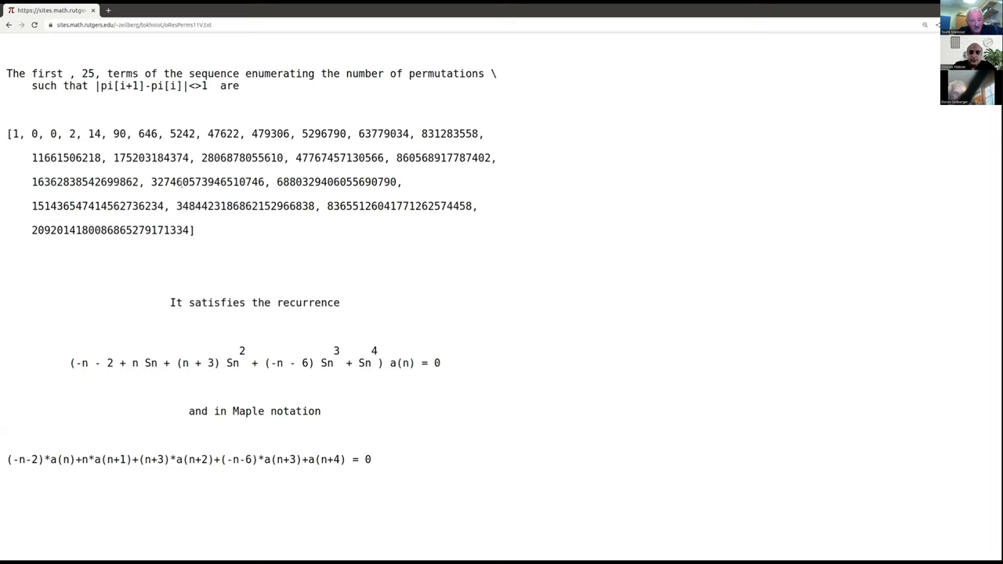
mouse_move(217, 211)
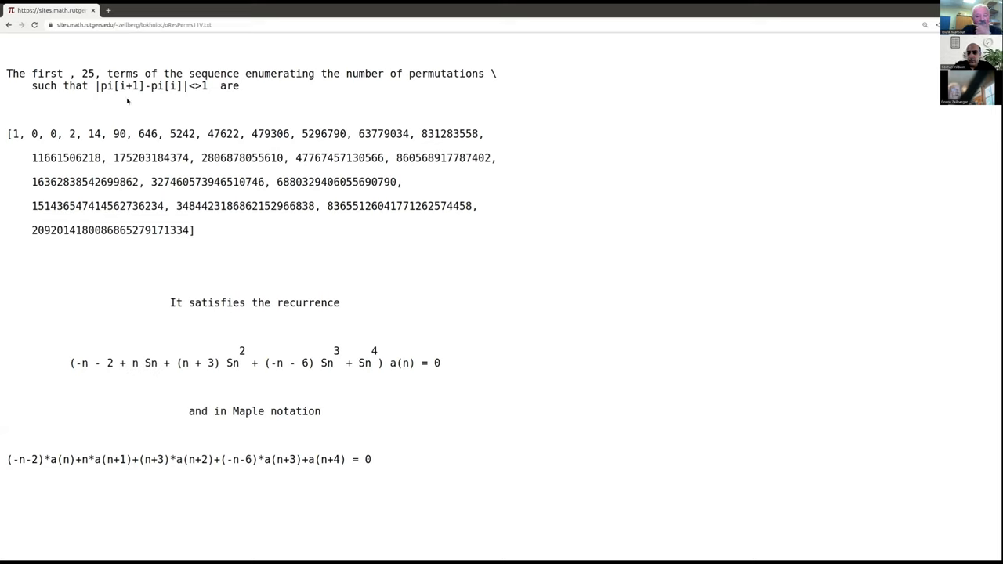
mouse_move(226, 292)
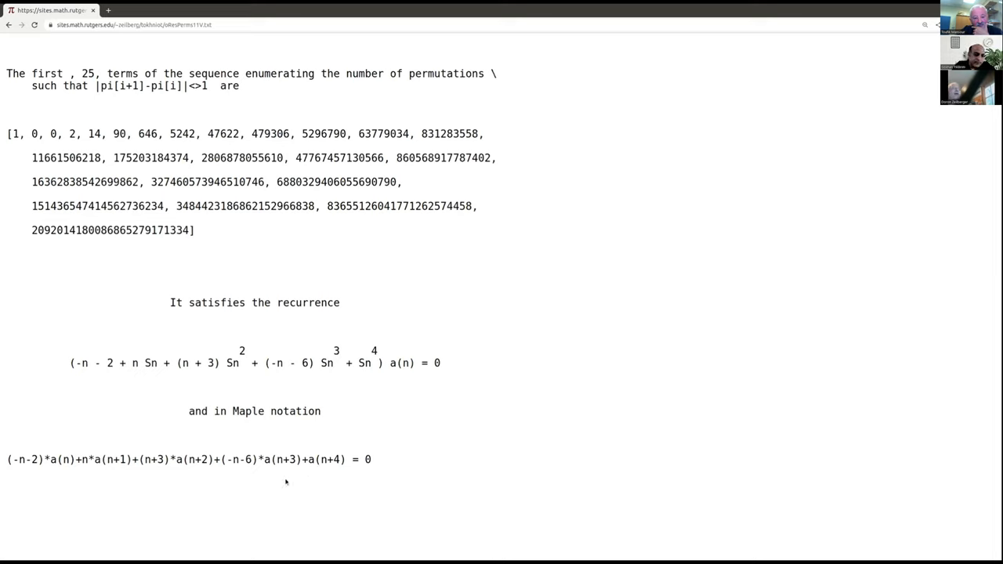
mouse_move(207, 432)
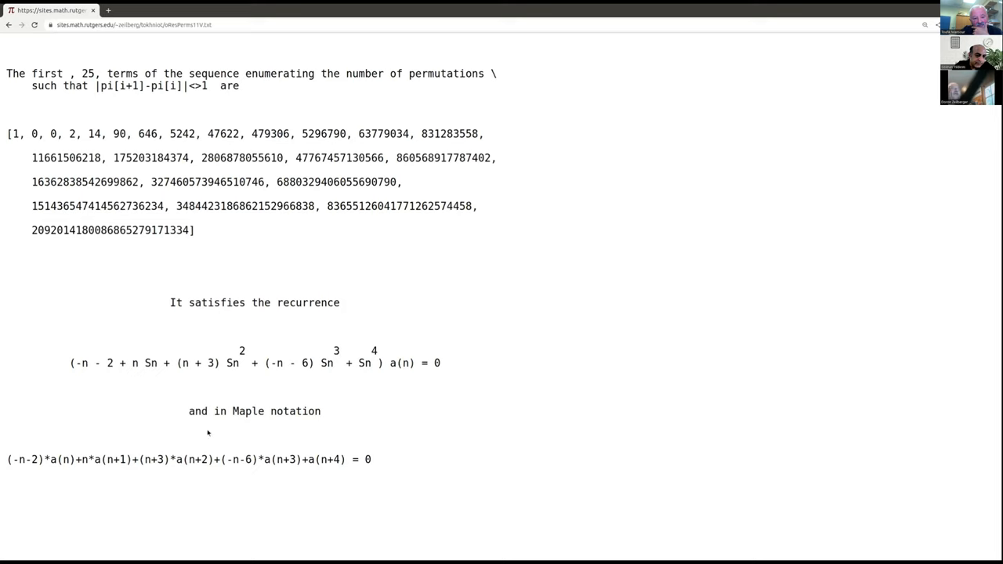
mouse_move(176, 467)
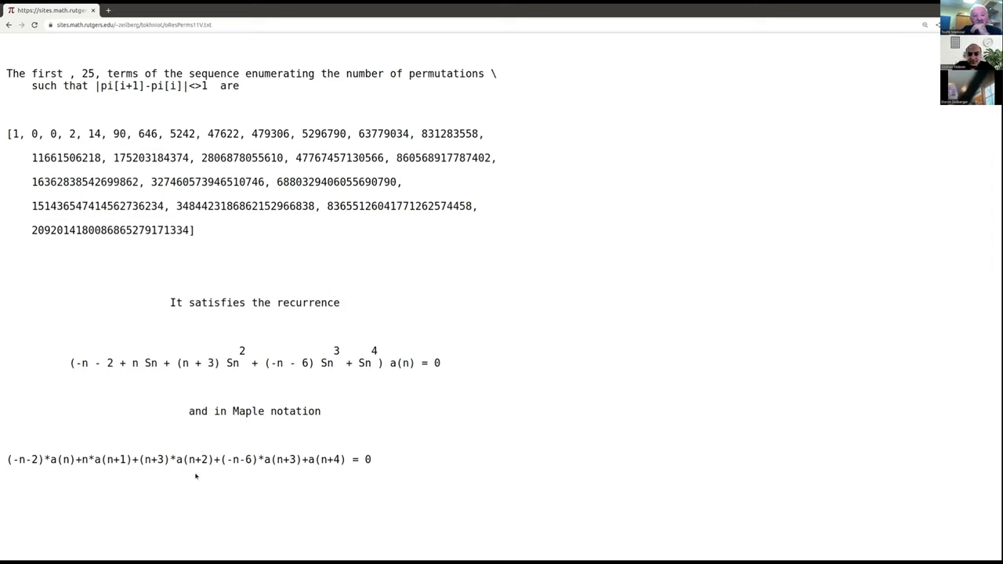
mouse_move(236, 467)
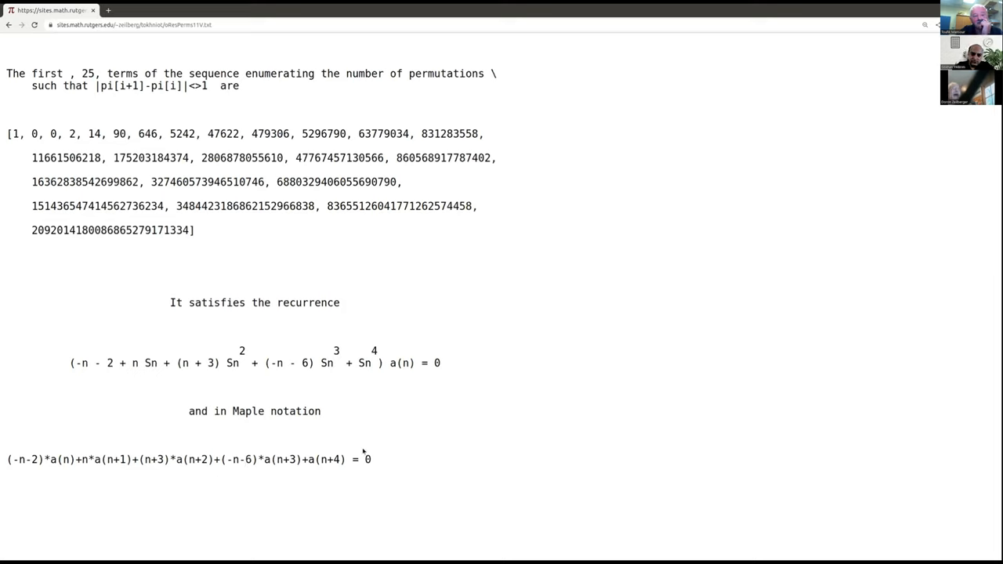
mouse_move(216, 455)
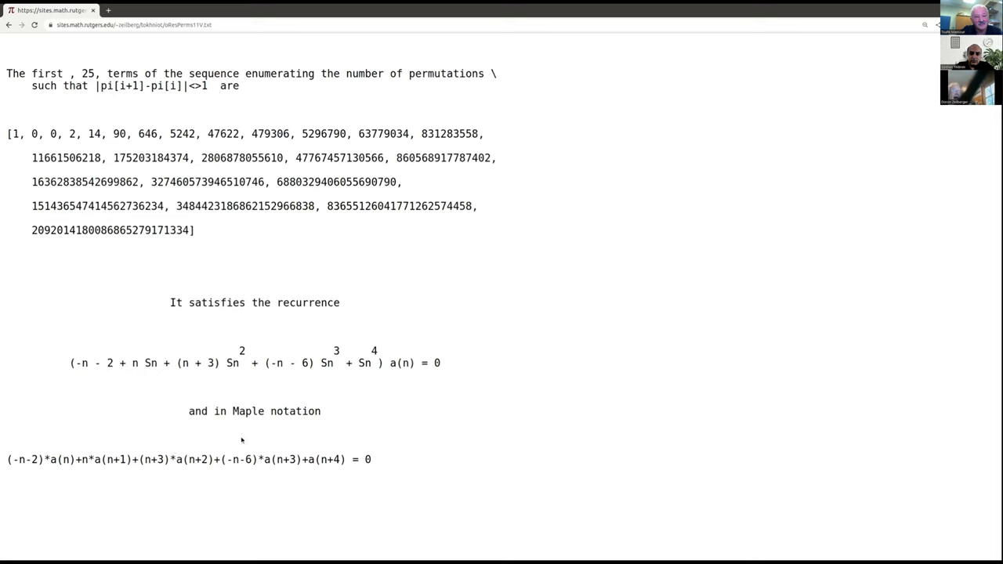
mouse_move(232, 470)
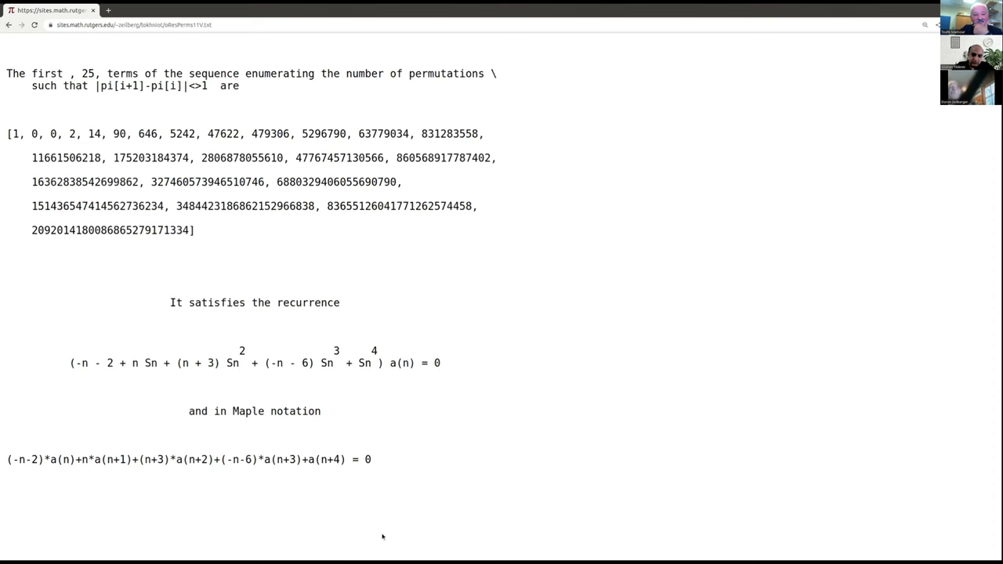
Return to the talk outline and follow its item-2 link to the ICECA 2022 conference site
click(8, 25)
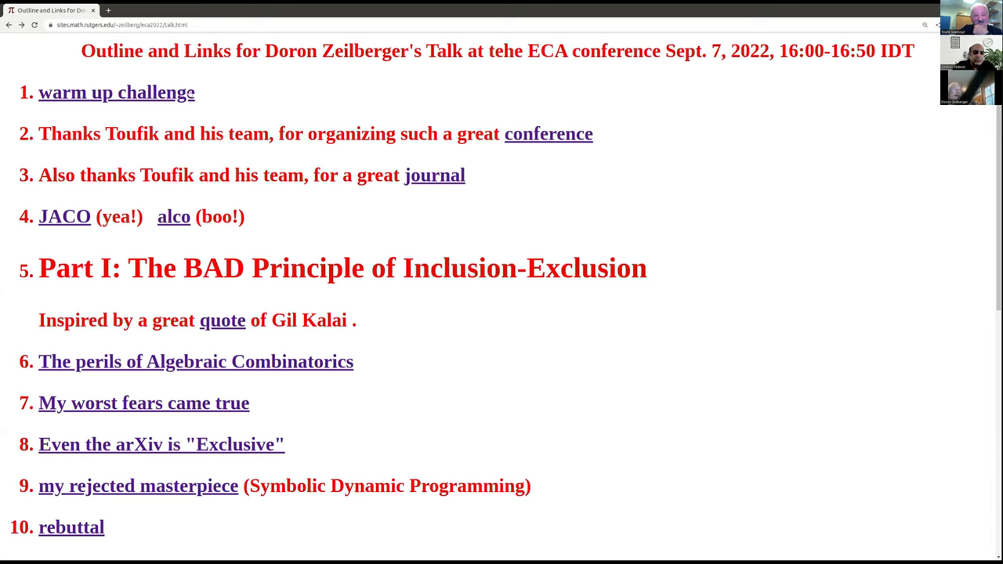
mouse_move(123, 116)
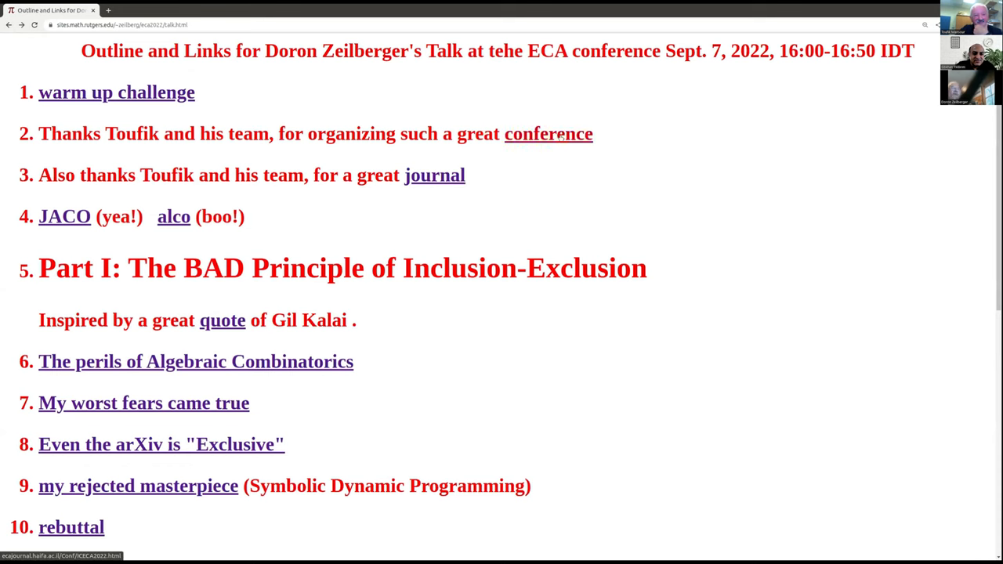
click(548, 133)
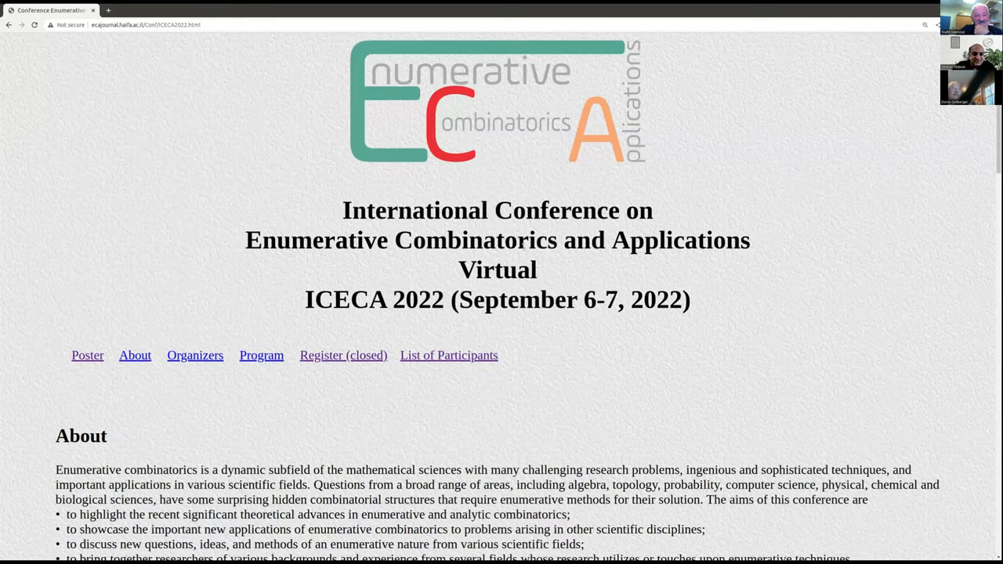
Reach the Second Day program and select the Abstract link for The Principles of Inclusion-Exclusion
scroll(down, 3)
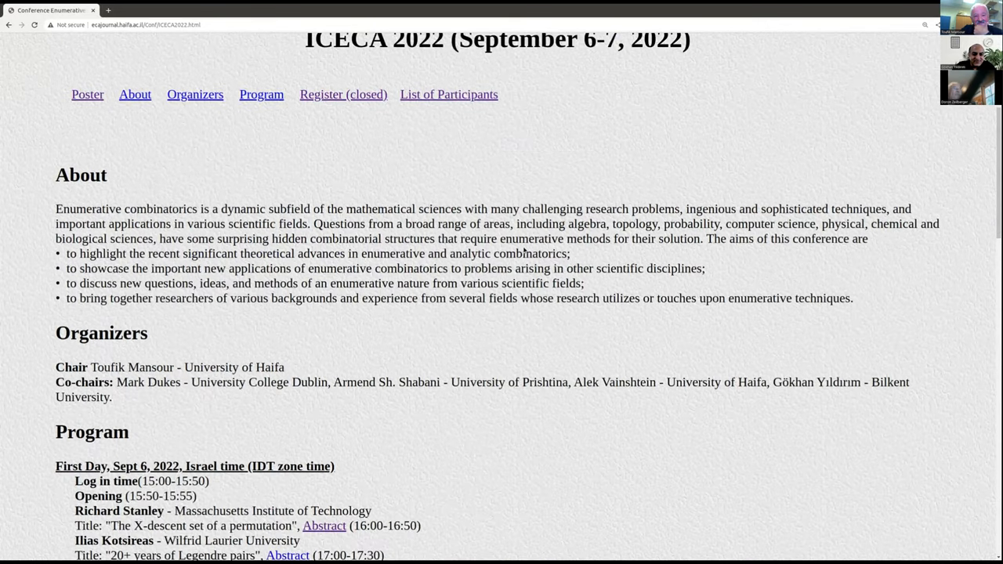
scroll(down, 3)
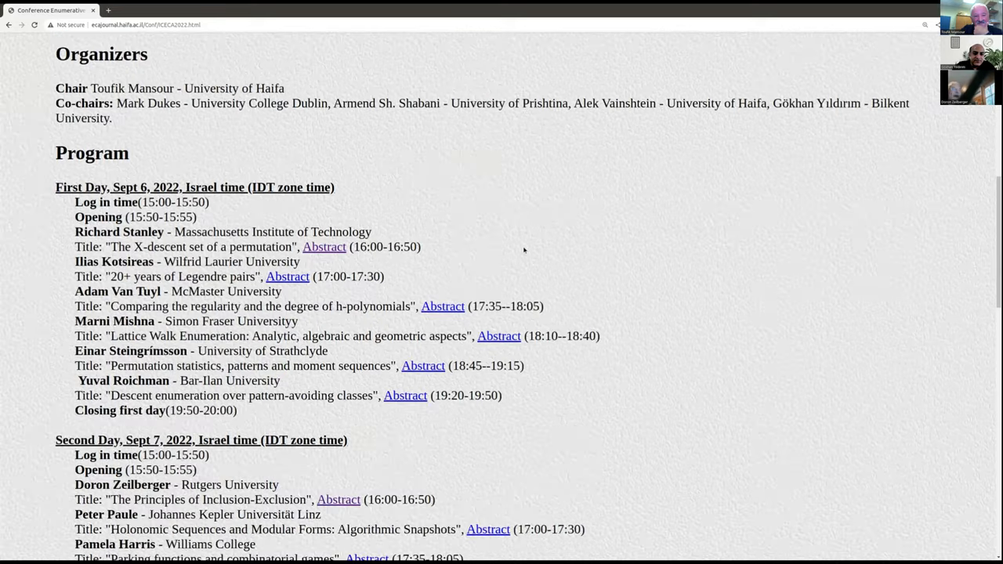
scroll(down, 3)
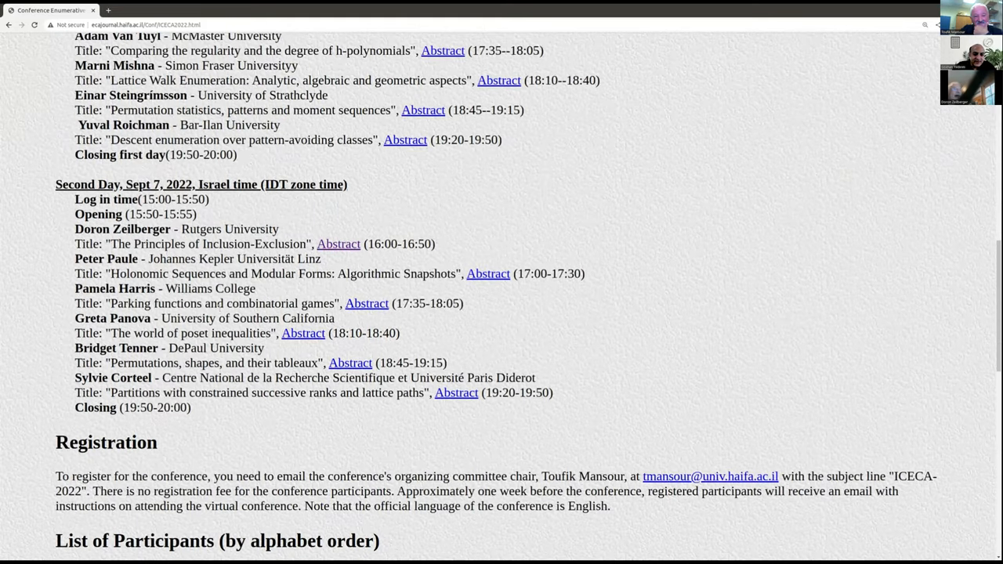
mouse_move(287, 217)
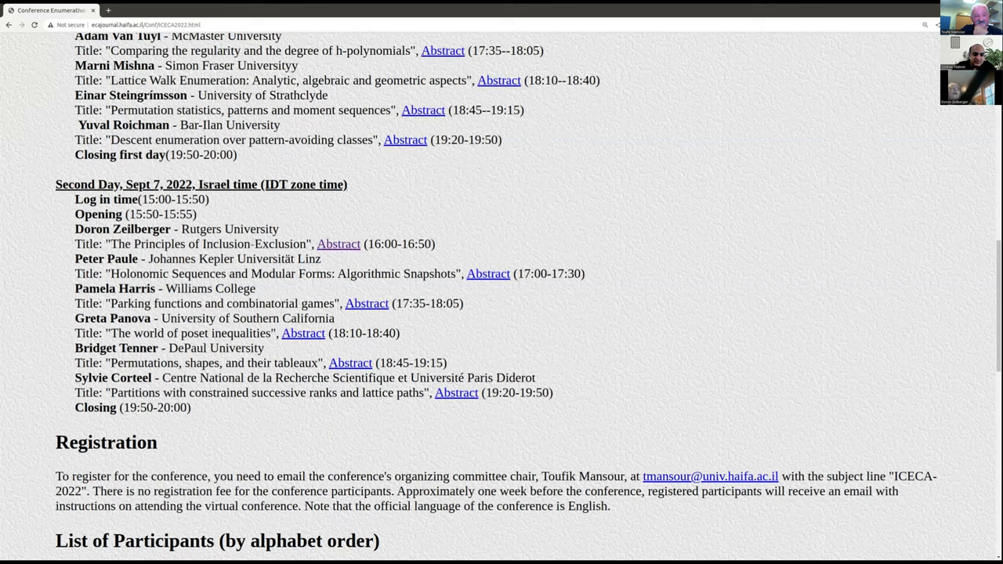
click(339, 244)
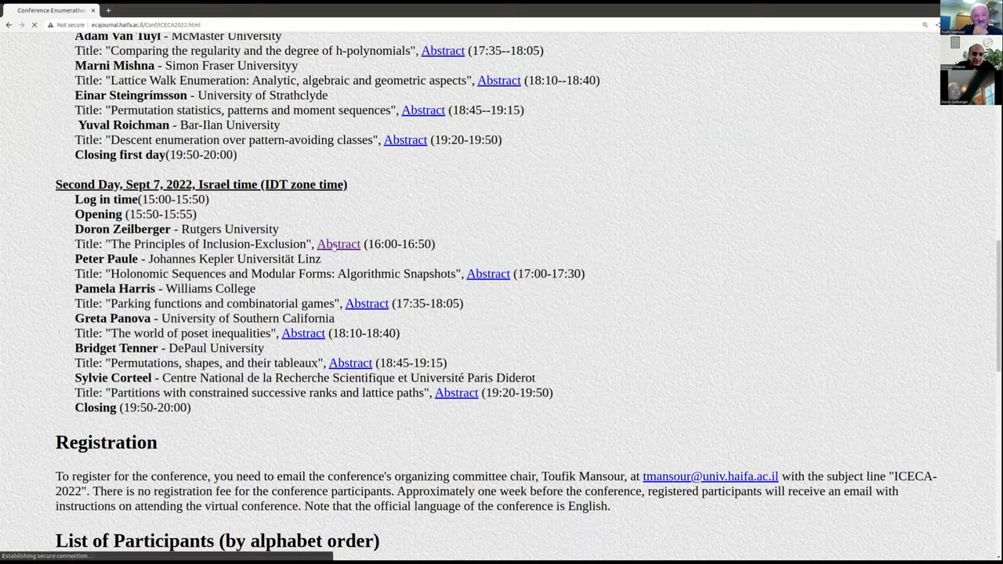
View the ICECA22AbsZeilberger.pdf abstract enlarged, then return to the talk outline page
click(338, 245)
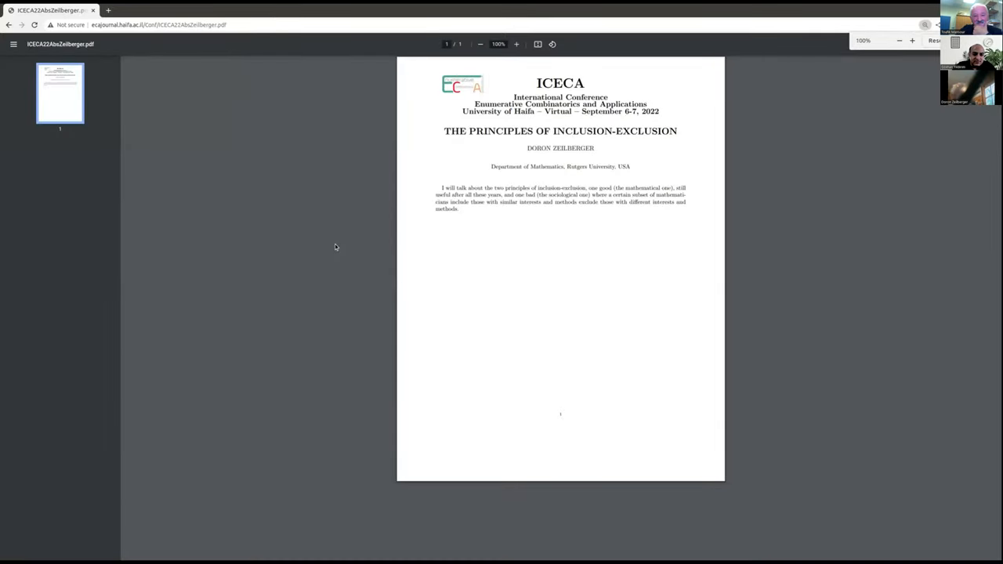
click(515, 44)
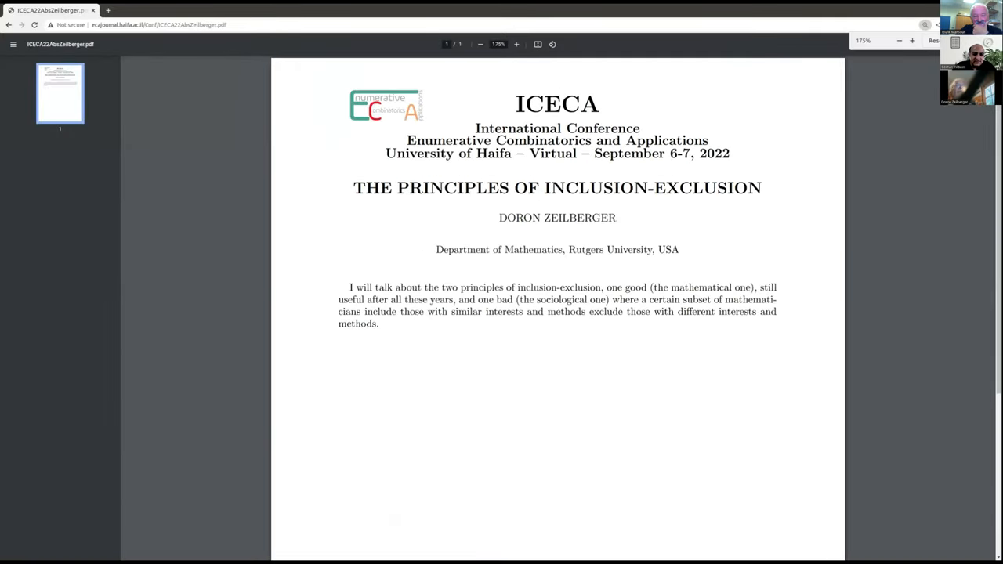
scroll(up, 3)
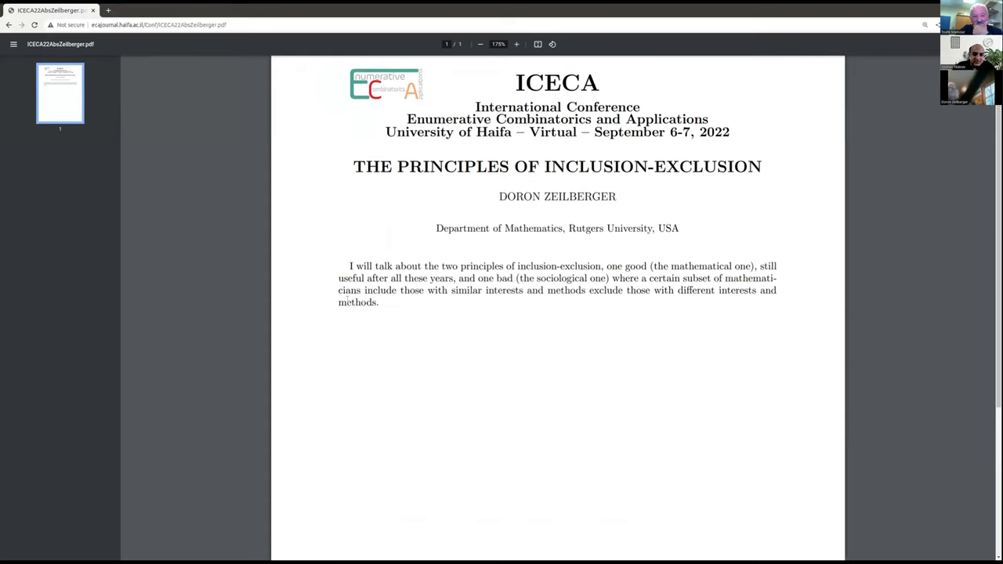
scroll(down, 3)
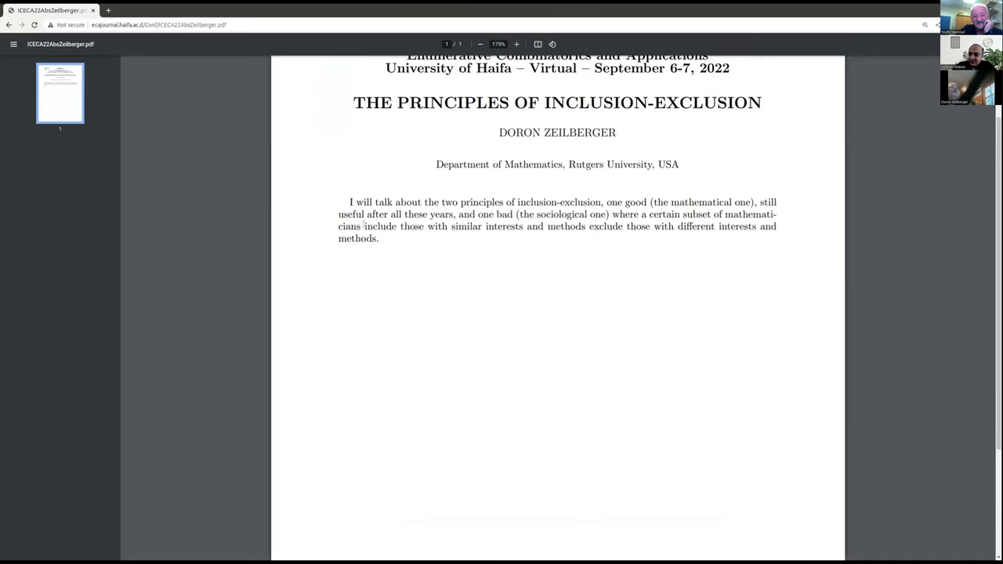
mouse_move(445, 244)
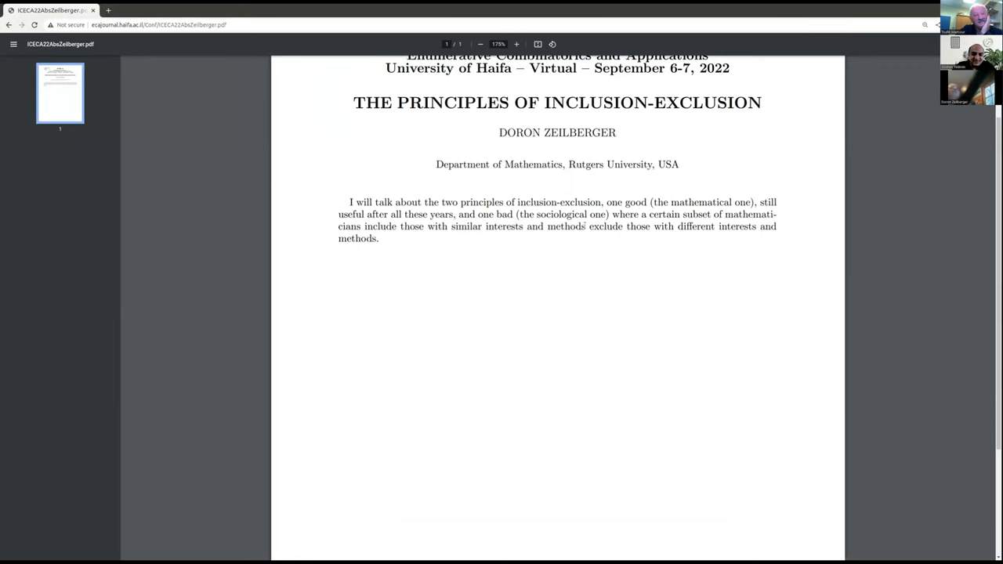
mouse_move(422, 251)
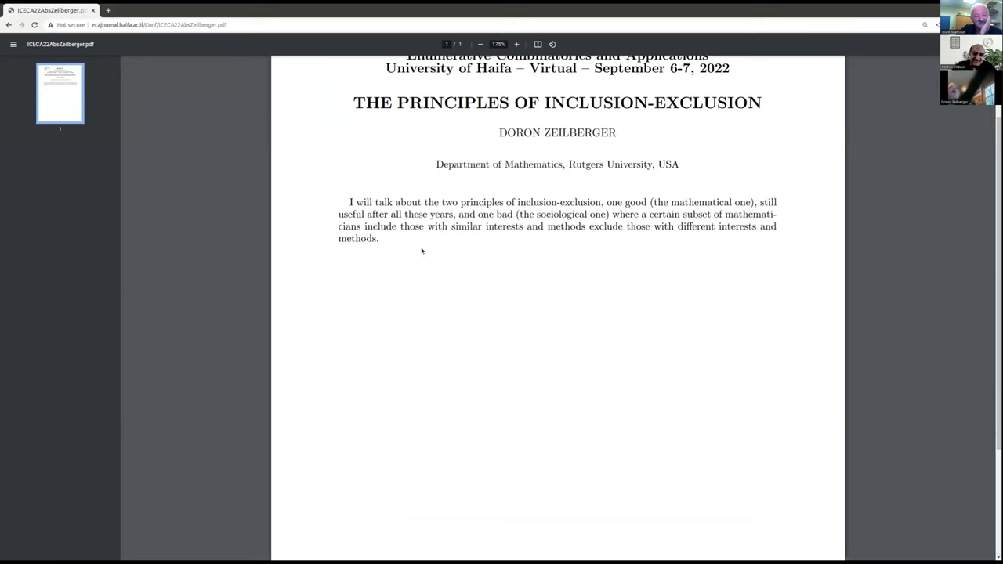
mouse_move(575, 266)
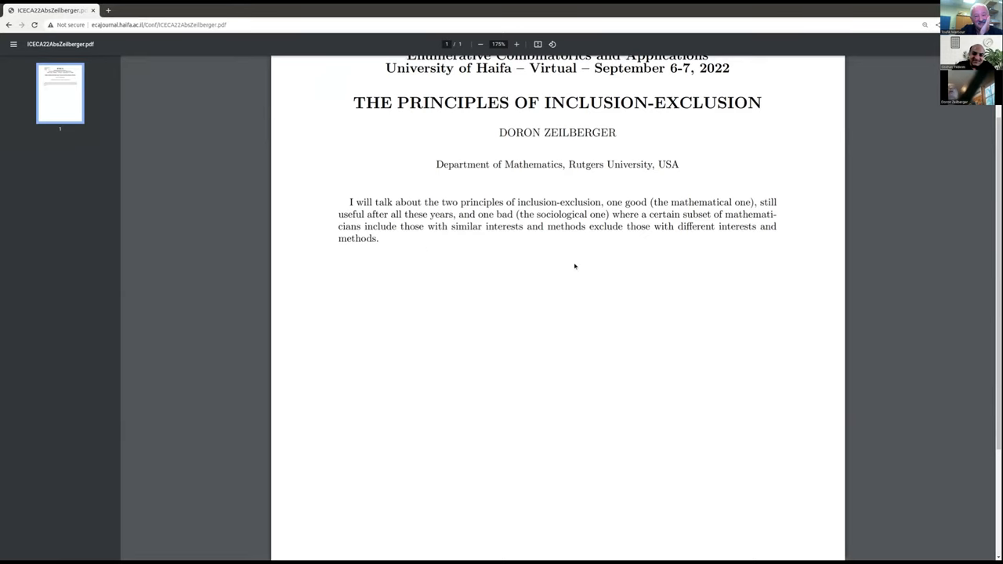
mouse_move(576, 253)
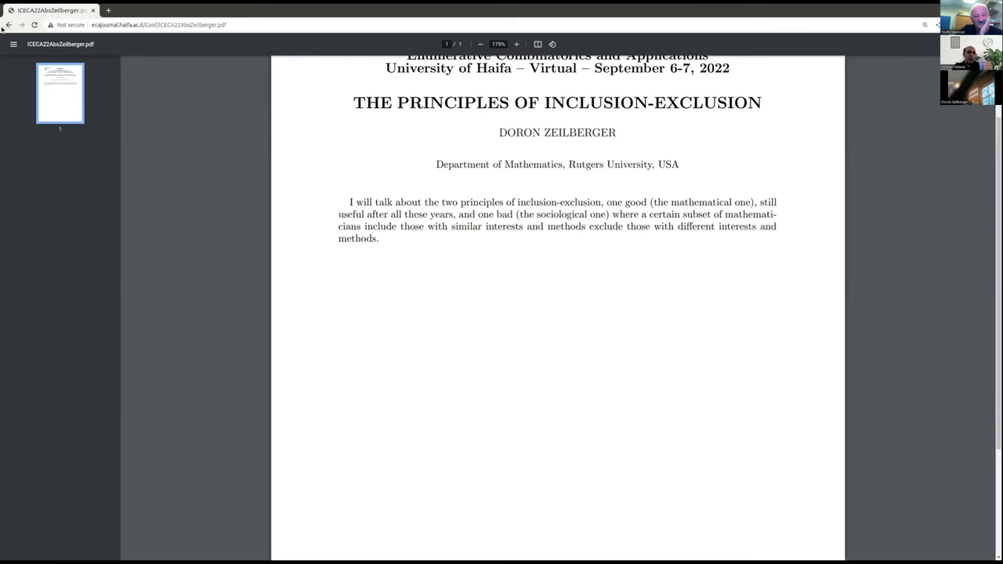
mouse_move(224, 160)
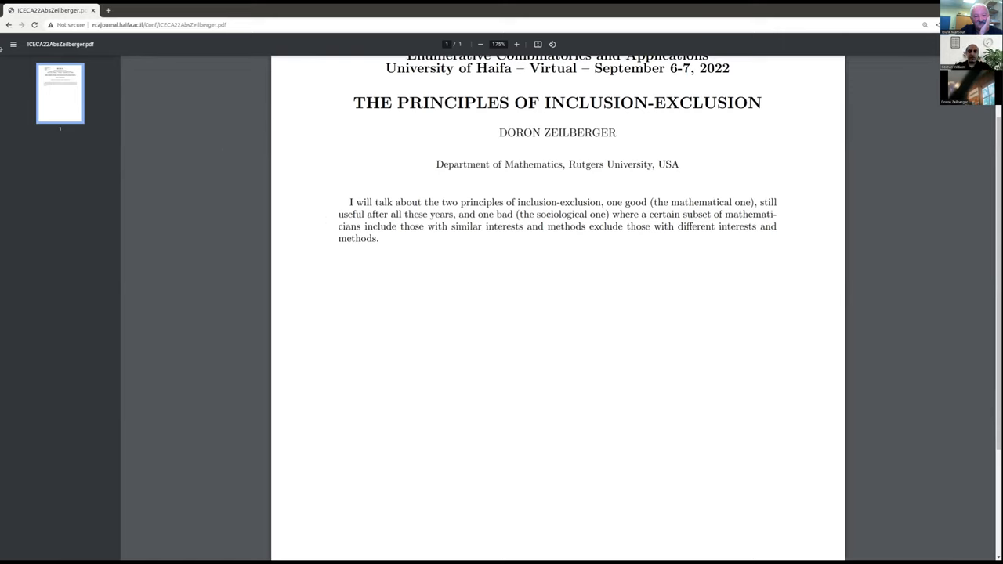
click(9, 25)
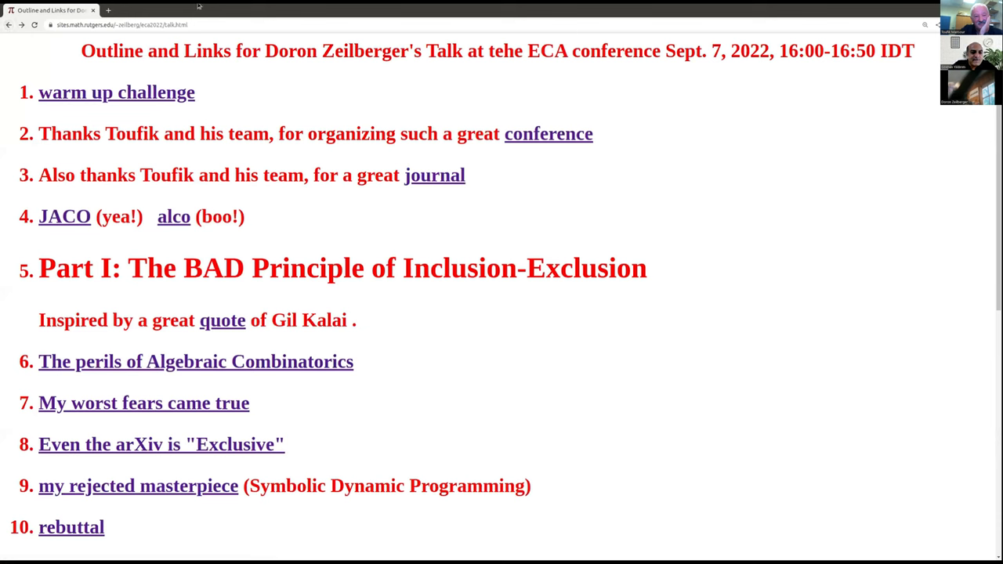
mouse_move(154, 77)
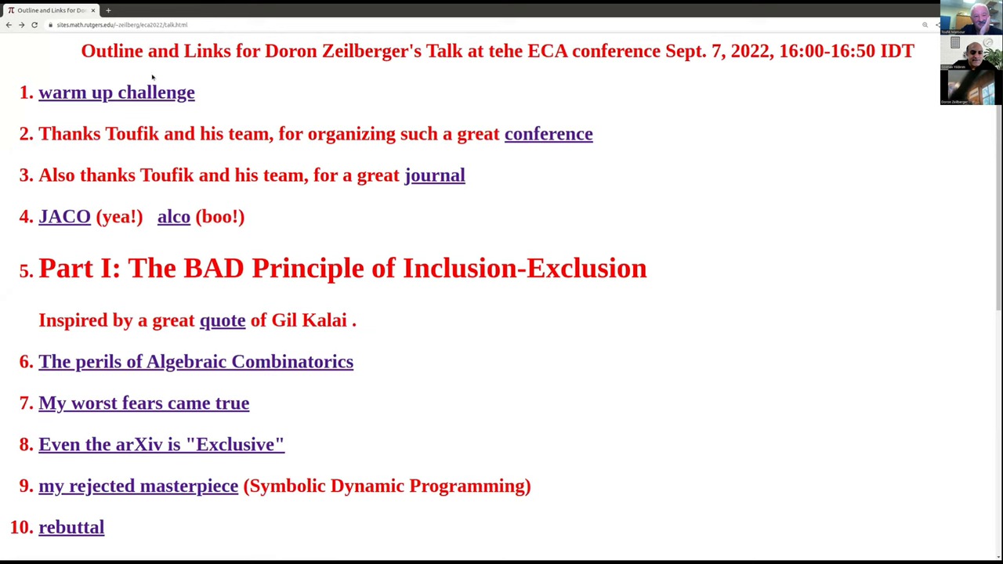
mouse_move(527, 360)
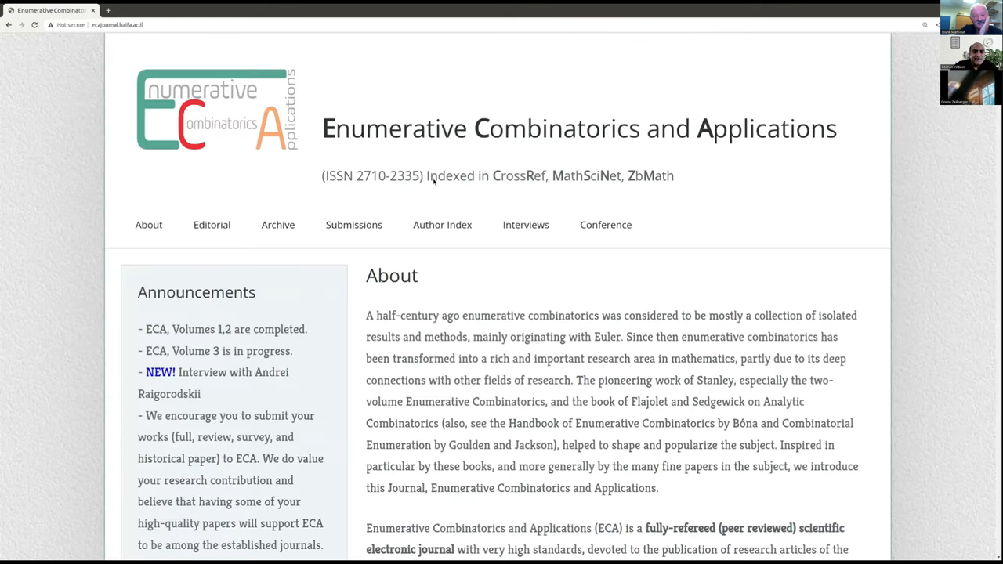
scroll(down, 3)
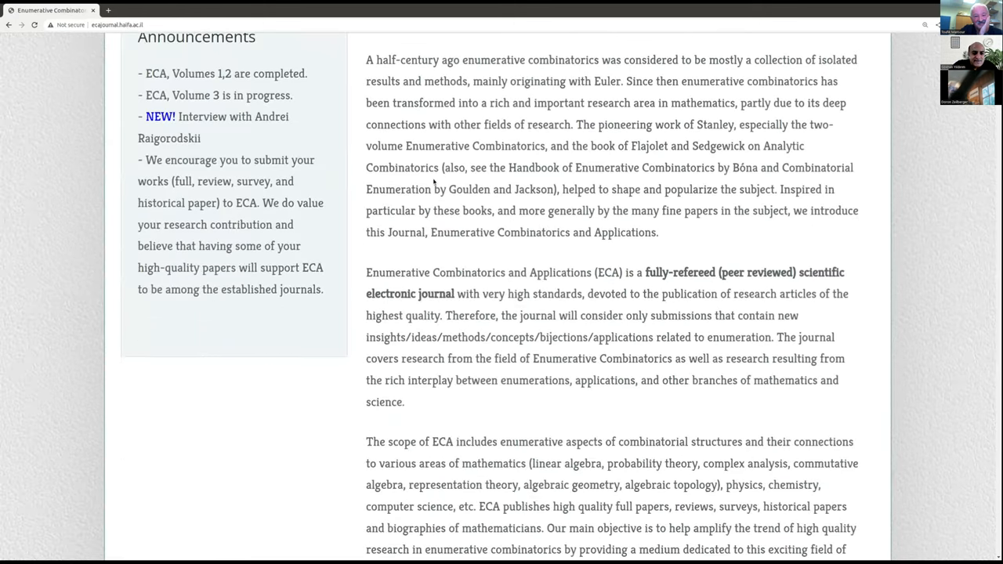
scroll(down, 3)
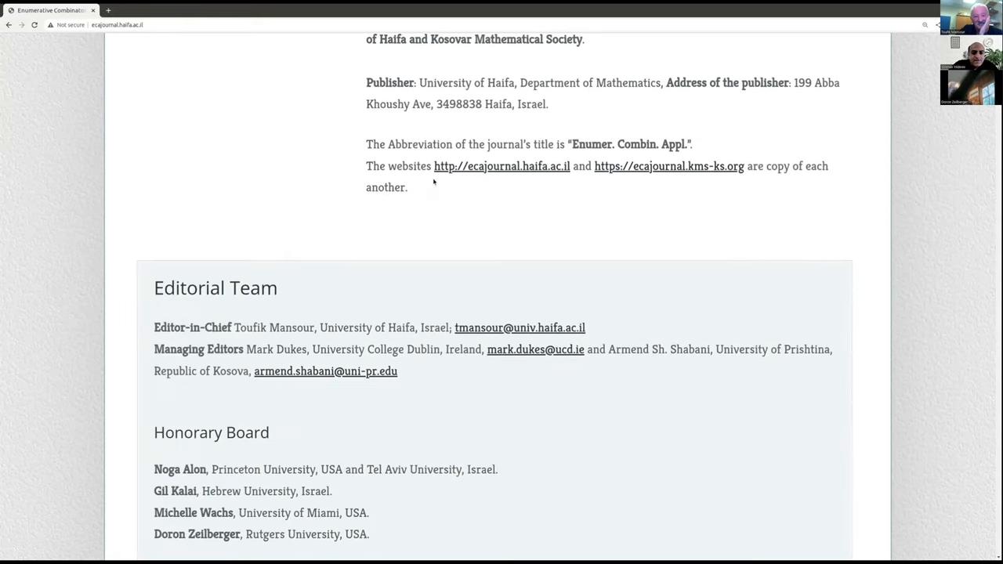
scroll(down, 3)
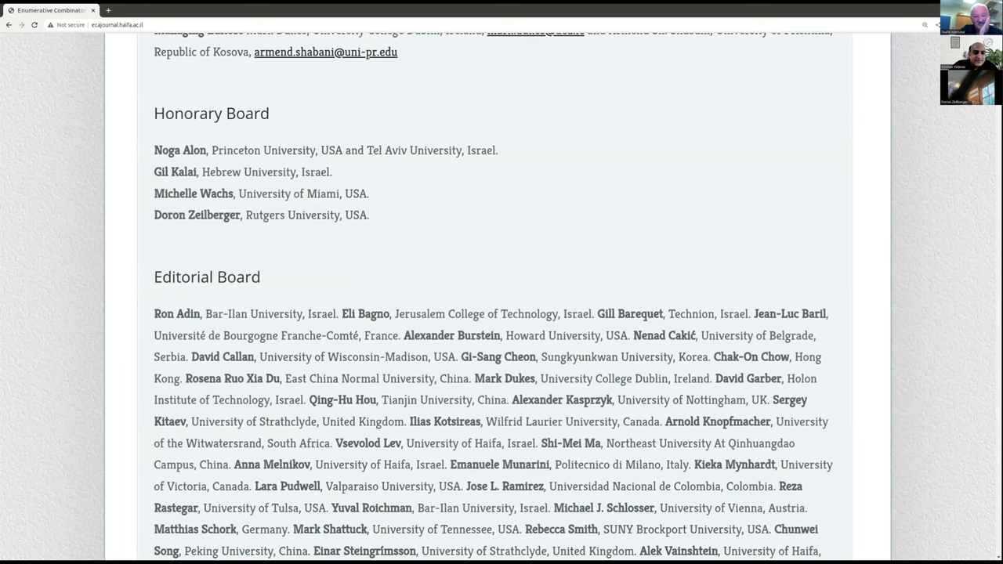
scroll(down, 3)
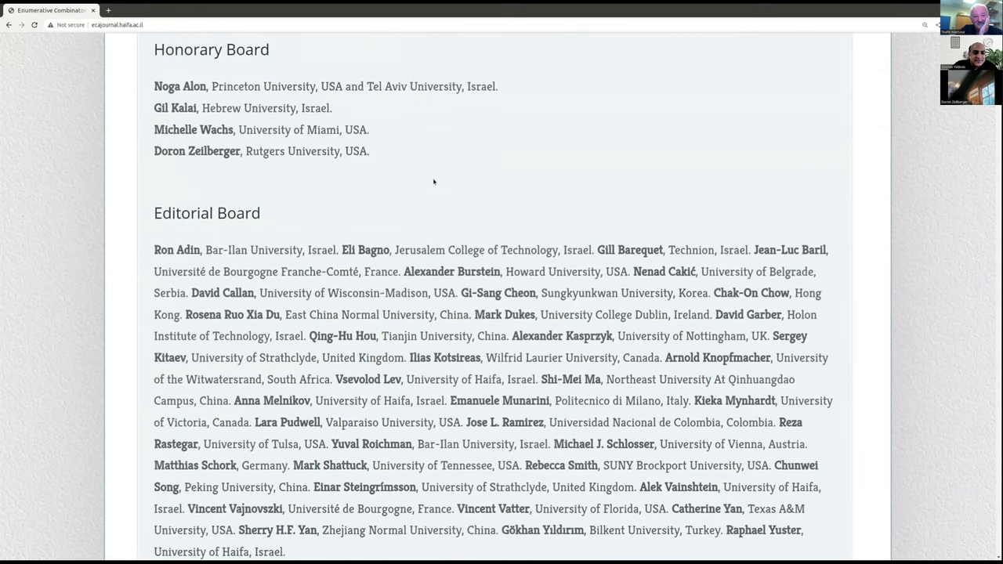
scroll(down, 3)
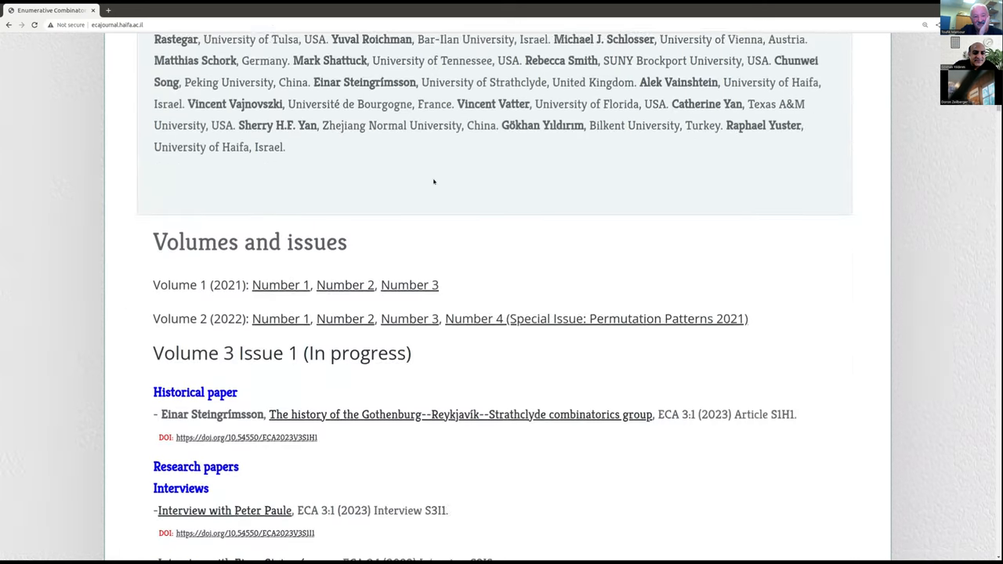
scroll(down, 3)
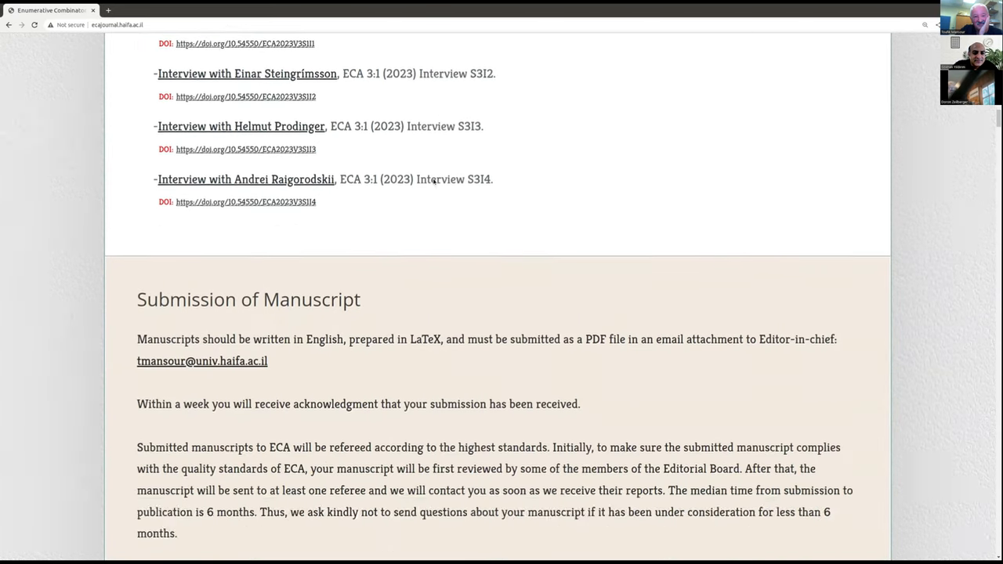
scroll(up, 3)
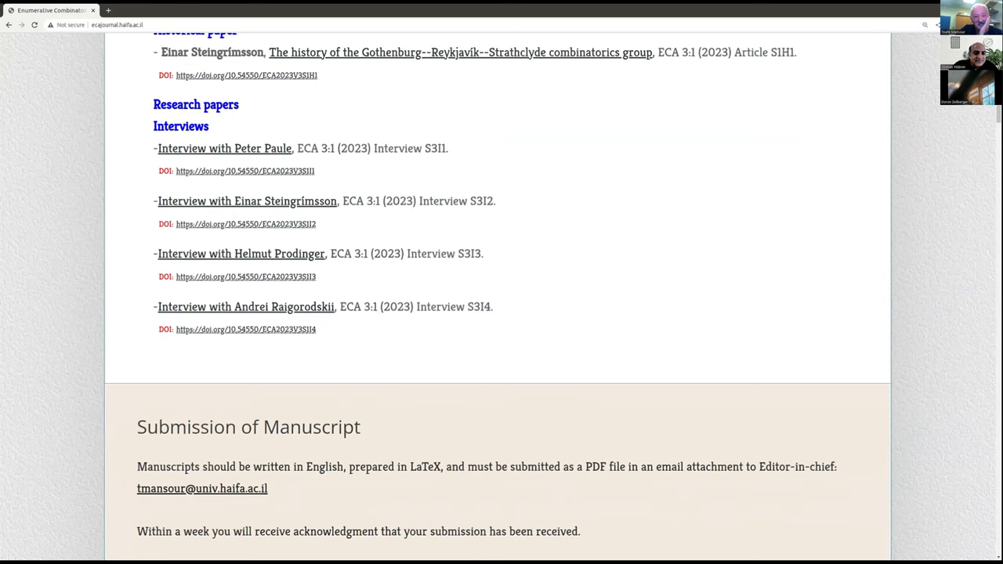
Browse the journal page around the Volume 3 Issue 1 'Interview with Peter Paule' link
scroll(up, 3)
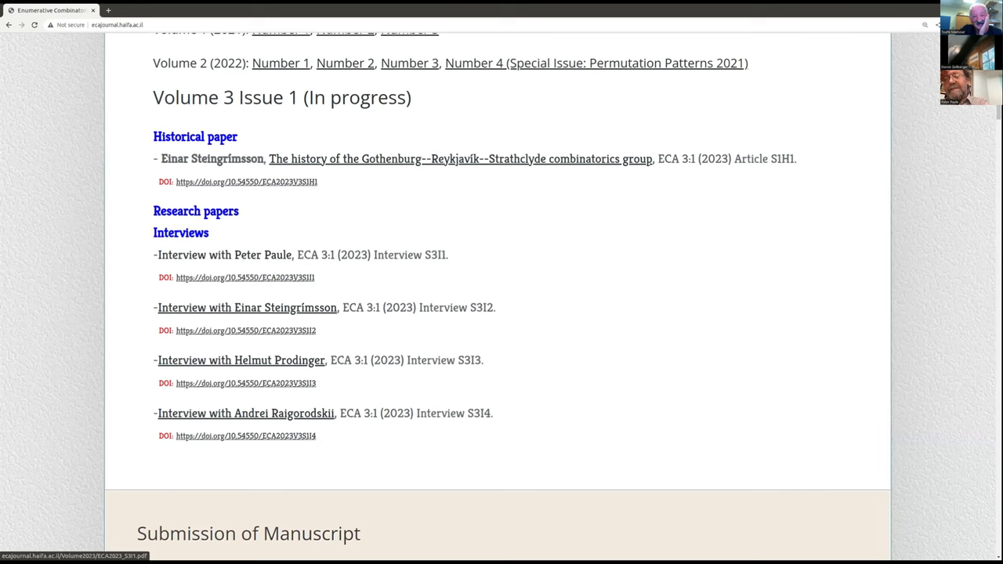
mouse_move(248, 233)
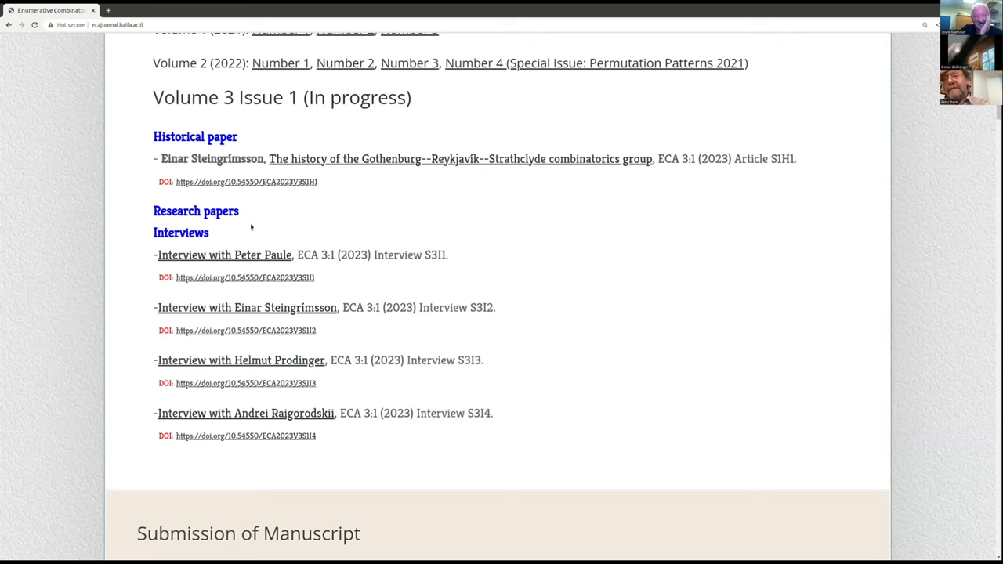
mouse_move(238, 235)
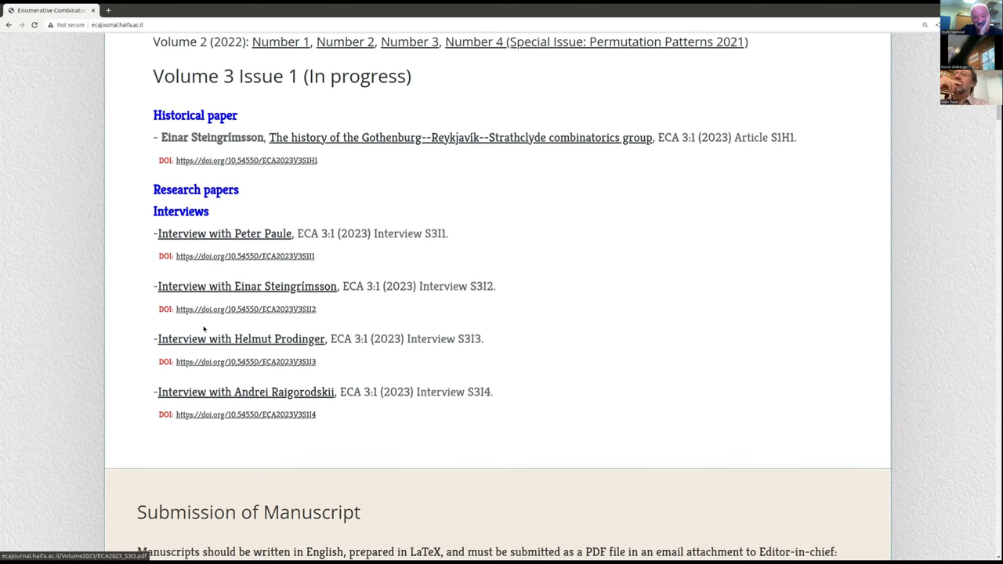
mouse_move(249, 346)
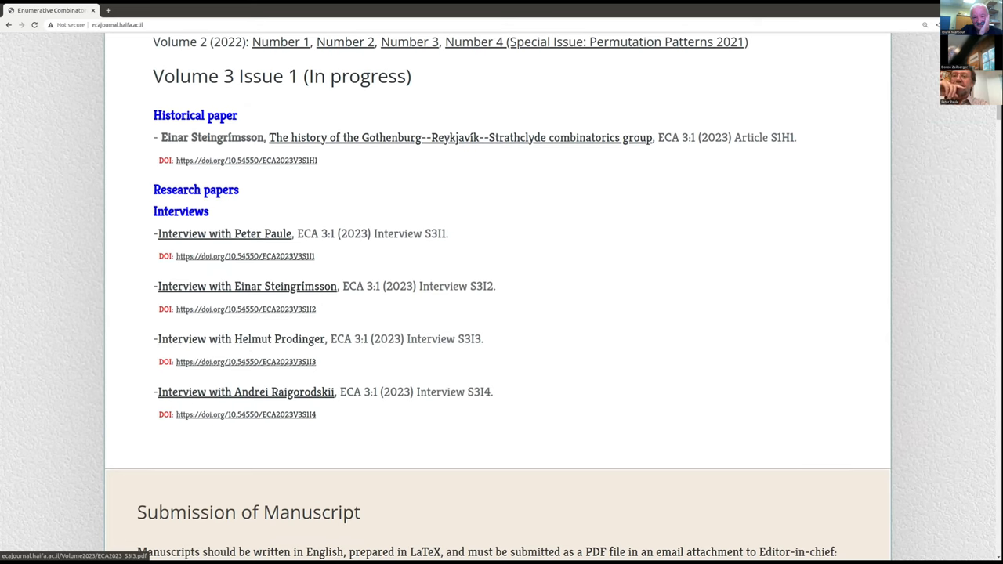
scroll(down, 3)
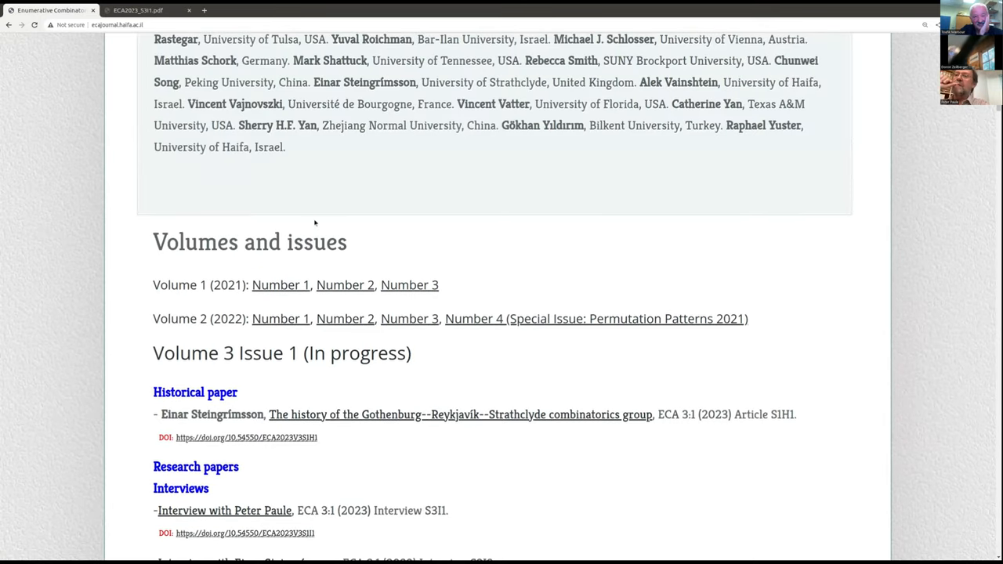
mouse_move(351, 229)
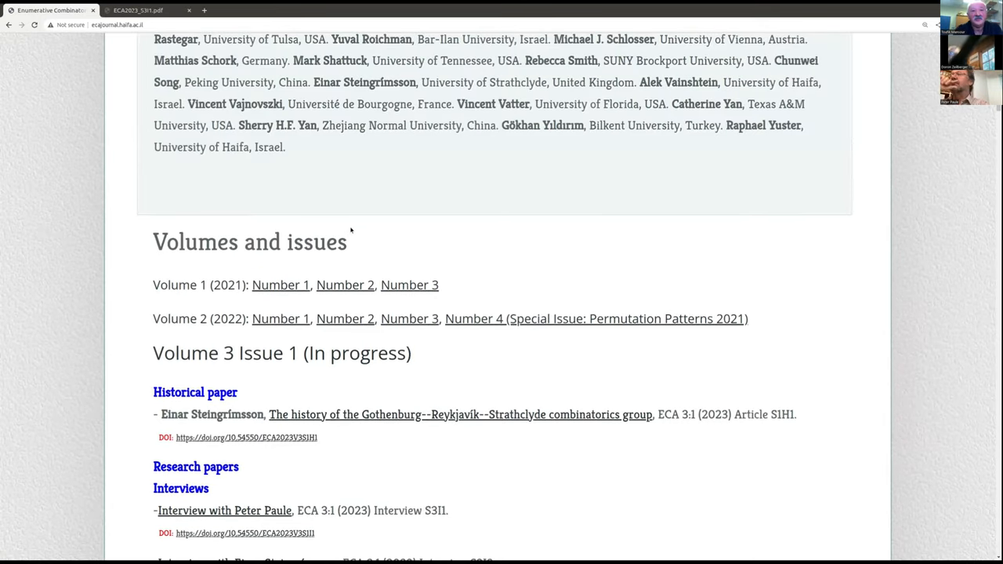
Switch to the tab holding Zeilberger's ECA talk outline, leaving the interview PDF tab open
click(50, 10)
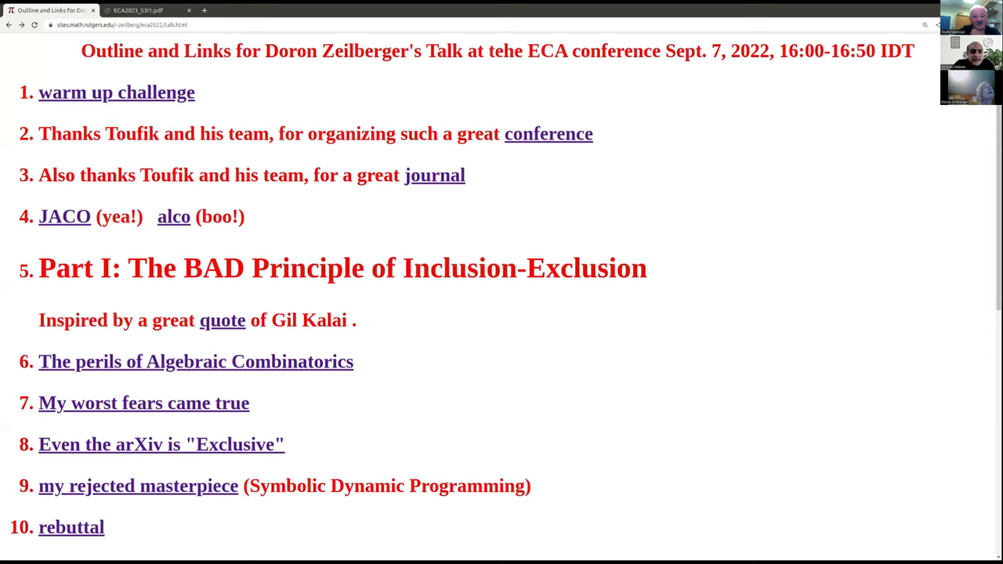
mouse_move(222, 320)
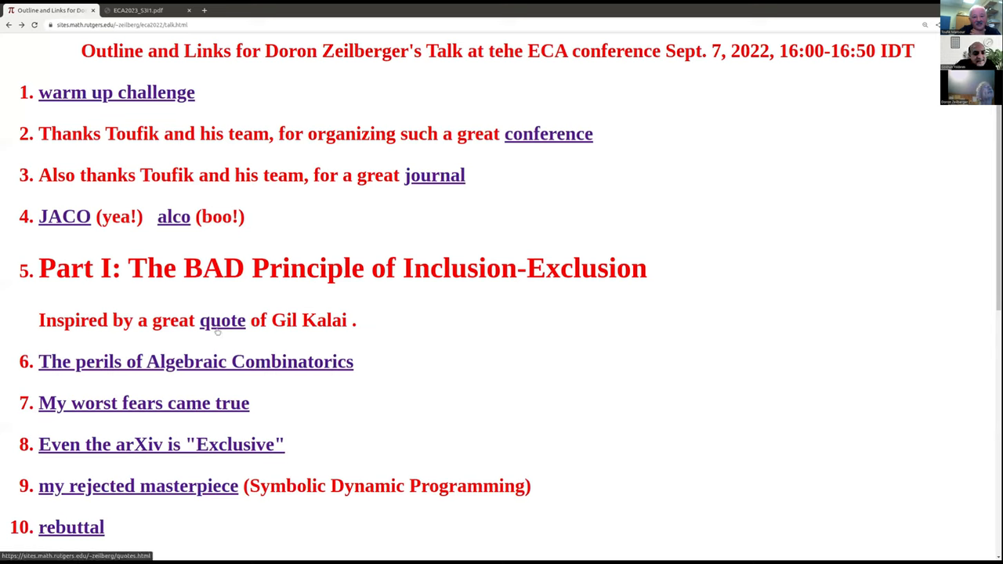
mouse_move(218, 329)
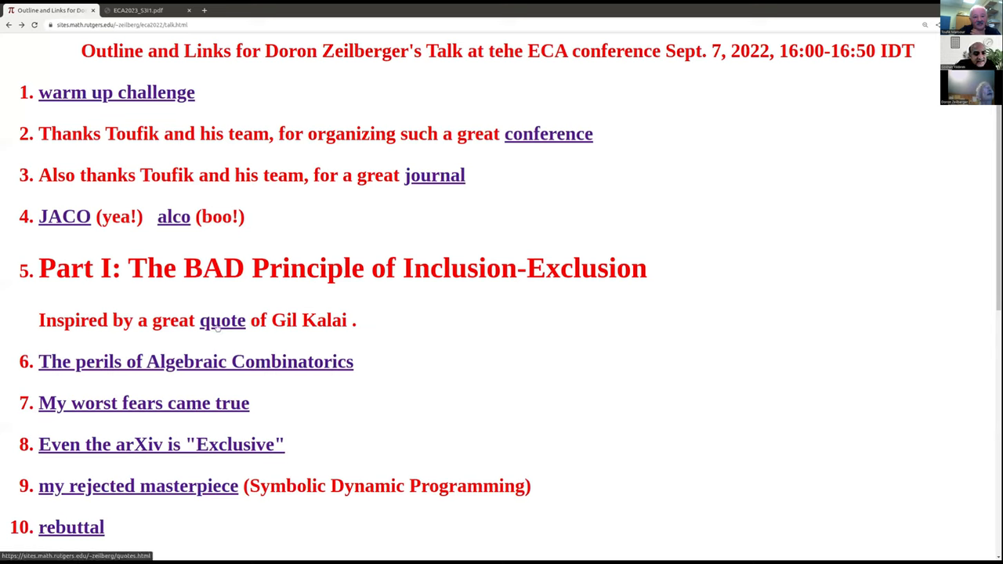
click(223, 320)
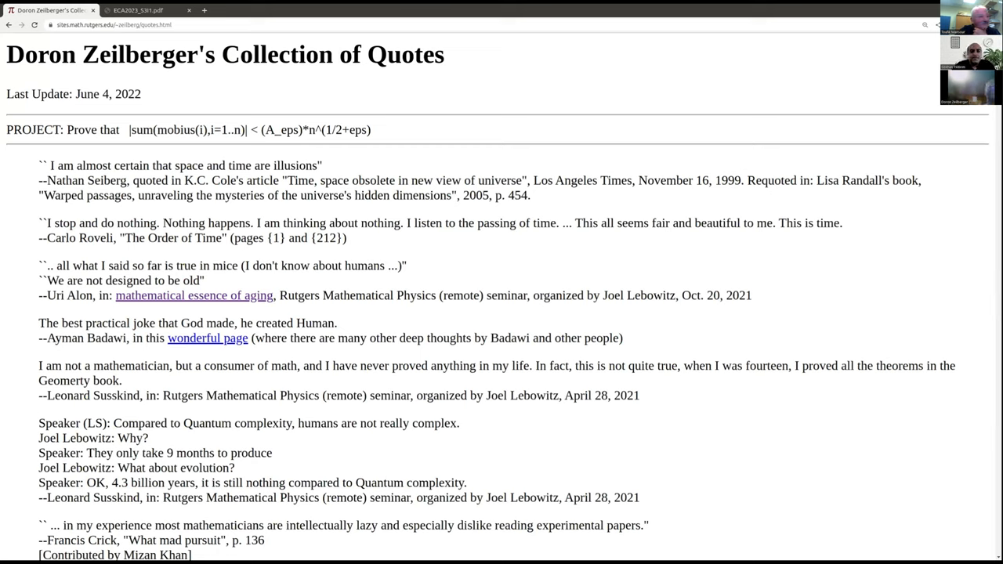
key(ctrl+f)
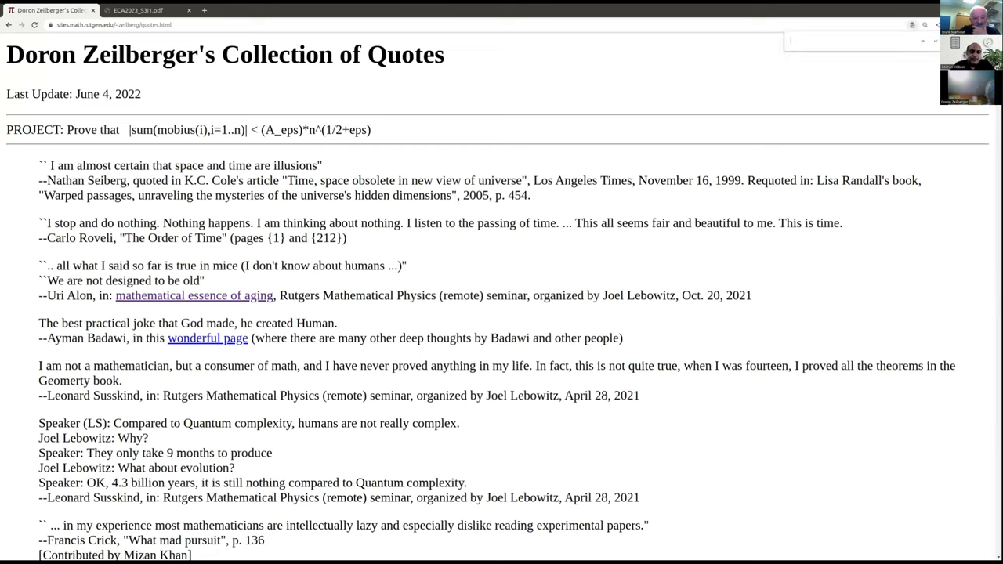
text(Kalai)
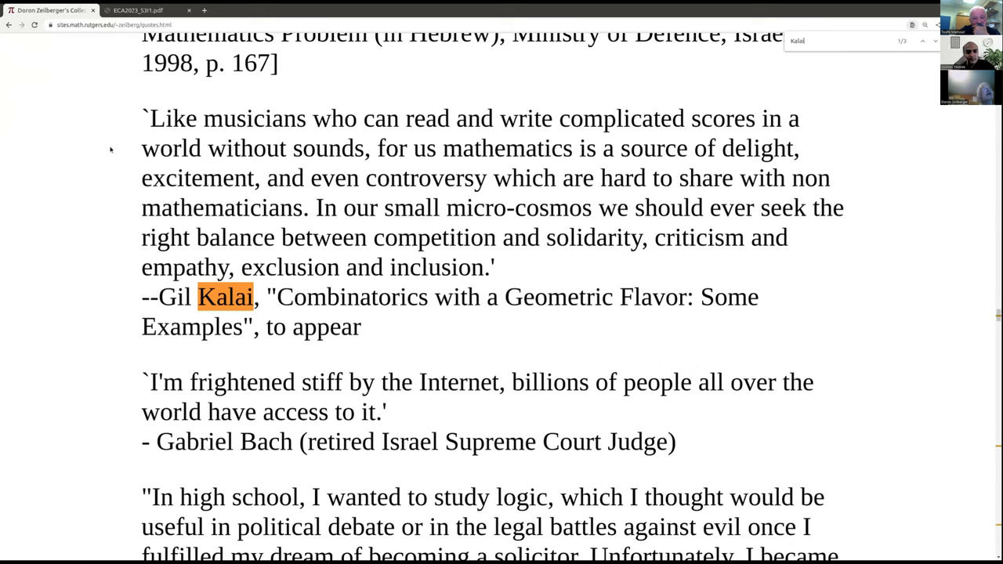
mouse_move(259, 130)
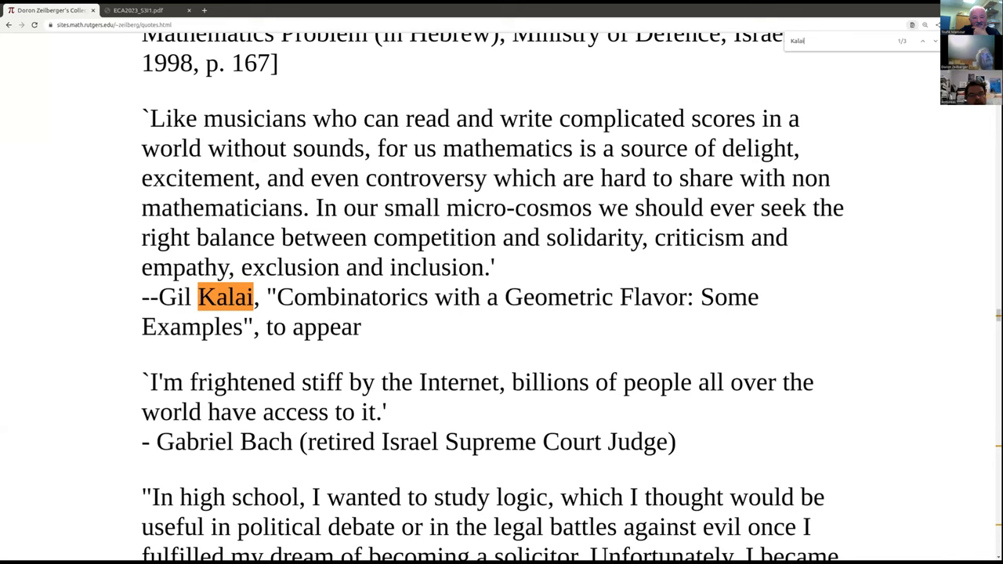
scroll(up, 3)
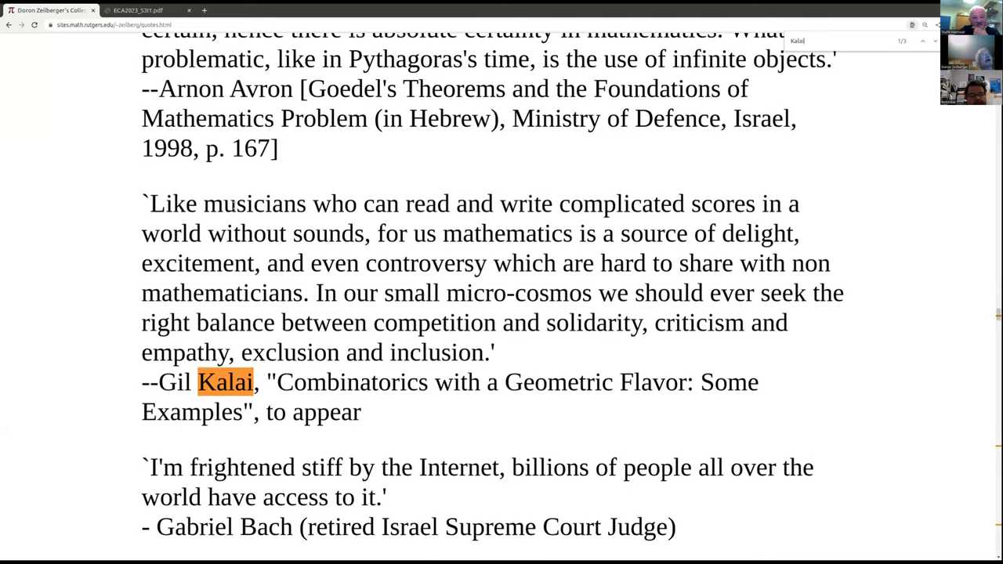
mouse_move(153, 221)
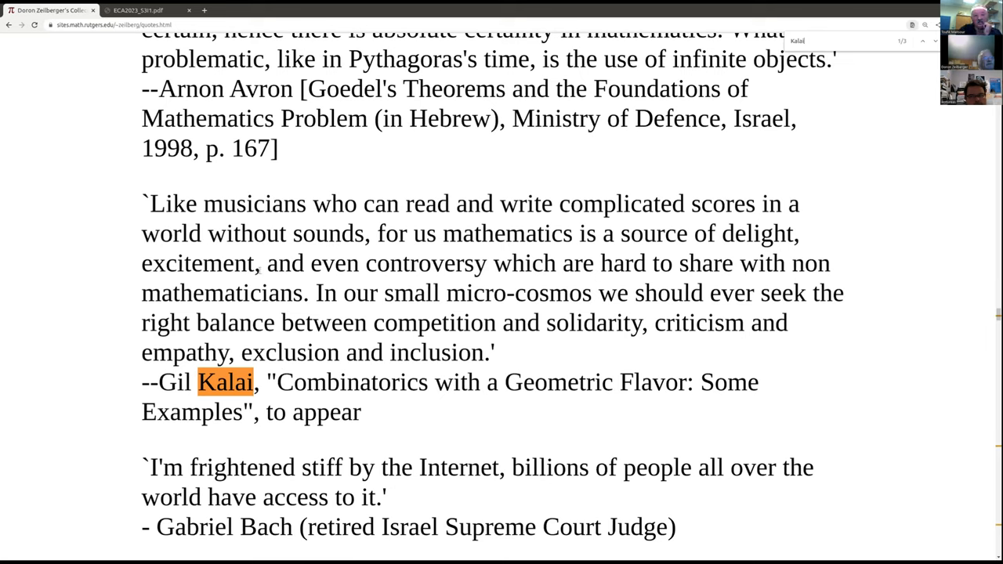
mouse_move(41, 53)
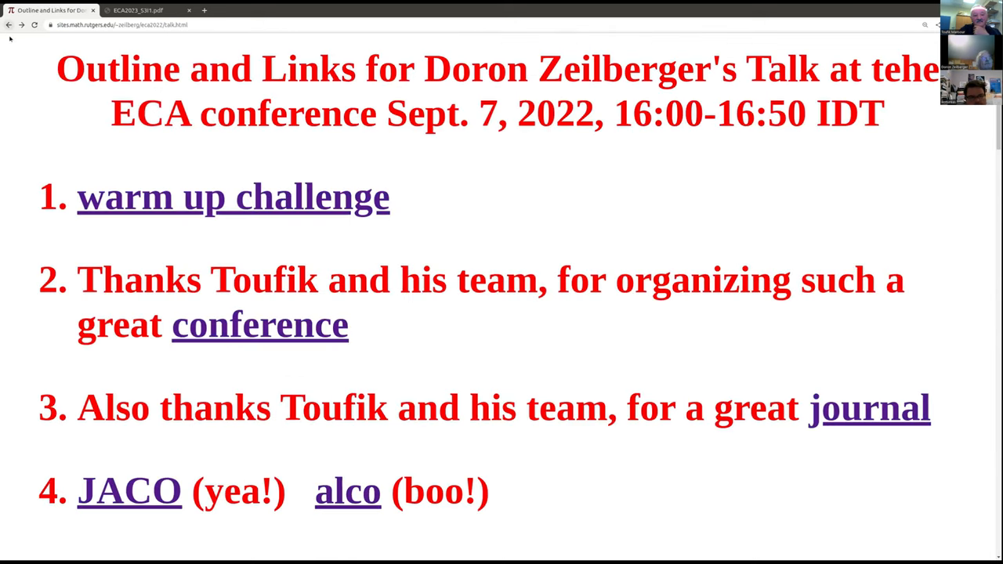
Scroll the outline down to Part I items 6–10, from Algebraic Combinatorics perils to the rebuttal
scroll(down, 3)
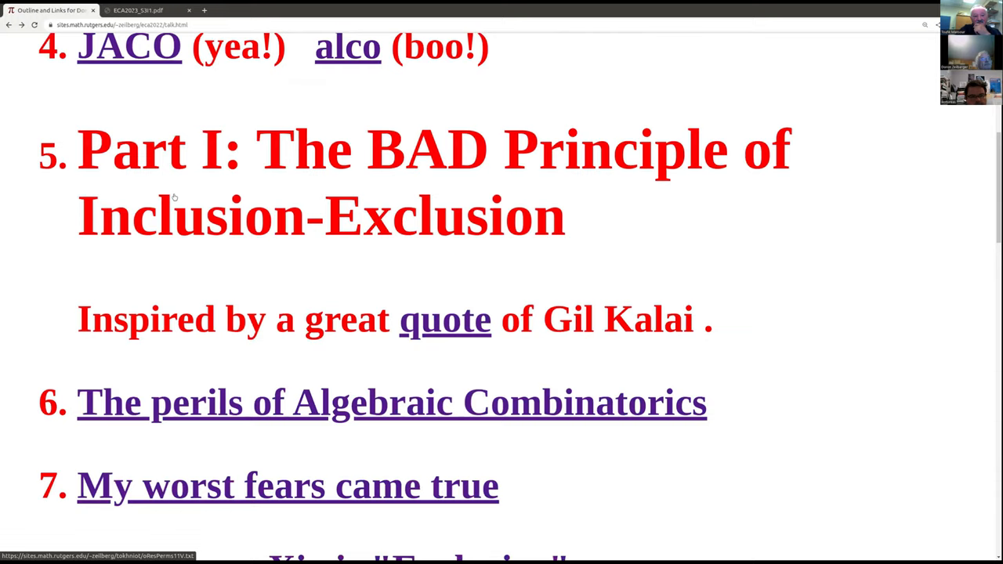
scroll(down, 3)
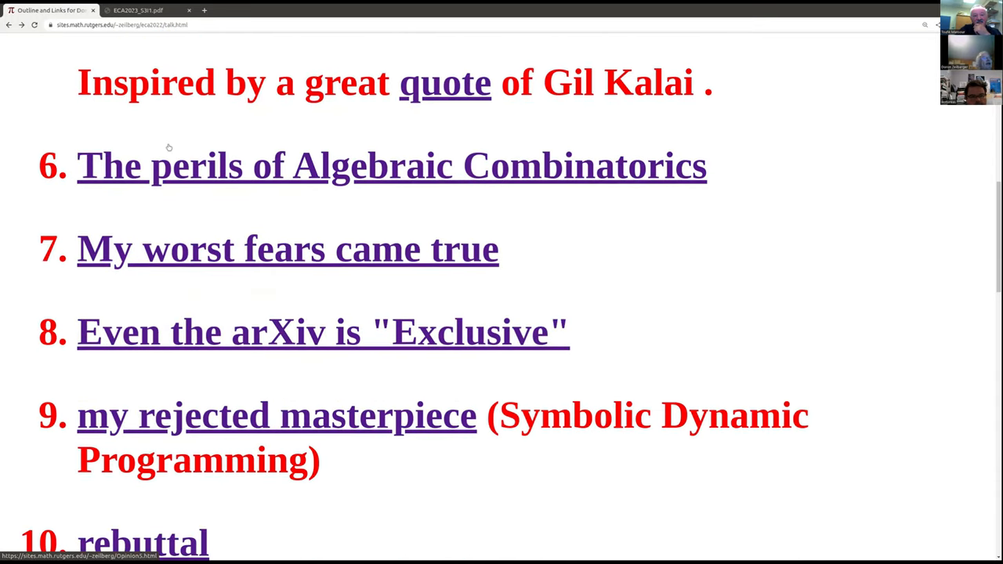
scroll(down, 3)
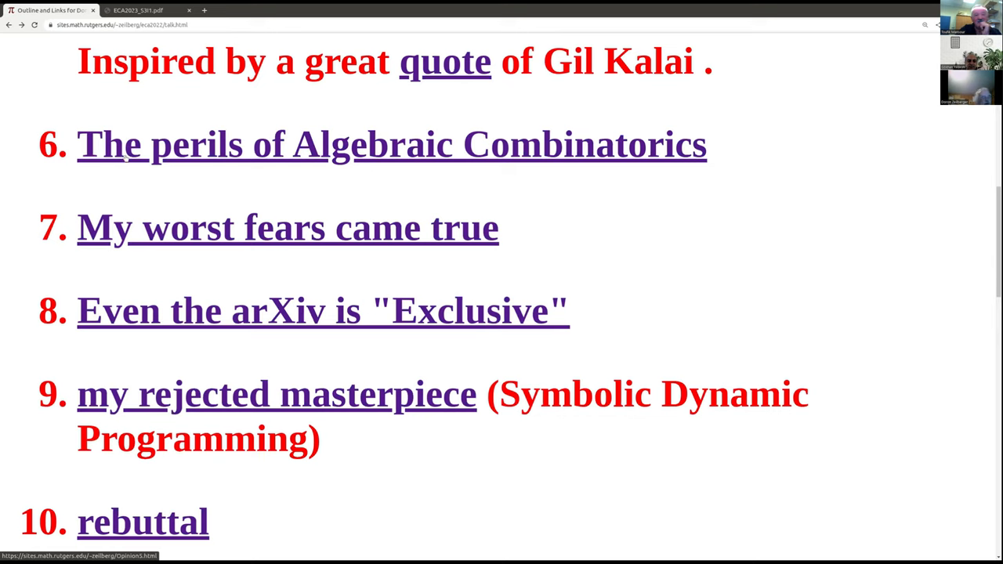
mouse_move(111, 167)
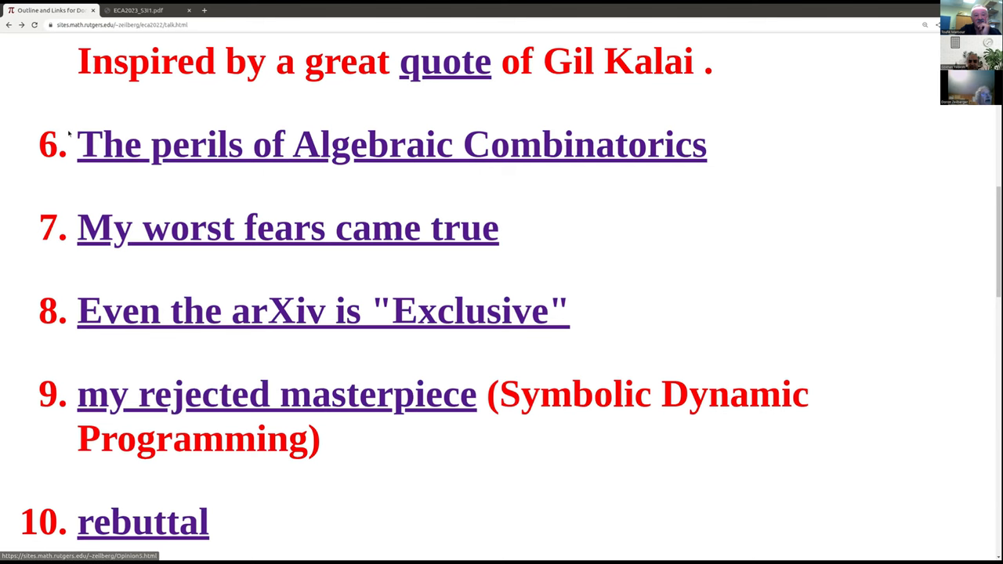
click(392, 144)
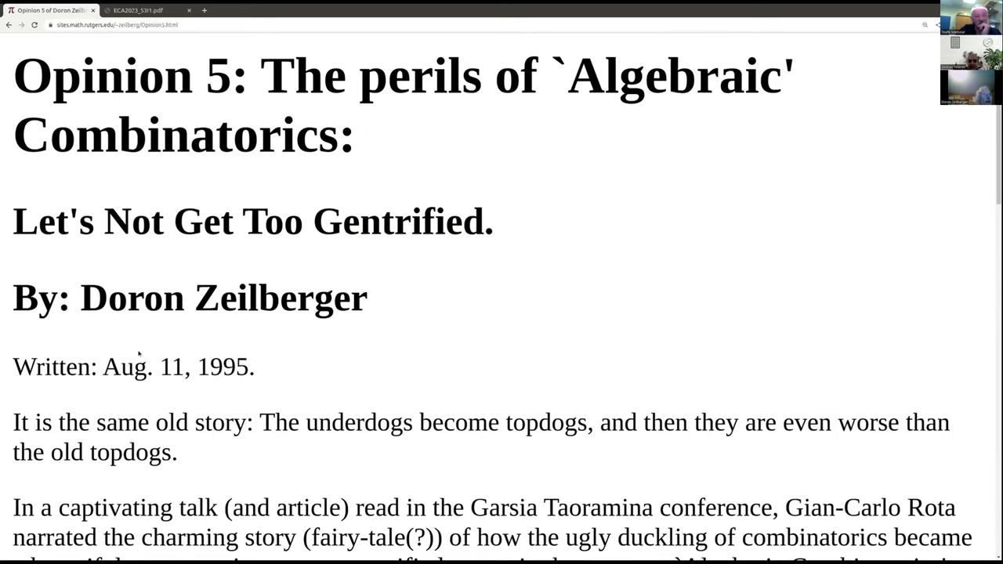
scroll(down, 3)
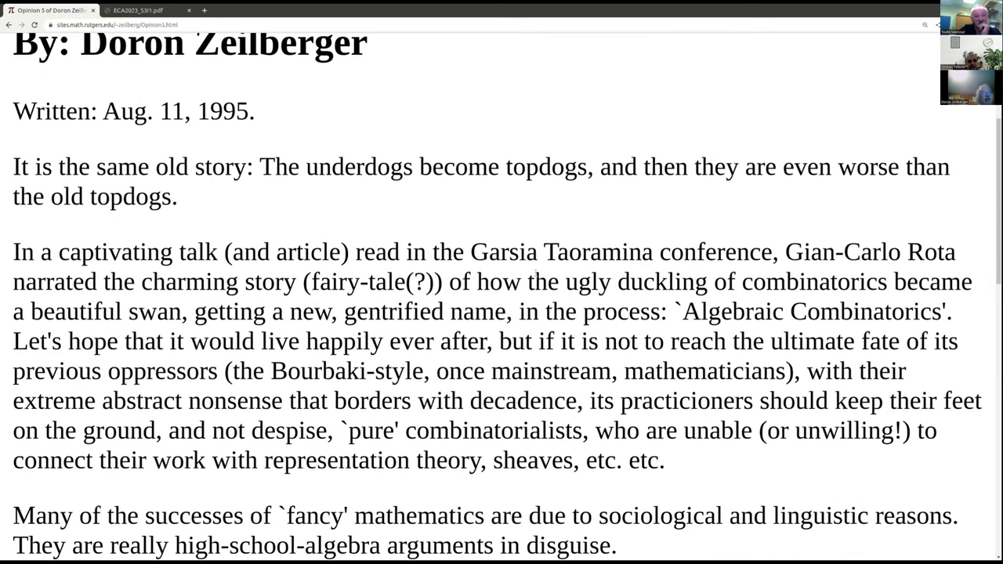
mouse_move(838, 235)
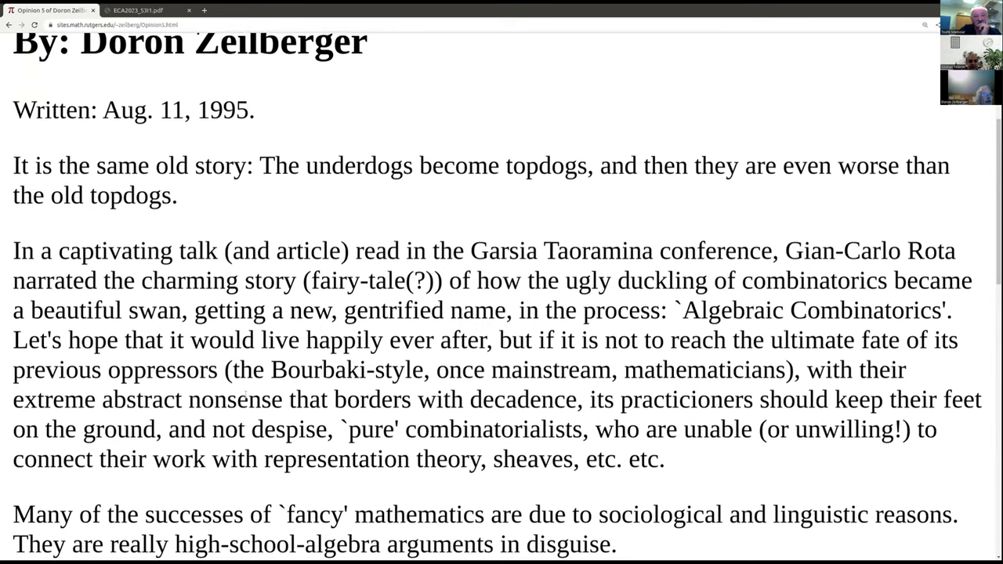
scroll(down, 3)
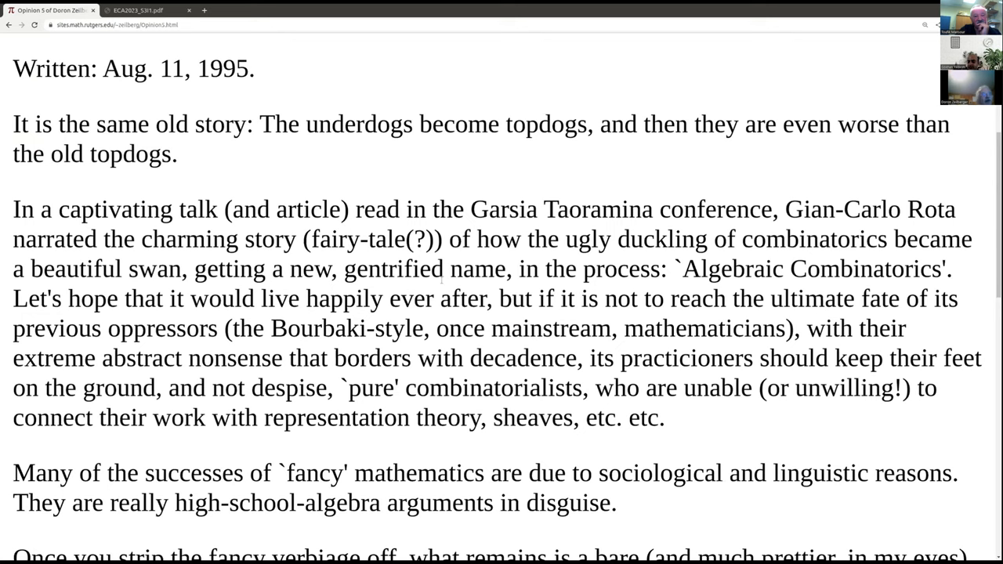
scroll(down, 3)
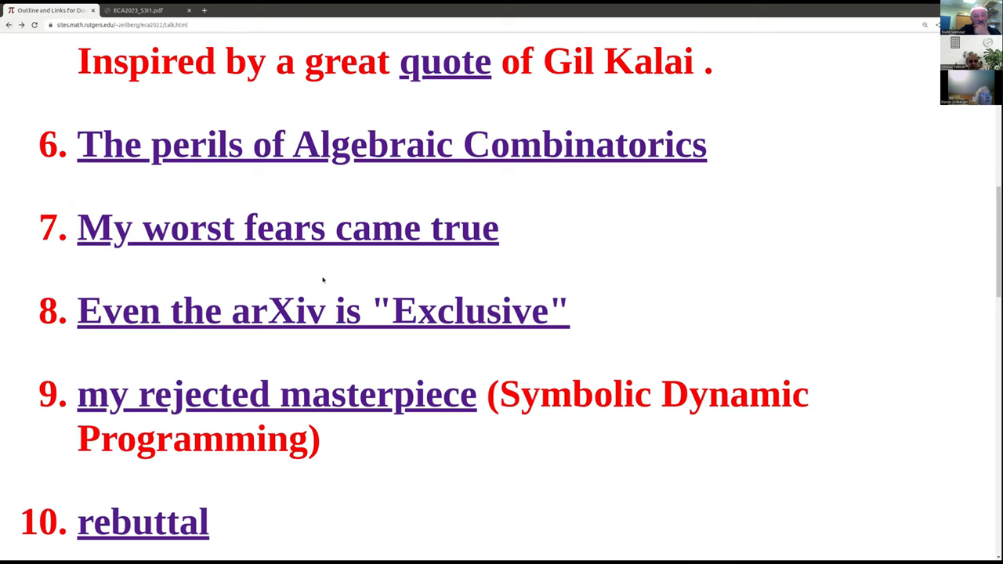
Scroll Opinion 178 down past the quoted ALCO editor's rejection email
scroll(down, 3)
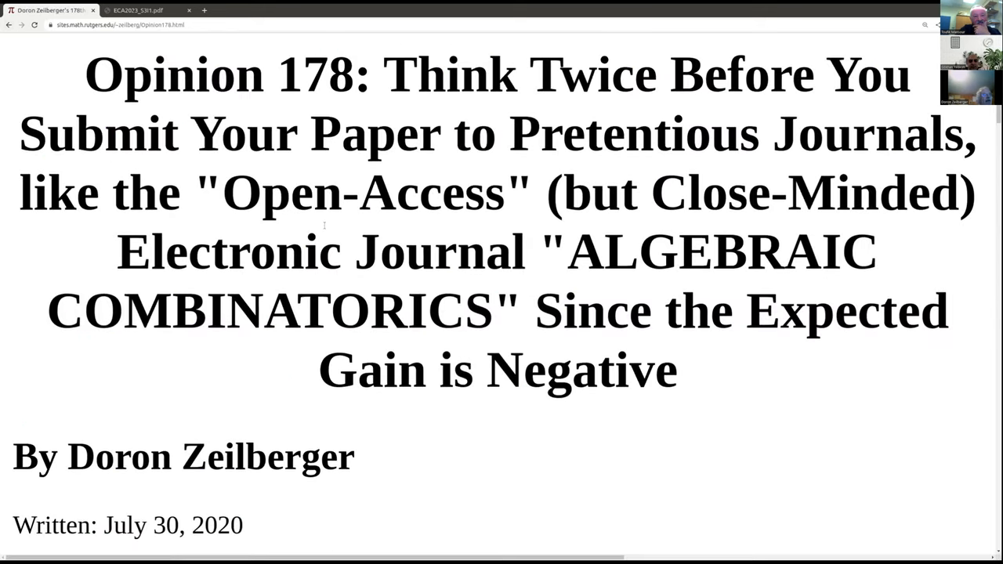
scroll(down, 3)
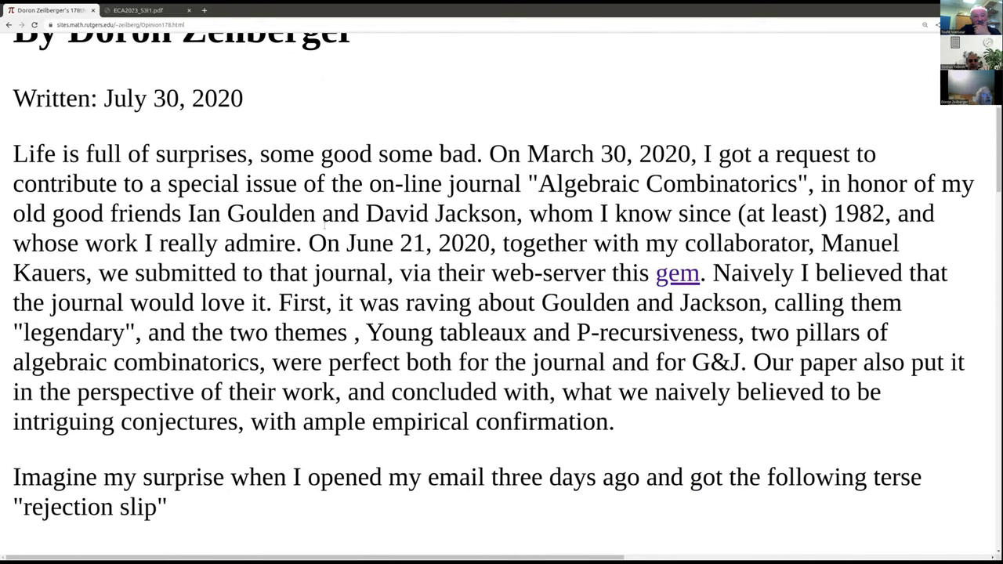
scroll(down, 3)
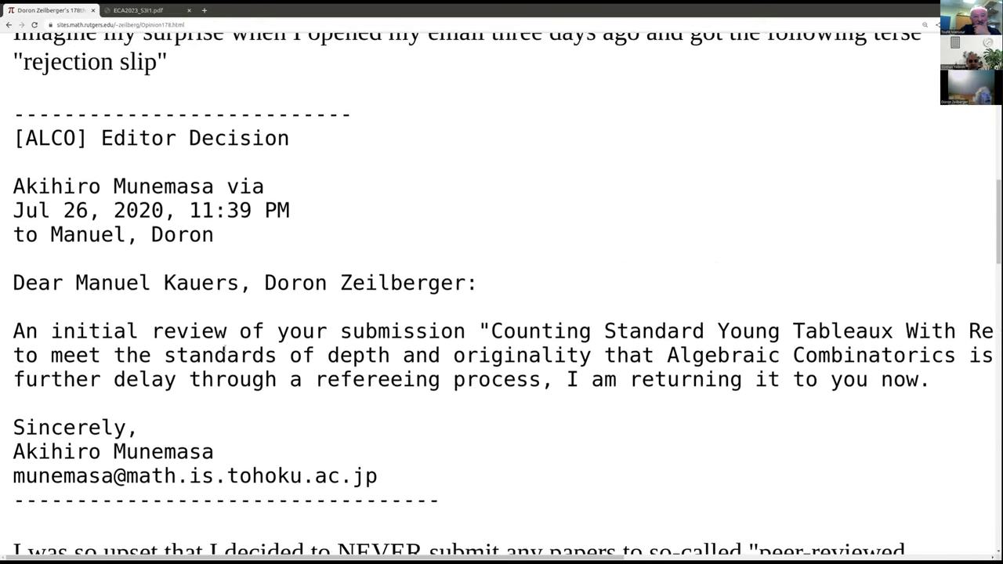
scroll(down, 3)
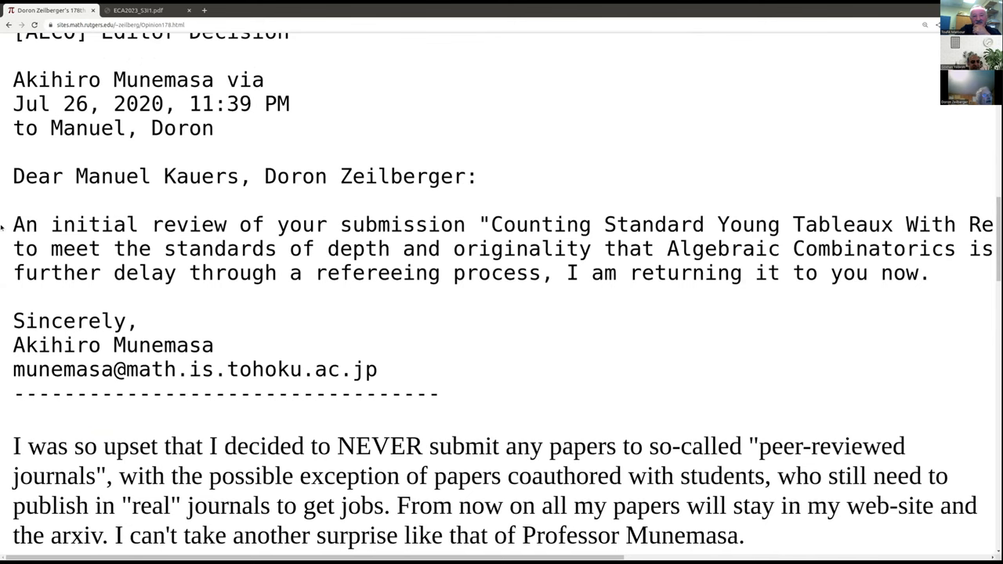
scroll(down, 3)
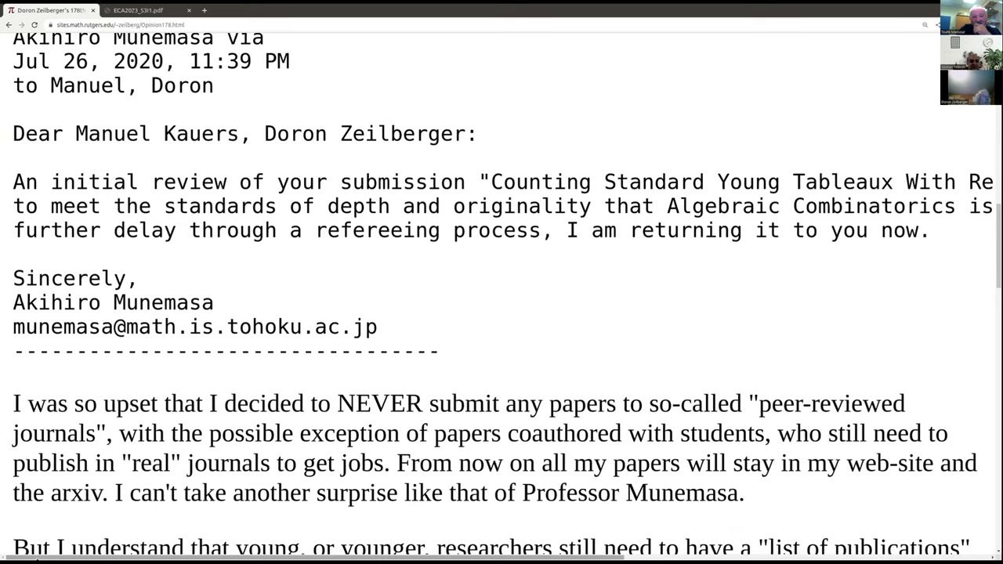
mouse_move(223, 109)
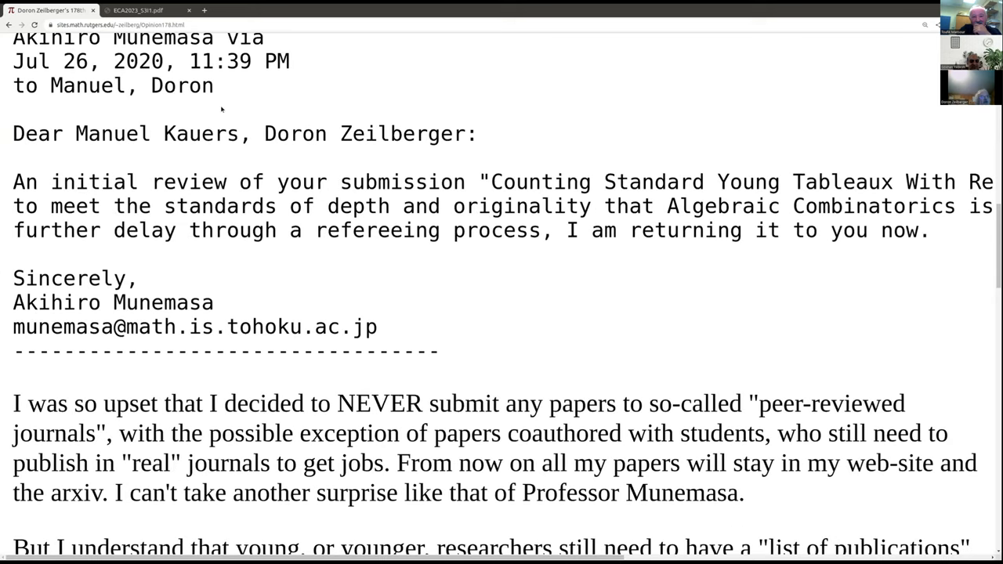
mouse_move(819, 89)
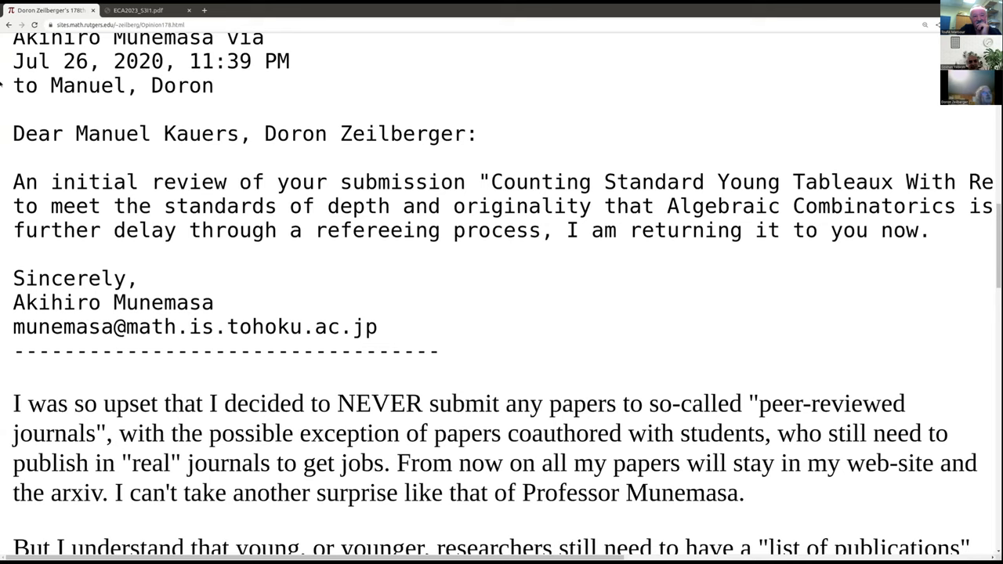
mouse_move(77, 243)
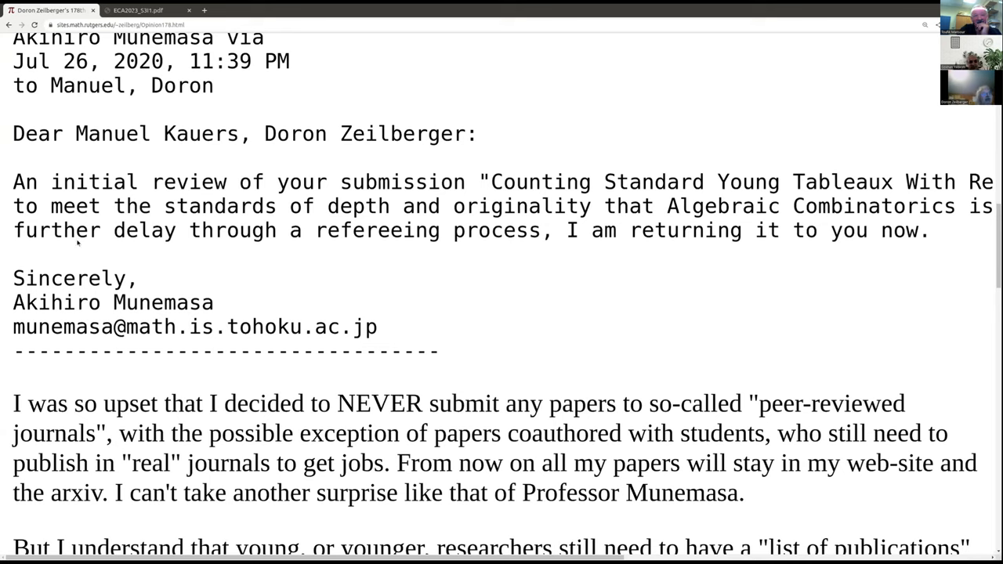
mouse_move(398, 153)
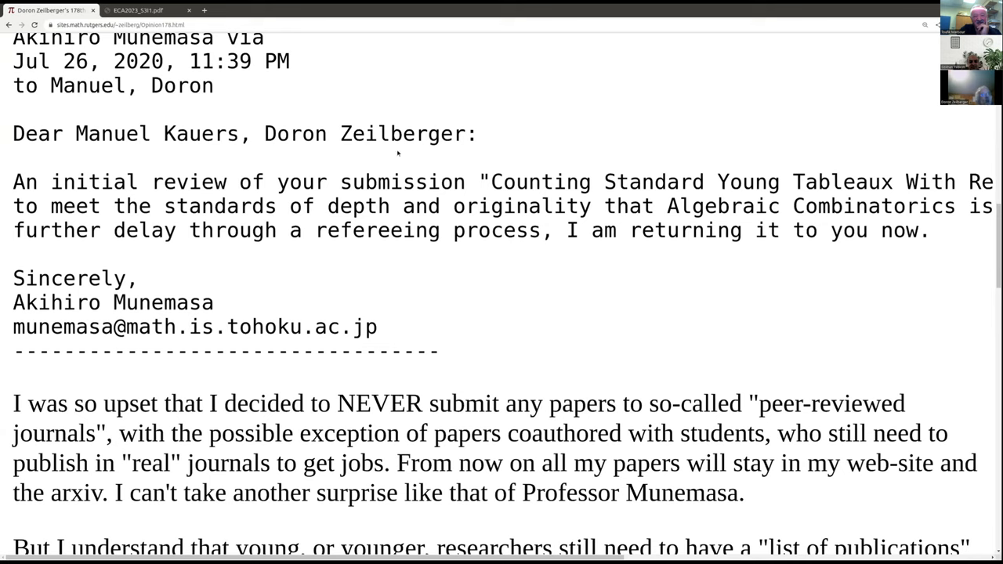
mouse_move(453, 142)
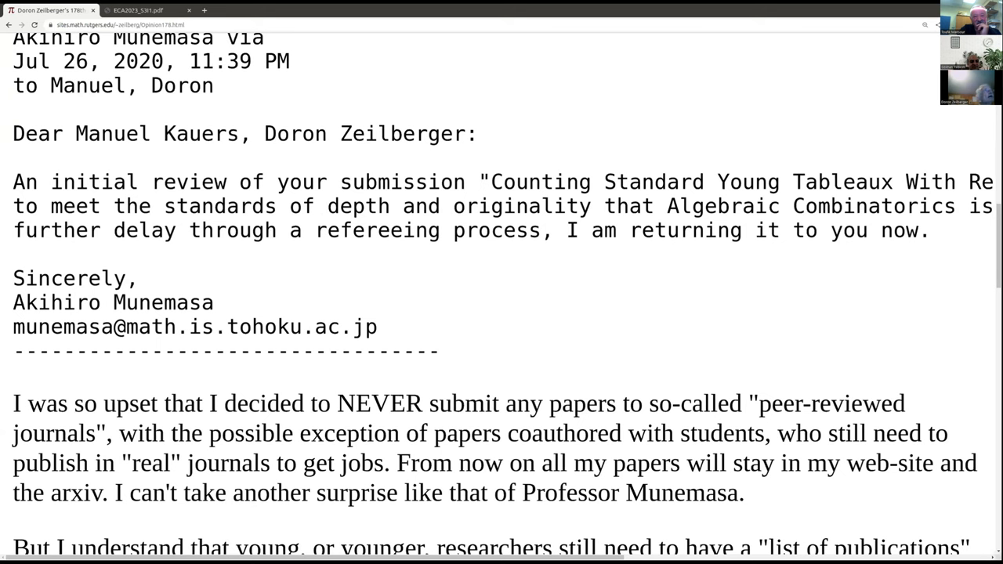
Go back to the outline and bring the JCT-A referee report on 'Automatic CounTiling' into view
click(8, 25)
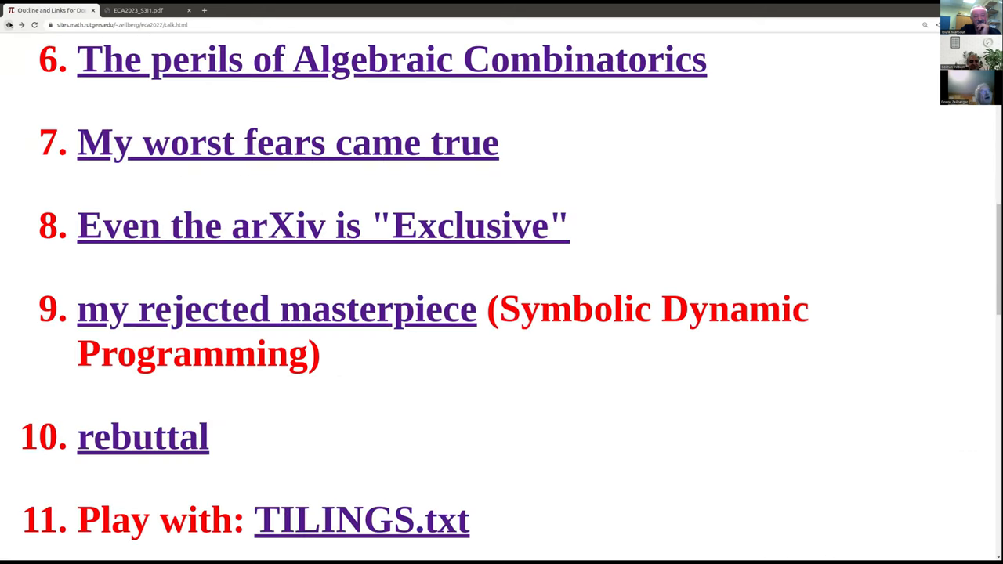
scroll(down, 3)
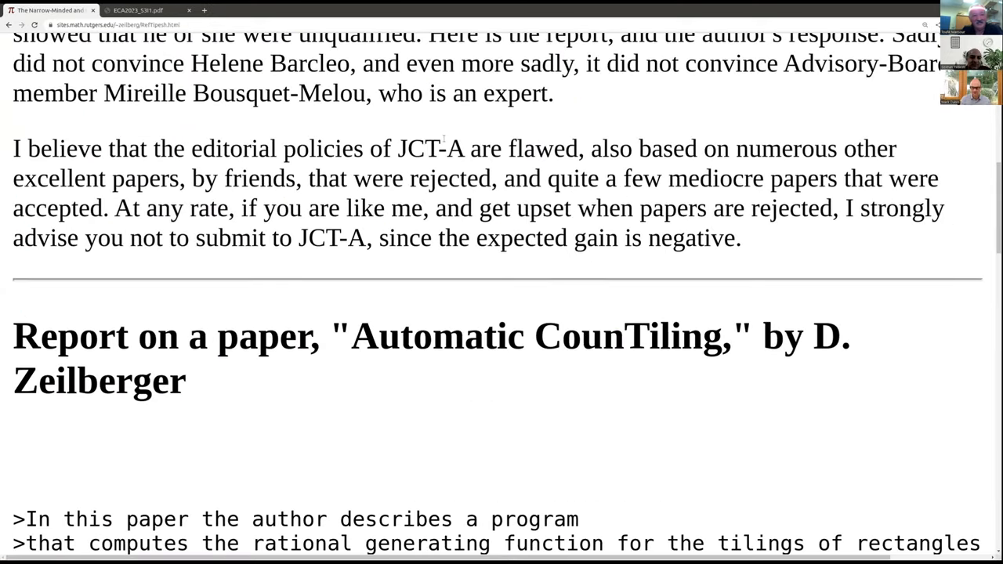
scroll(down, 3)
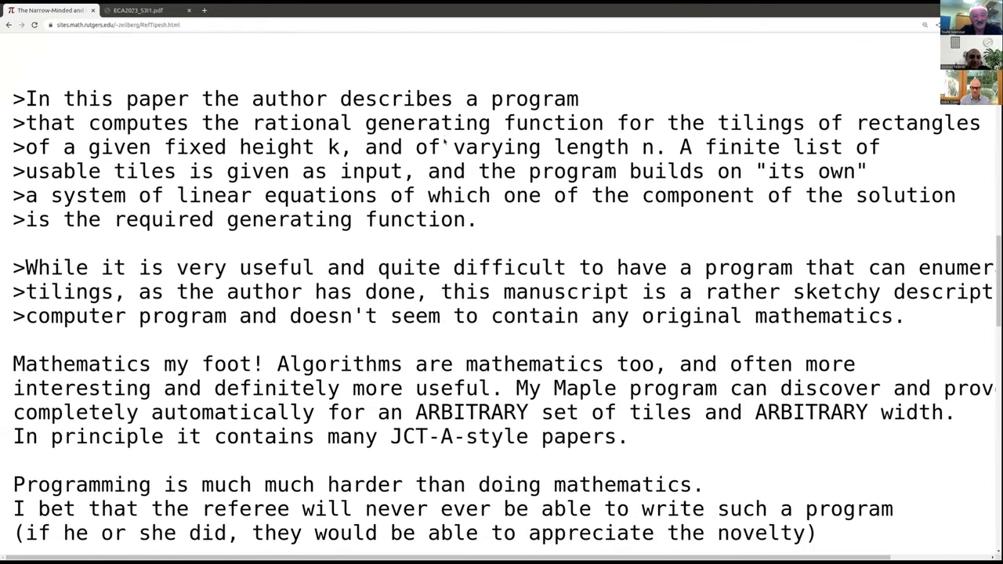
scroll(up, 3)
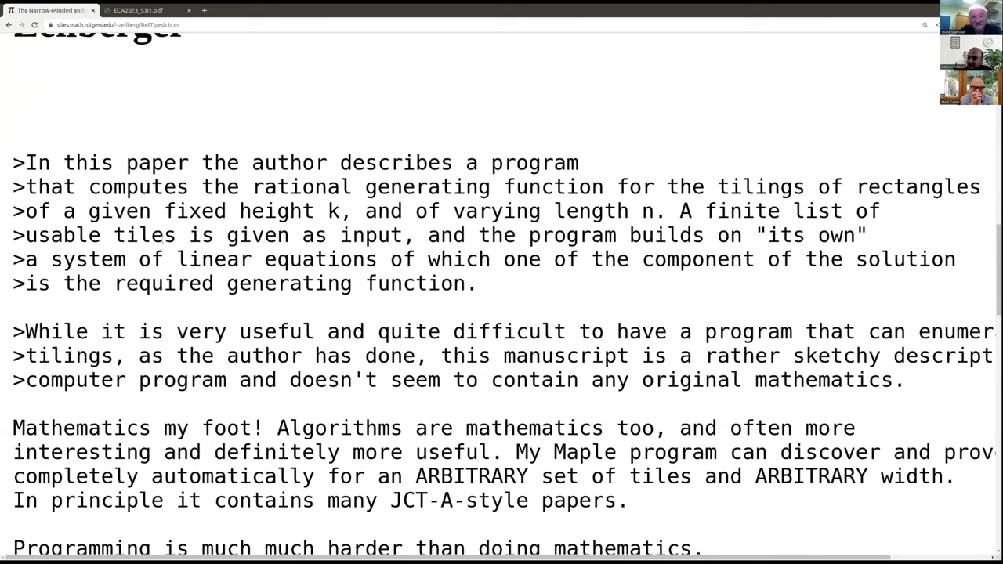
scroll(down, 3)
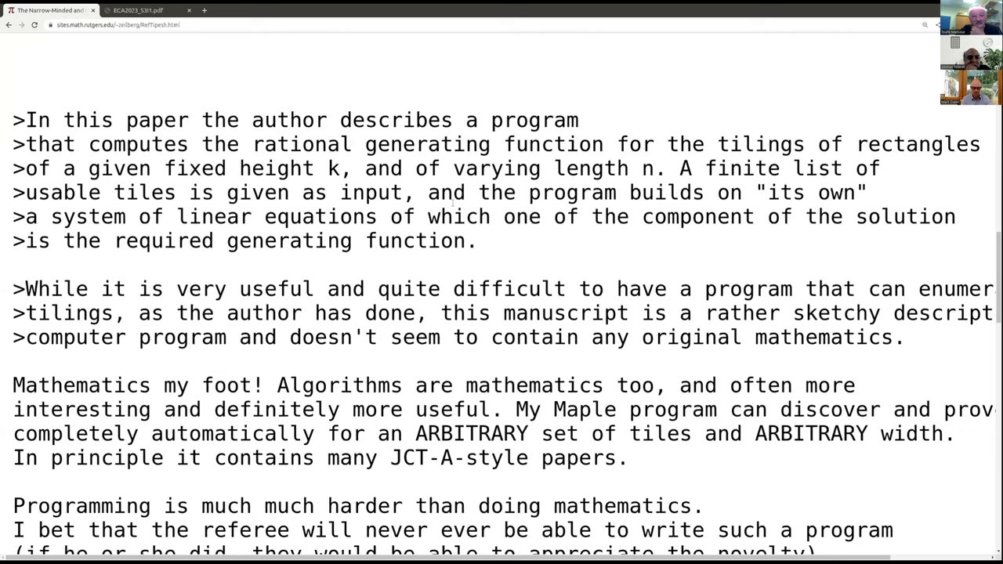
mouse_move(398, 51)
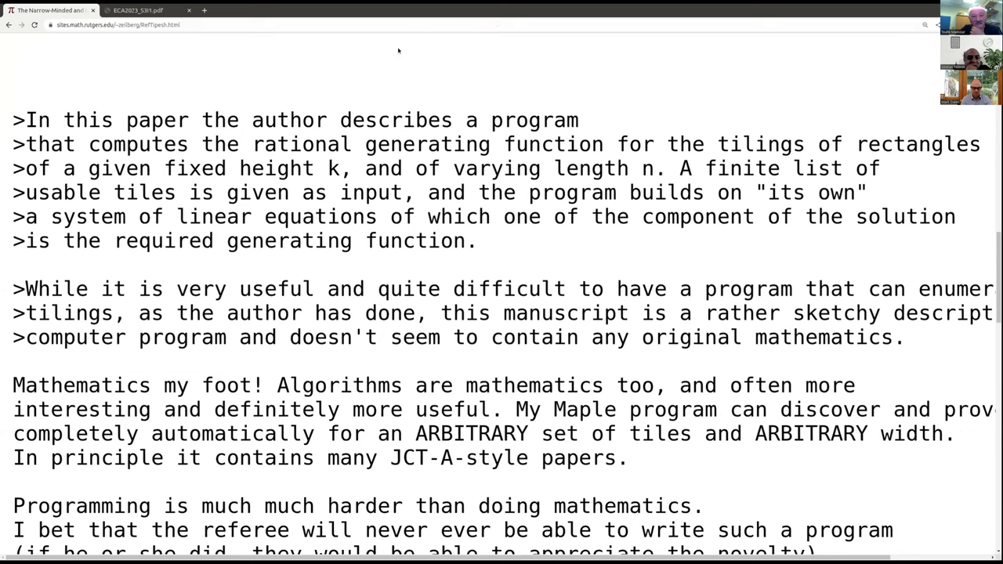
mouse_move(420, 249)
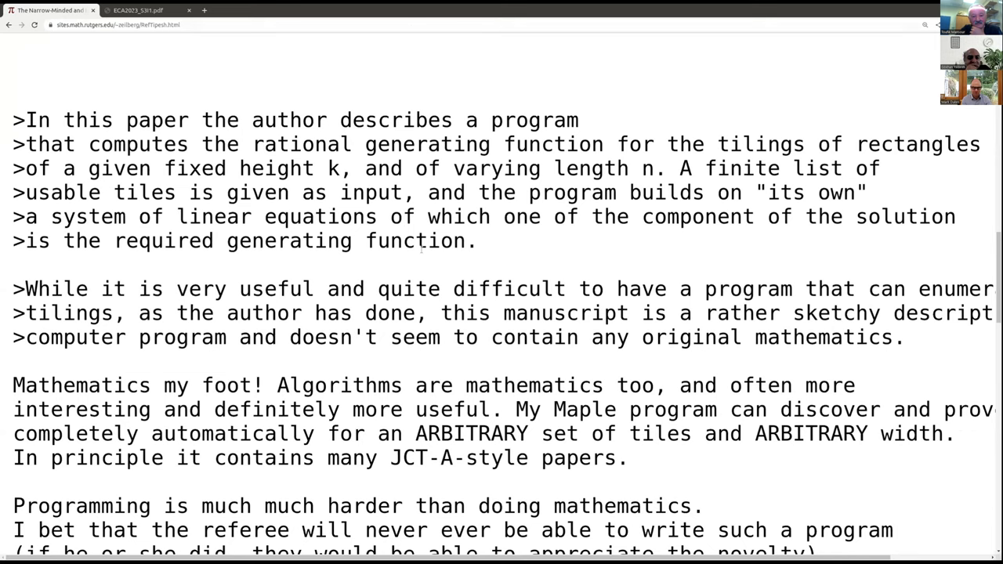
mouse_move(594, 244)
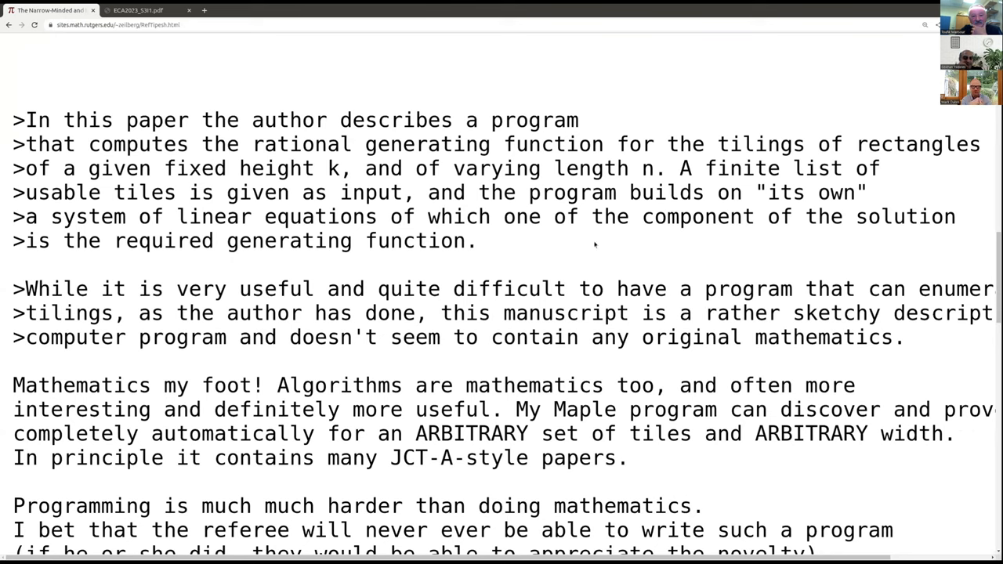
mouse_move(107, 272)
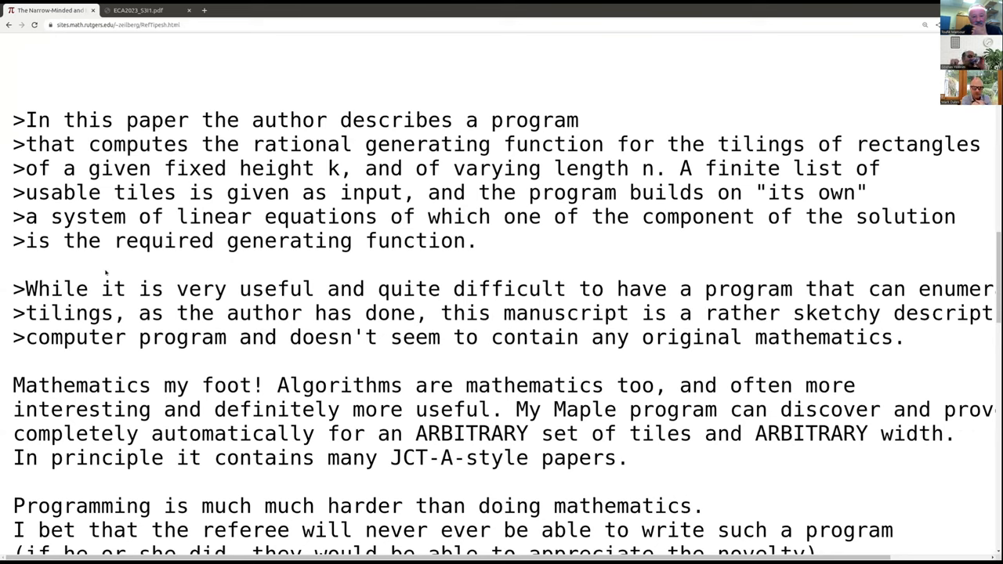
mouse_move(615, 232)
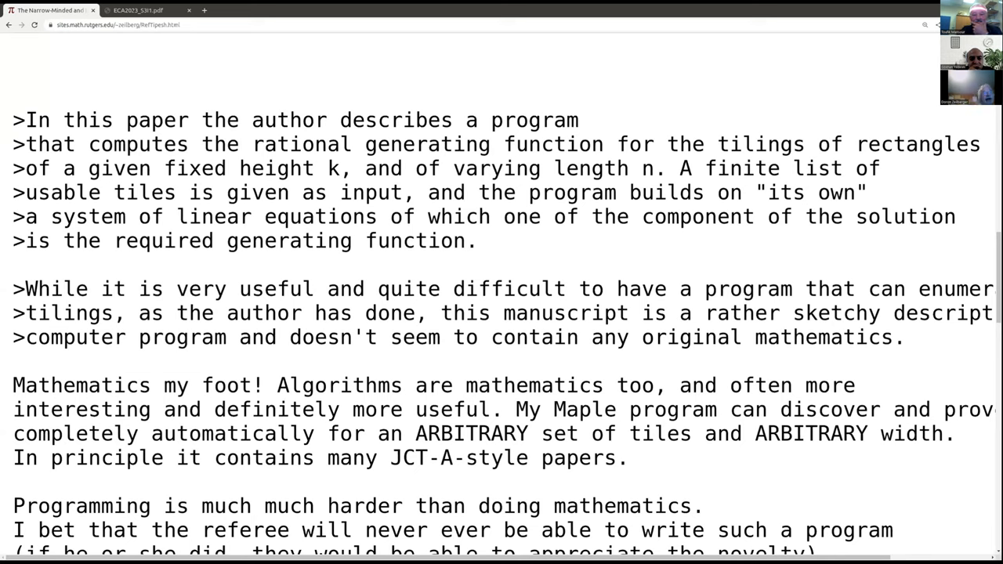
mouse_move(657, 264)
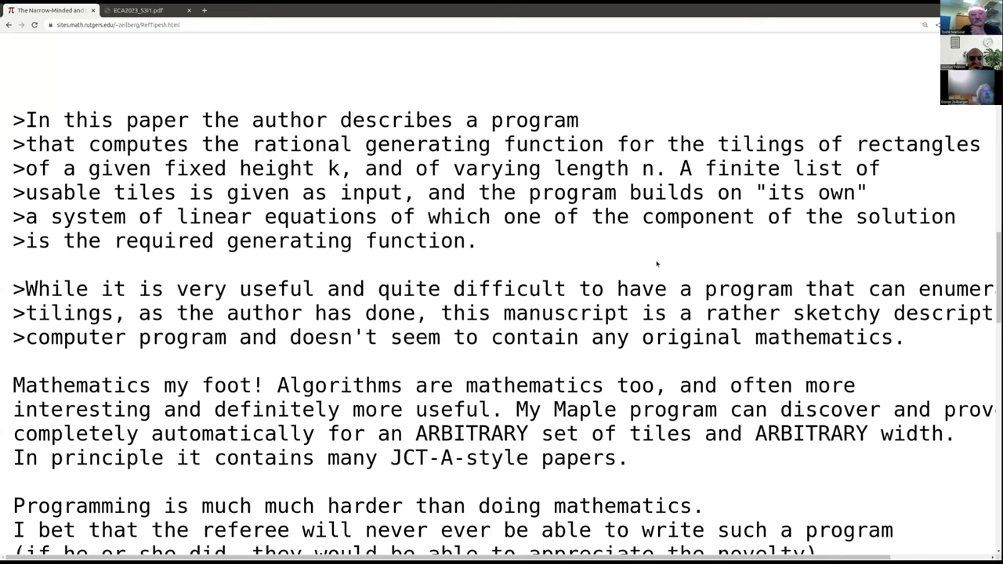
mouse_move(715, 242)
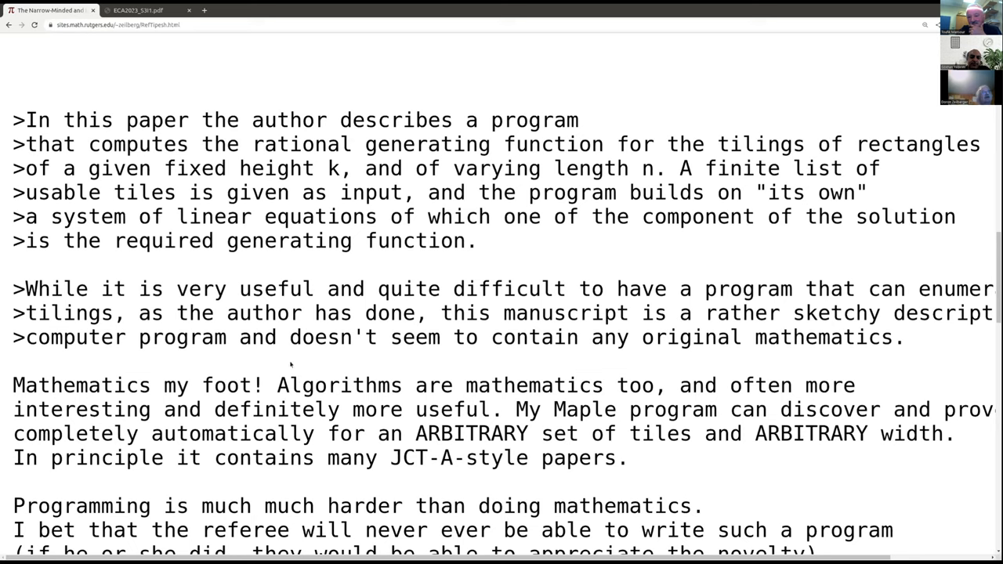
mouse_move(290, 365)
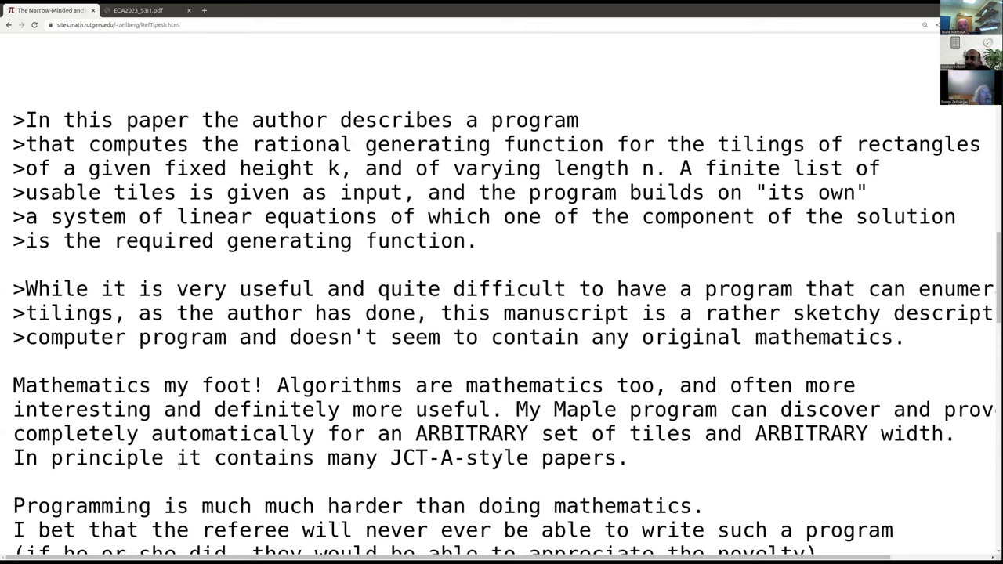
mouse_move(293, 48)
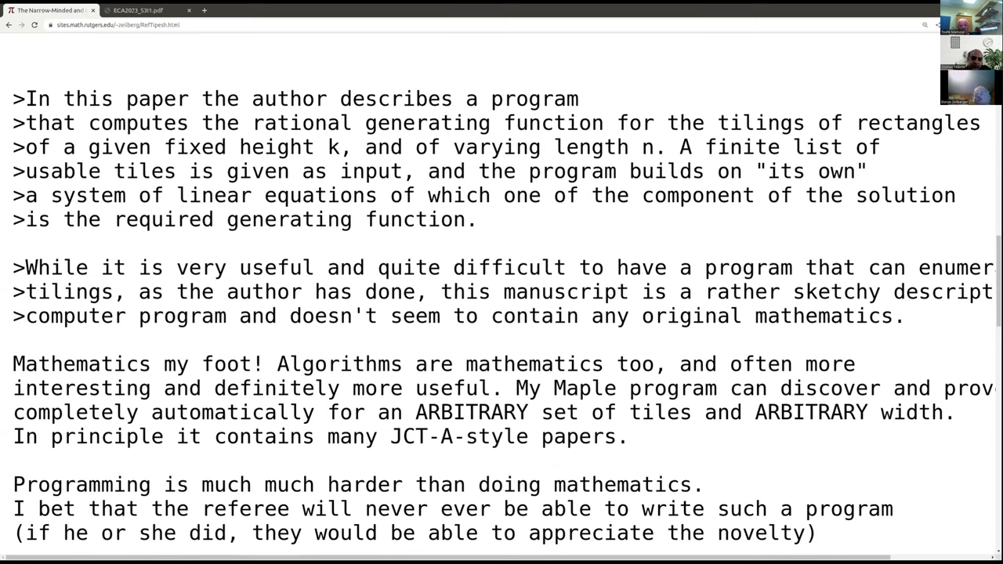
scroll(right, 3)
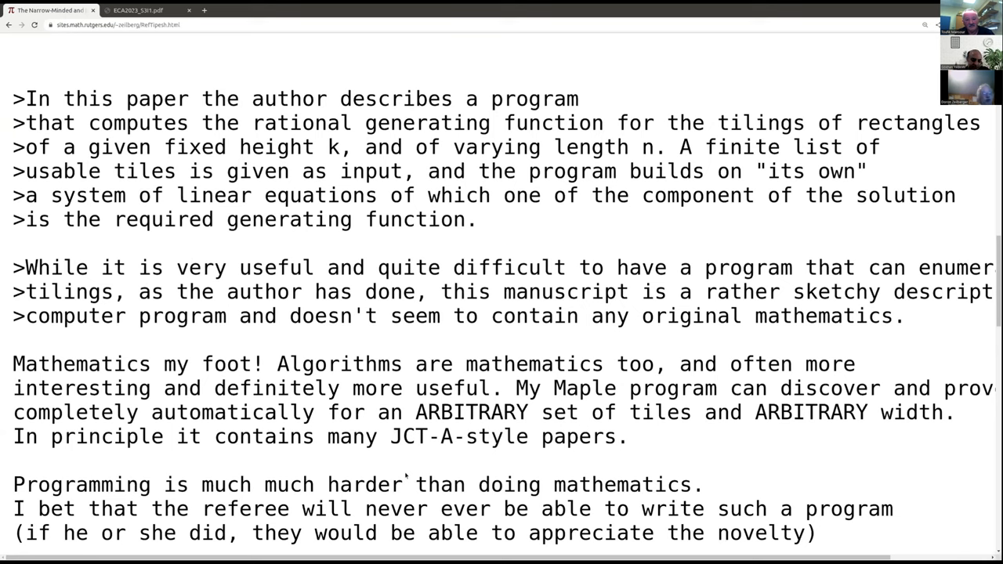
mouse_move(456, 465)
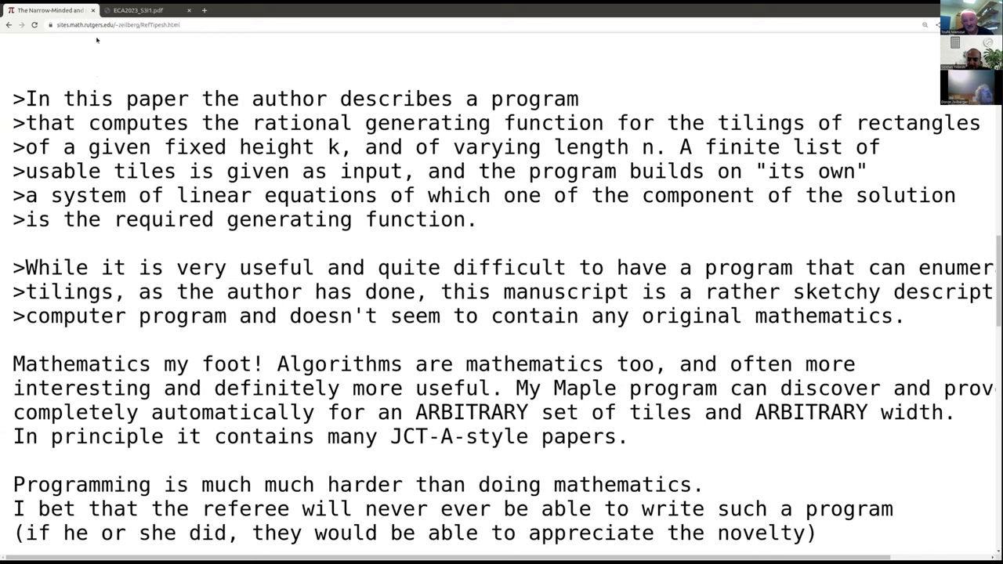
Go back to the outline and scroll down to Part II's menages.pdf link on Inclusion-Exclusion
click(9, 25)
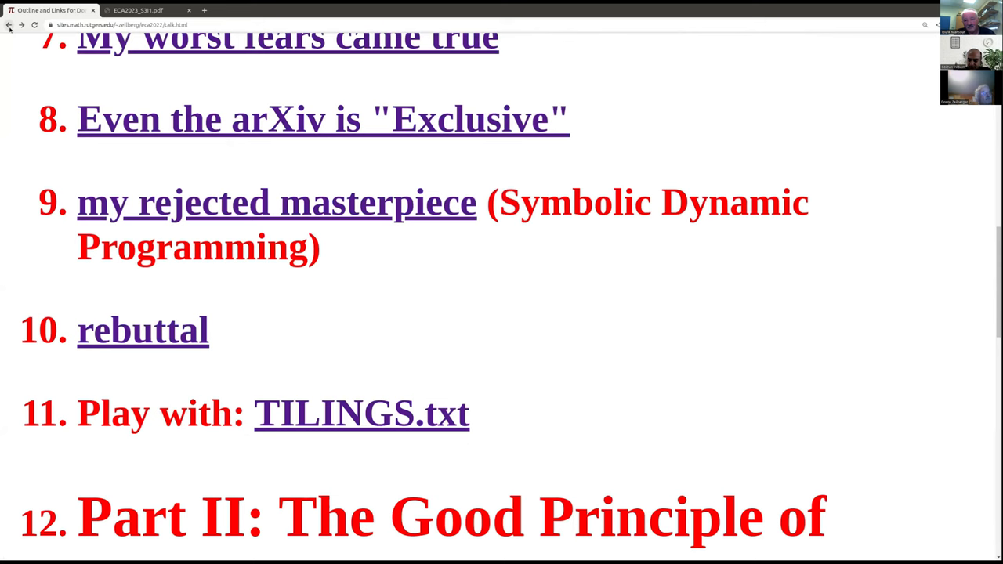
scroll(down, 3)
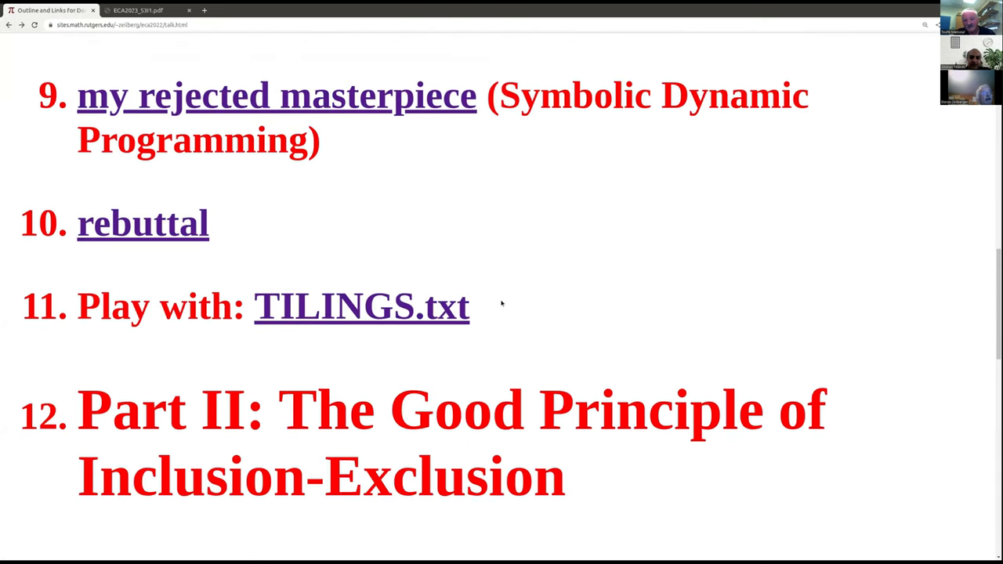
scroll(down, 3)
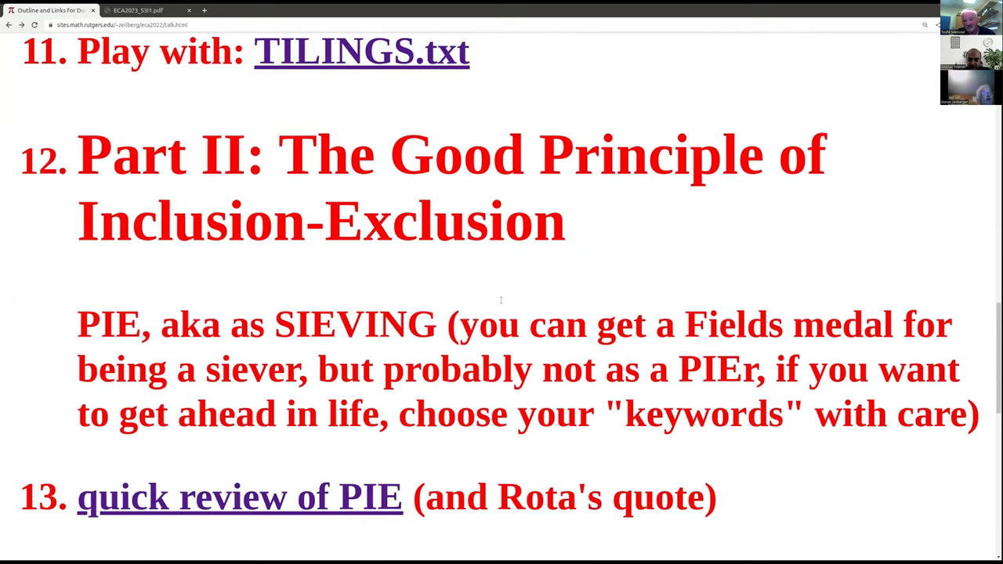
scroll(up, 3)
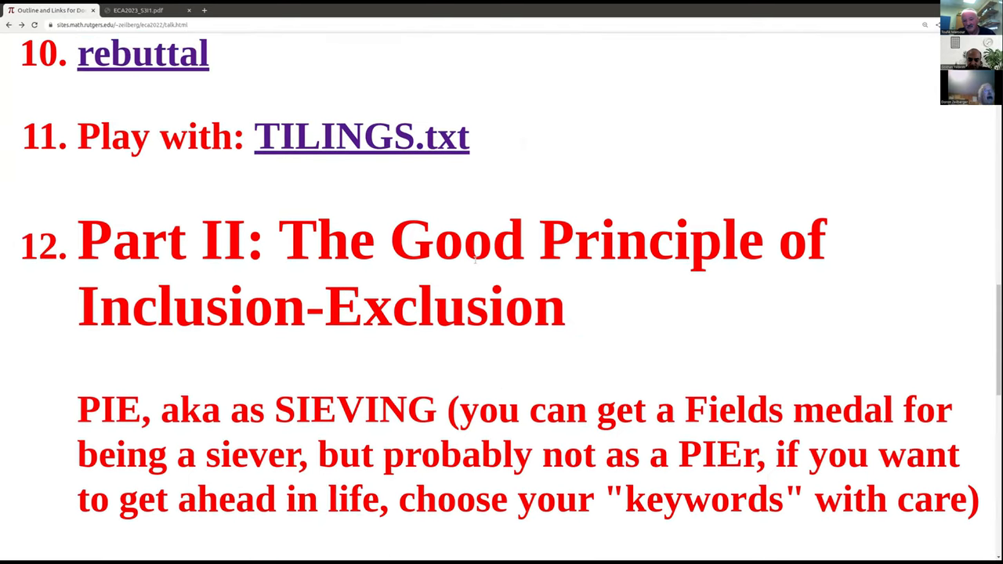
mouse_move(486, 201)
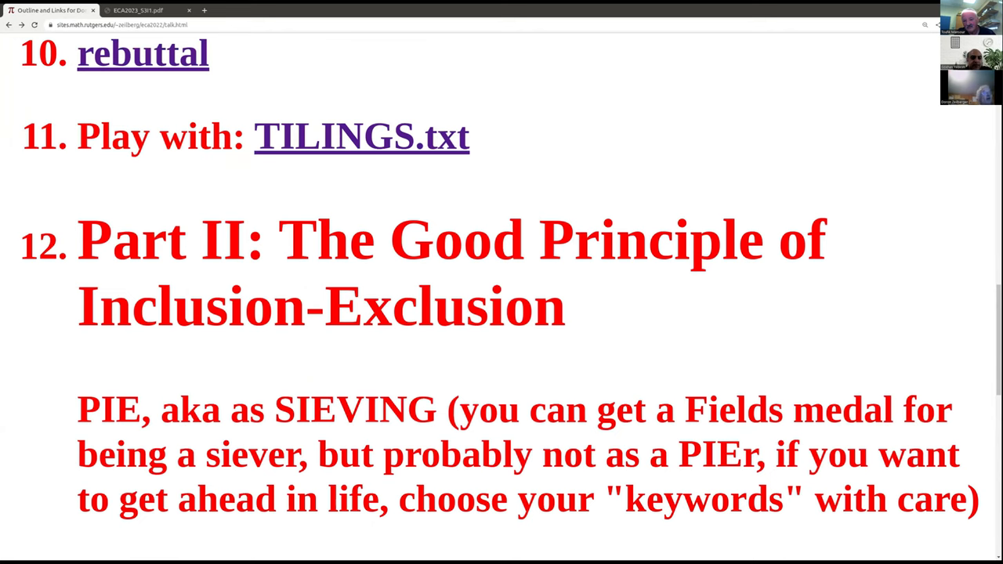
scroll(down, 3)
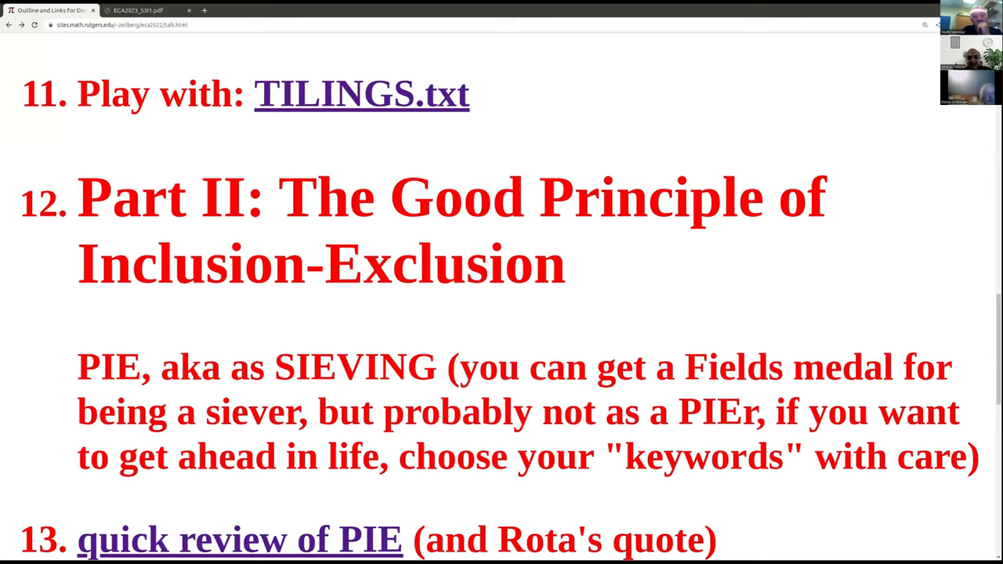
mouse_move(585, 139)
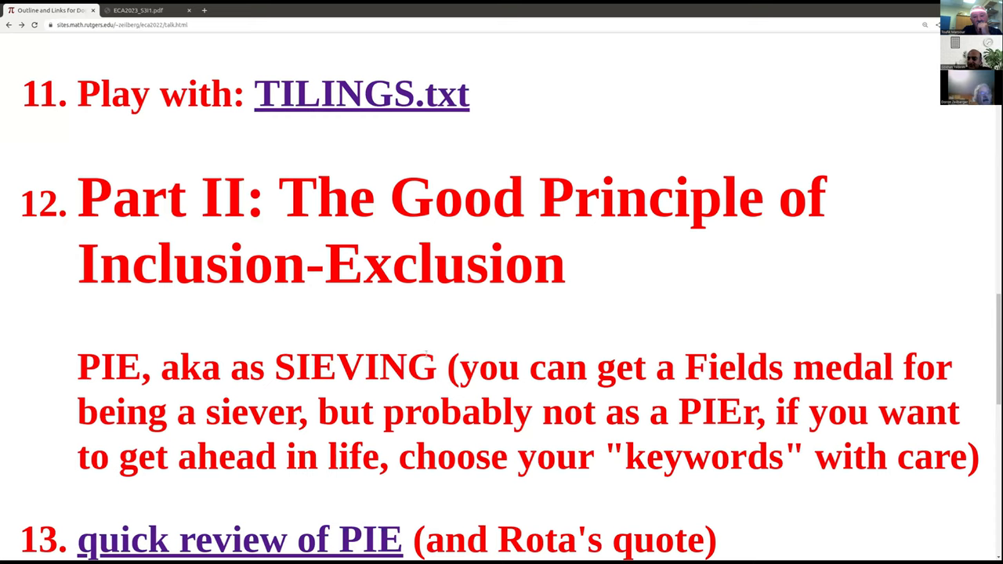
scroll(down, 3)
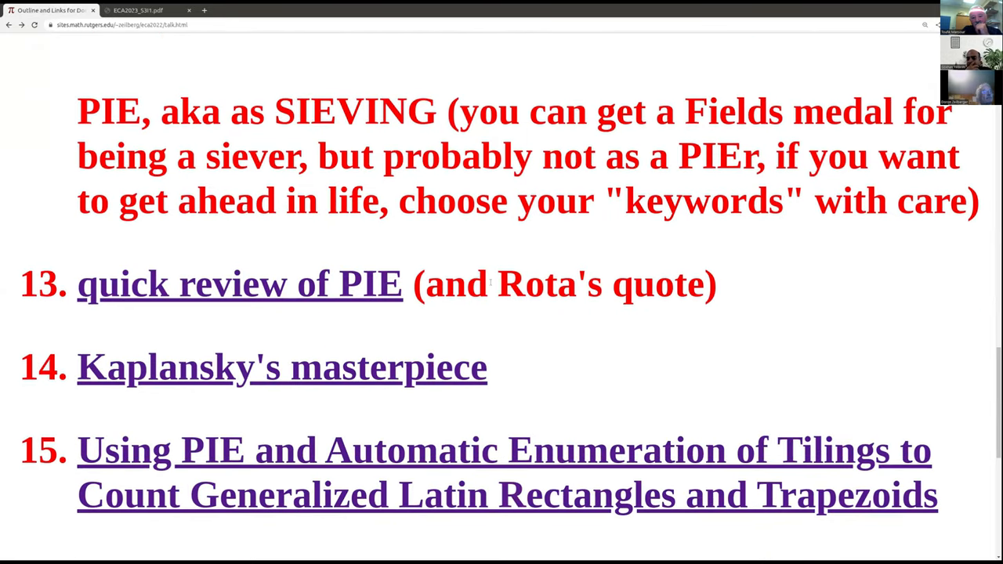
scroll(down, 3)
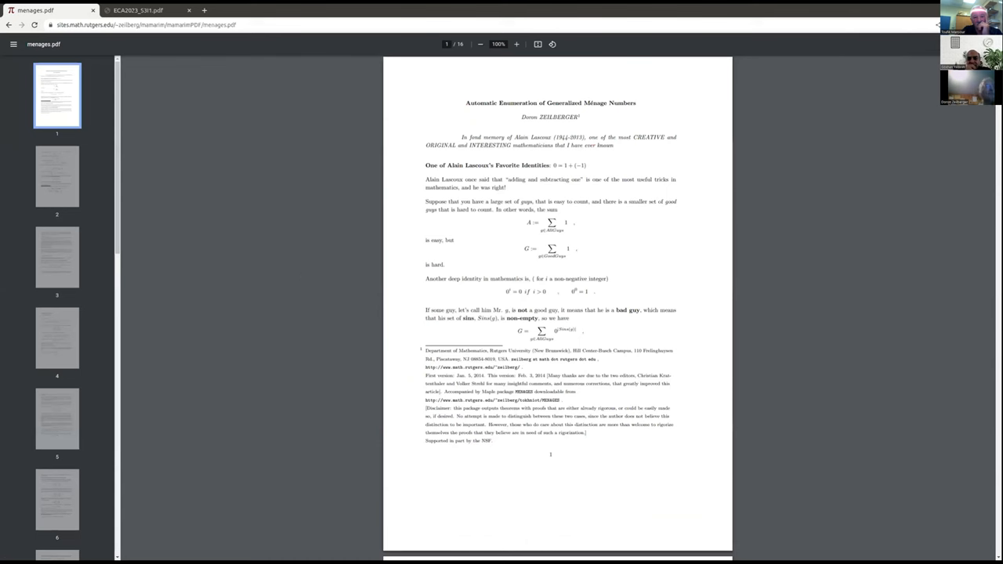
Enlarge the ménage-numbers PDF and read page 1 around the sum over bad guys
click(516, 44)
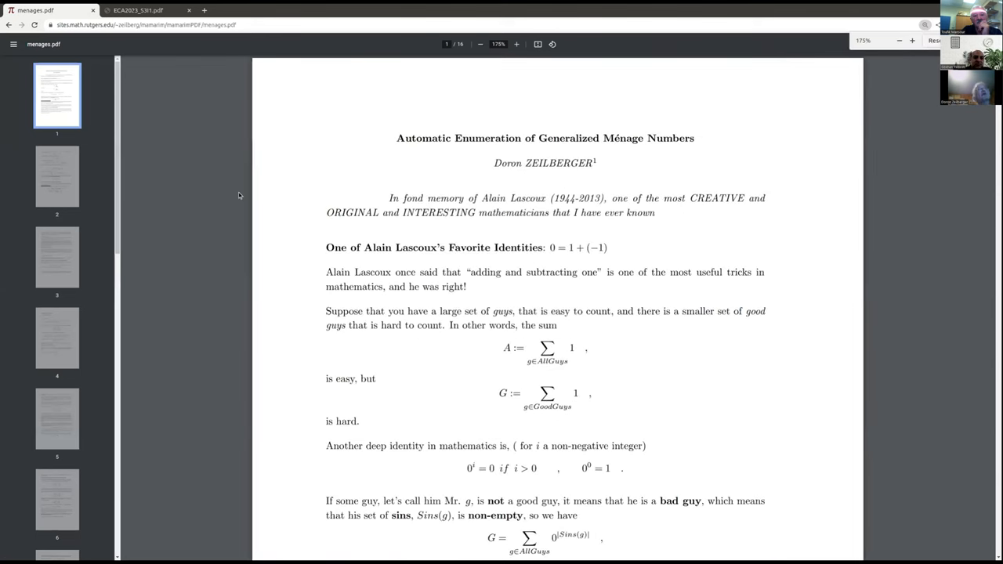
scroll(up, 3)
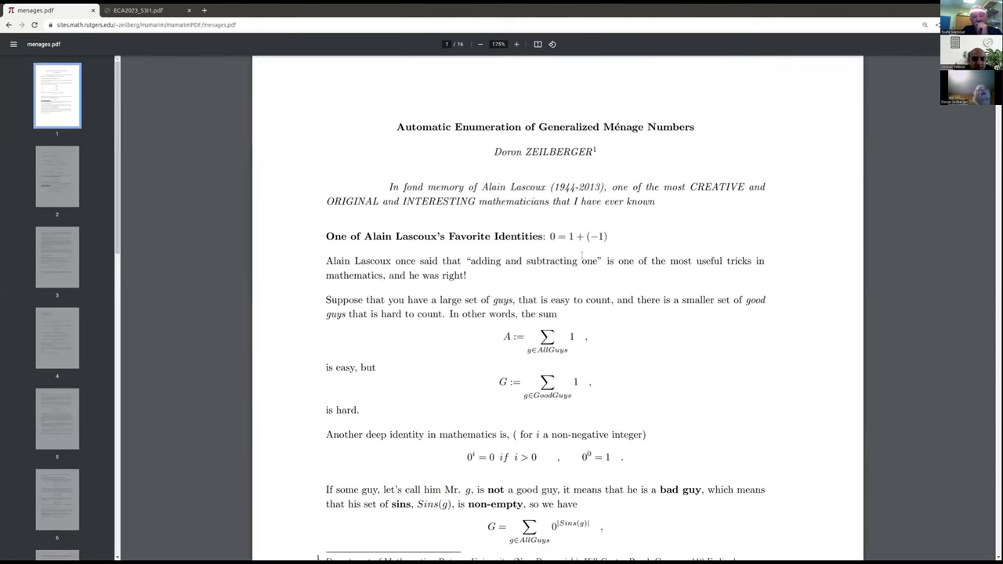
scroll(down, 3)
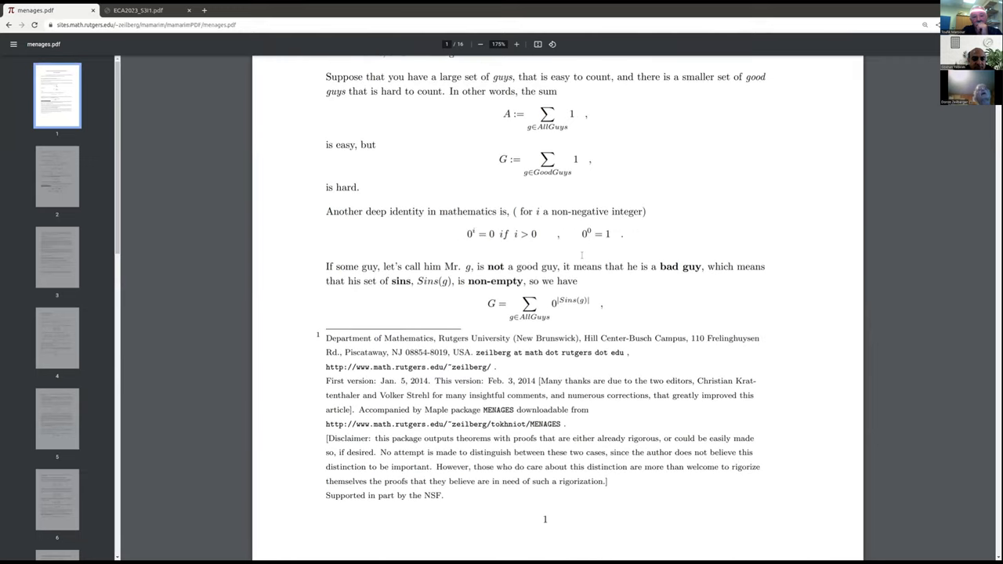
scroll(up, 3)
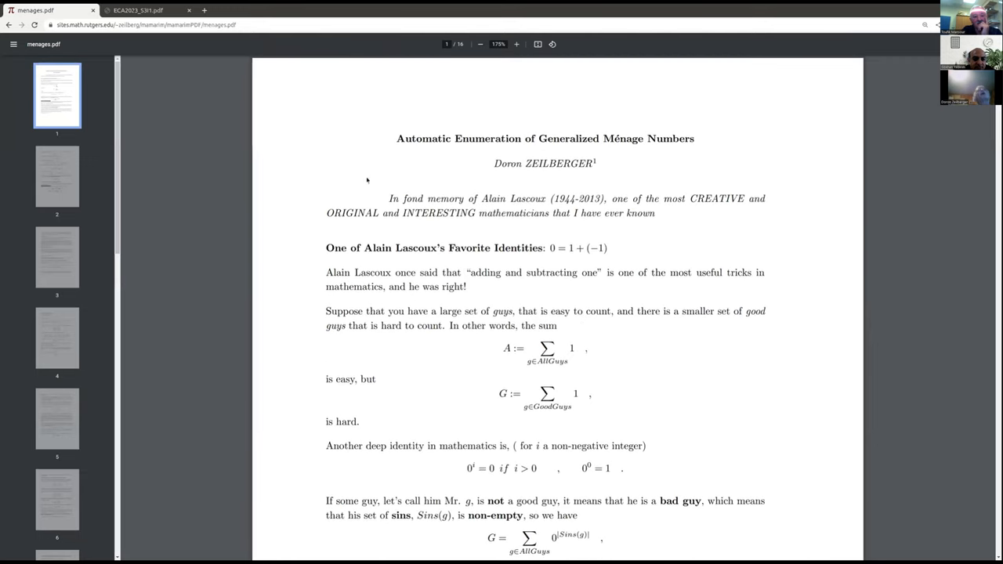
mouse_move(431, 174)
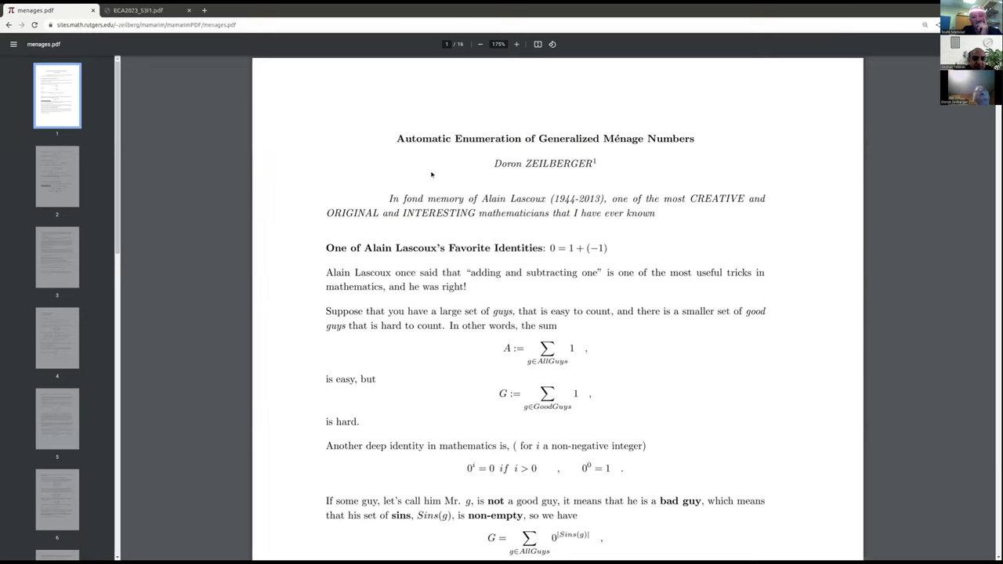
mouse_move(518, 180)
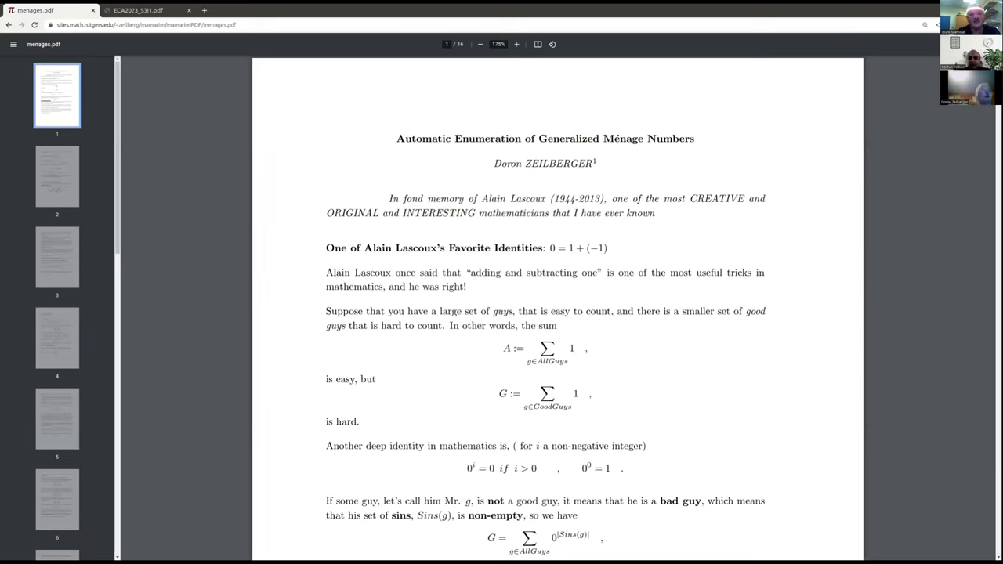
click(515, 44)
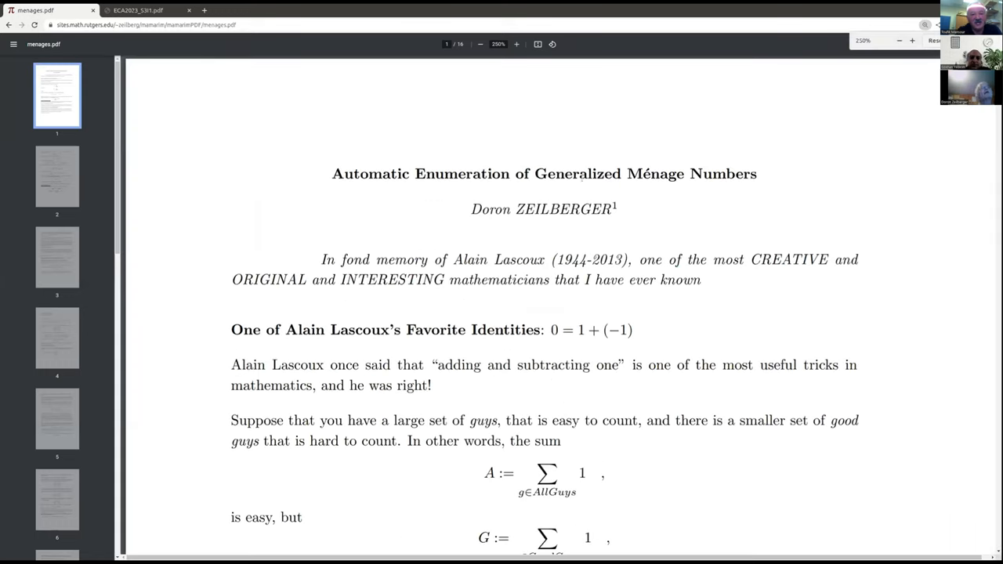
scroll(up, 3)
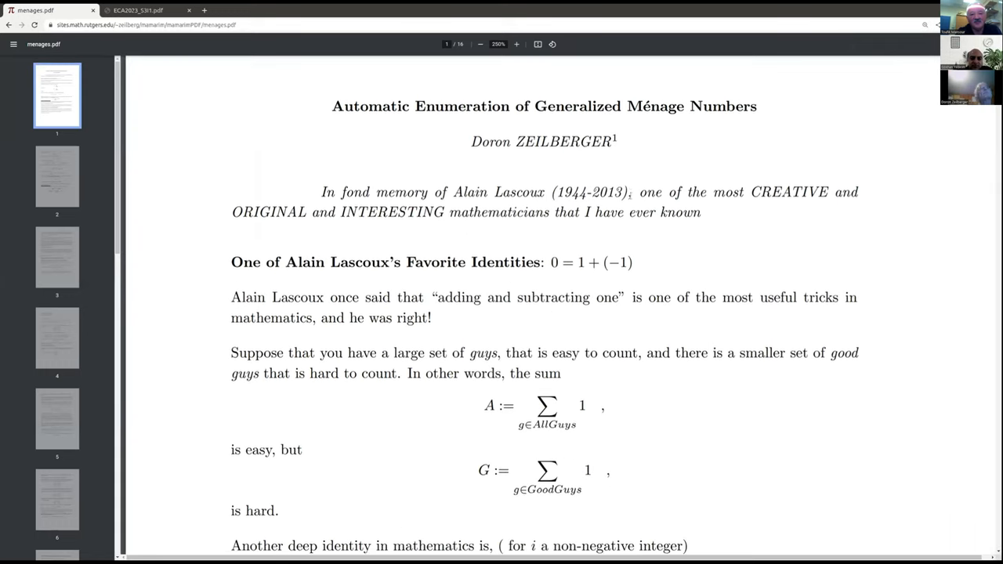
scroll(down, 3)
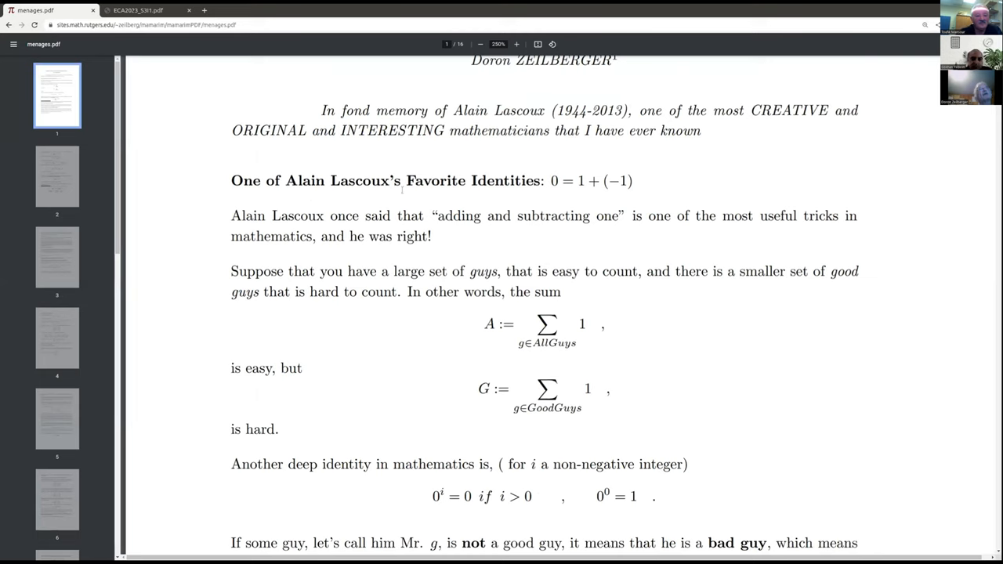
mouse_move(320, 148)
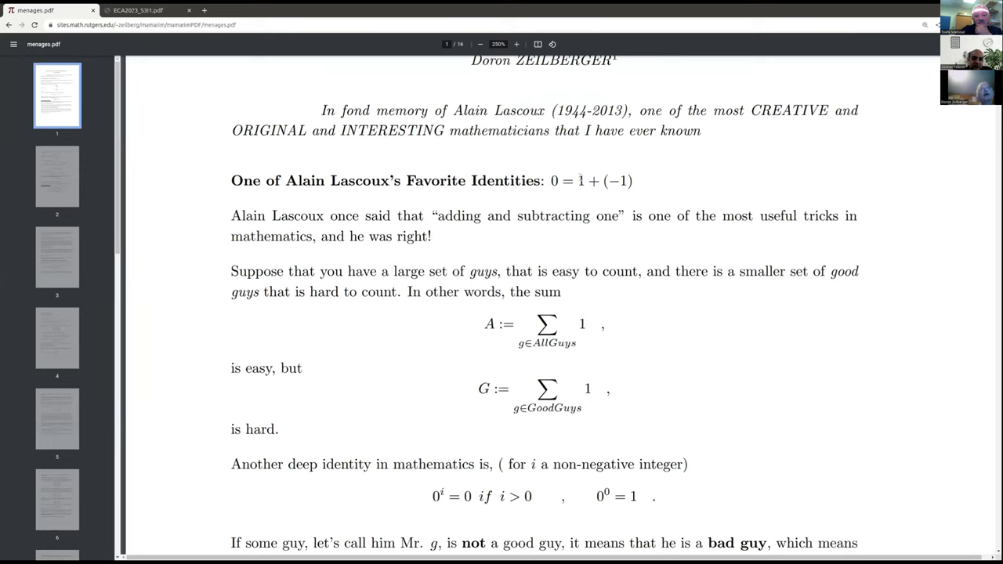
mouse_move(570, 198)
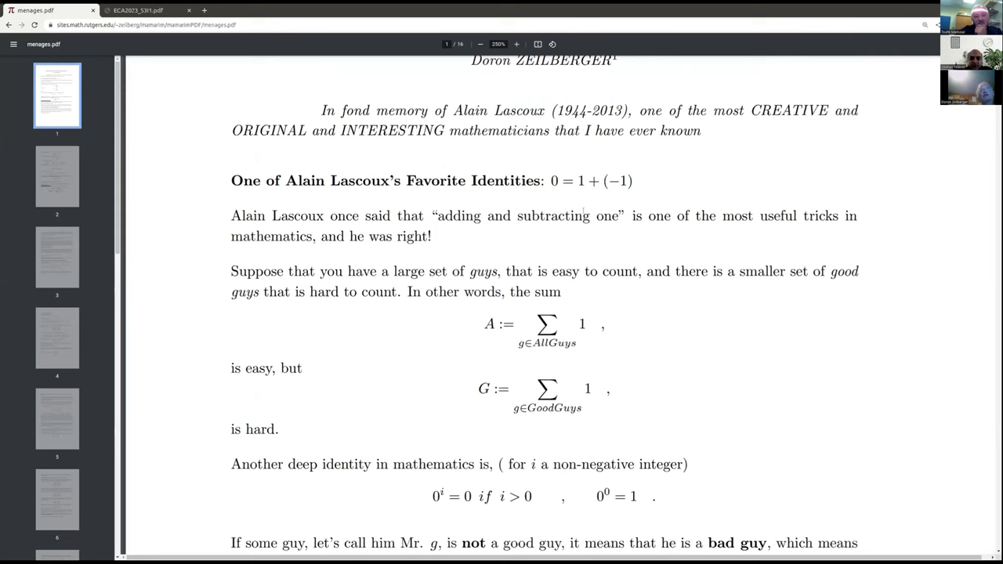
Continue down to page 2 with Lascoux's identity and the Discrete Fubini step
scroll(down, 3)
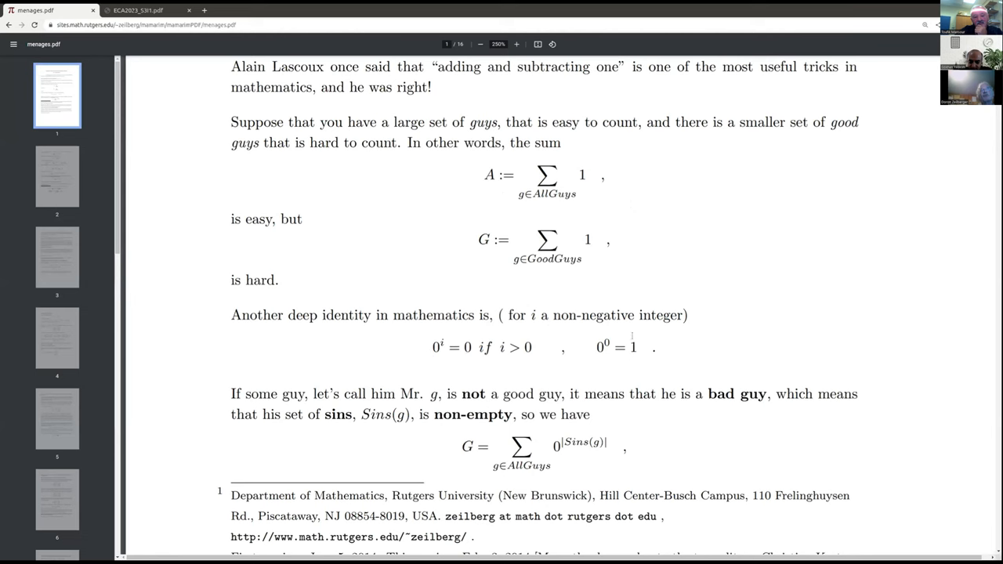
scroll(down, 3)
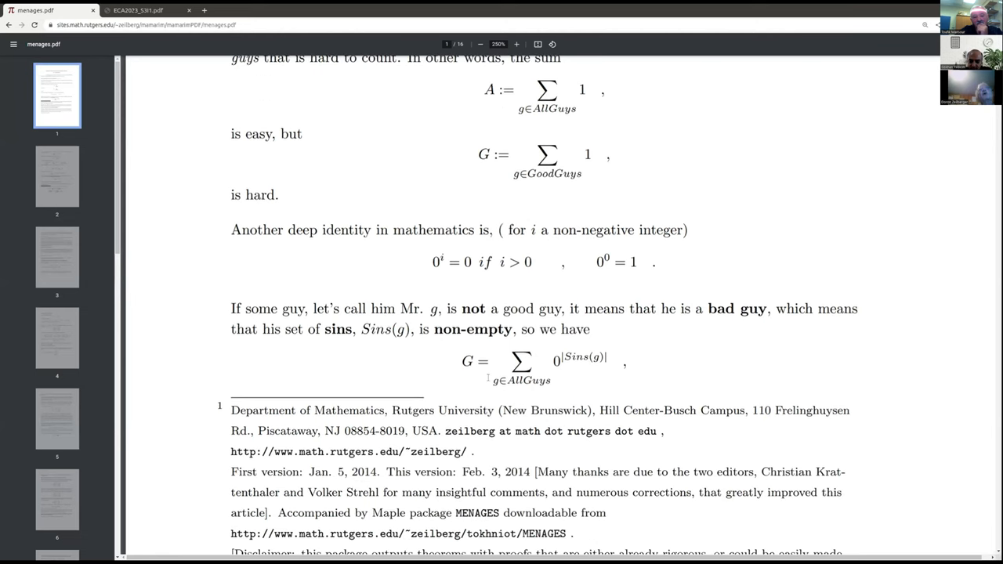
scroll(down, 3)
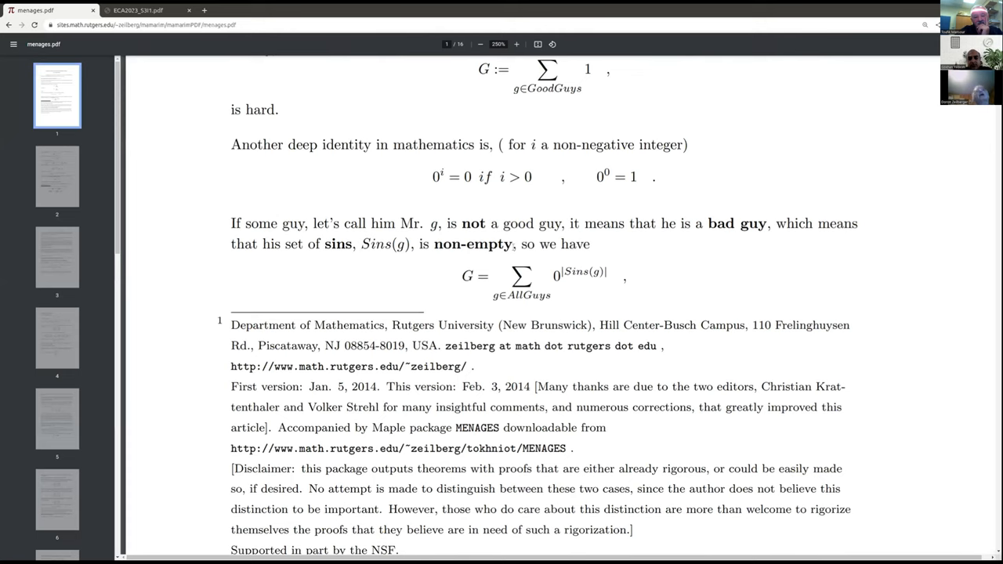
scroll(up, 3)
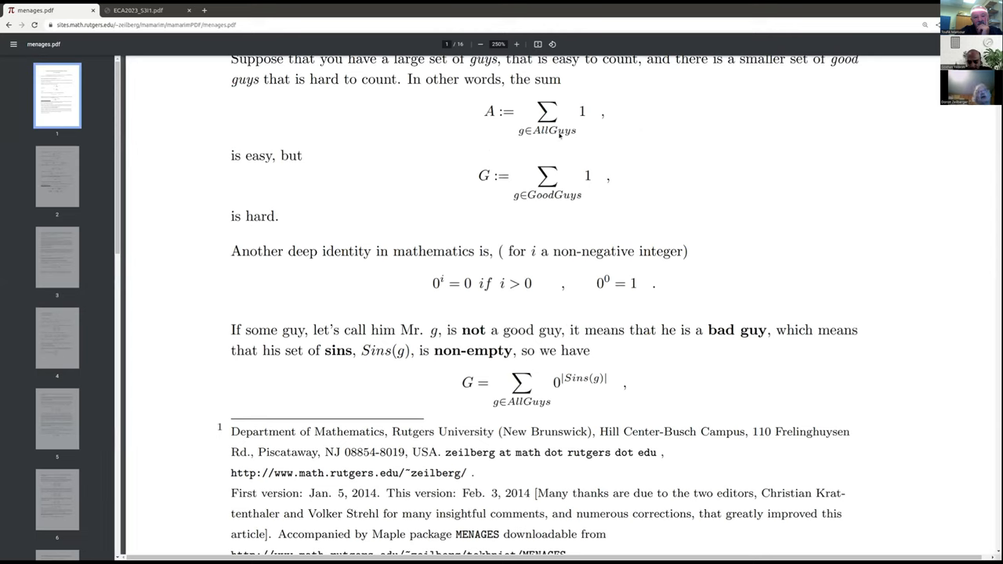
mouse_move(507, 186)
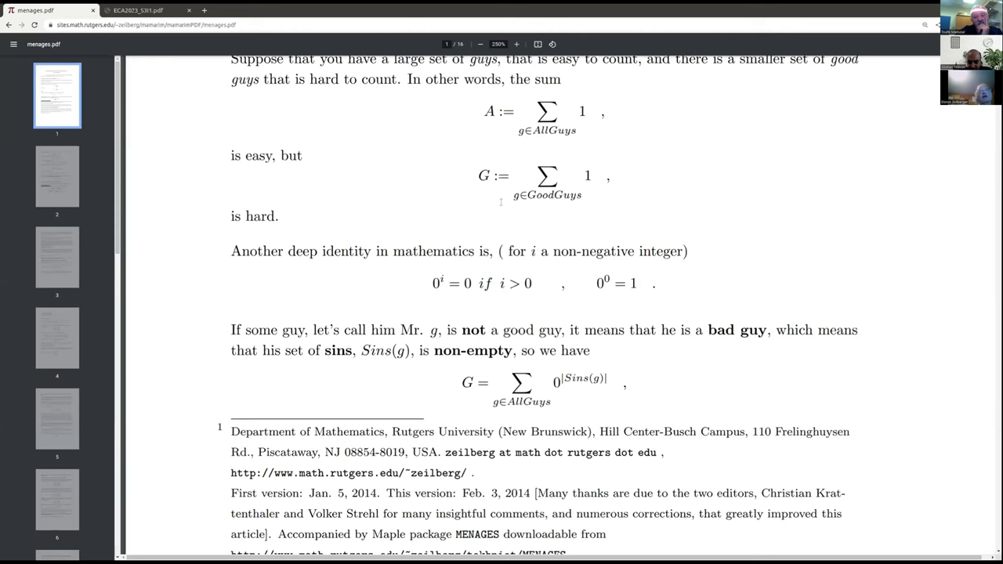
scroll(down, 3)
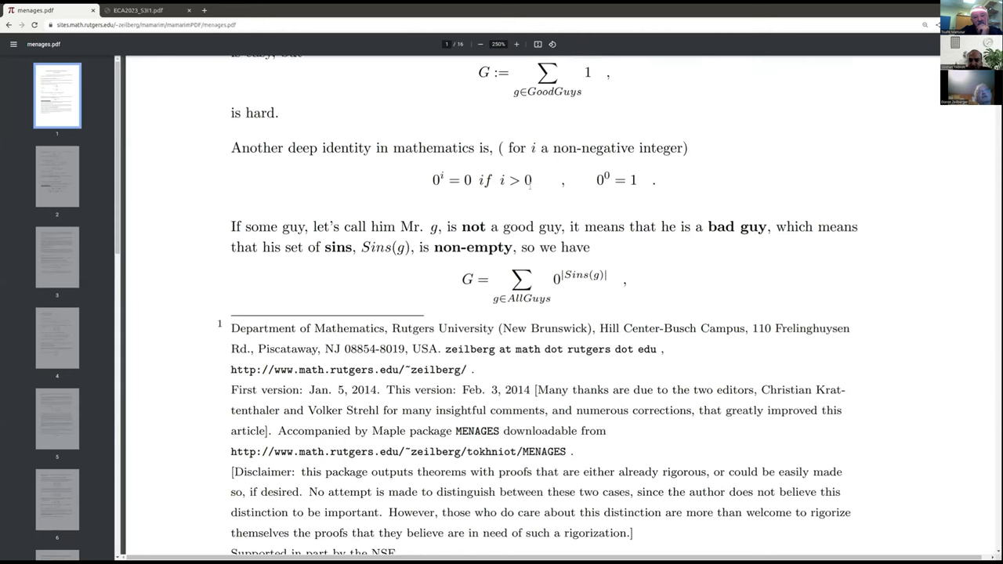
scroll(up, 3)
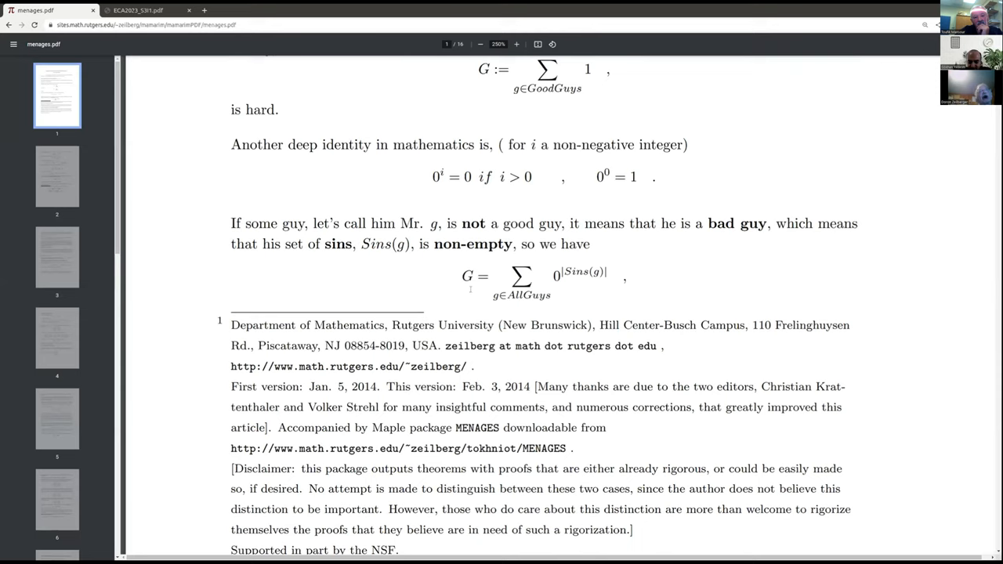
mouse_move(551, 286)
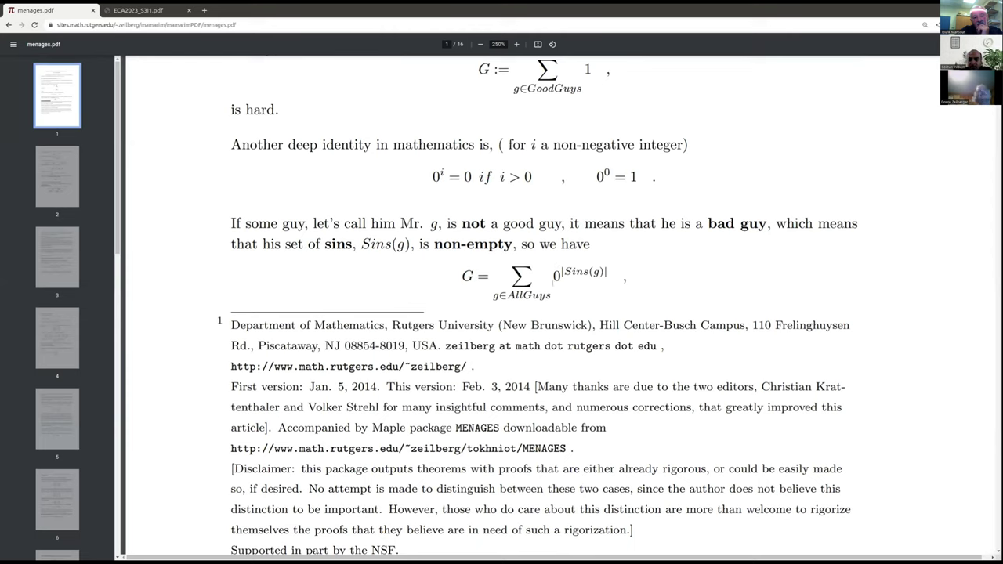
scroll(down, 3)
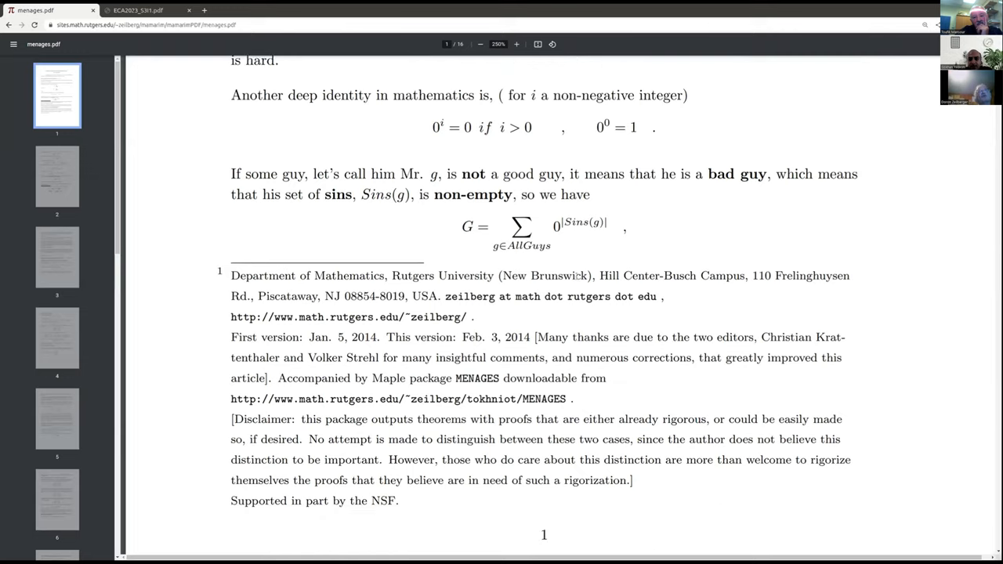
scroll(down, 3)
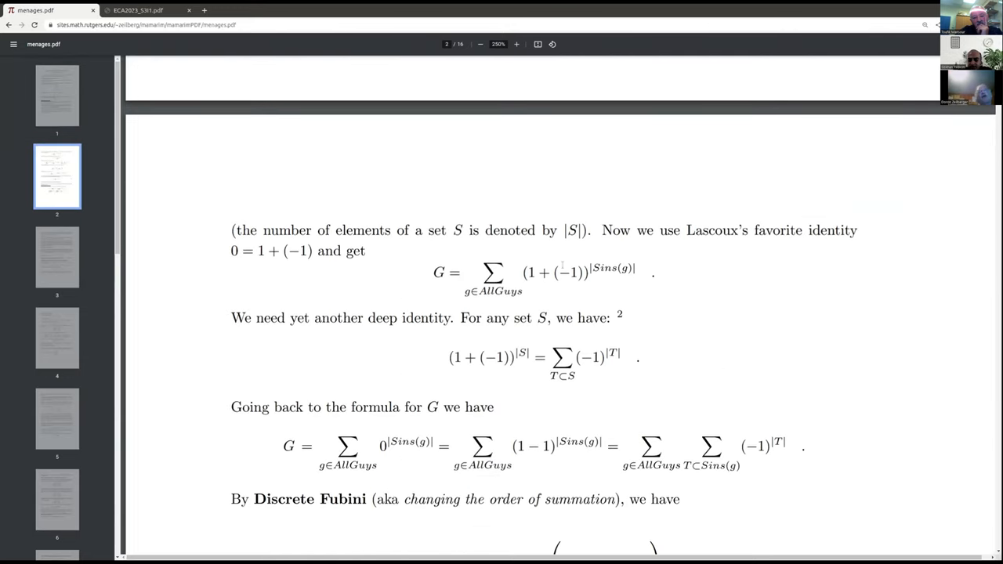
Scroll page 2 down to the PIE formula and the Gian-Carlo Rota 'Patron Saint' section
scroll(down, 3)
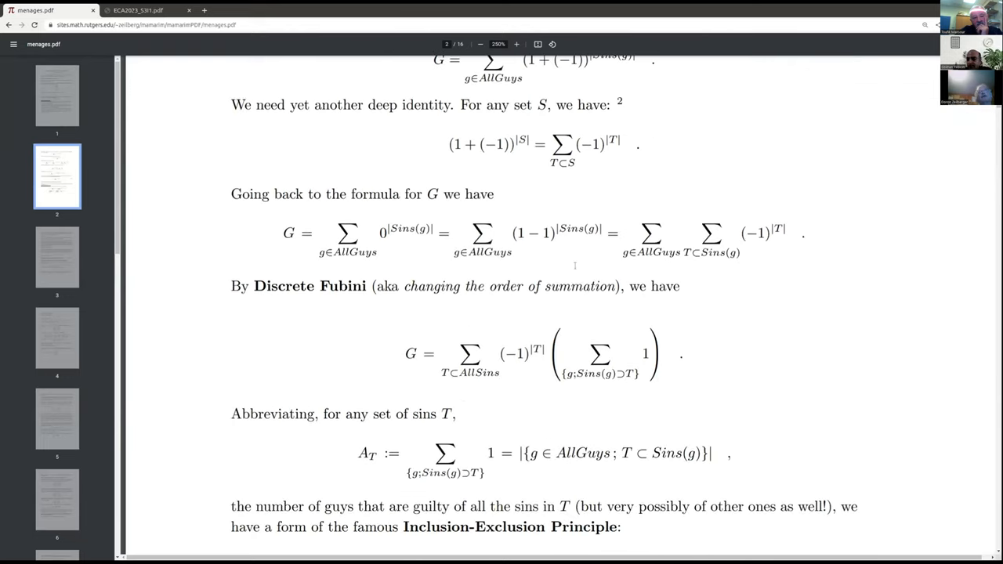
scroll(down, 3)
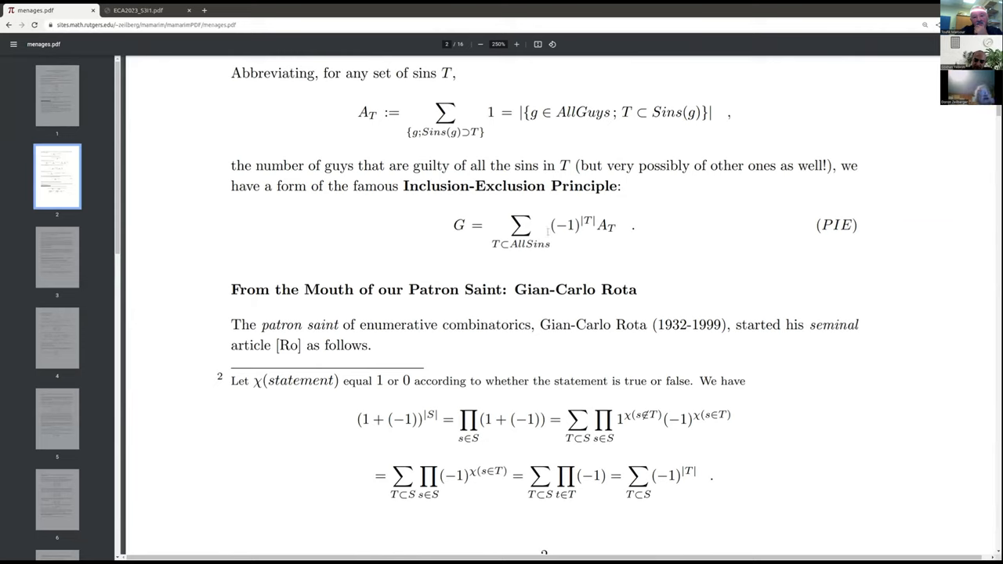
mouse_move(568, 245)
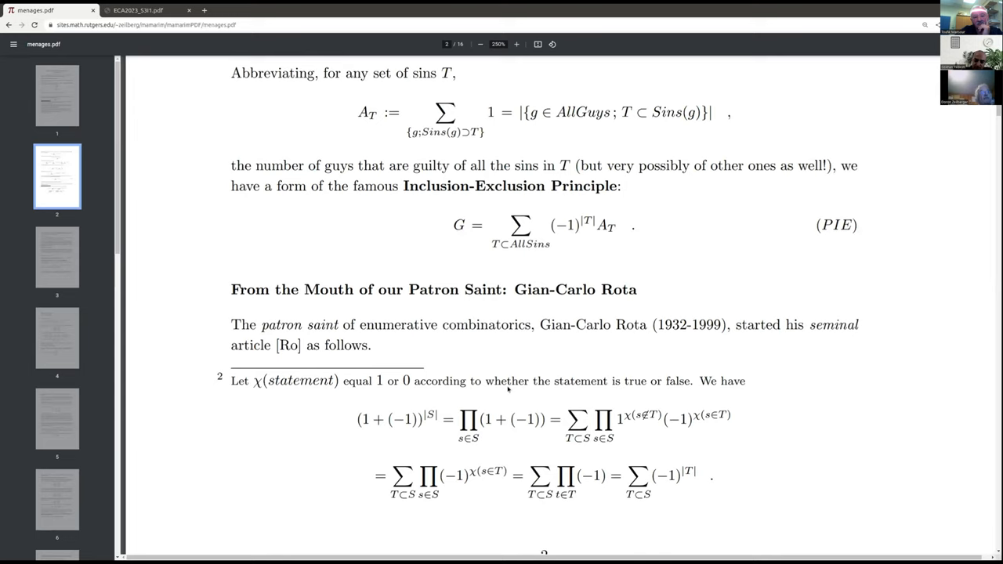
mouse_move(599, 276)
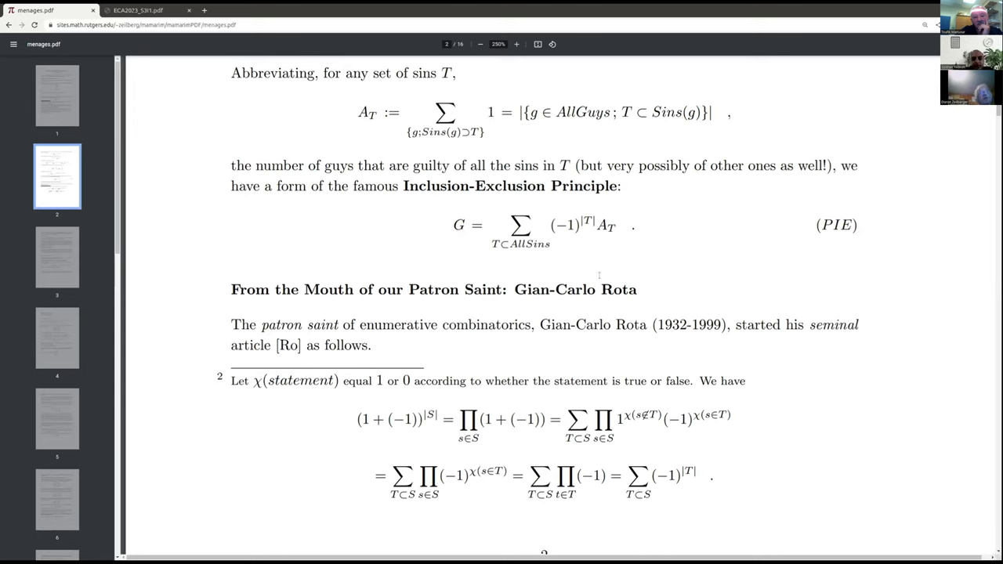
mouse_move(603, 264)
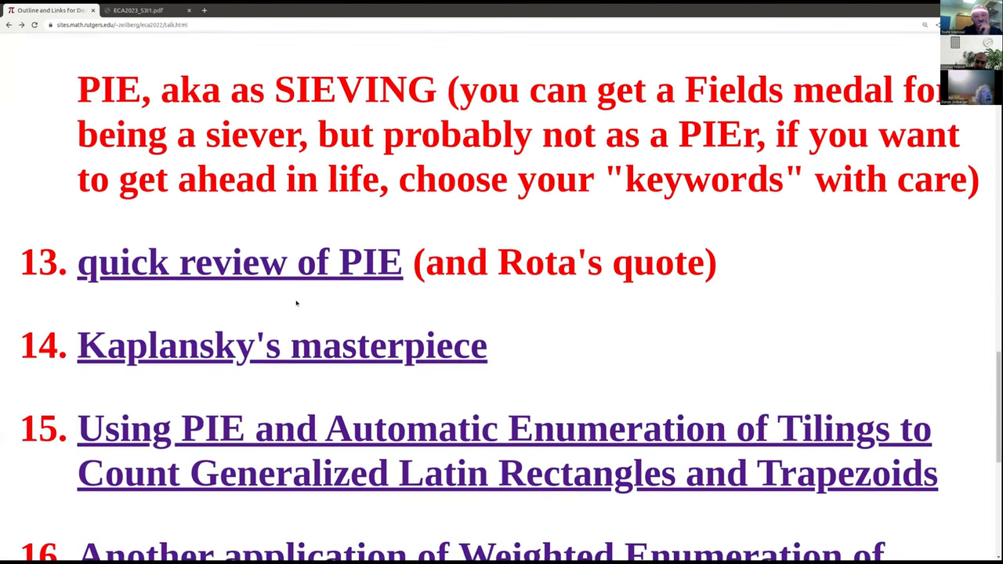
Scroll to item 14 and open Kaplansky's 'Solution of the Problème des Ménages' AMS PDF
scroll(down, 3)
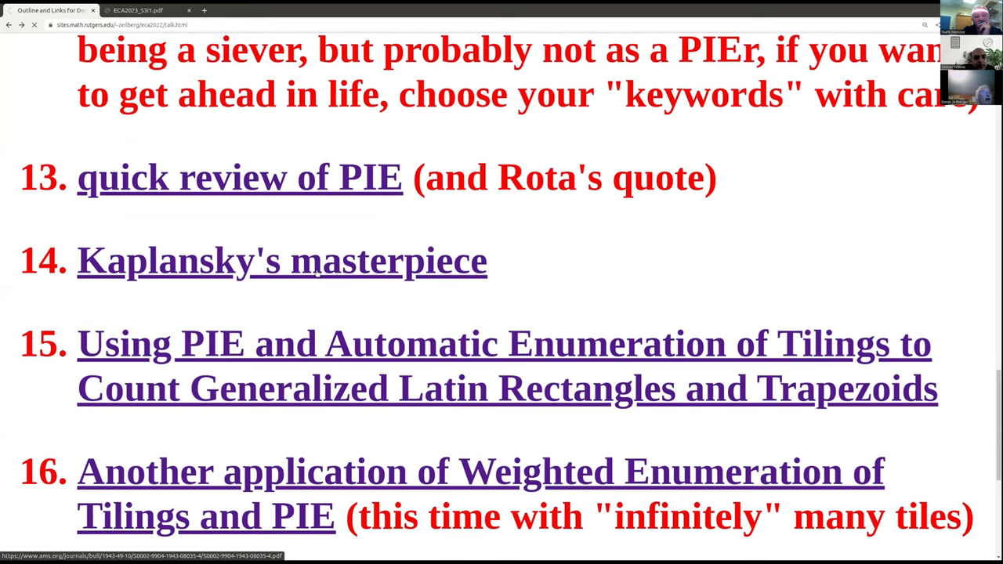
click(282, 260)
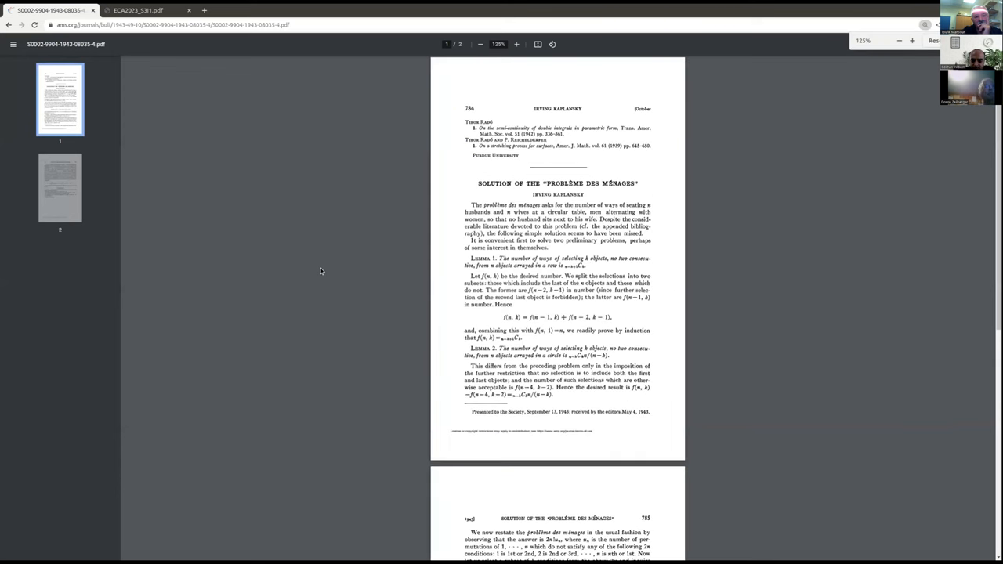
Enlarge Kaplansky's paper and read its opening lemmas
click(516, 44)
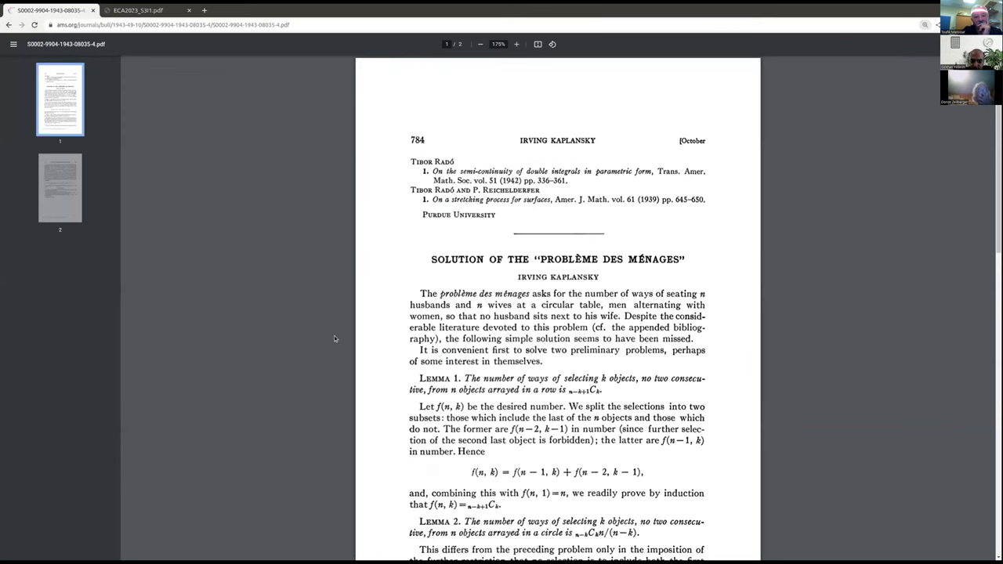
scroll(down, 3)
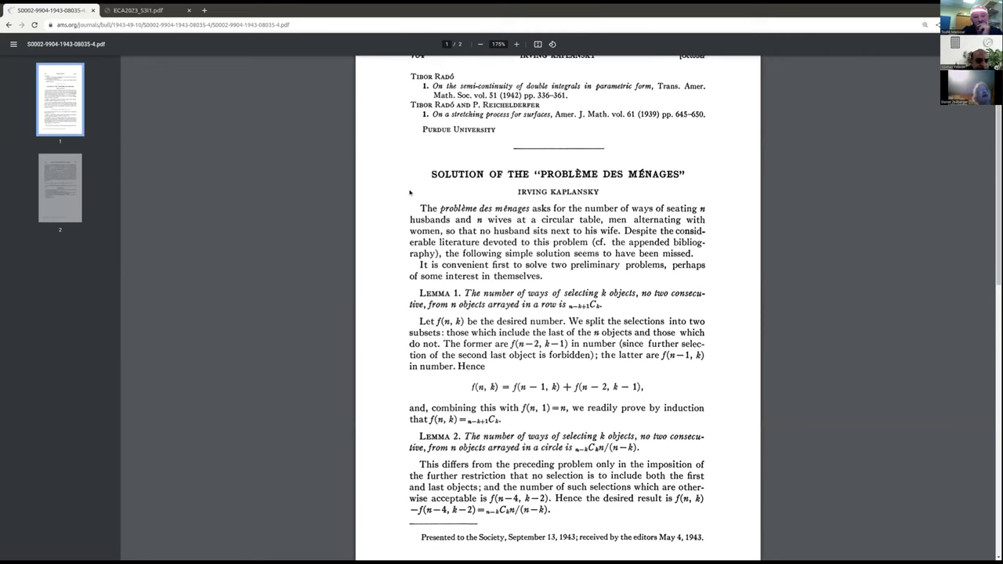
mouse_move(427, 194)
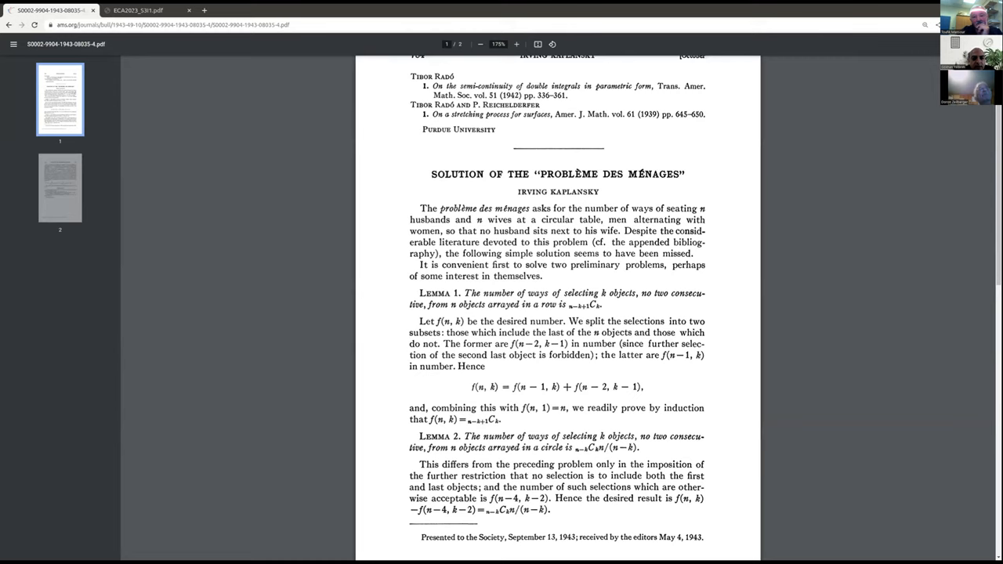
mouse_move(442, 187)
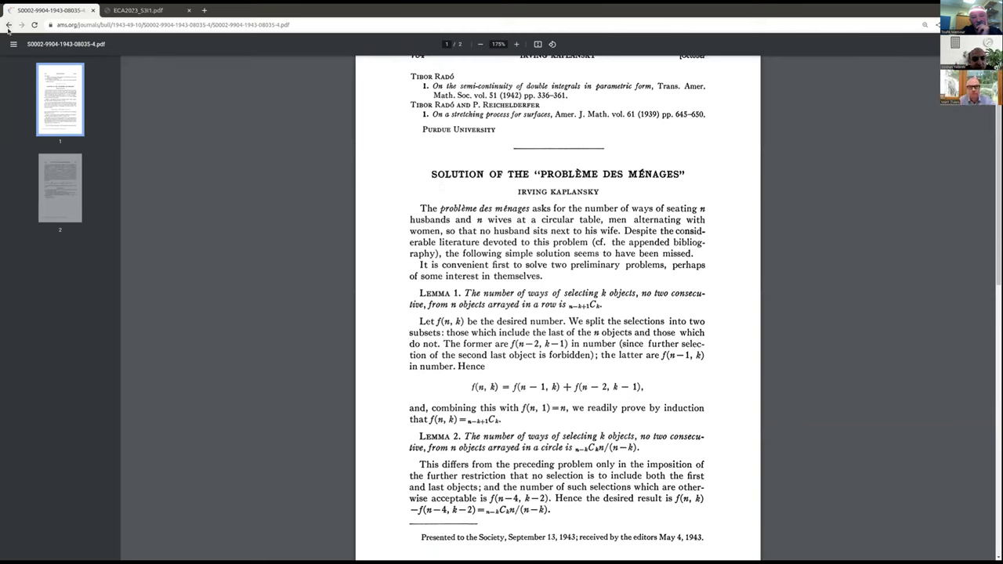
click(516, 44)
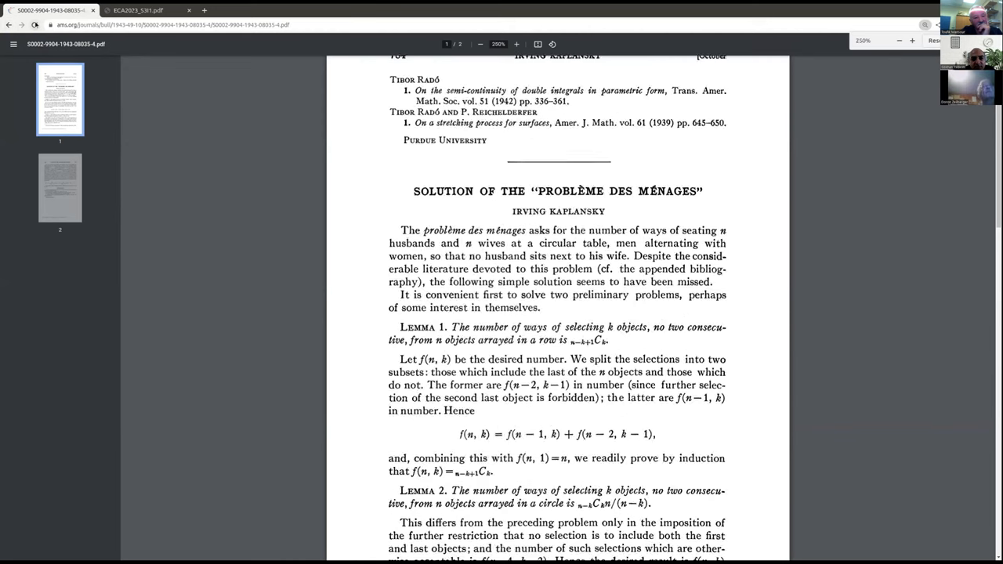
click(516, 44)
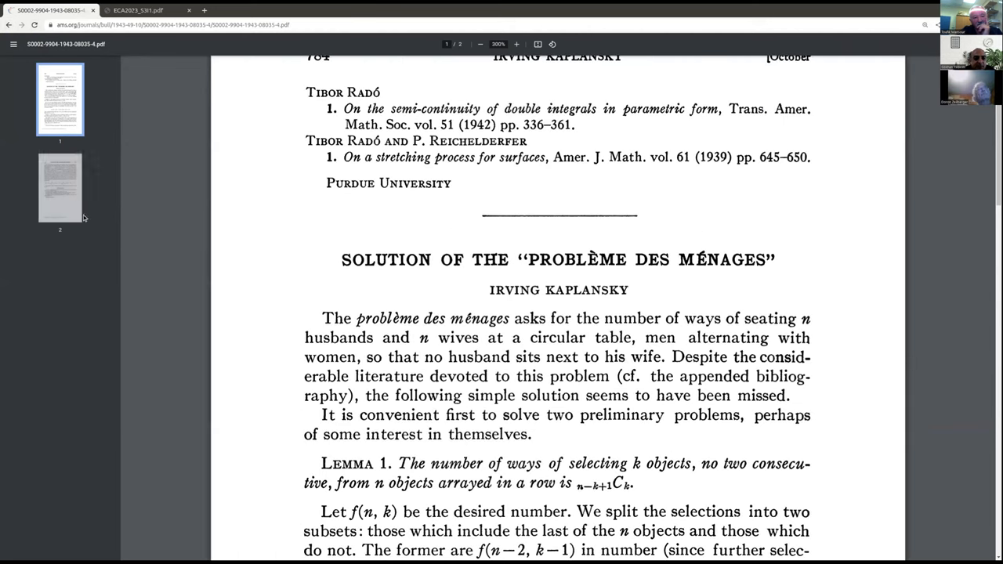
Scroll to the second page with the u_n formula, its limit e^-2 and the bibliography
scroll(down, 3)
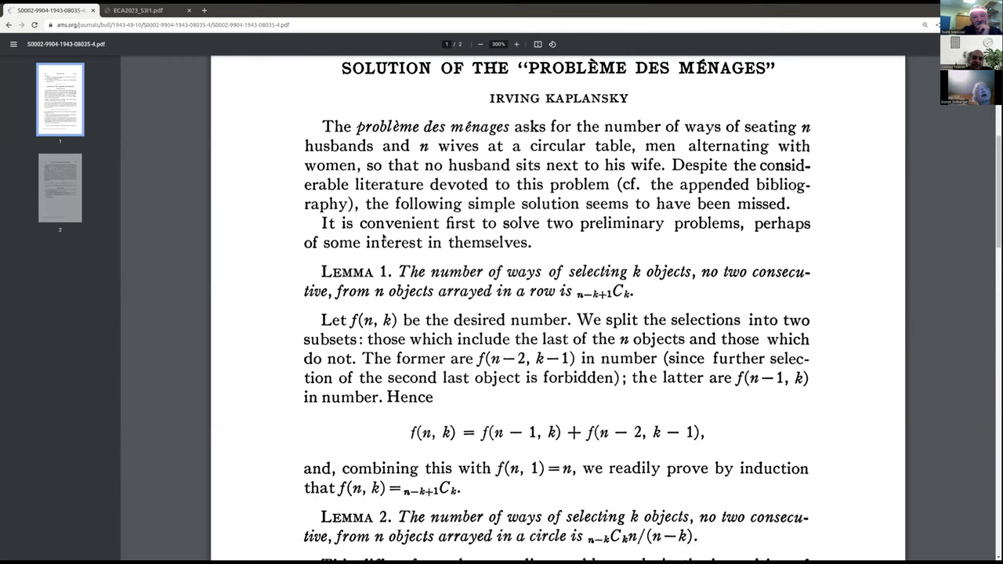
scroll(down, 3)
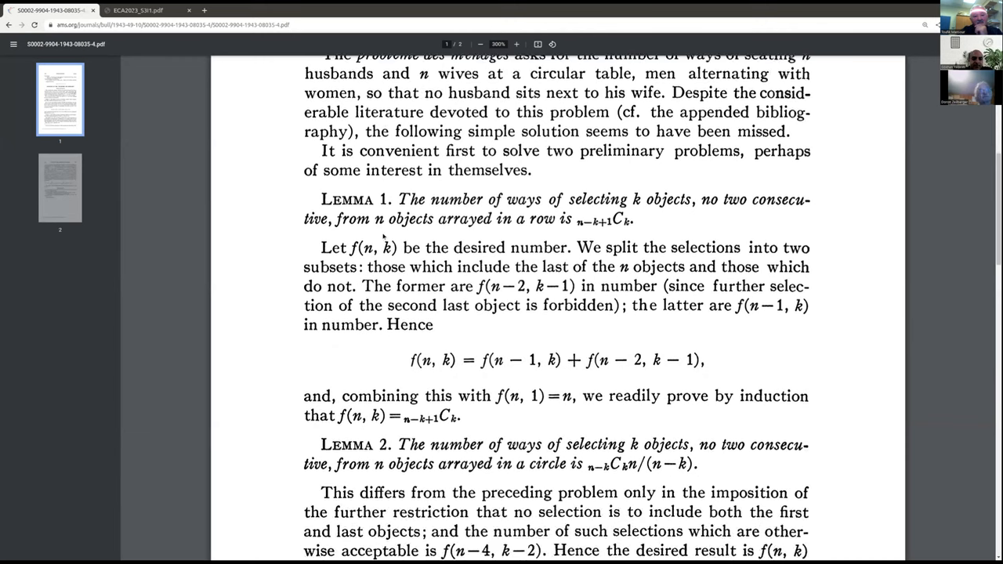
scroll(down, 3)
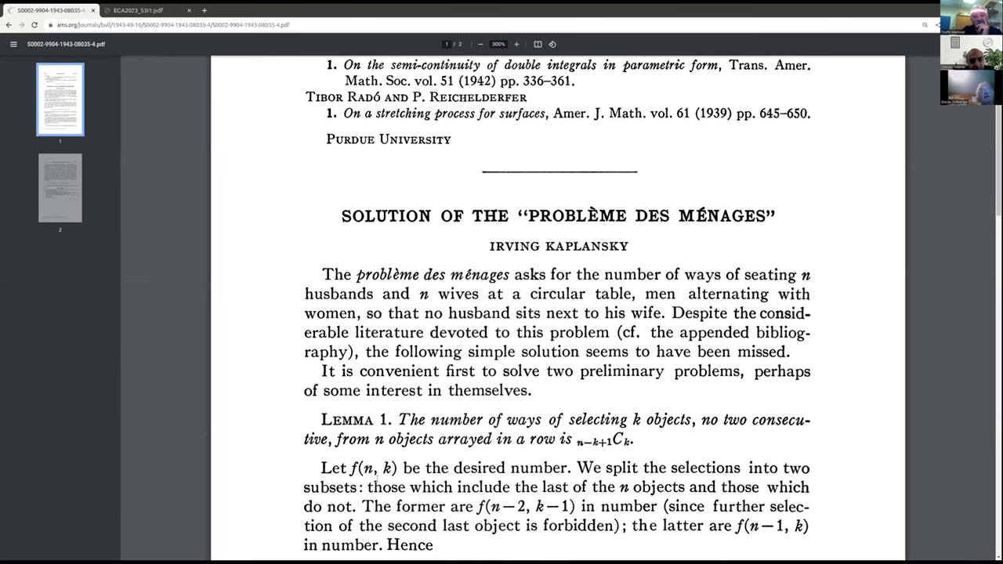
scroll(down, 3)
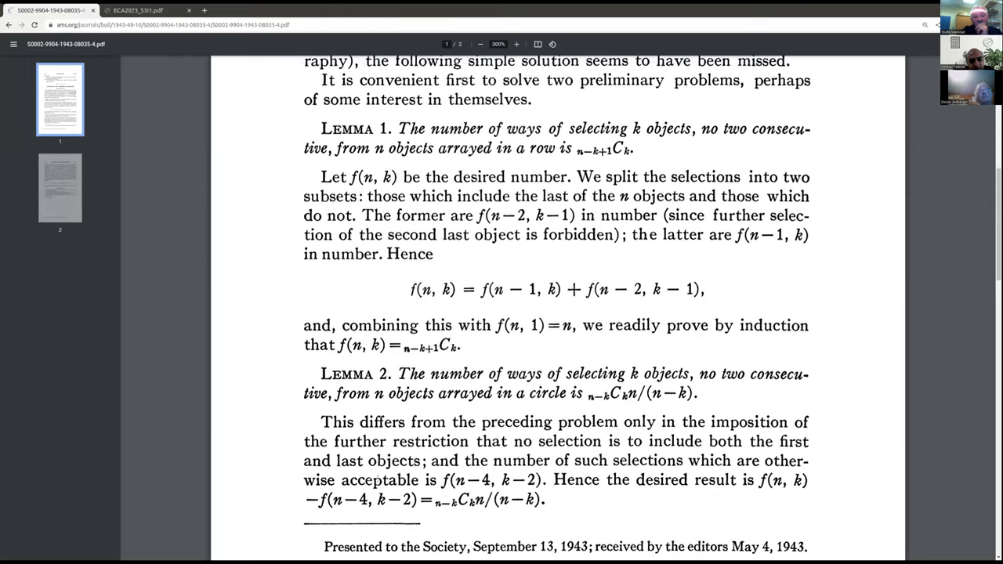
scroll(down, 3)
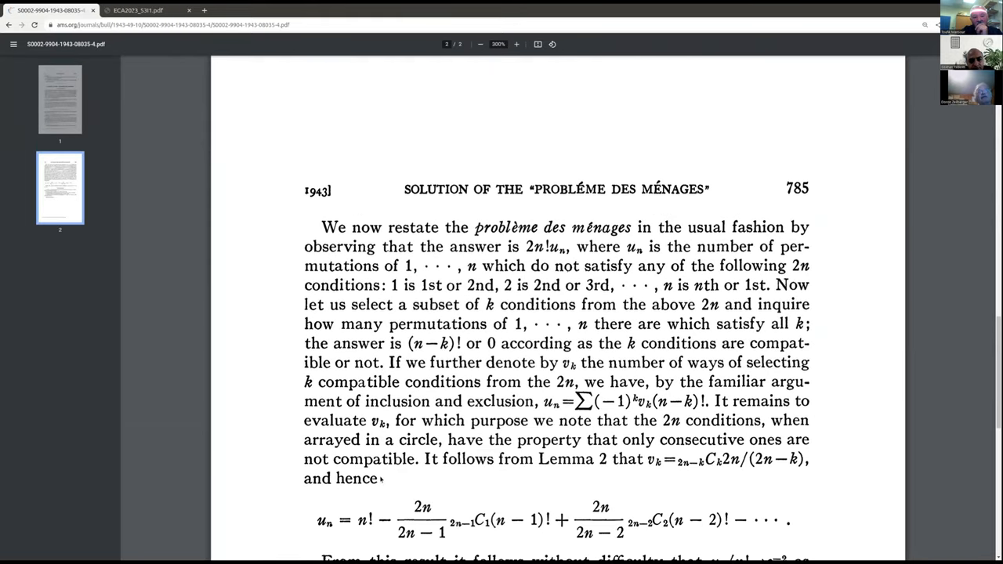
scroll(down, 3)
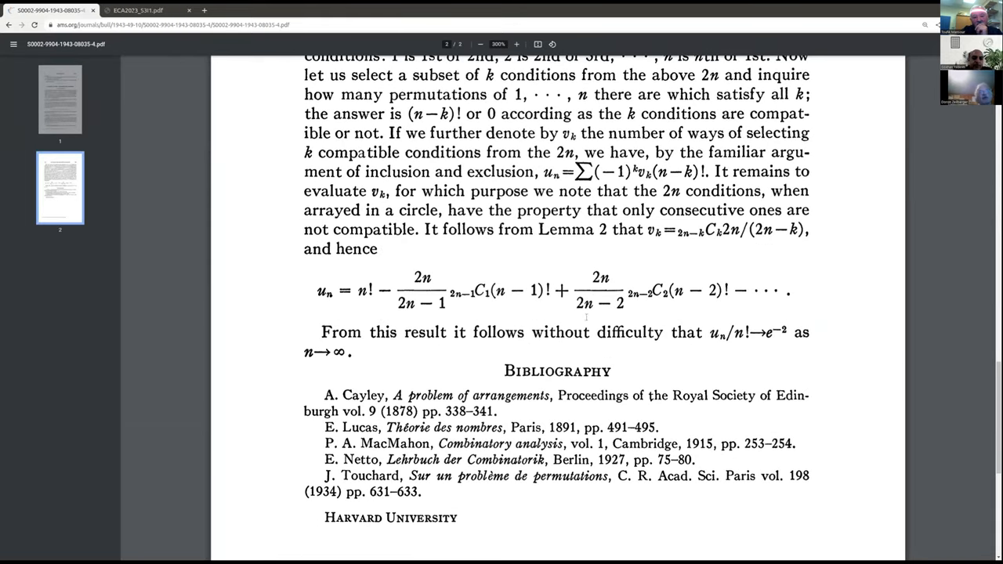
mouse_move(180, 201)
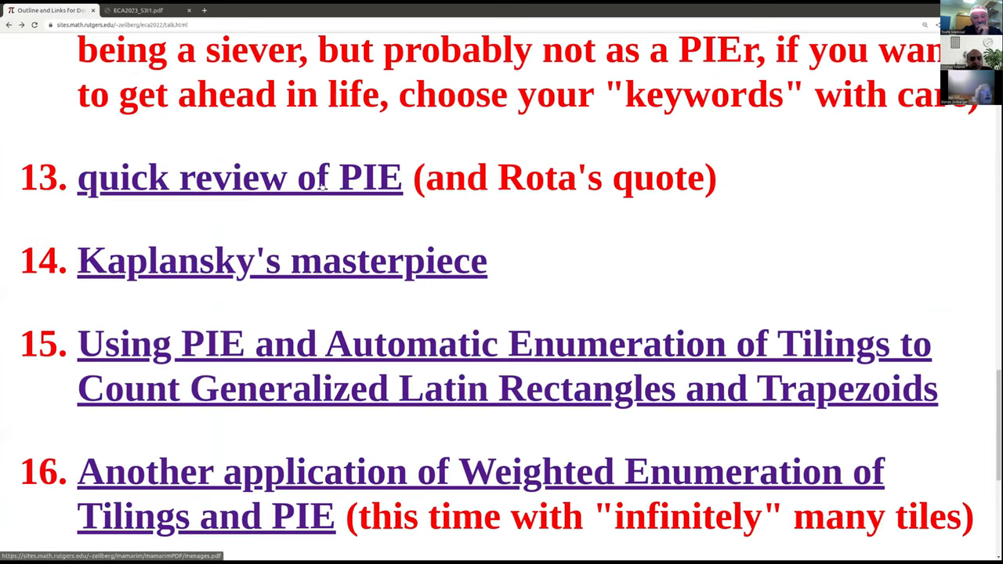
mouse_move(345, 270)
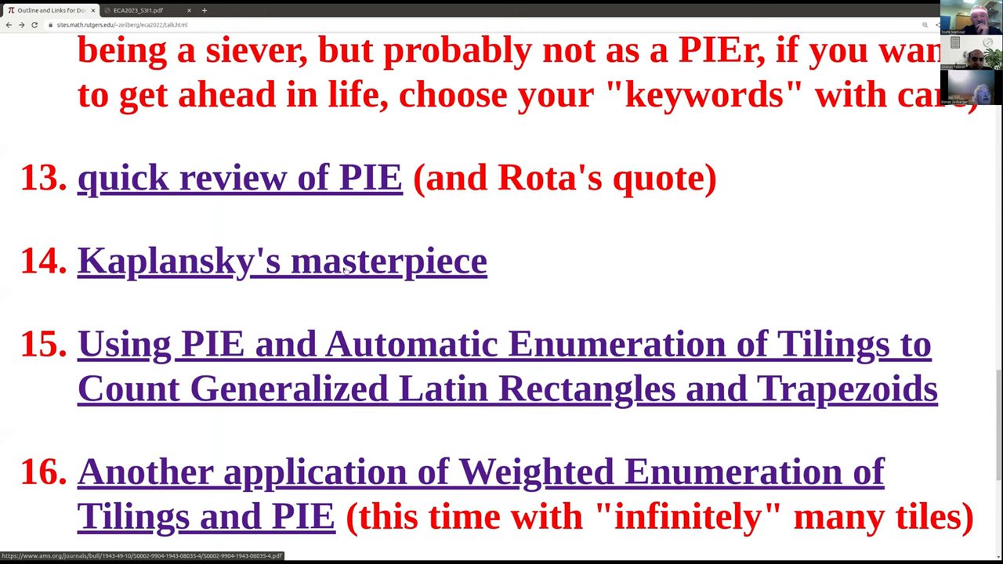
Scroll the Spahn–Zeilberger 'Generalized Latin Rectangles and Trapezoids' page slightly down and back up
scroll(down, 3)
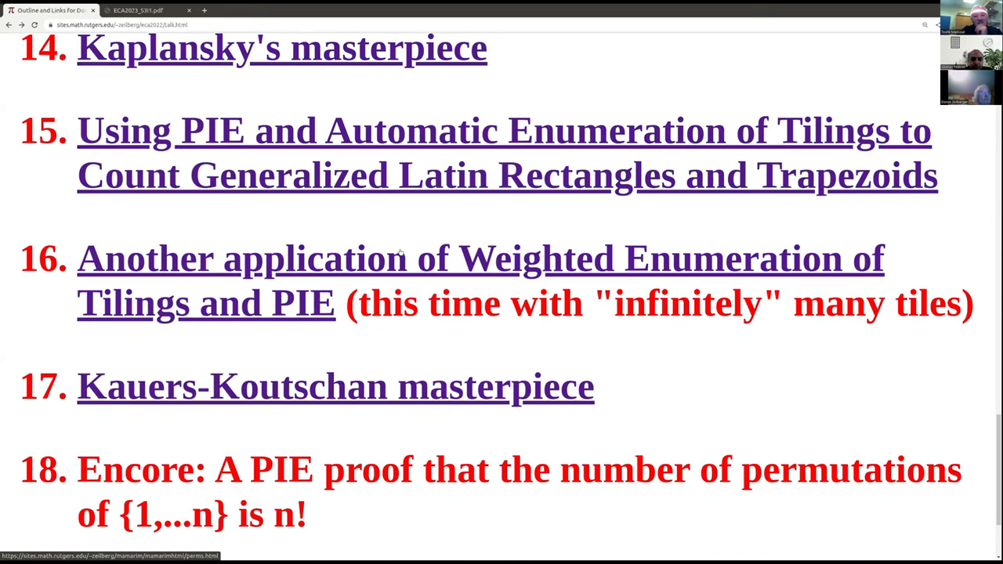
scroll(up, 3)
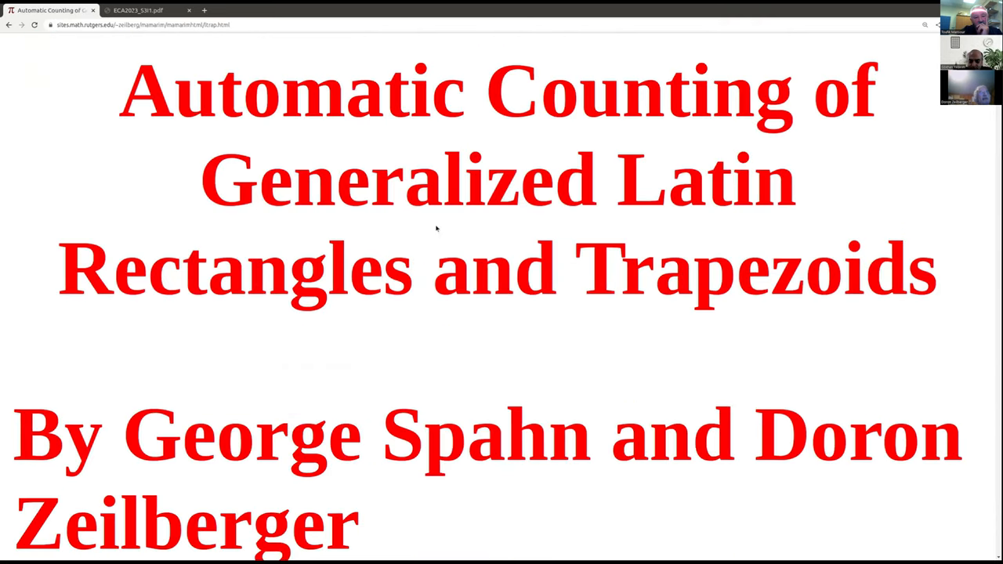
Scroll the Spahn–Zeilberger paper page down to its pdf and tex links and back up
scroll(down, 3)
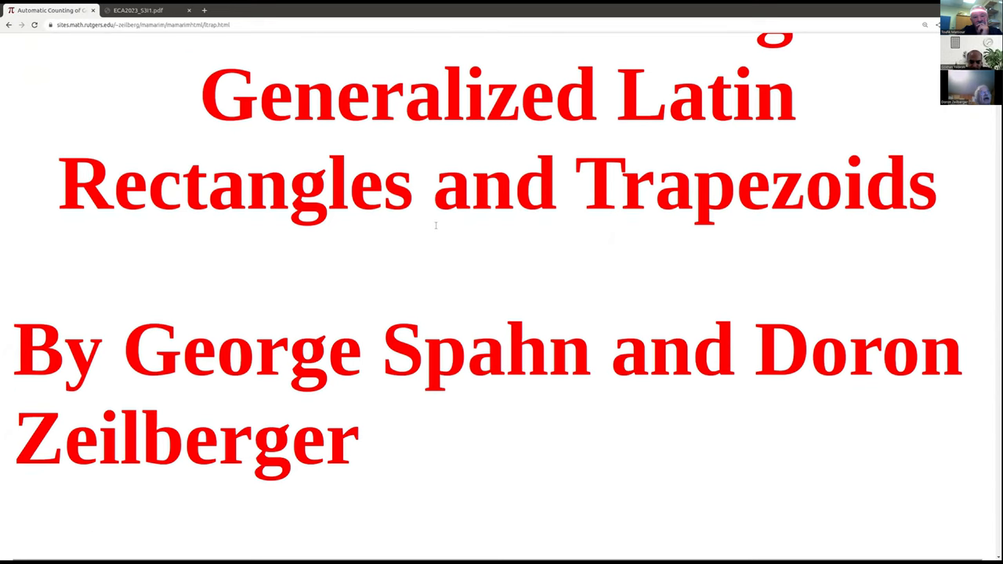
scroll(up, 3)
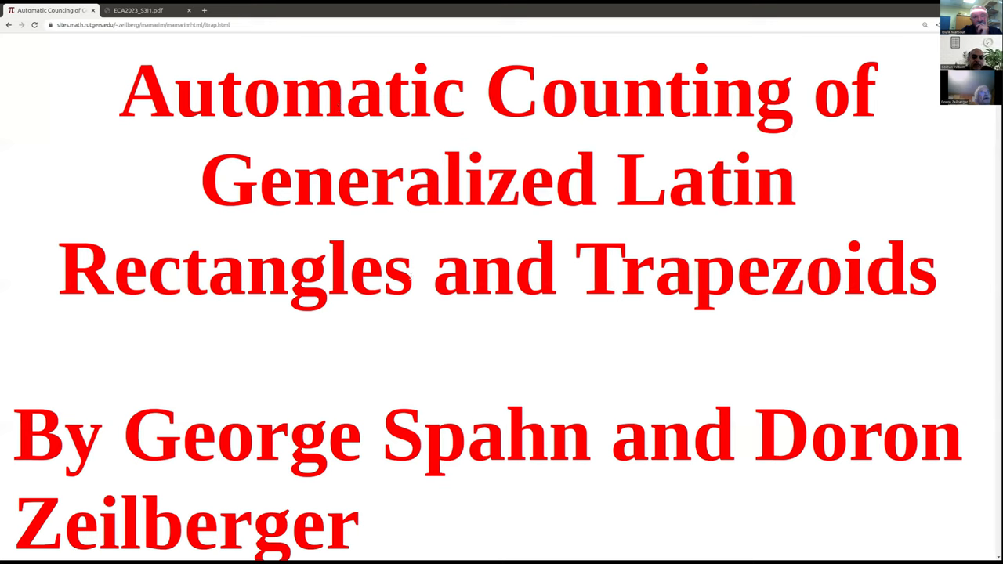
mouse_move(819, 226)
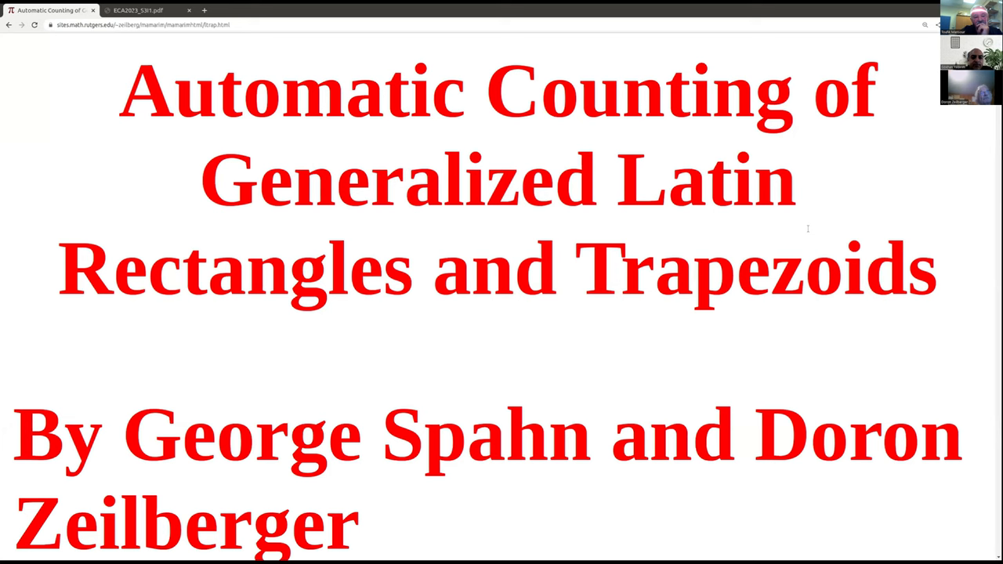
scroll(down, 3)
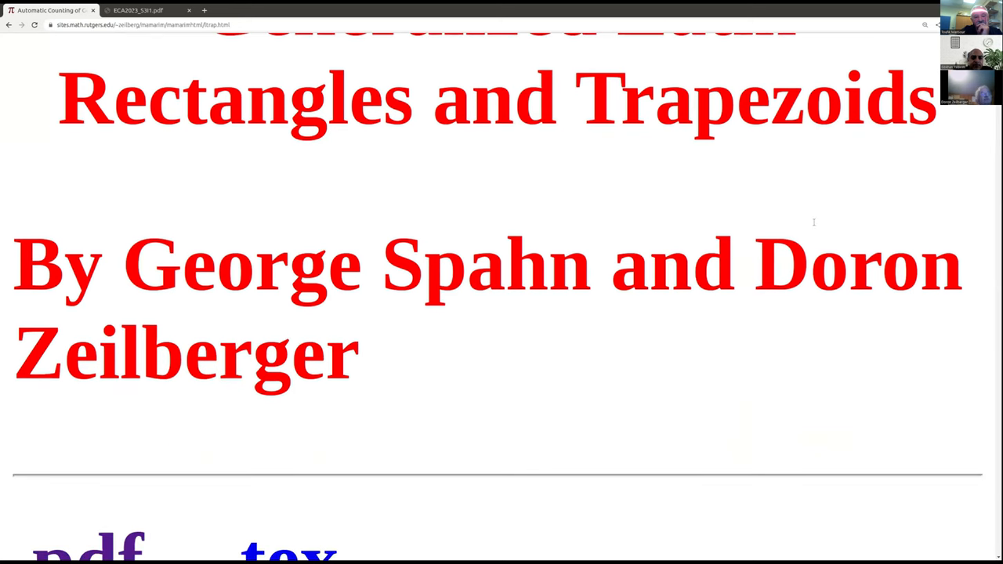
scroll(up, 3)
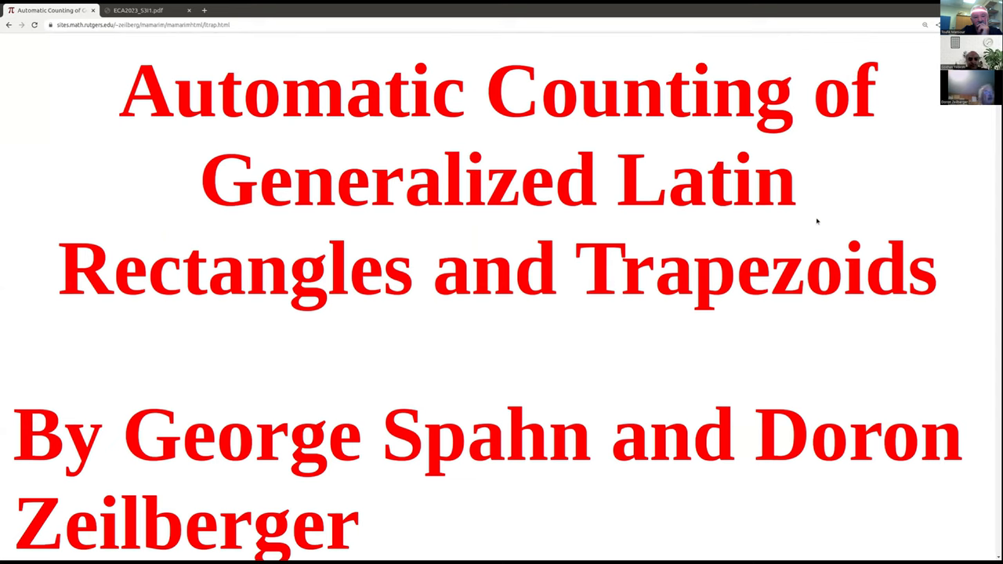
mouse_move(524, 94)
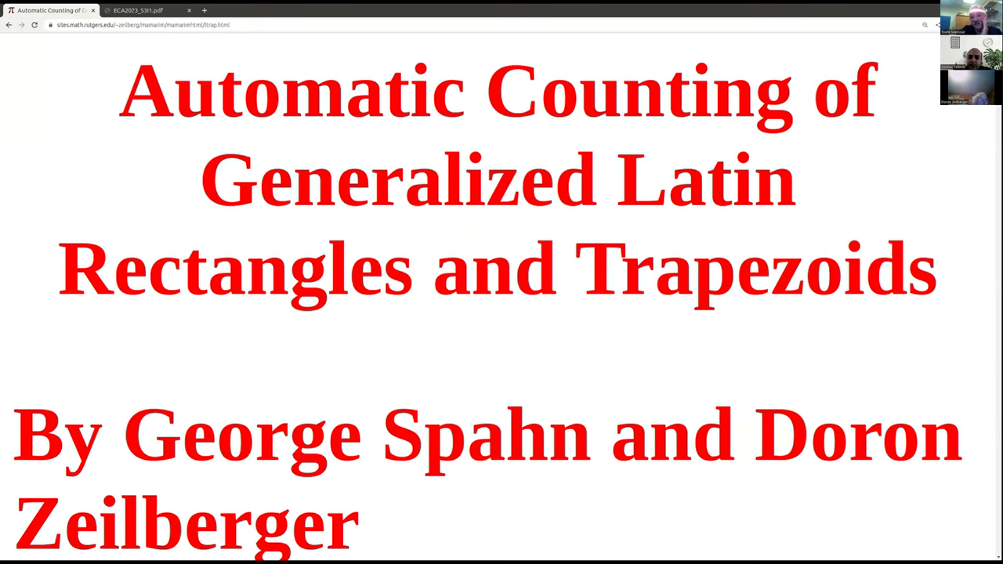
mouse_move(349, 138)
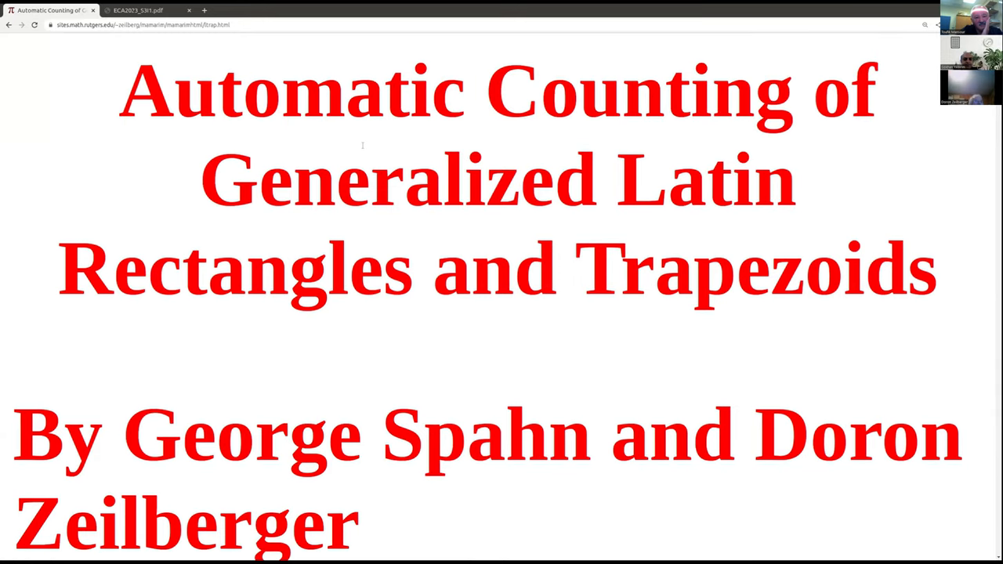
mouse_move(73, 149)
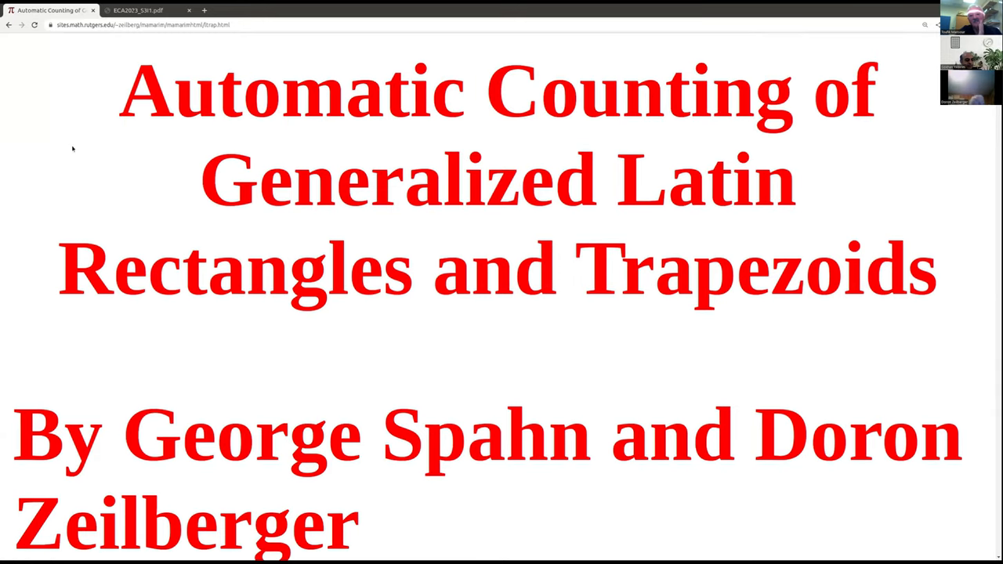
mouse_move(34, 196)
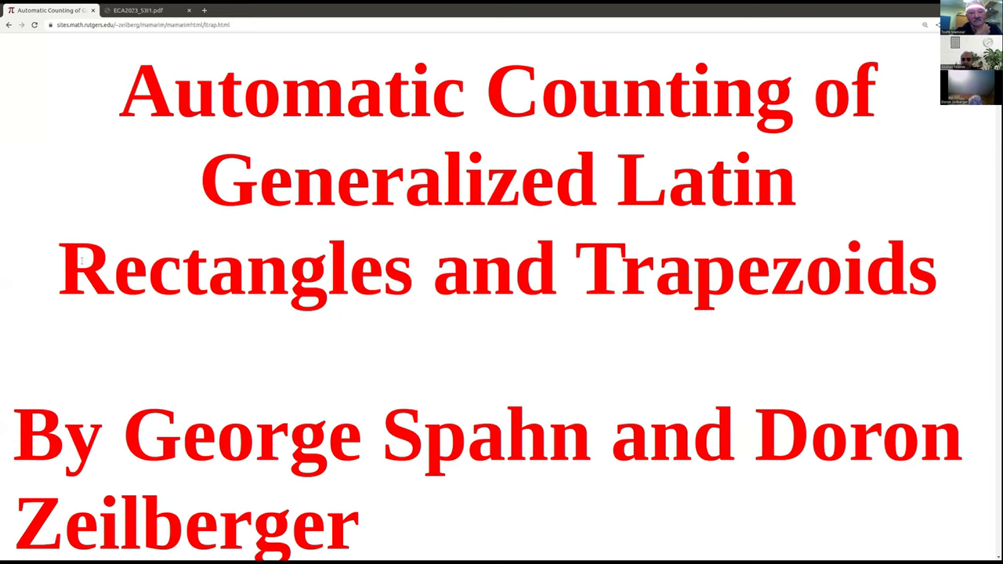
mouse_move(149, 218)
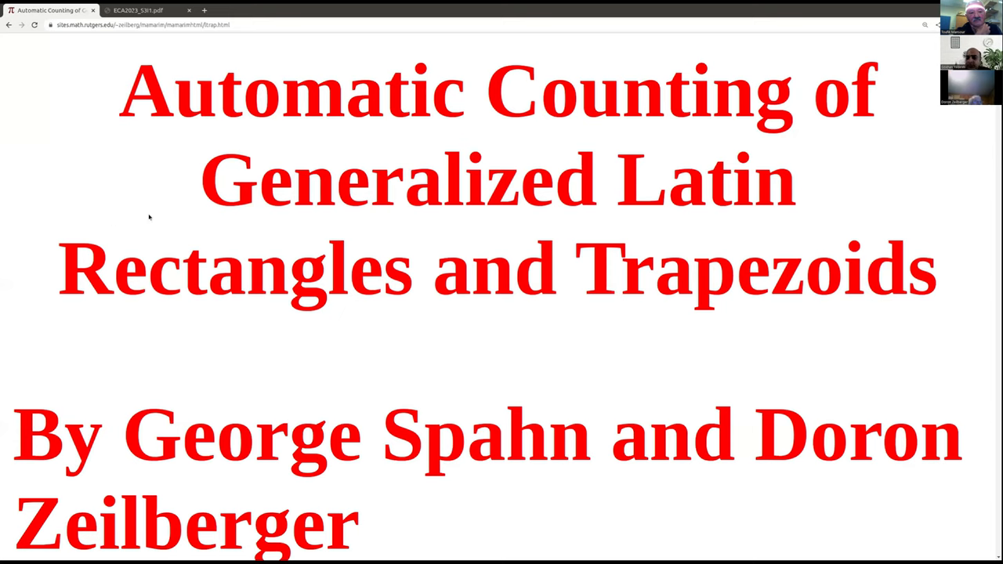
mouse_move(71, 53)
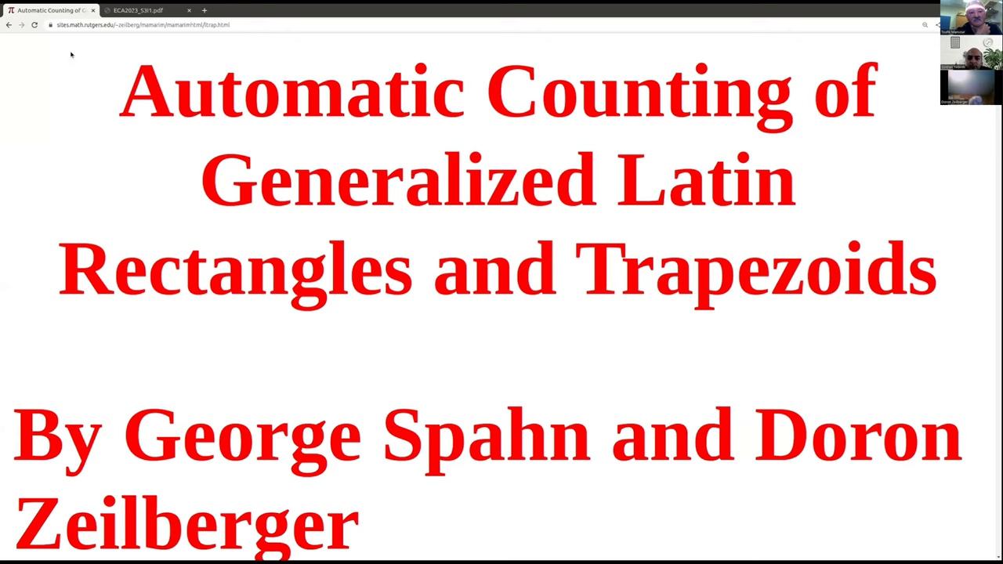
mouse_move(89, 118)
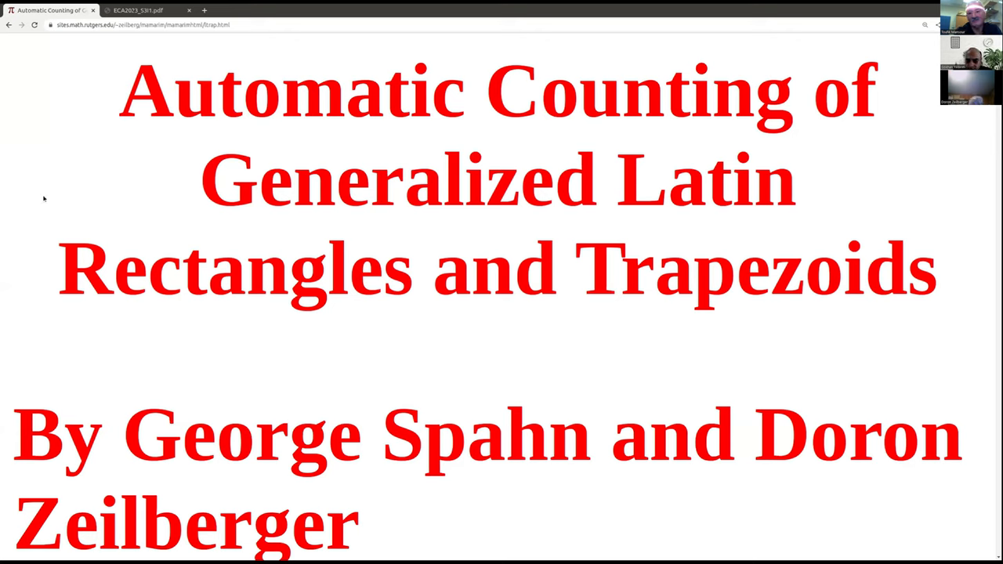
mouse_move(97, 155)
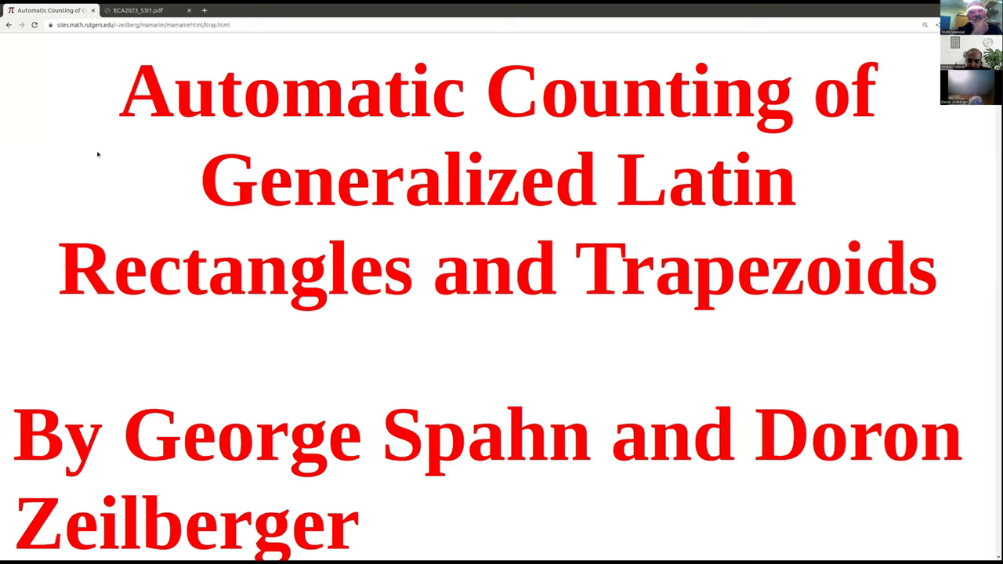
mouse_move(219, 175)
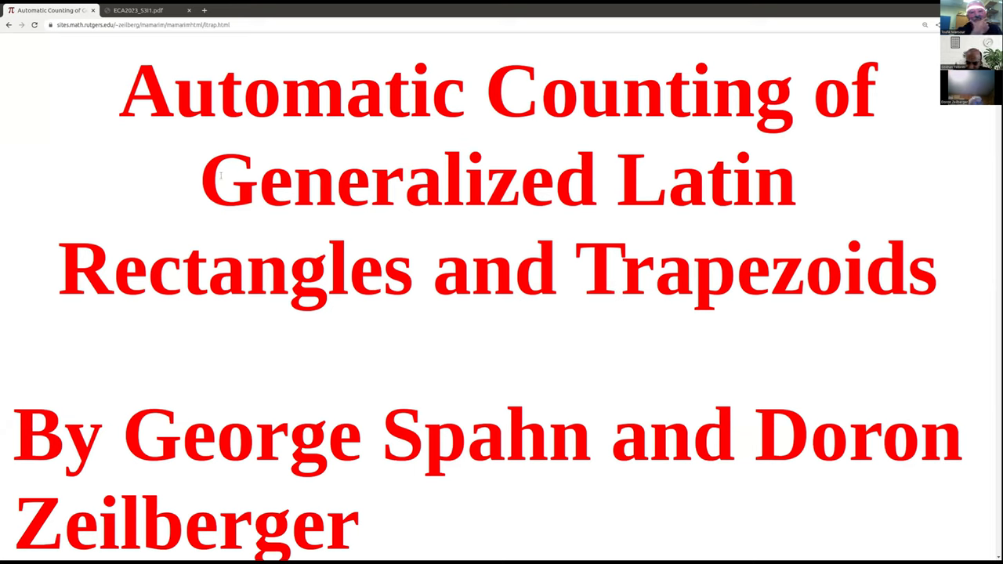
mouse_move(576, 254)
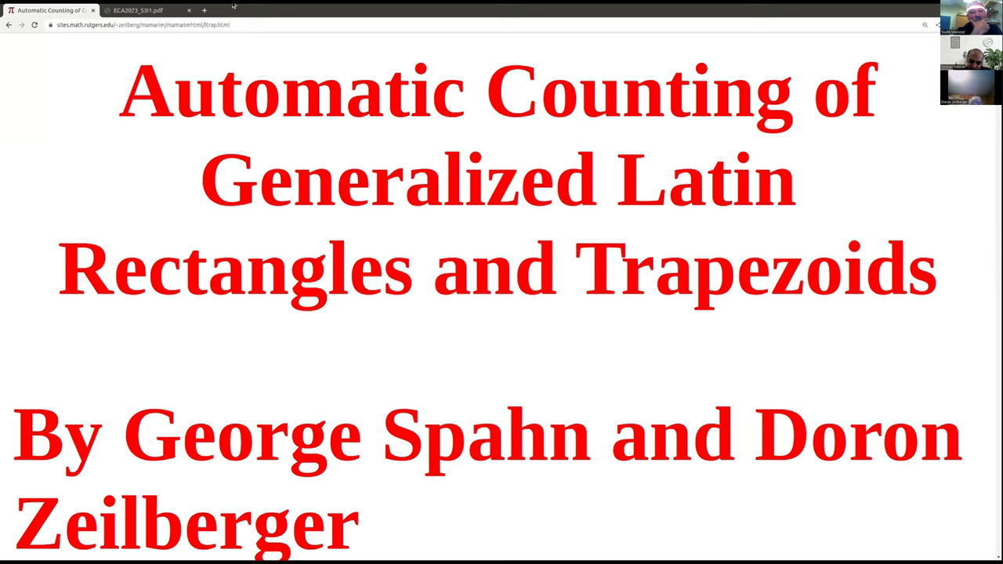
mouse_move(57, 57)
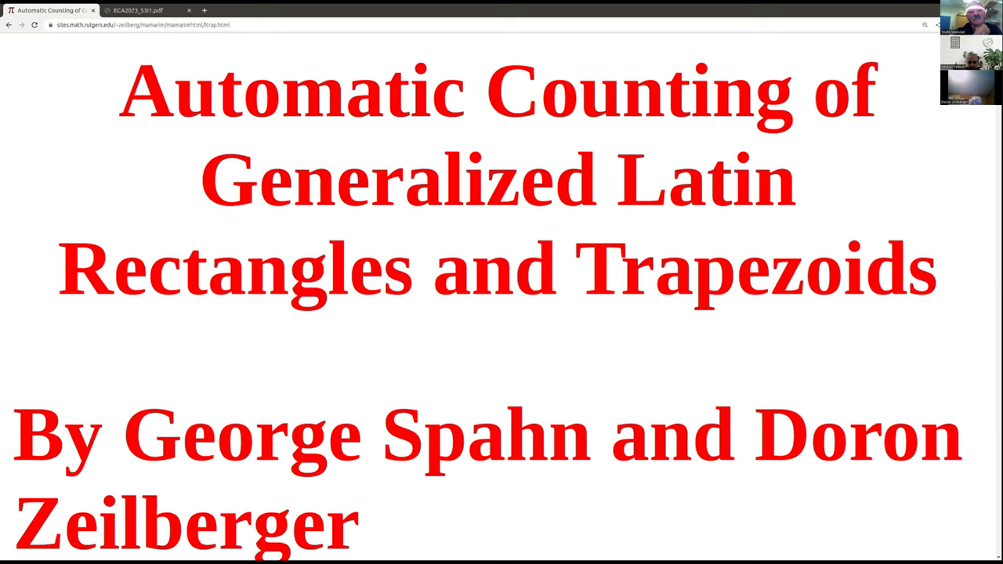
mouse_move(108, 238)
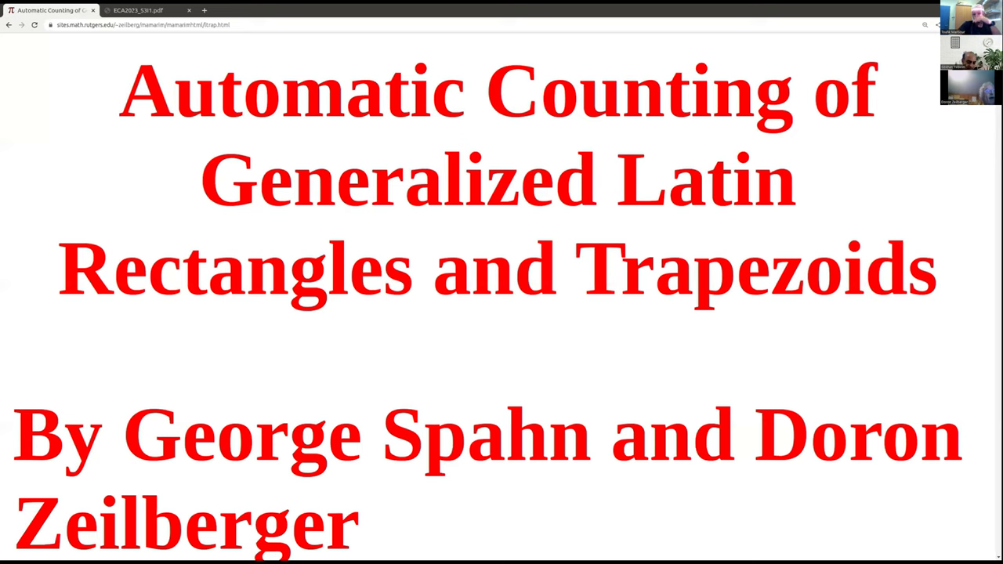
scroll(down, 3)
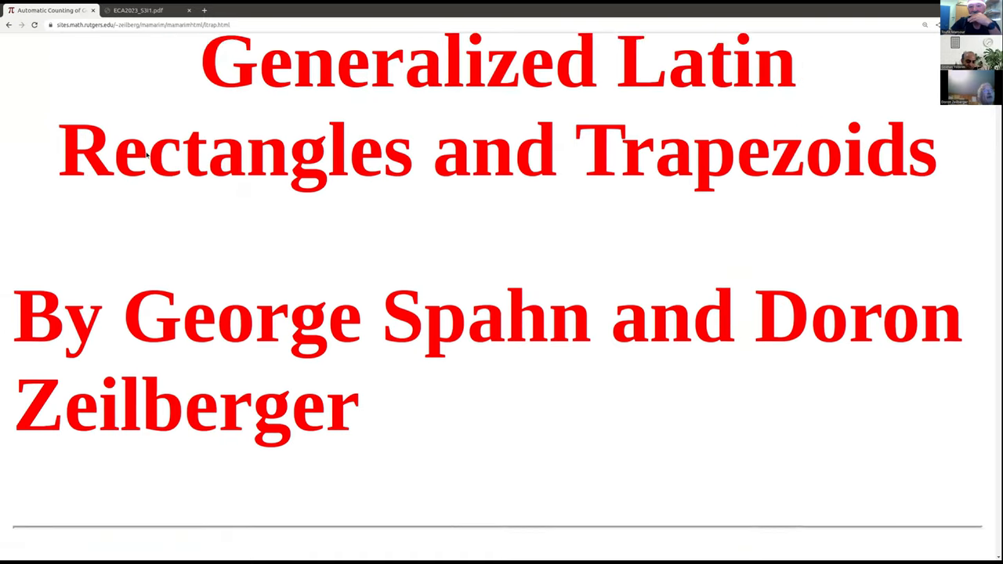
scroll(up, 3)
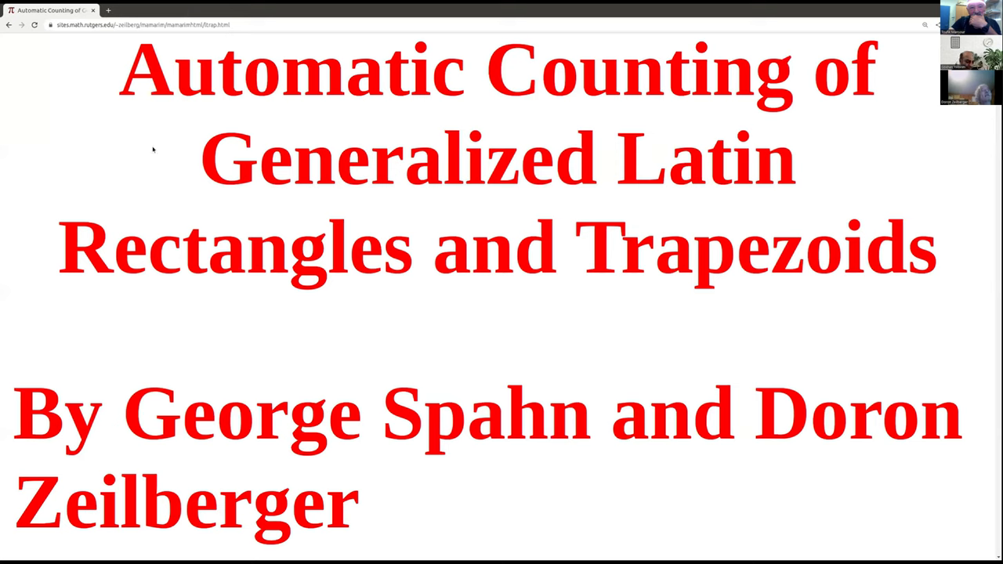
mouse_move(311, 119)
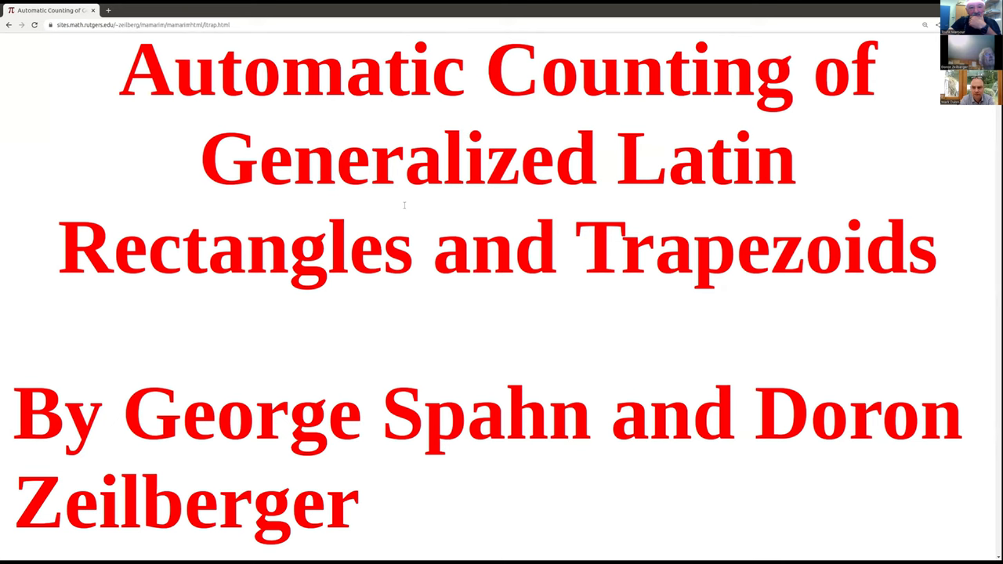
Scroll down past the .pdf and .tex links to the paper's publication details and abstract
scroll(down, 3)
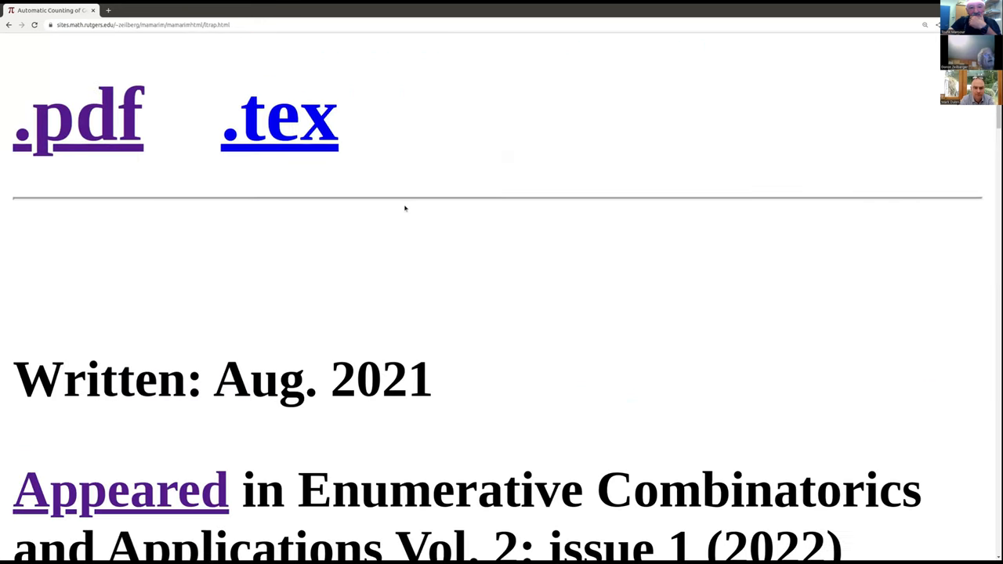
scroll(down, 3)
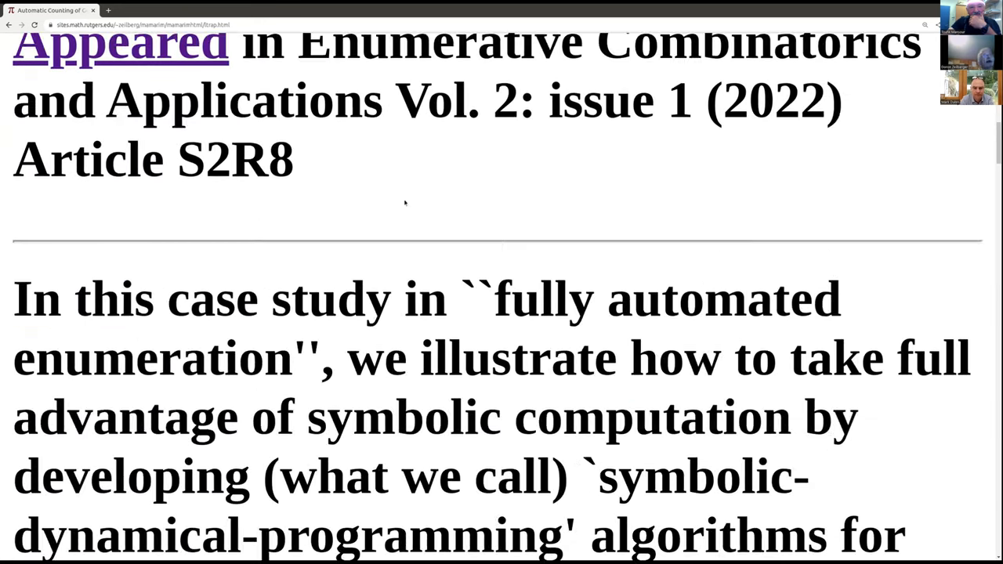
scroll(down, 3)
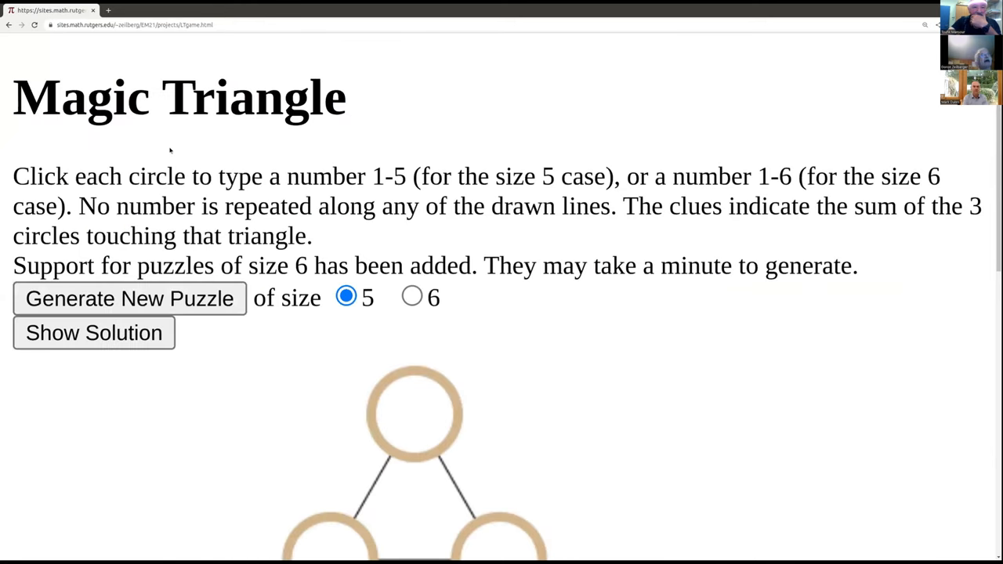
mouse_move(169, 151)
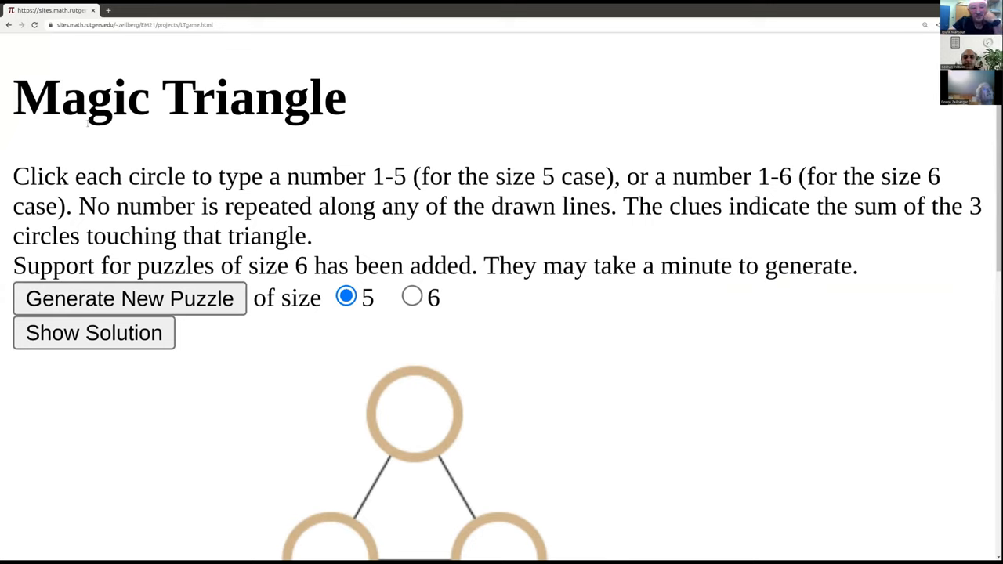
Scroll down until the full size-5 triangle with clues 9, 12 and 8 is visible
scroll(down, 3)
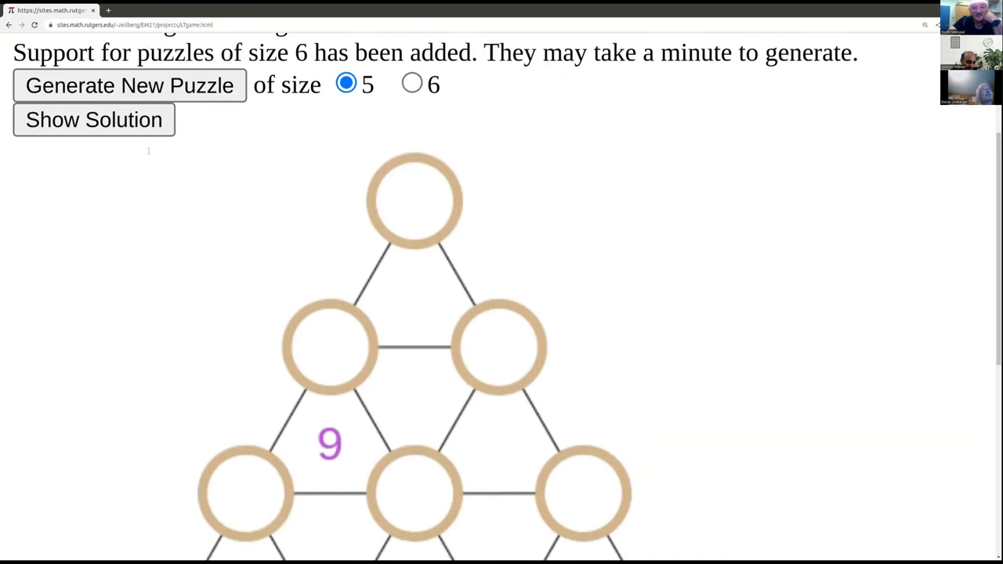
scroll(down, 3)
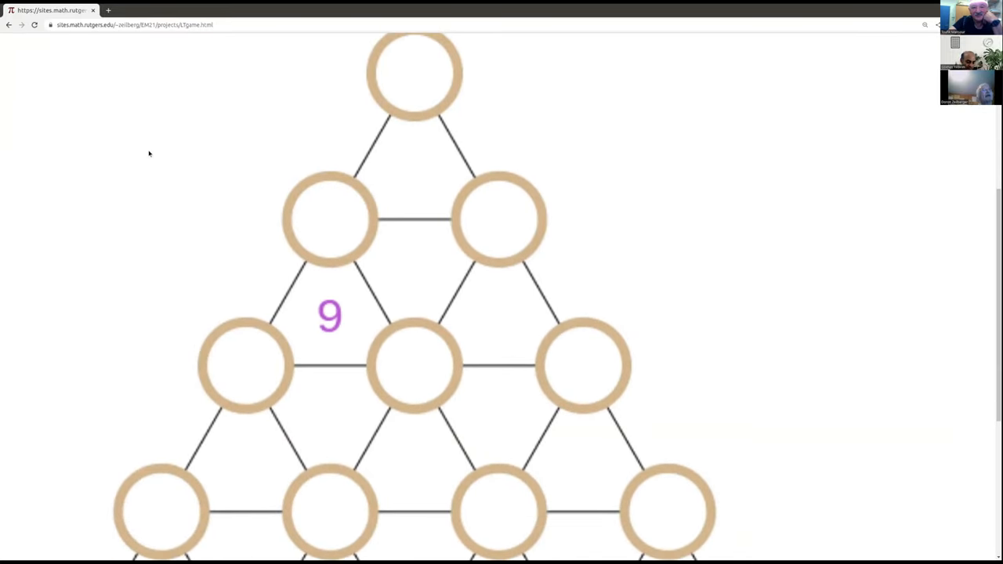
scroll(down, 3)
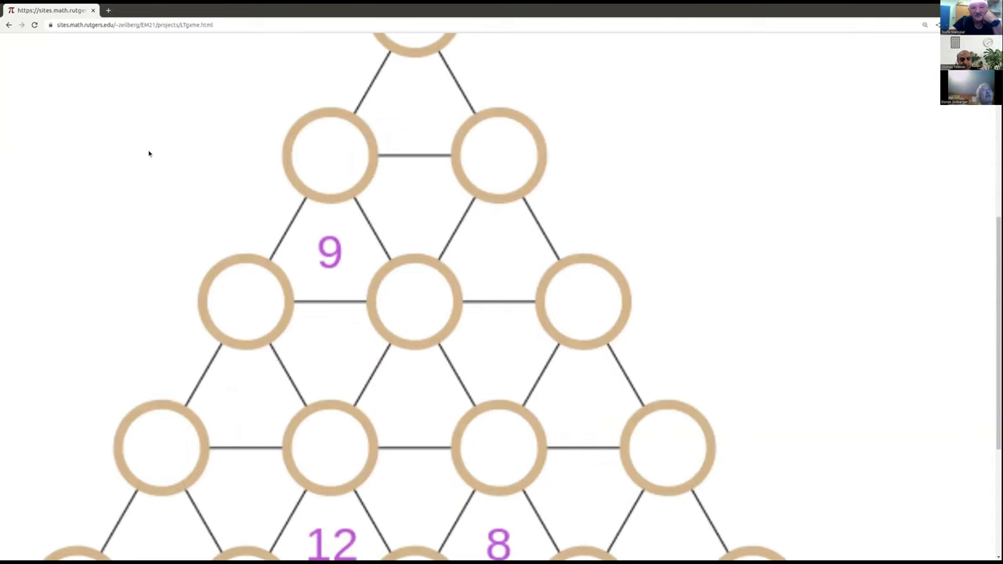
scroll(down, 3)
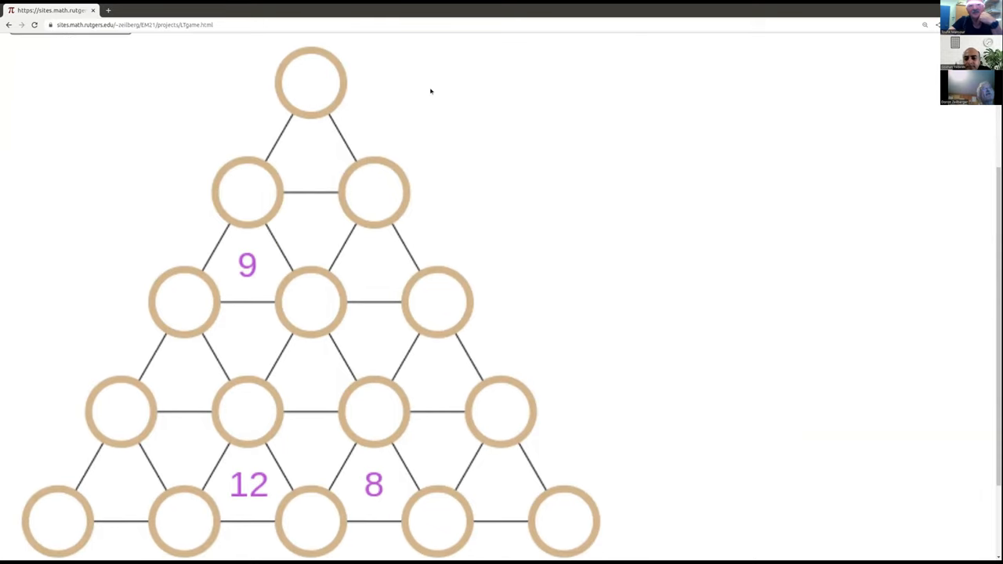
mouse_move(101, 549)
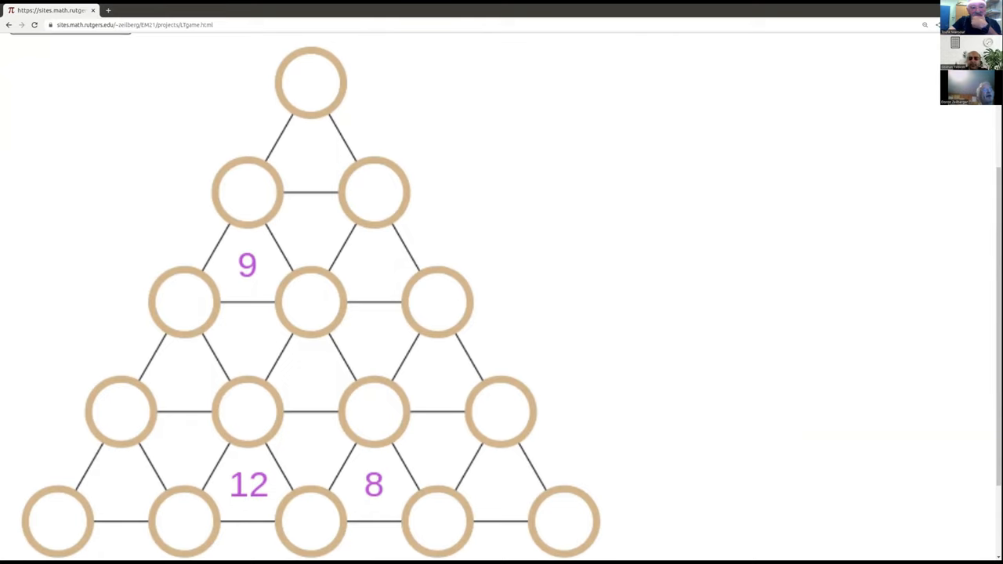
mouse_move(179, 539)
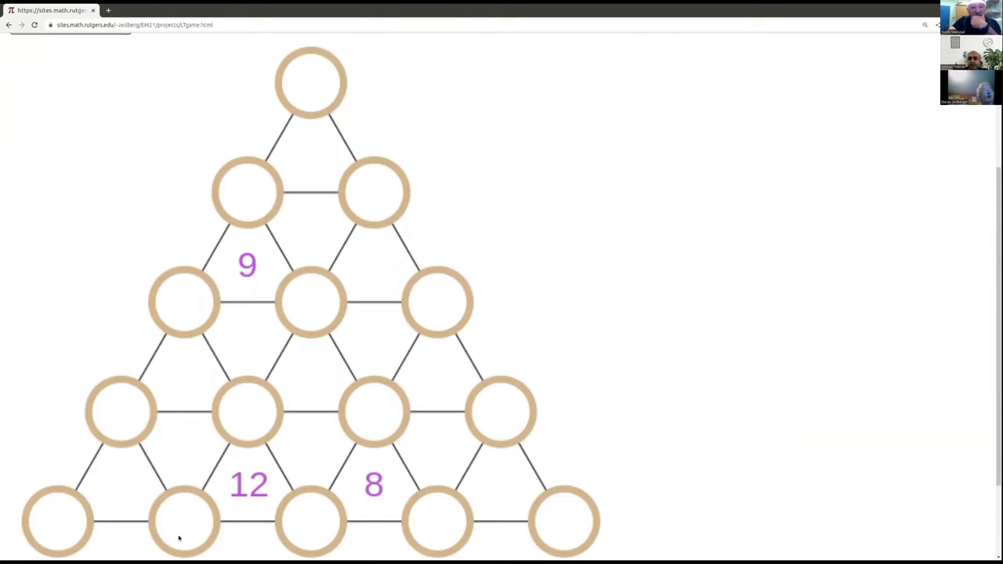
mouse_move(254, 541)
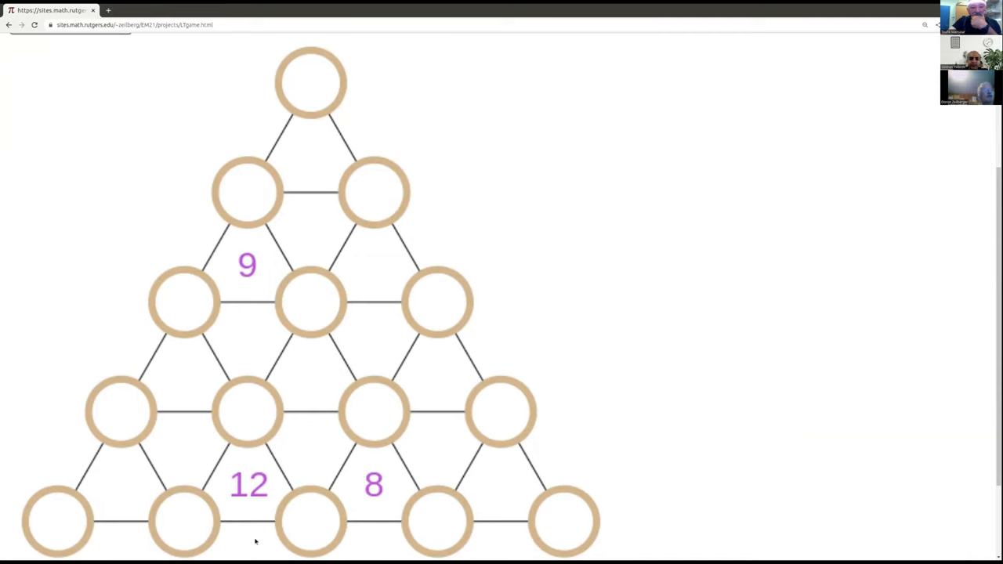
mouse_move(337, 79)
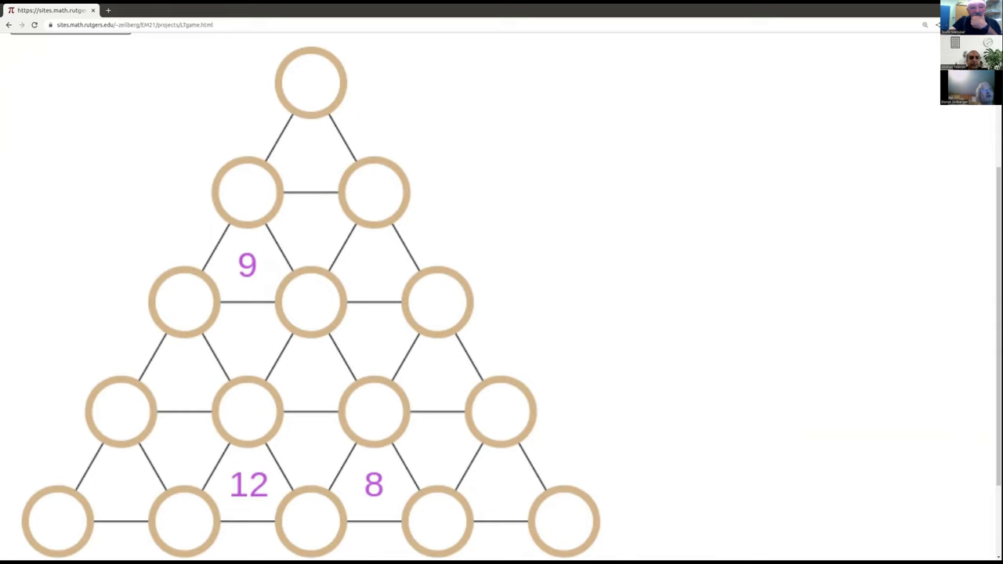
mouse_move(376, 104)
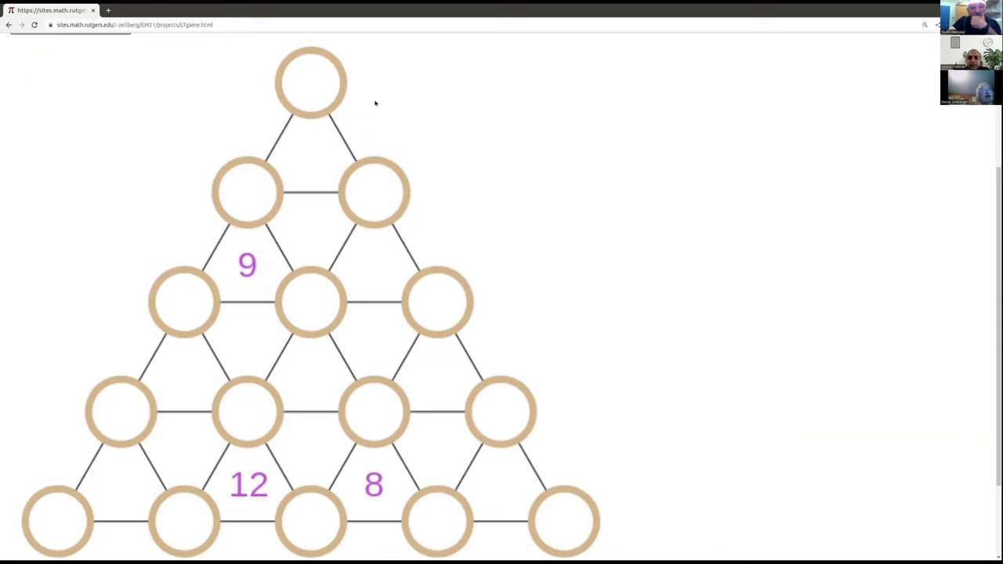
mouse_move(398, 544)
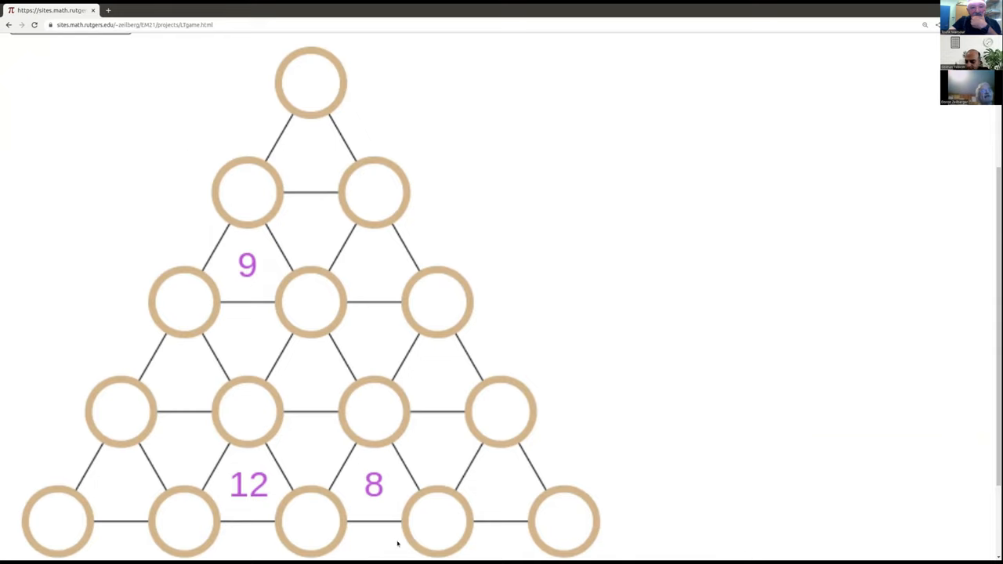
mouse_move(323, 536)
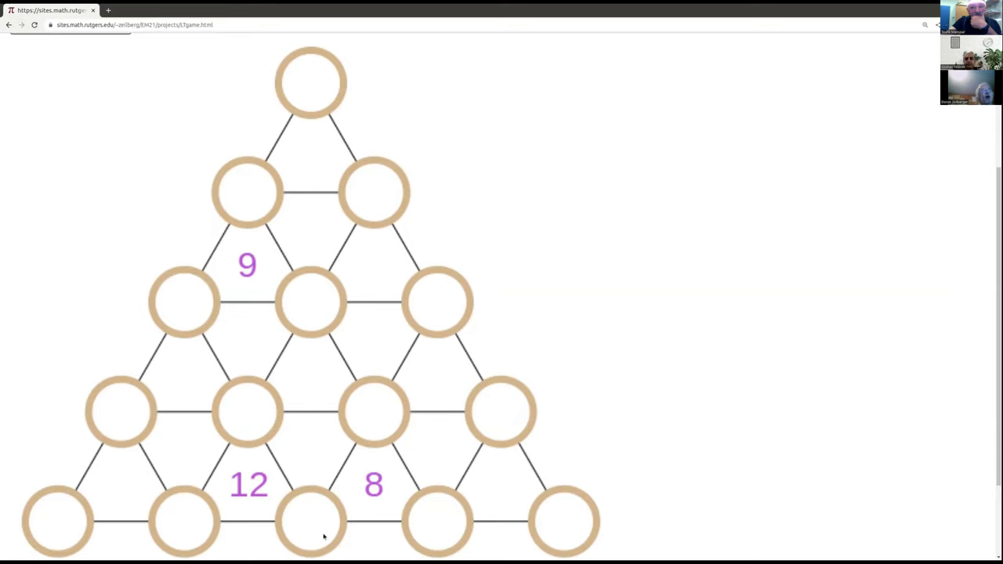
mouse_move(528, 493)
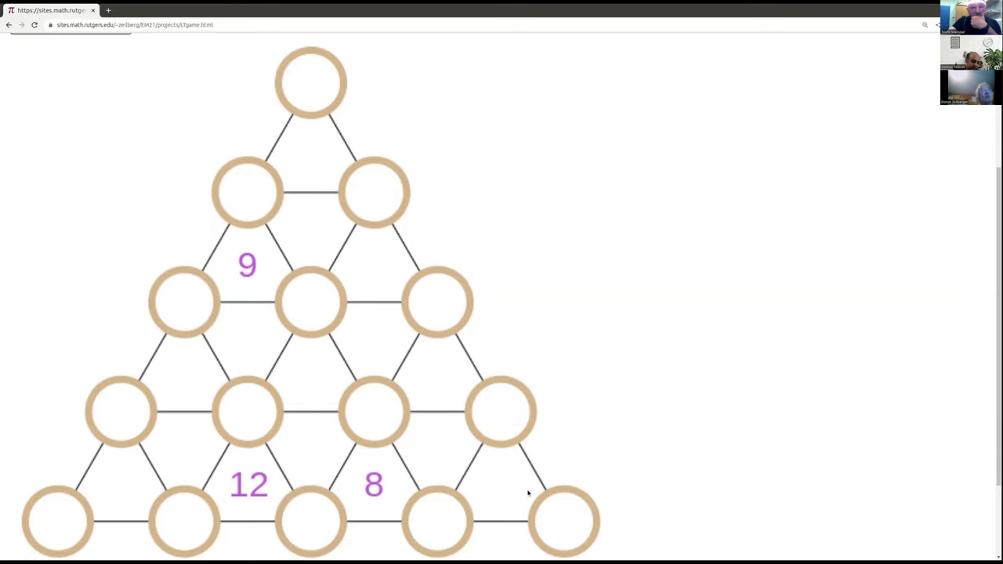
scroll(up, 3)
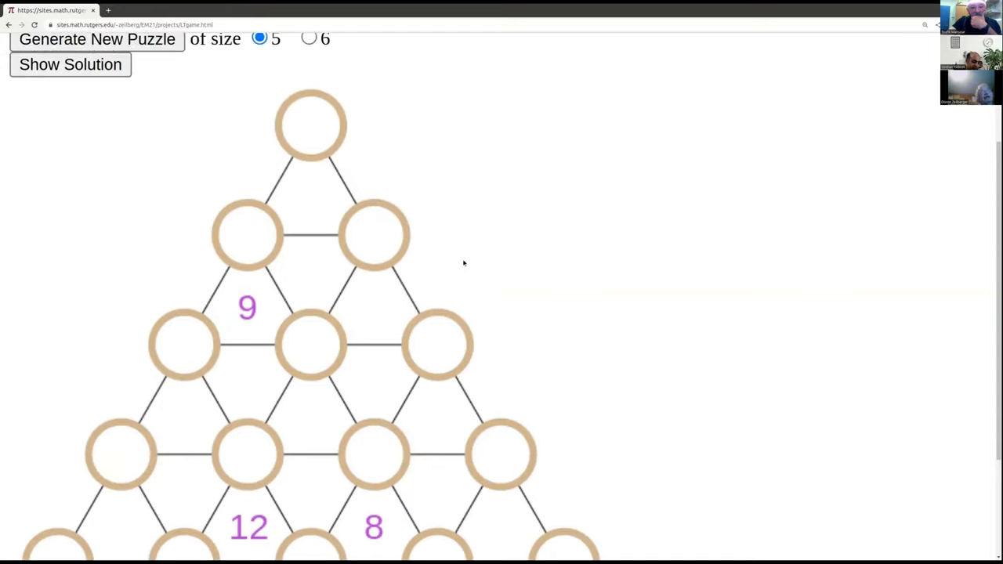
scroll(down, 3)
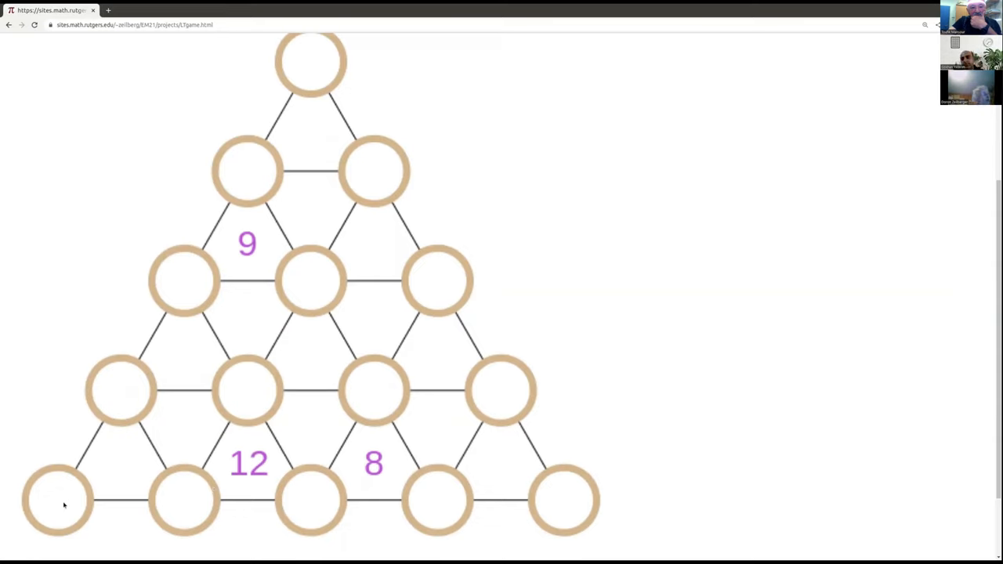
mouse_move(525, 492)
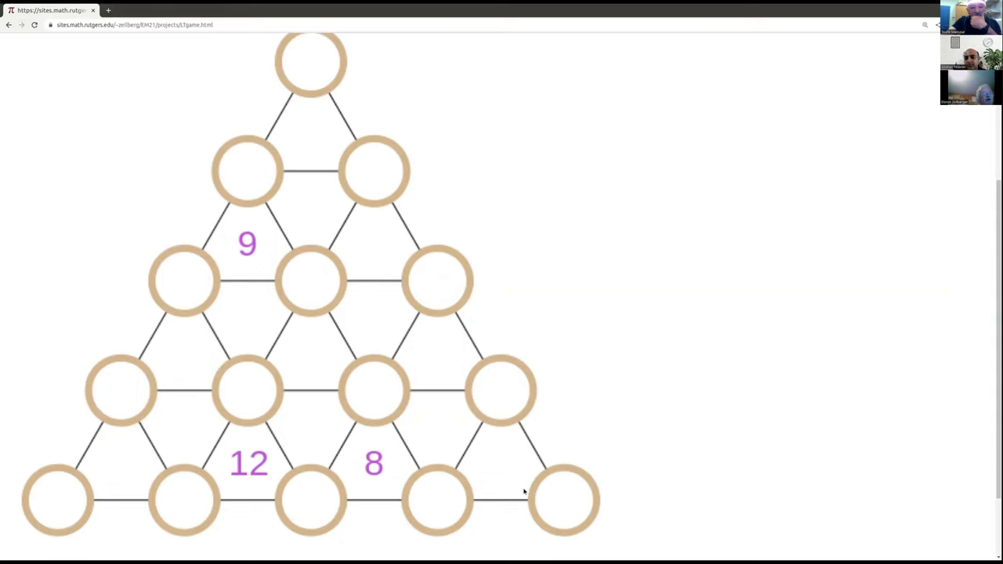
mouse_move(385, 201)
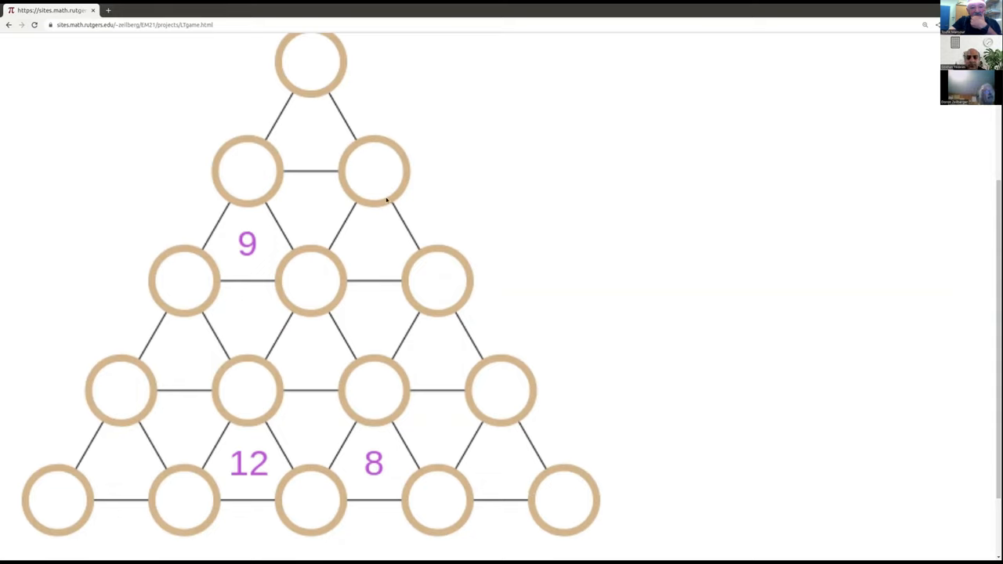
mouse_move(347, 66)
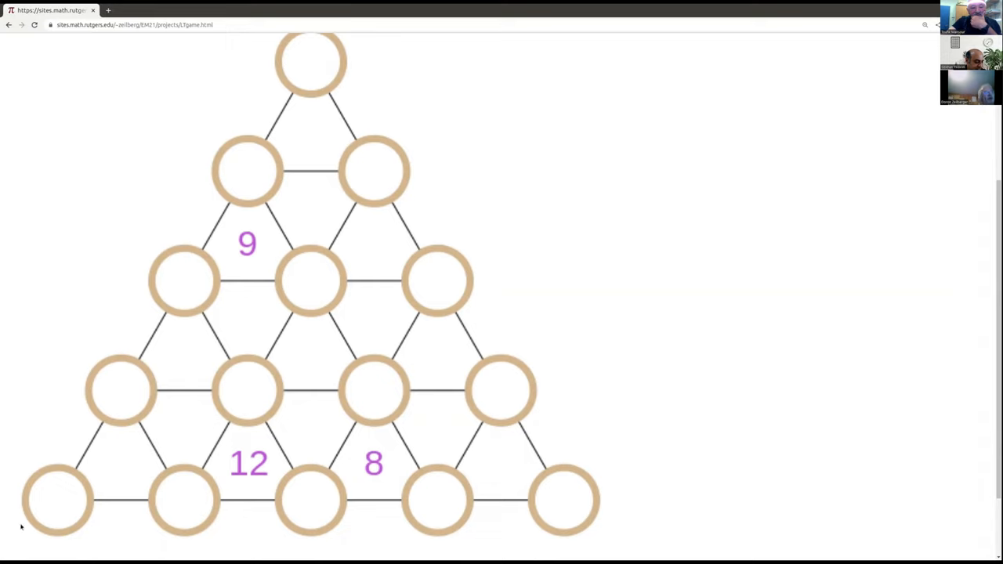
mouse_move(520, 496)
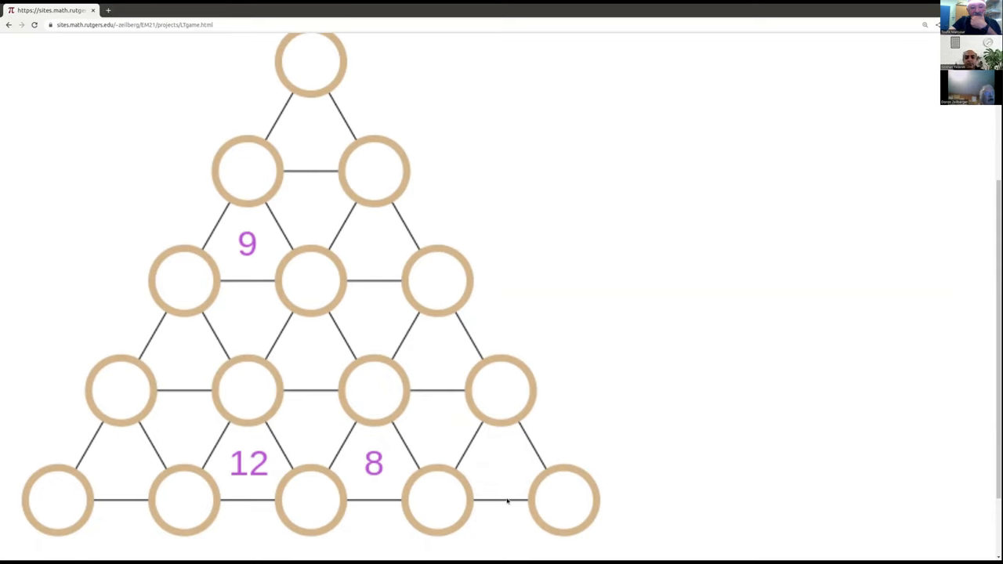
mouse_move(515, 492)
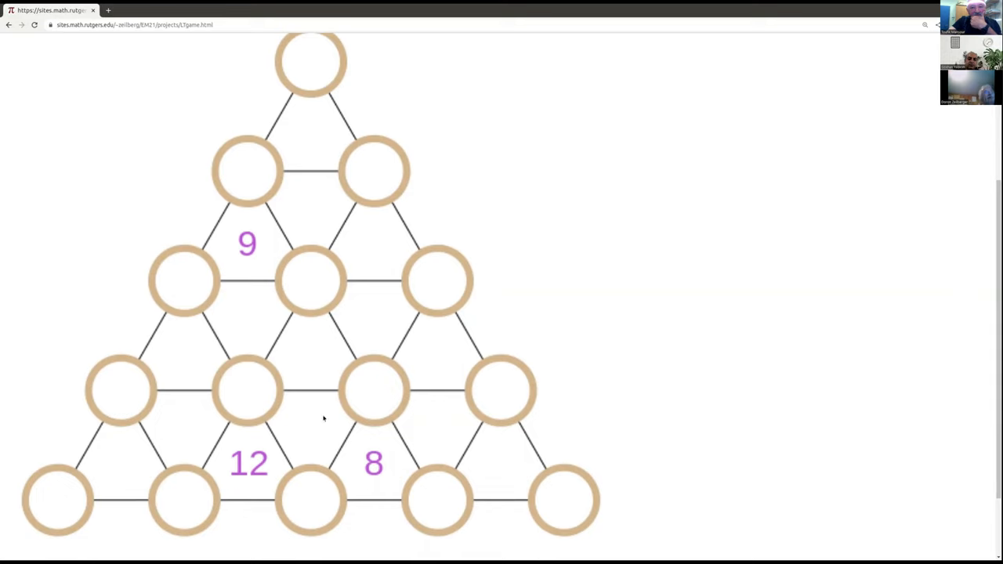
mouse_move(249, 386)
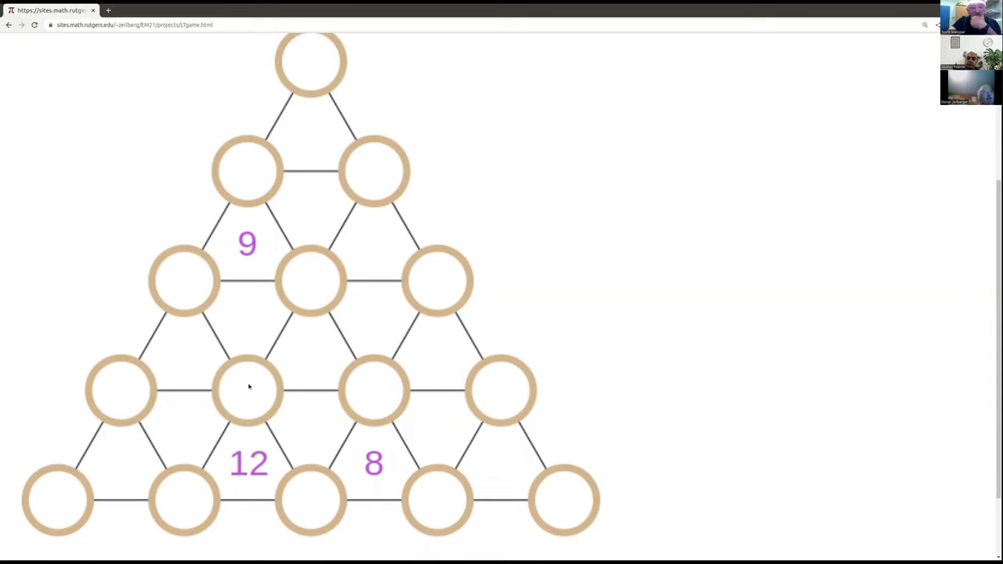
mouse_move(246, 409)
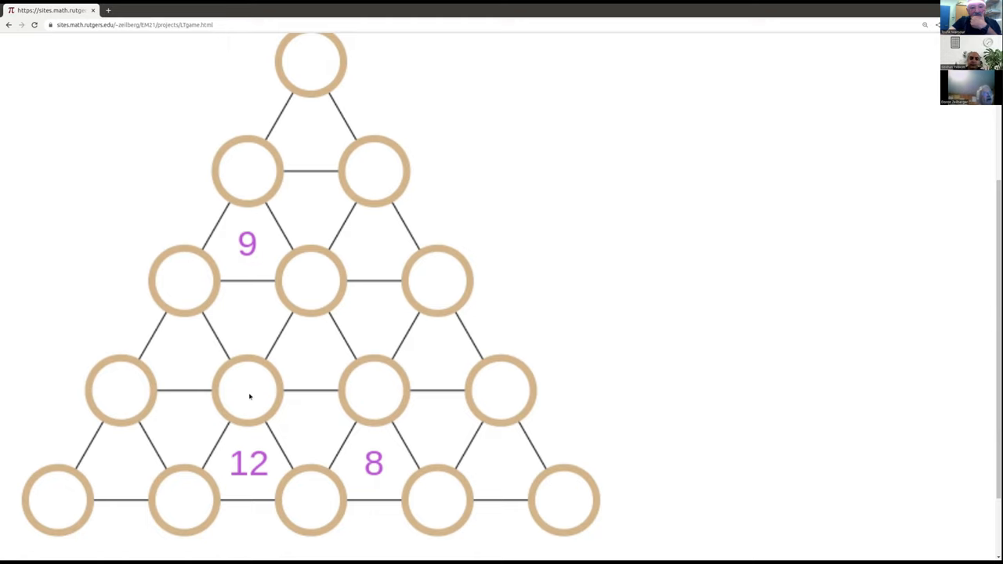
mouse_move(304, 44)
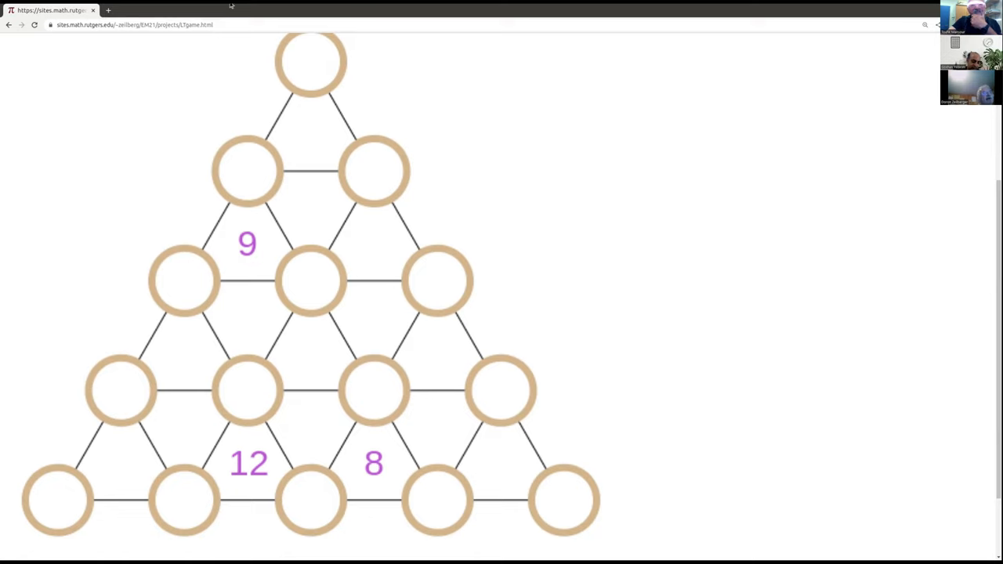
mouse_move(248, 430)
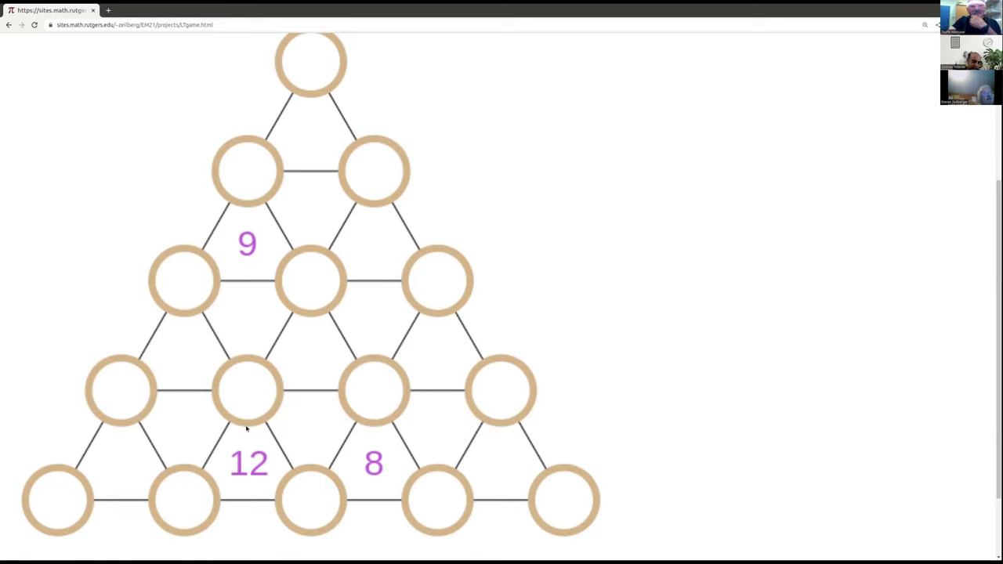
mouse_move(273, 375)
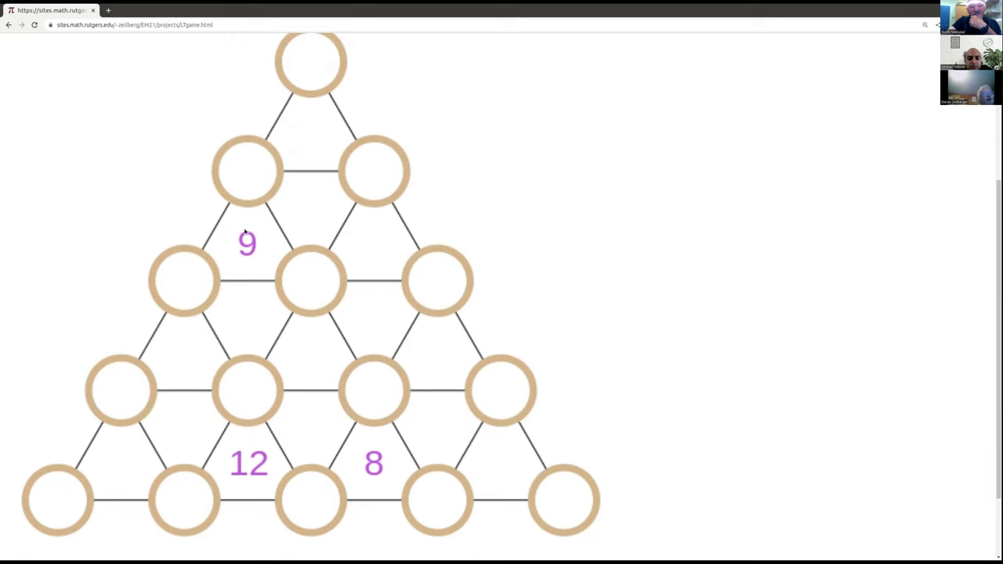
mouse_move(232, 219)
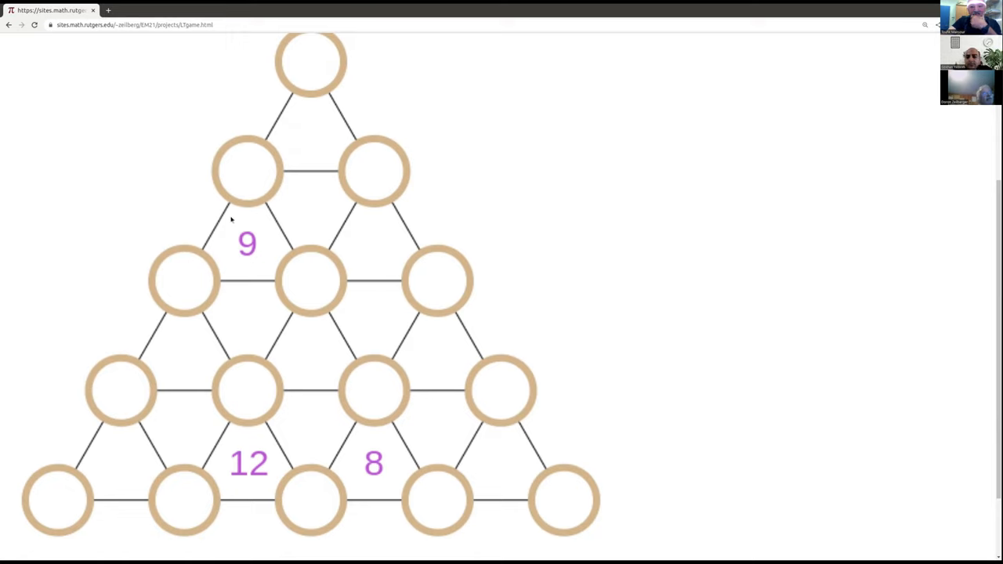
mouse_move(348, 403)
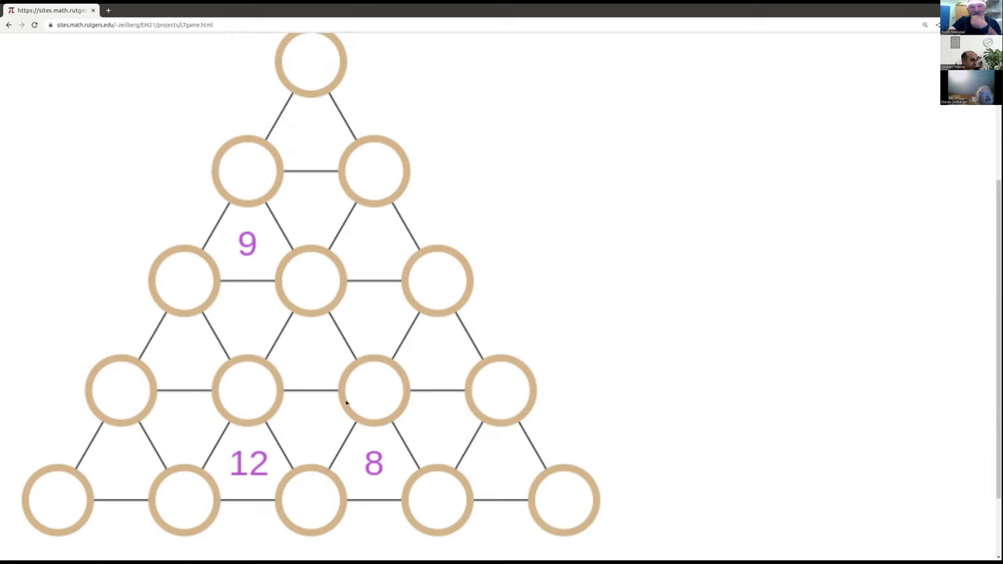
scroll(up, 3)
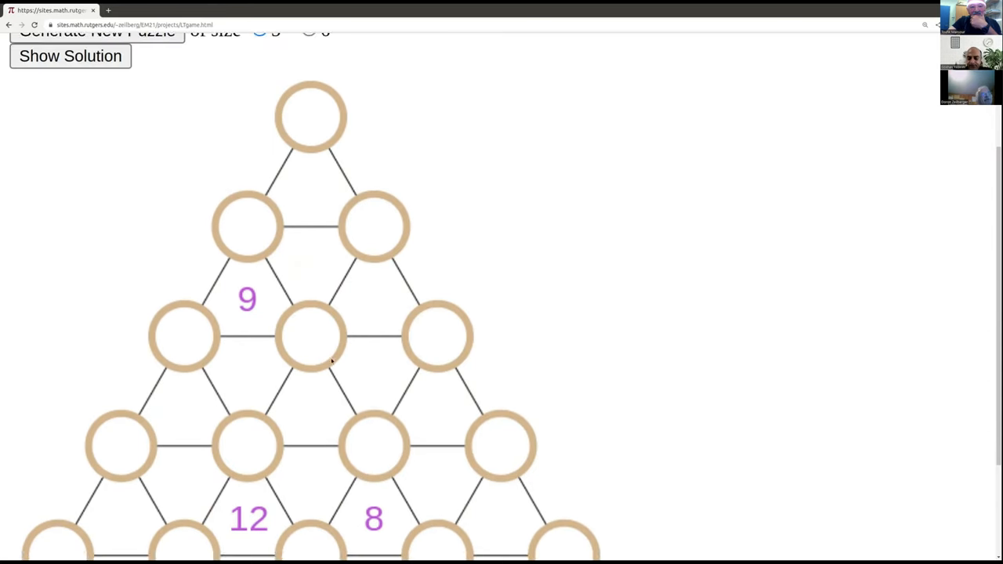
scroll(up, 3)
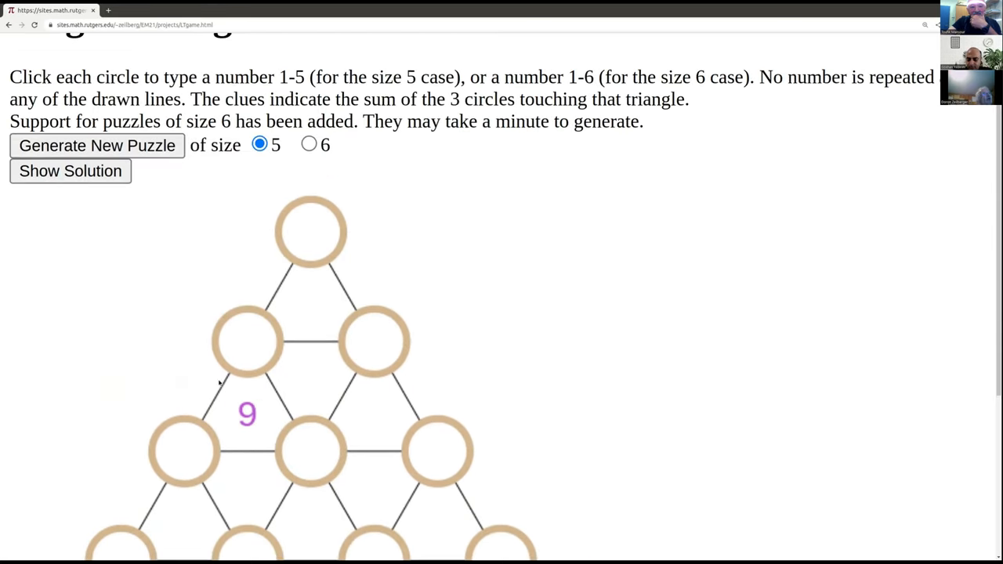
click(69, 171)
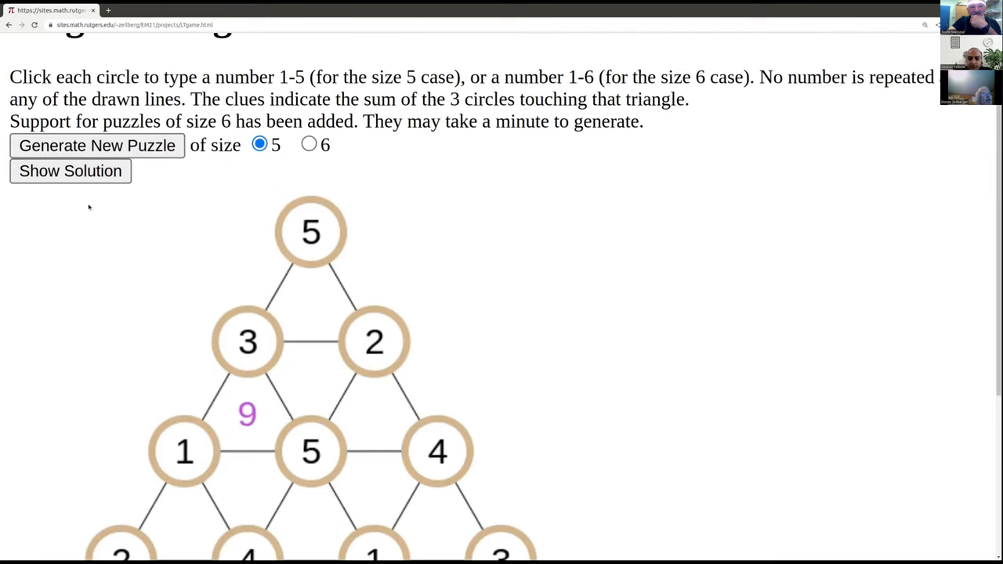
scroll(down, 3)
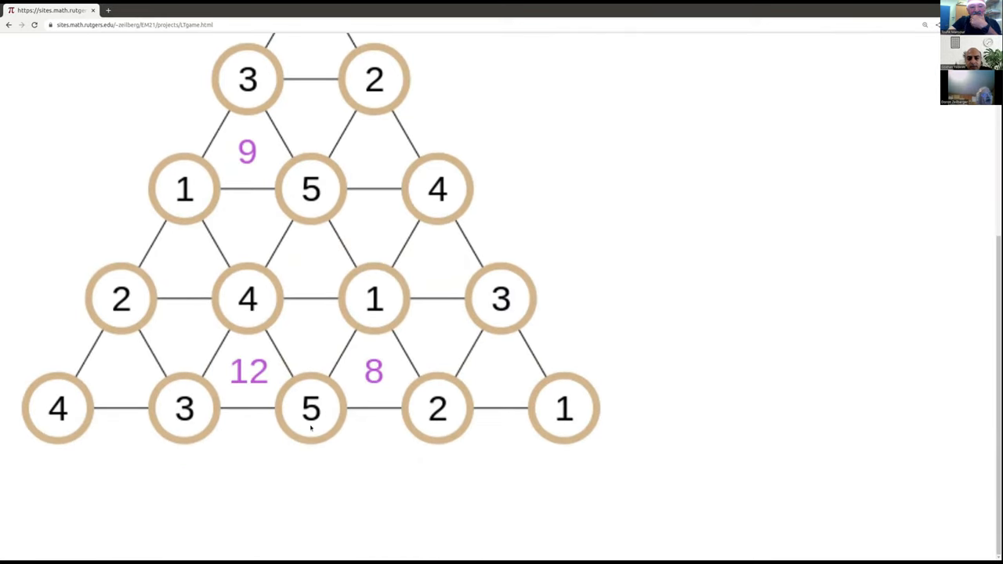
scroll(up, 3)
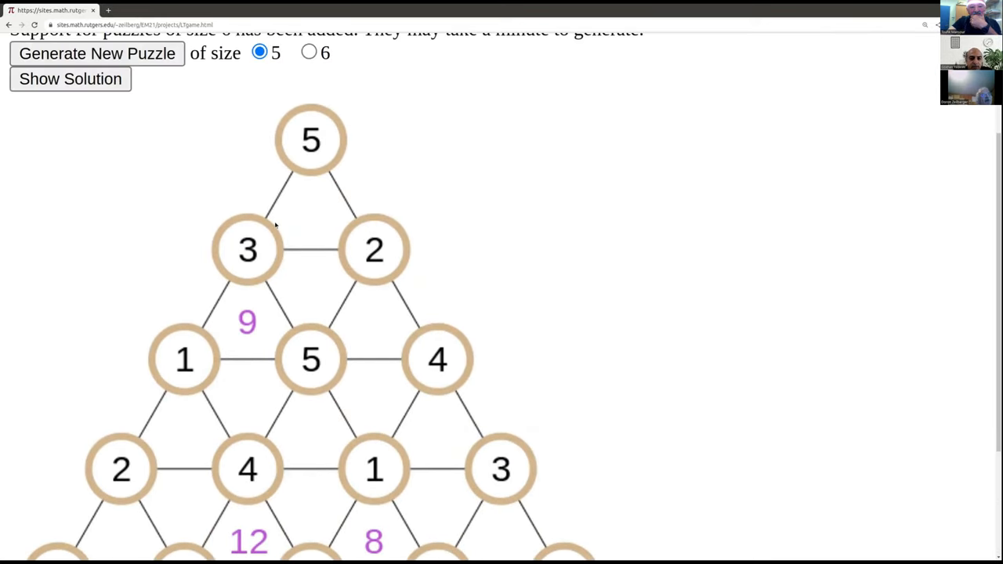
scroll(down, 3)
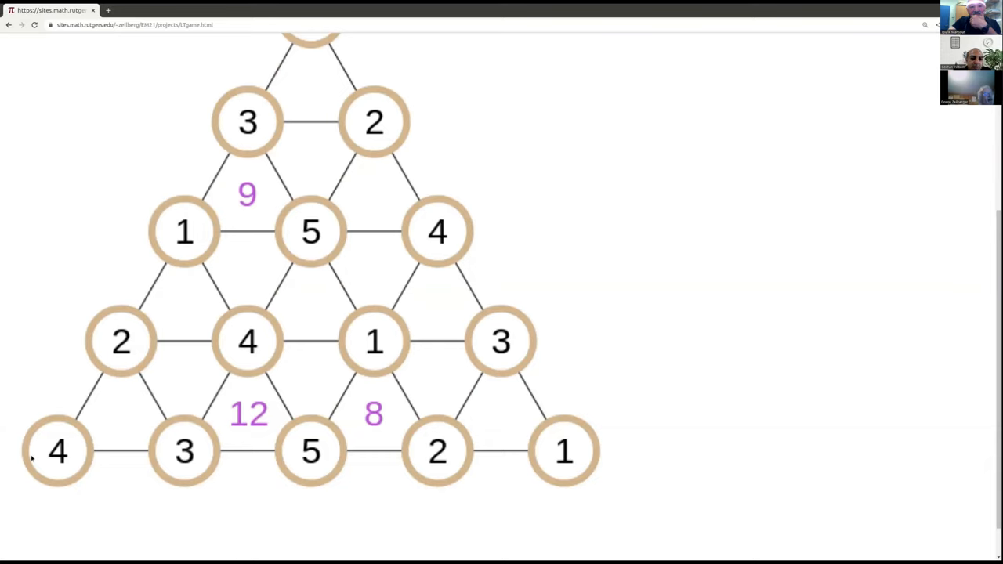
mouse_move(56, 465)
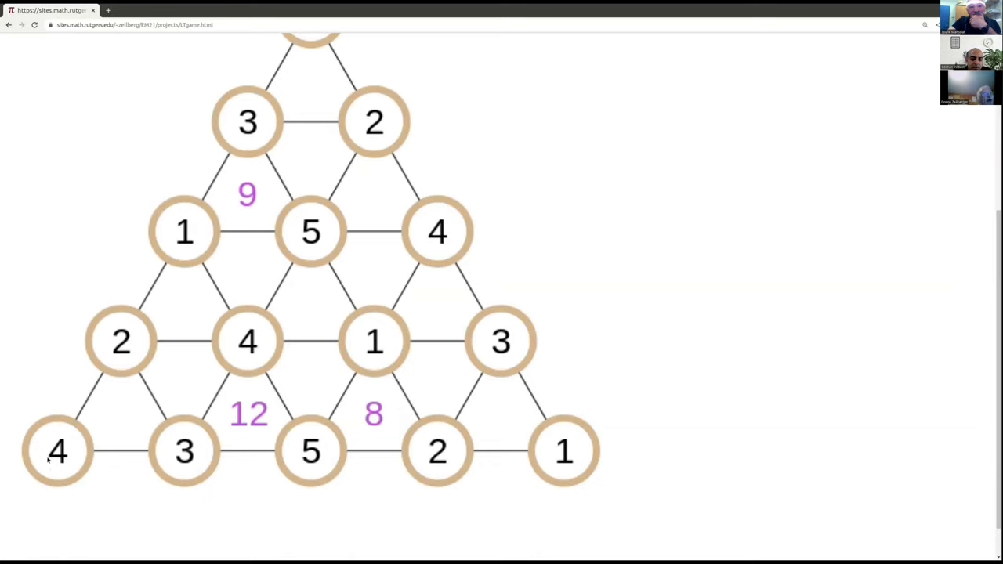
mouse_move(257, 364)
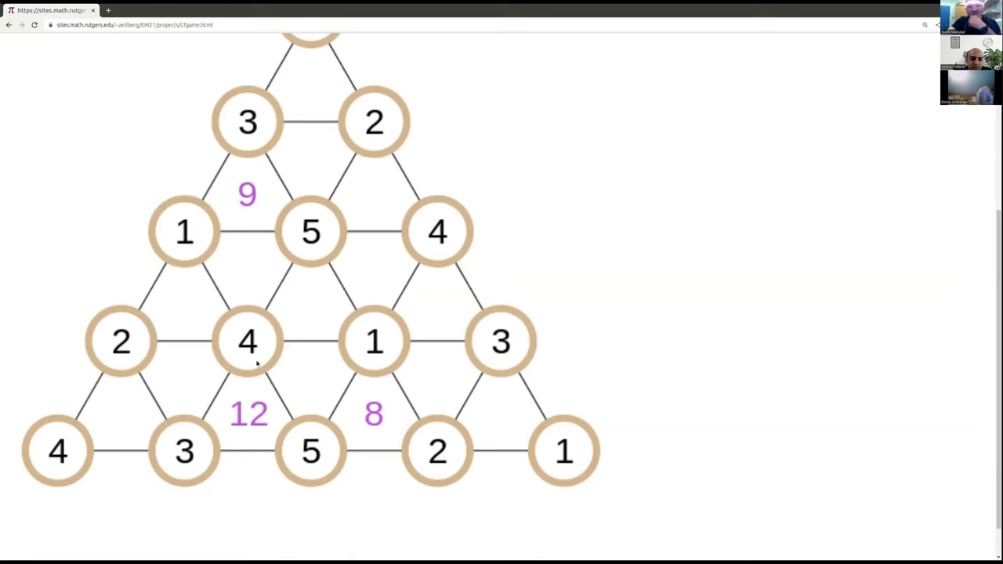
scroll(up, 3)
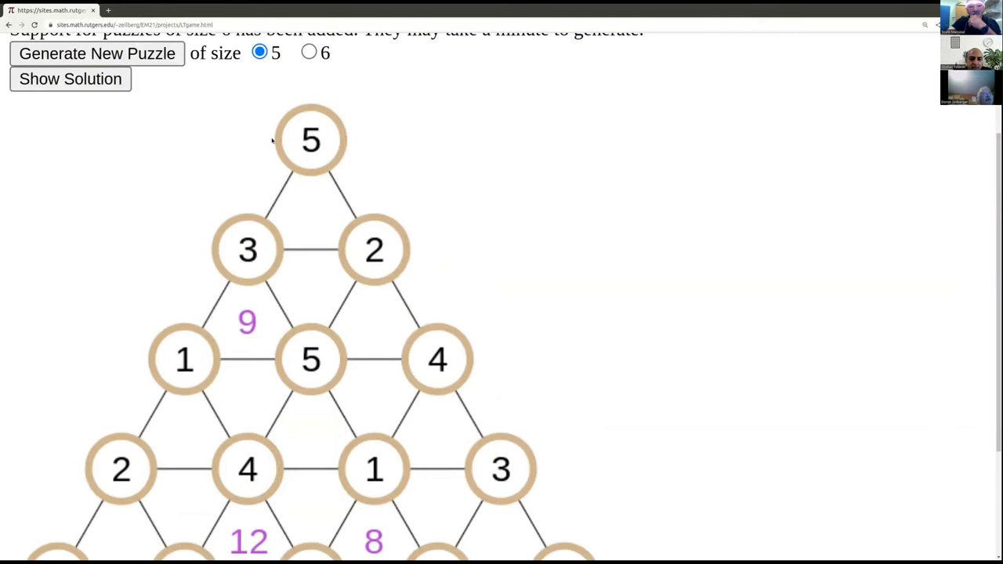
mouse_move(298, 144)
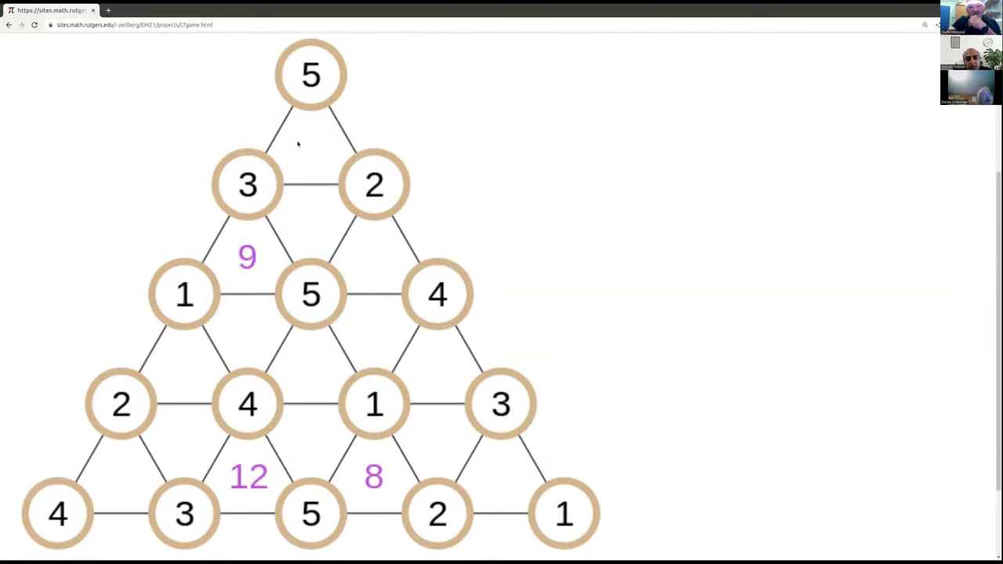
scroll(down, 3)
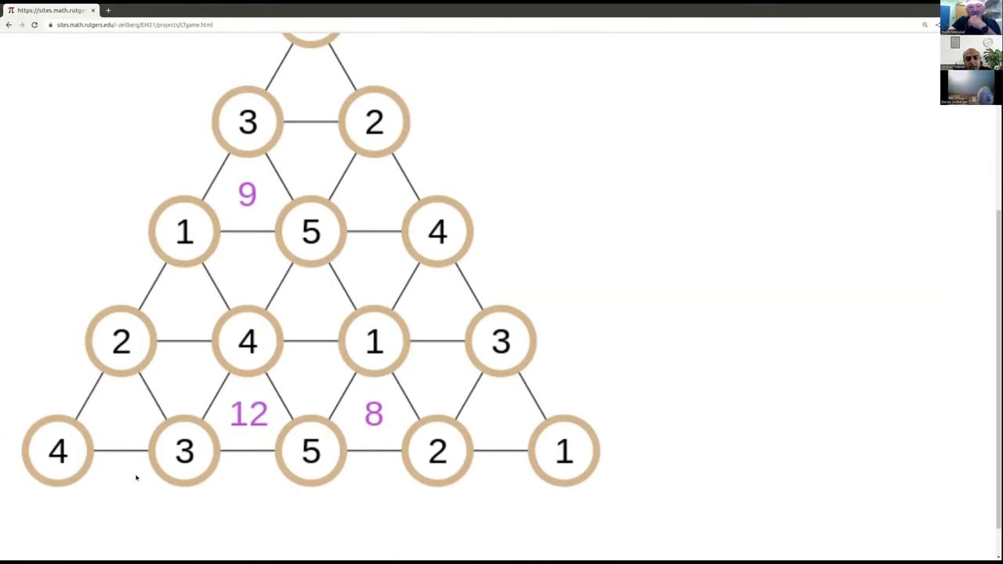
mouse_move(395, 351)
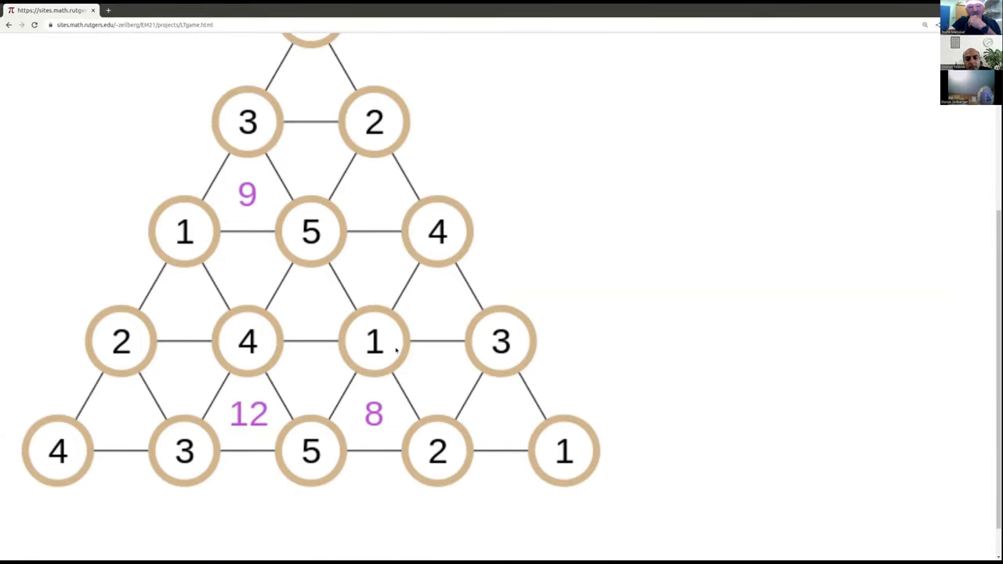
mouse_move(686, 323)
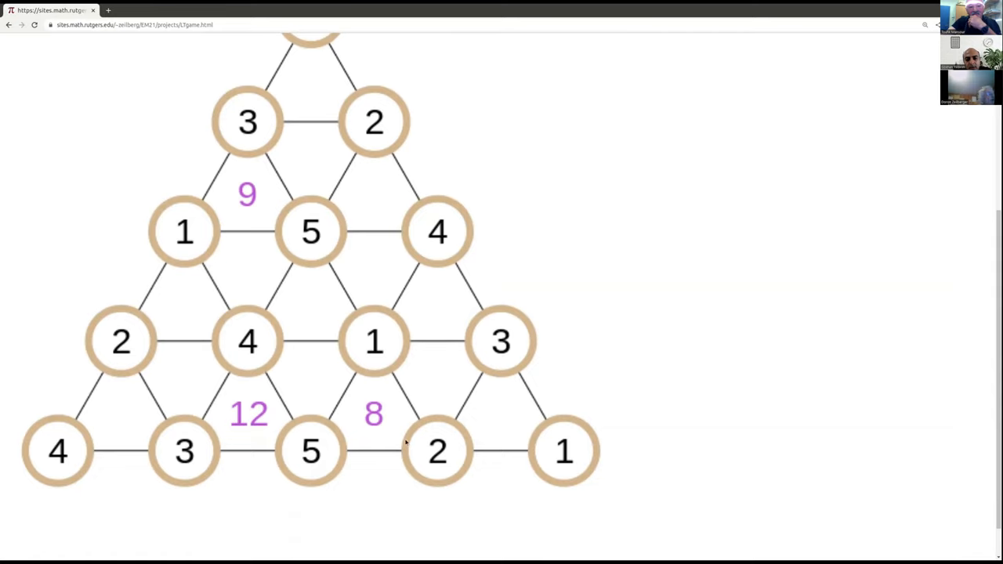
mouse_move(78, 555)
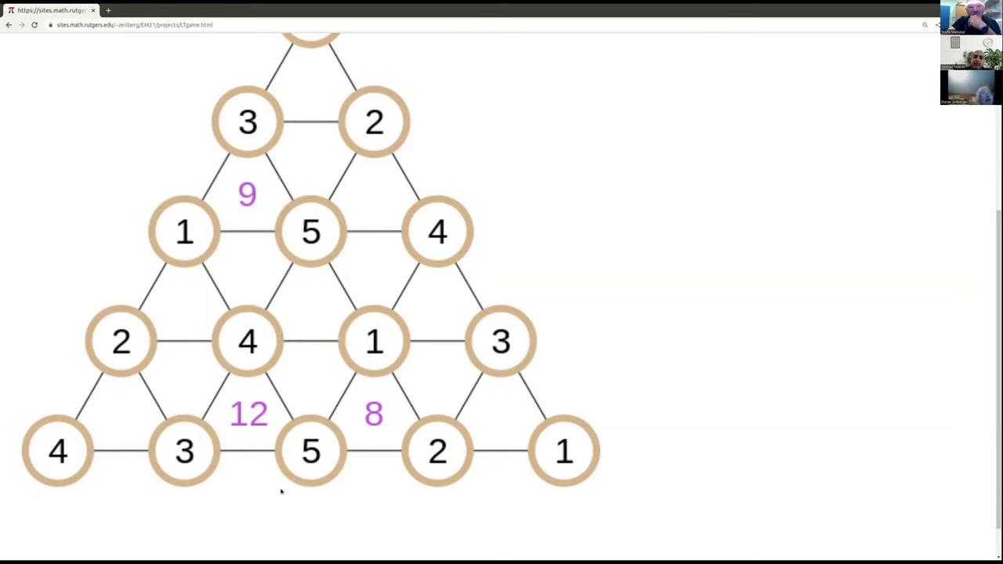
mouse_move(18, 341)
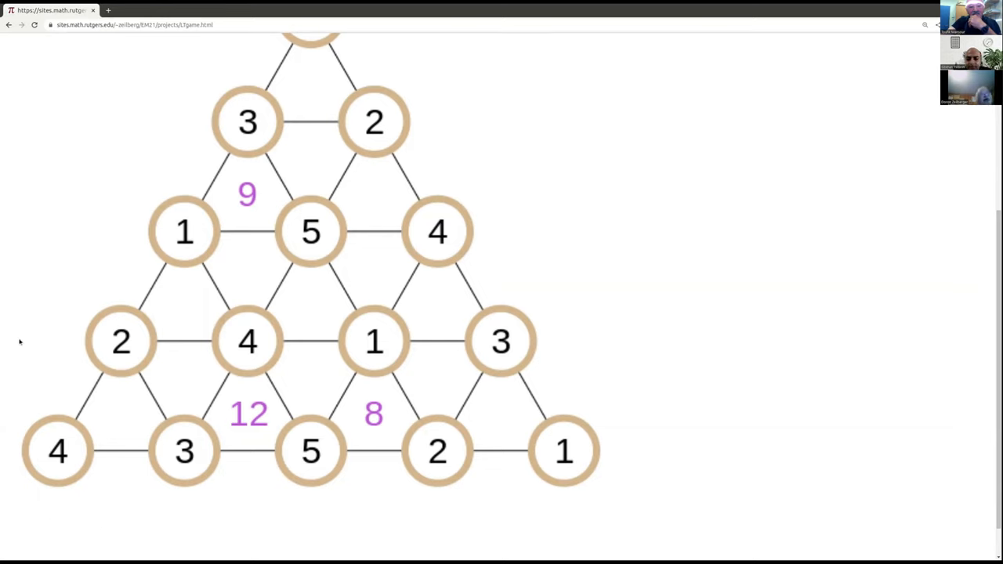
mouse_move(195, 251)
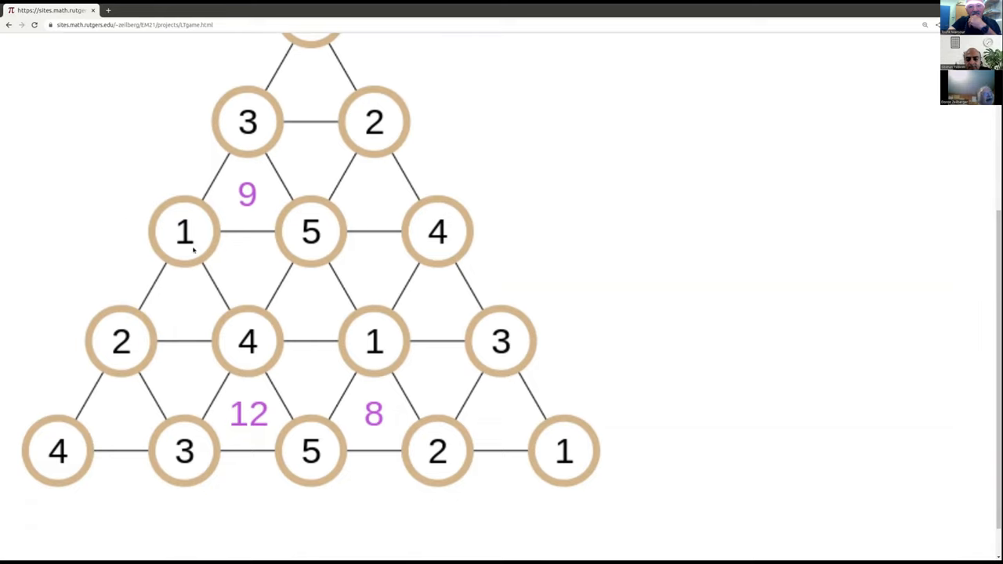
mouse_move(179, 245)
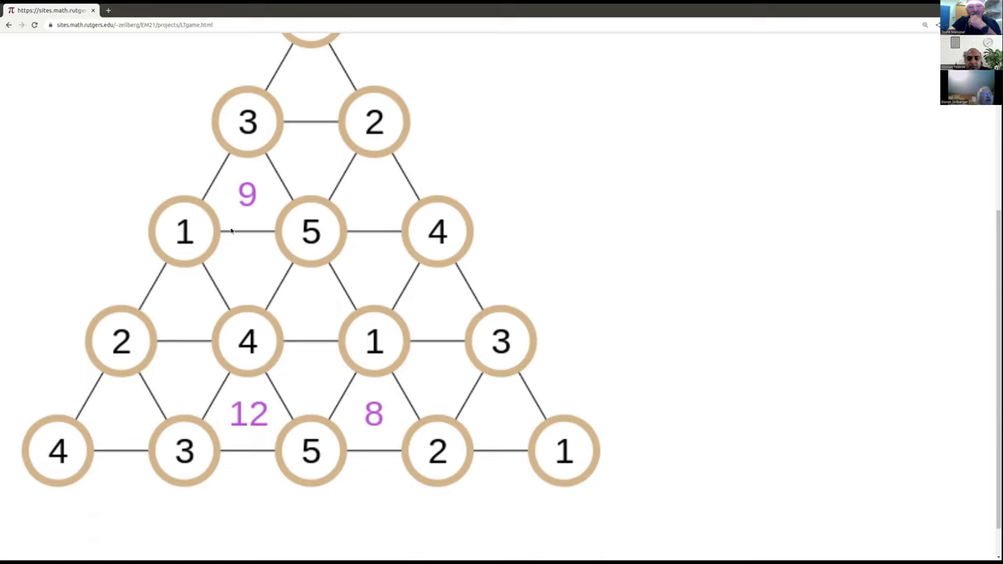
mouse_move(216, 222)
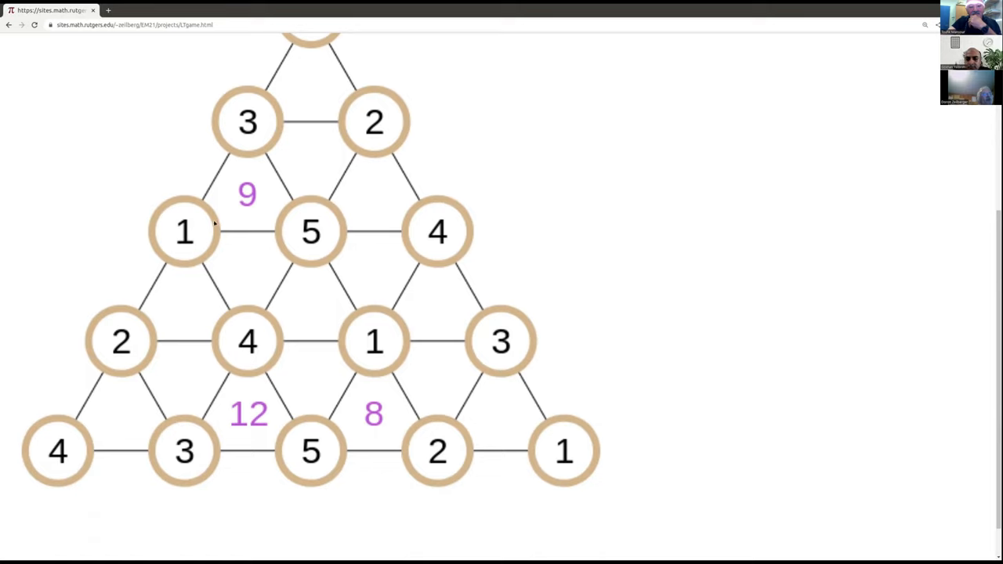
mouse_move(204, 249)
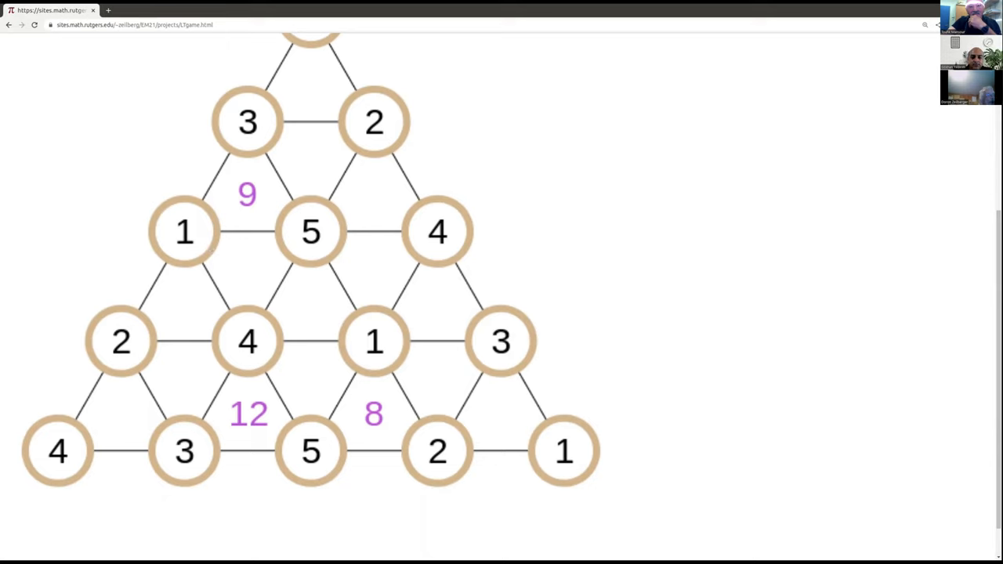
mouse_move(54, 298)
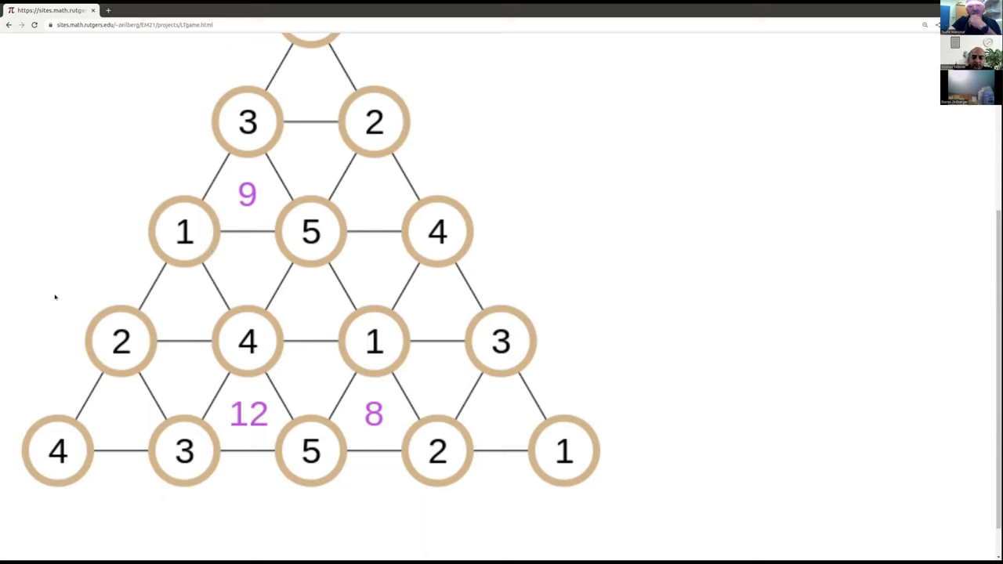
mouse_move(100, 288)
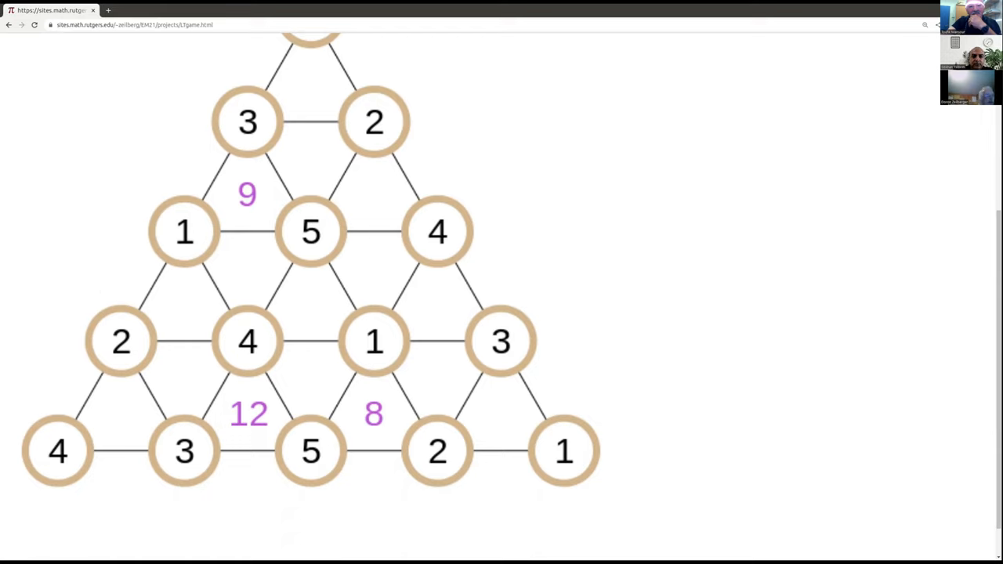
mouse_move(72, 339)
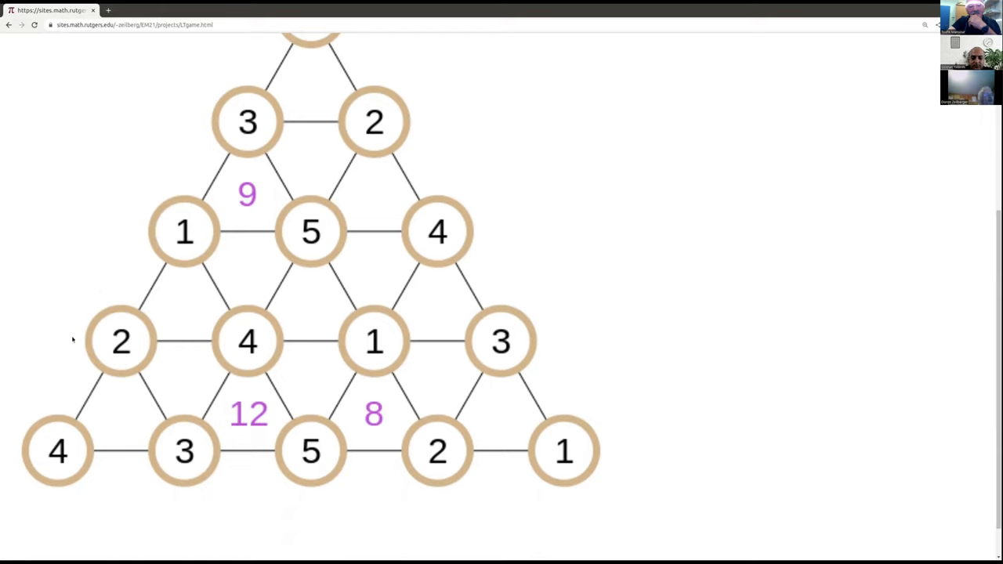
mouse_move(257, 253)
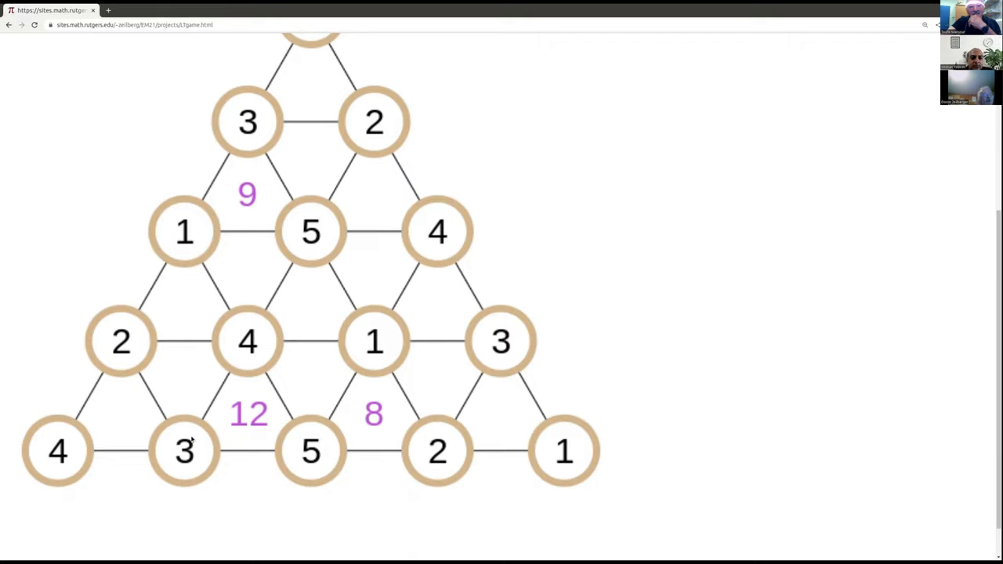
mouse_move(436, 308)
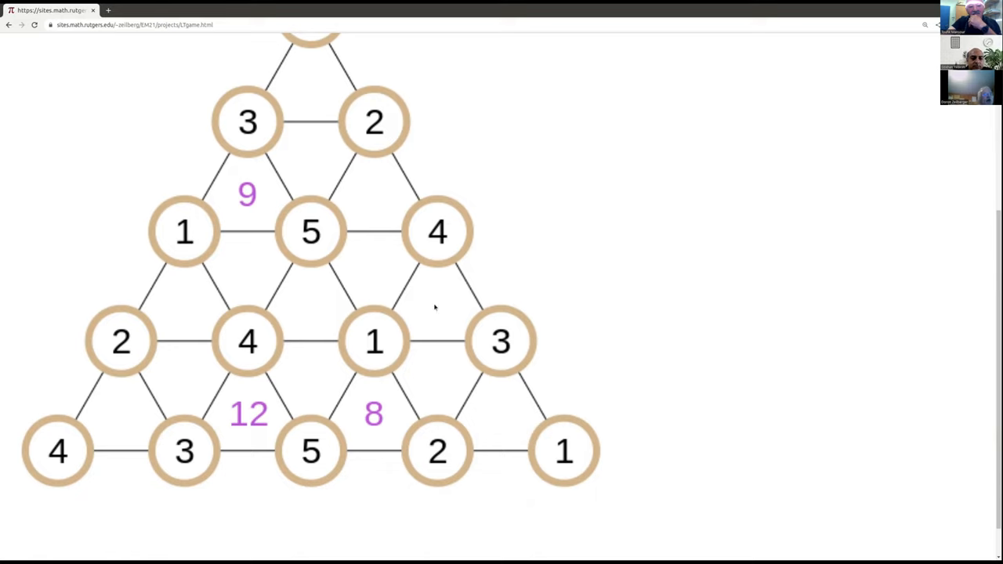
mouse_move(329, 304)
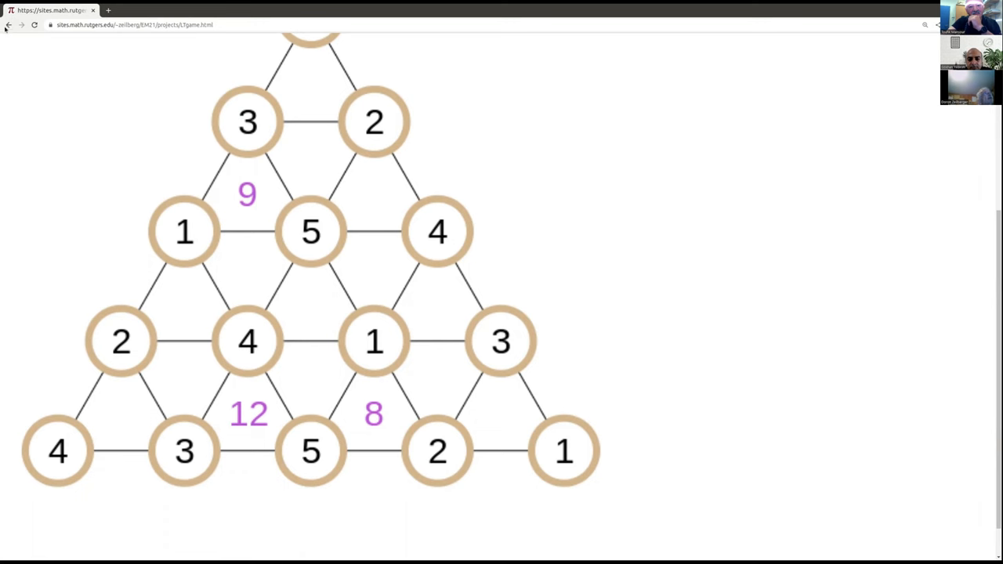
Go back to the Sample Input and Output page for LatinTrapezoids.txt
click(8, 25)
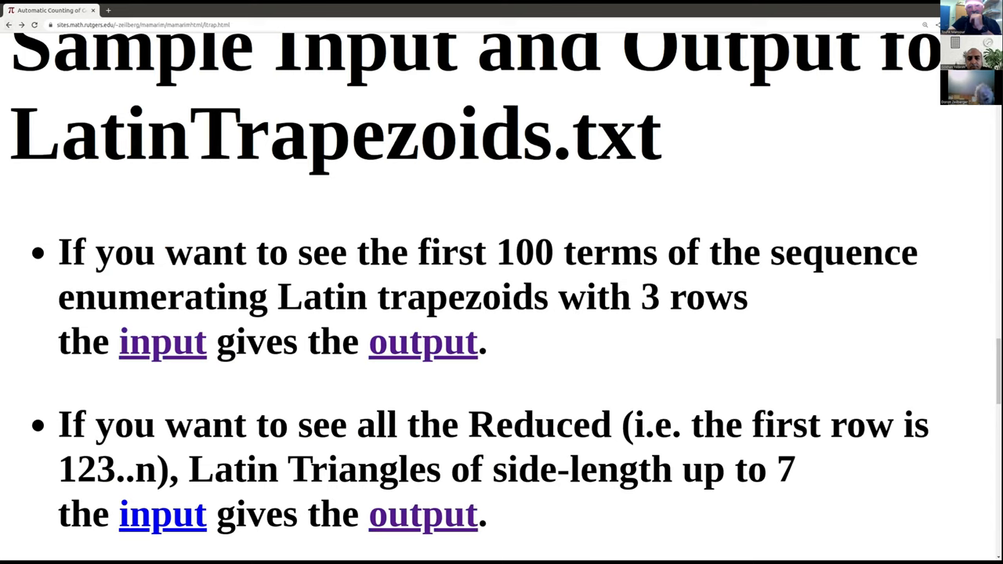
mouse_move(36, 129)
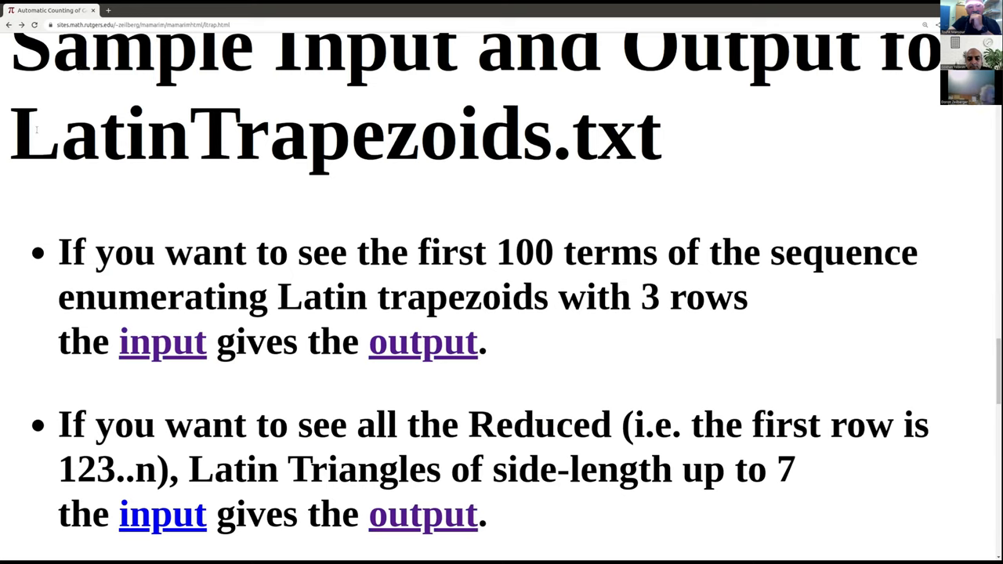
mouse_move(508, 549)
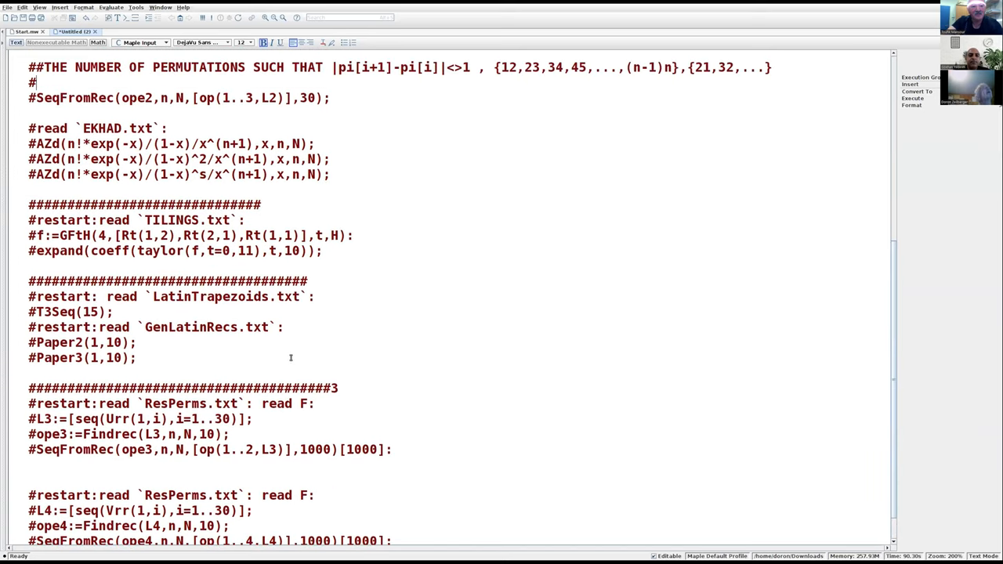
Scroll through the Maple worksheet of LatinTrapezoids and GenLatinRecs commands
scroll(up, 3)
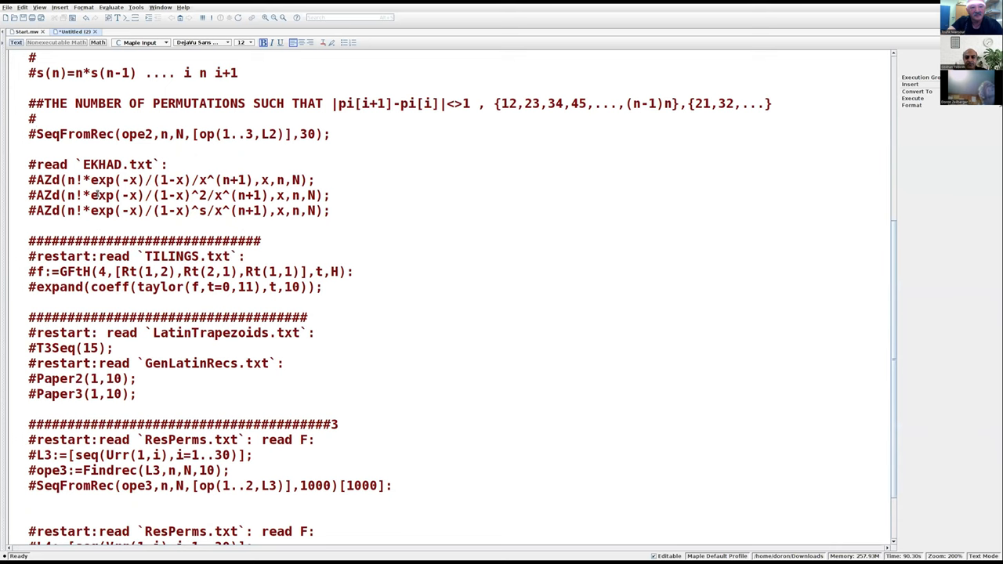
scroll(down, 3)
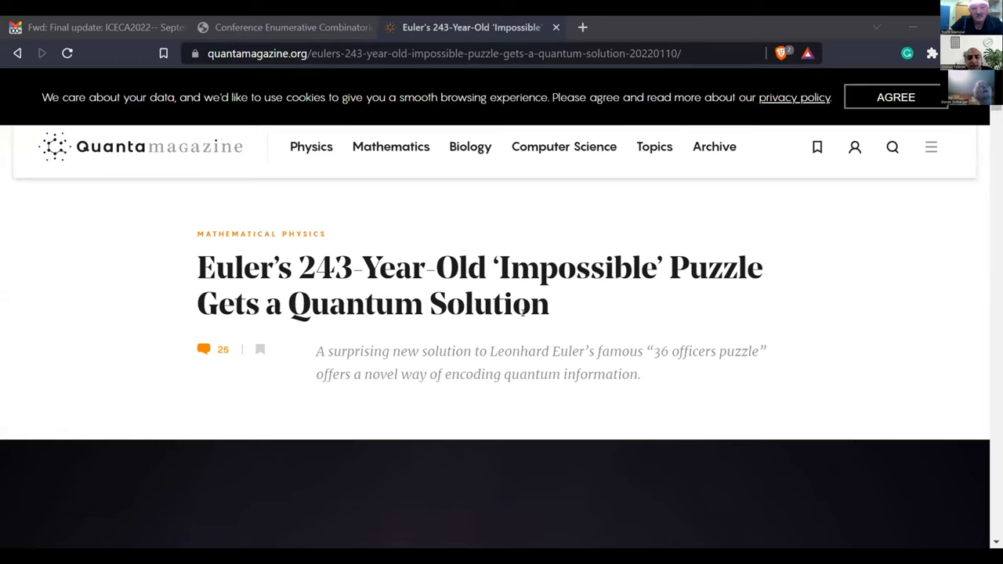
mouse_move(734, 254)
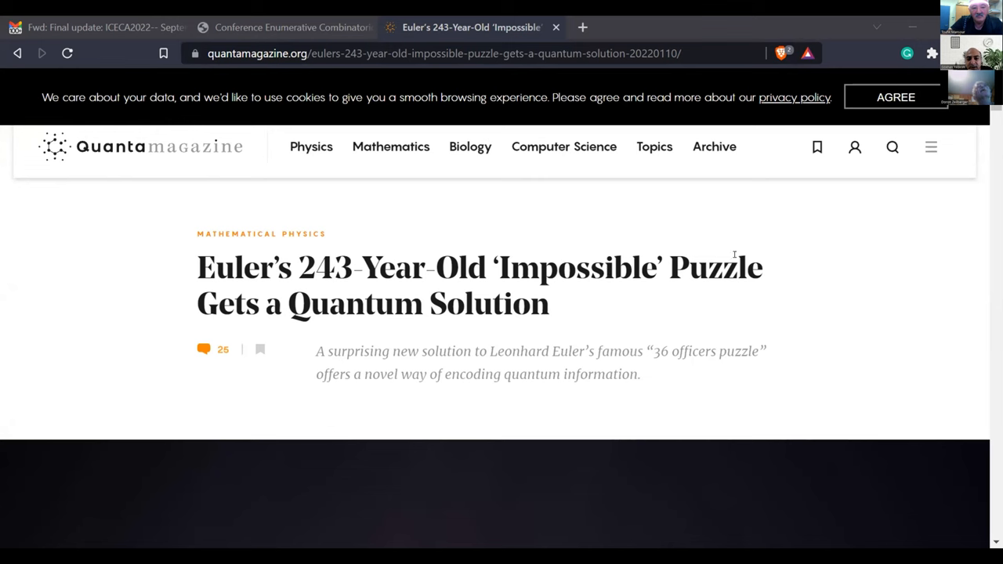
Scroll down the Euler article to the orthogonal Latin squares passage and chess-piece illustration
scroll(down, 3)
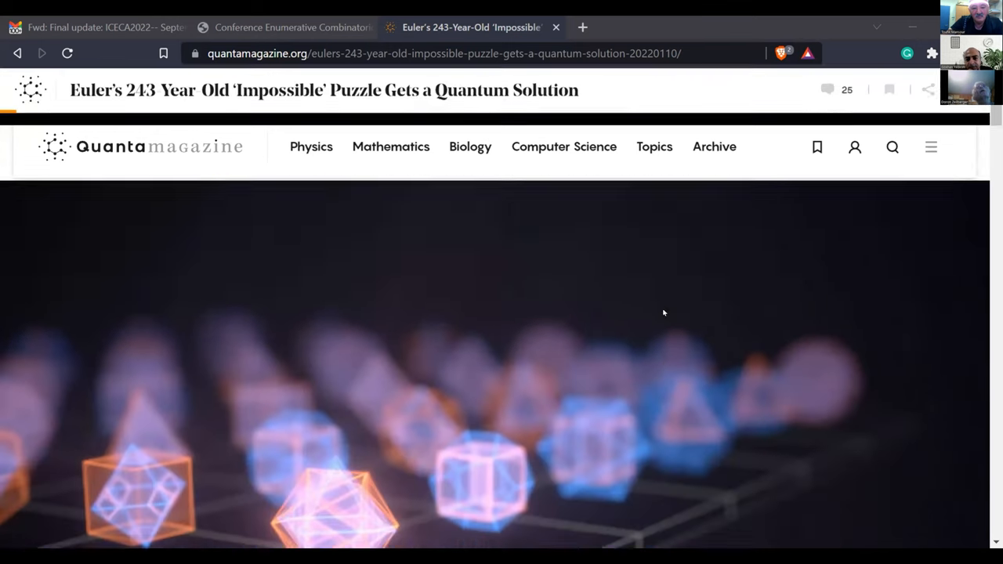
scroll(down, 3)
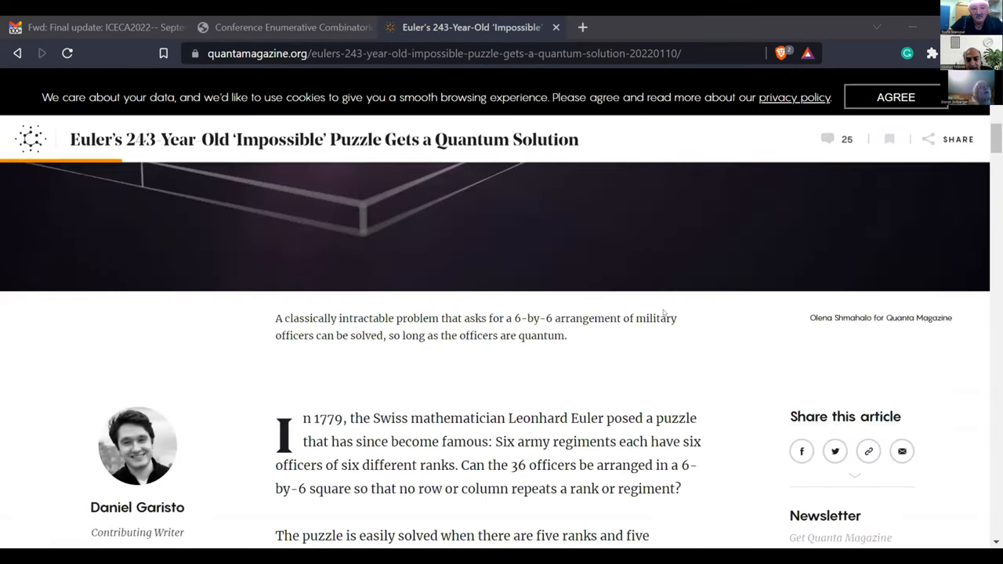
scroll(down, 3)
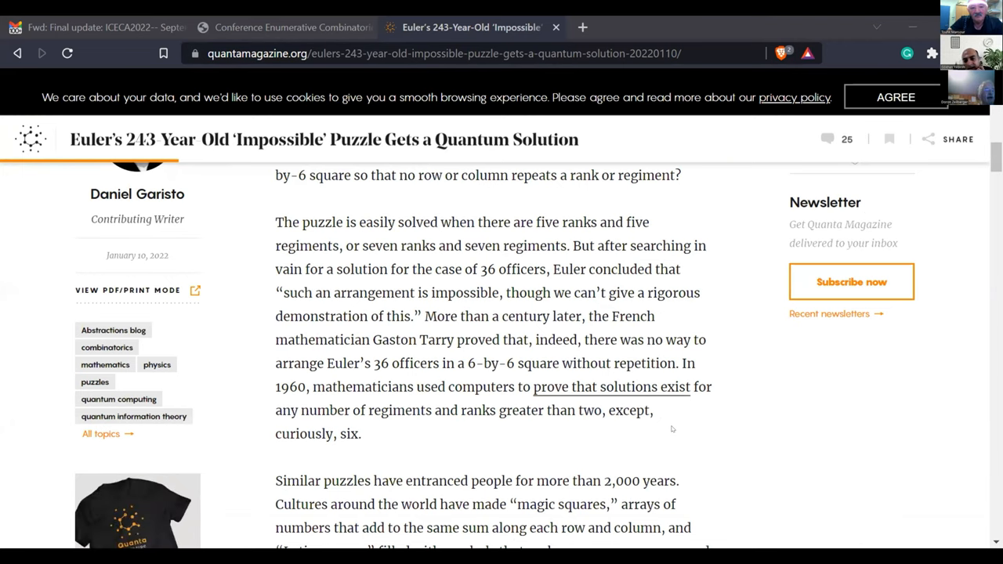
scroll(down, 3)
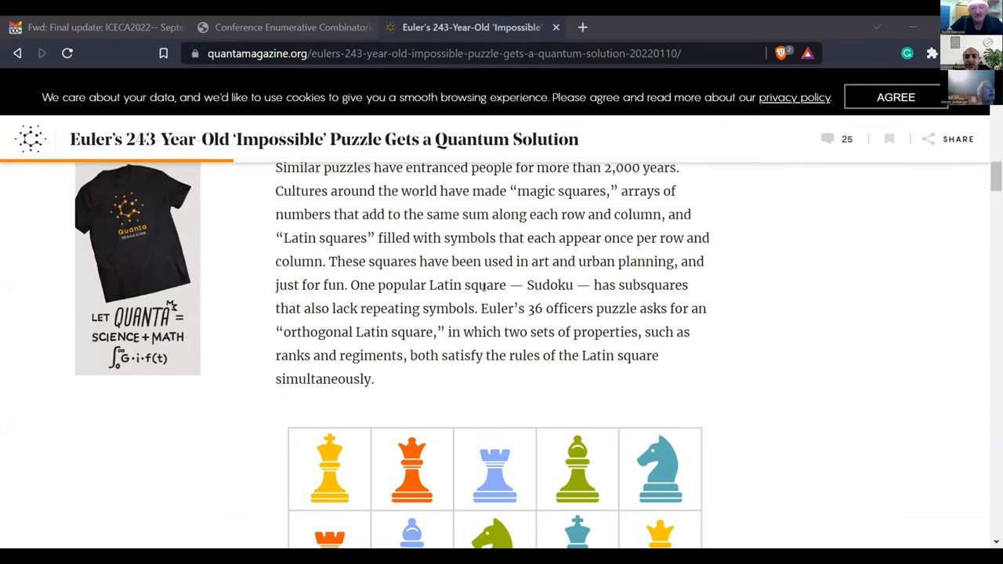
scroll(down, 3)
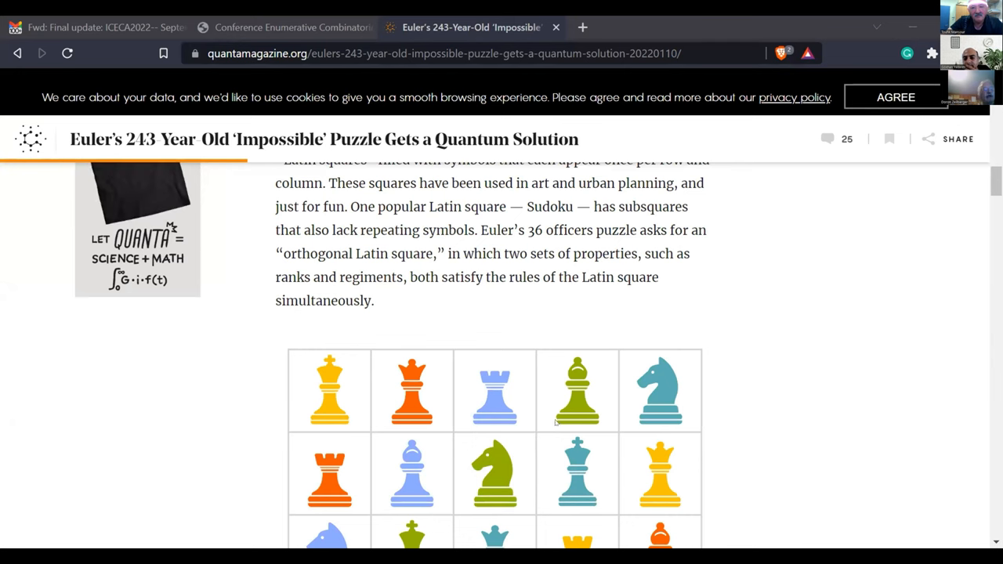
scroll(up, 3)
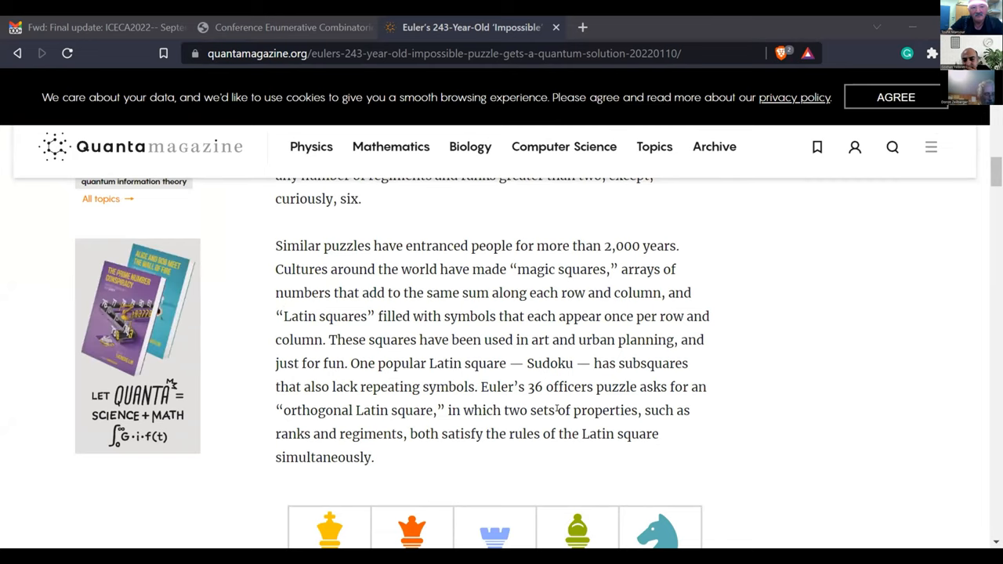
scroll(down, 3)
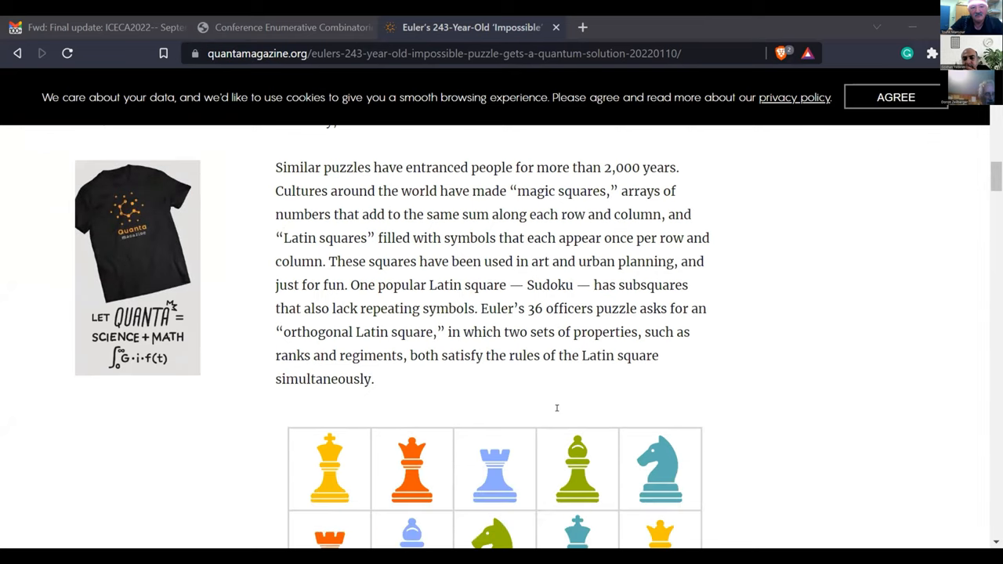
scroll(down, 3)
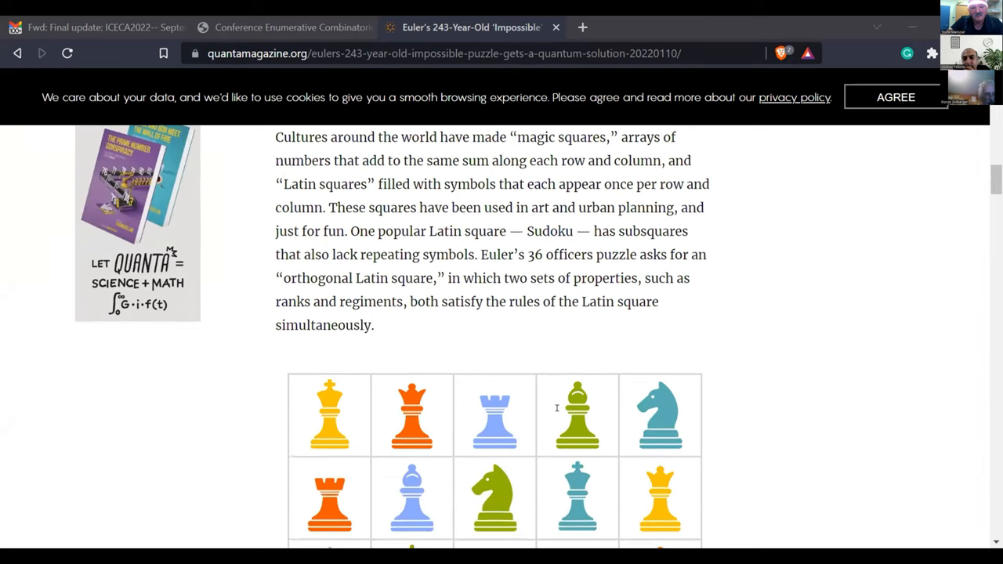